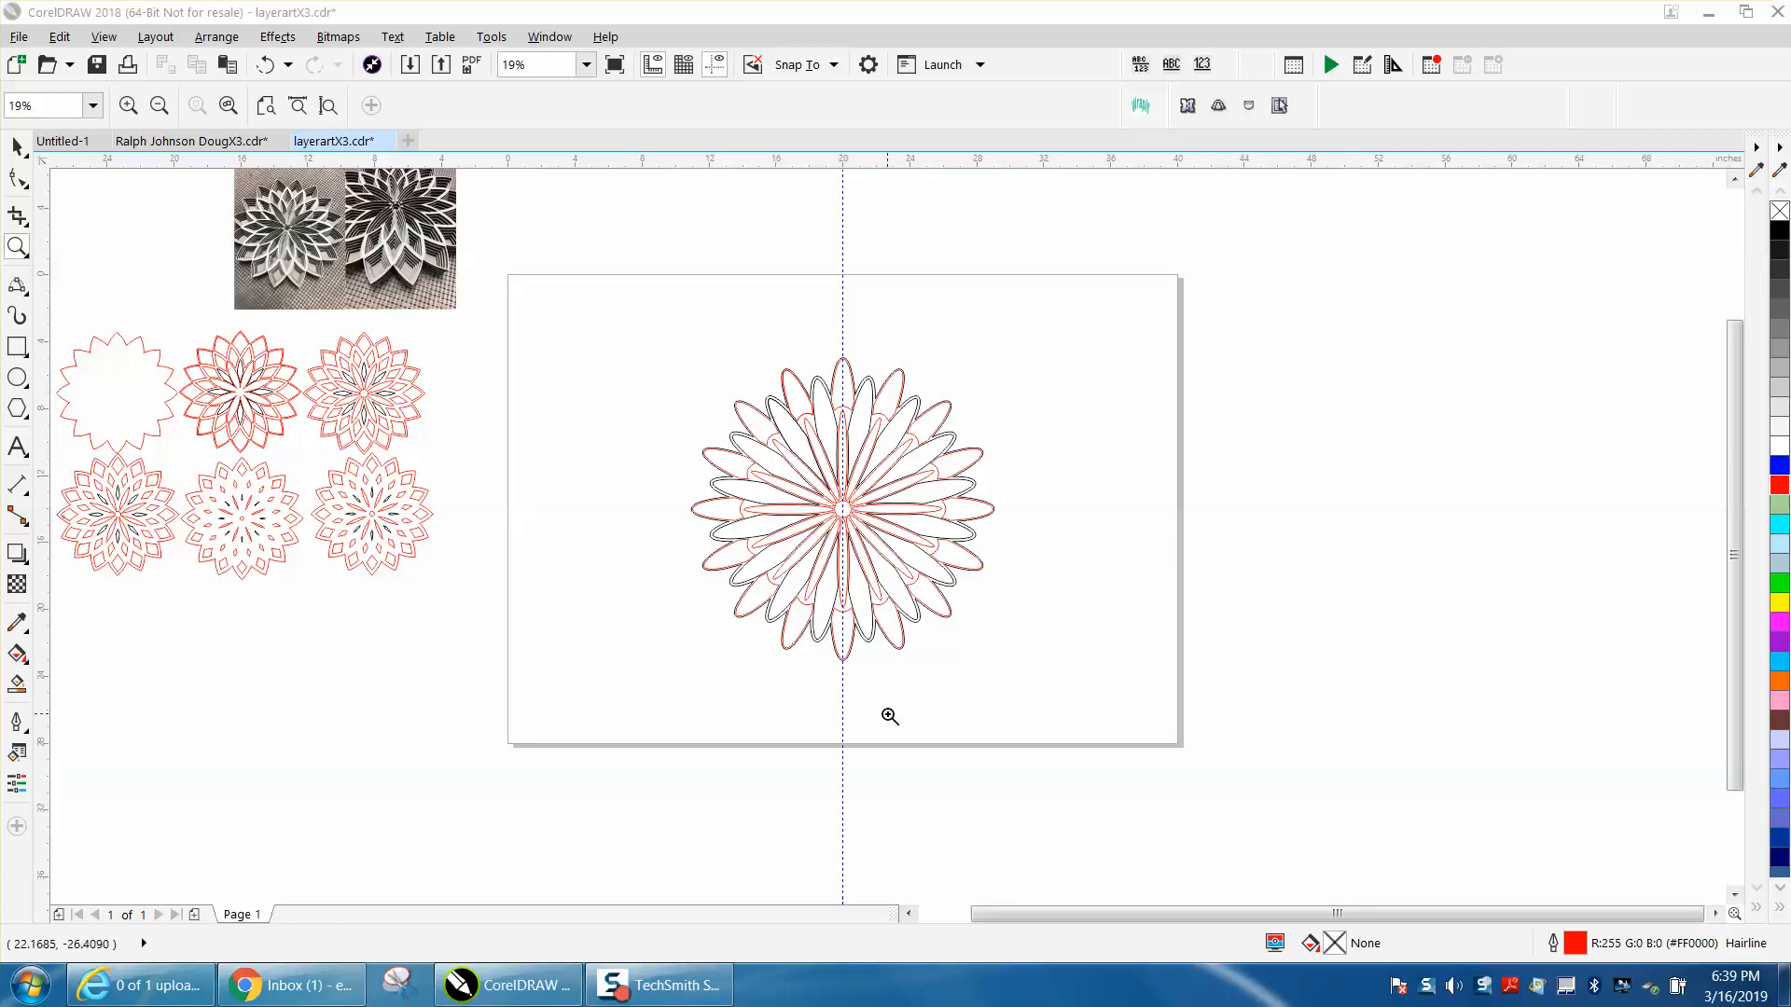
mouse_move(623, 444)
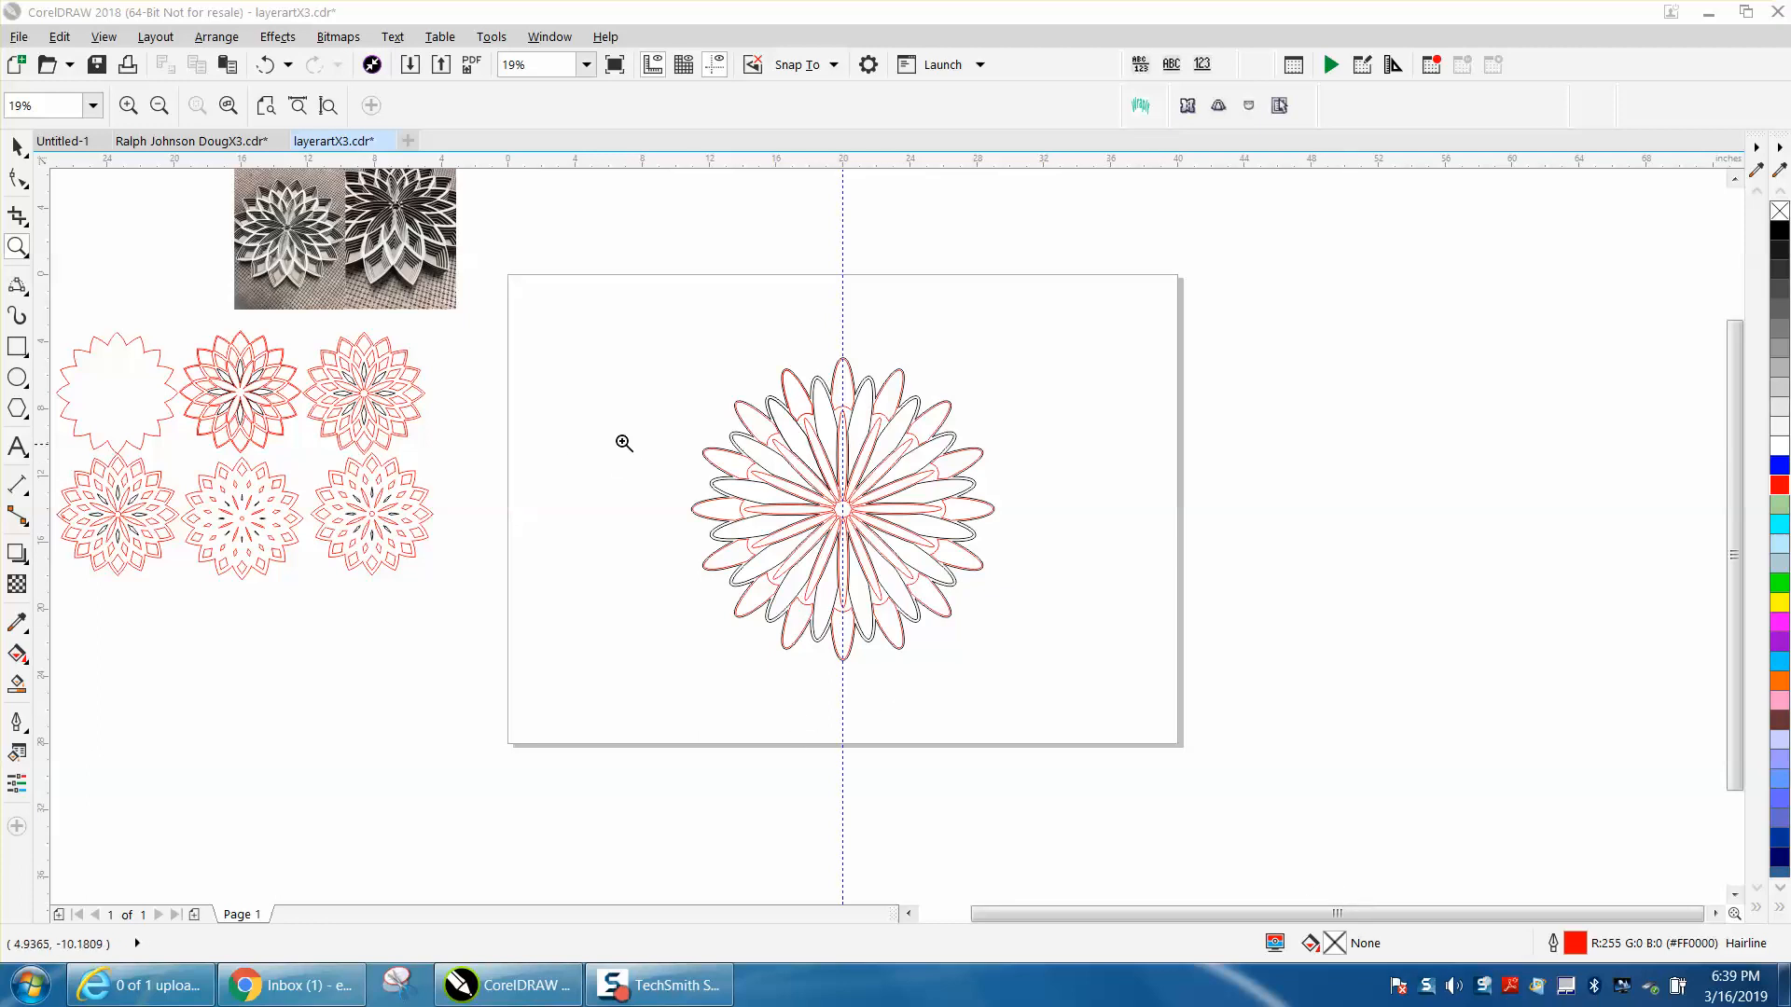
mouse_move(679, 378)
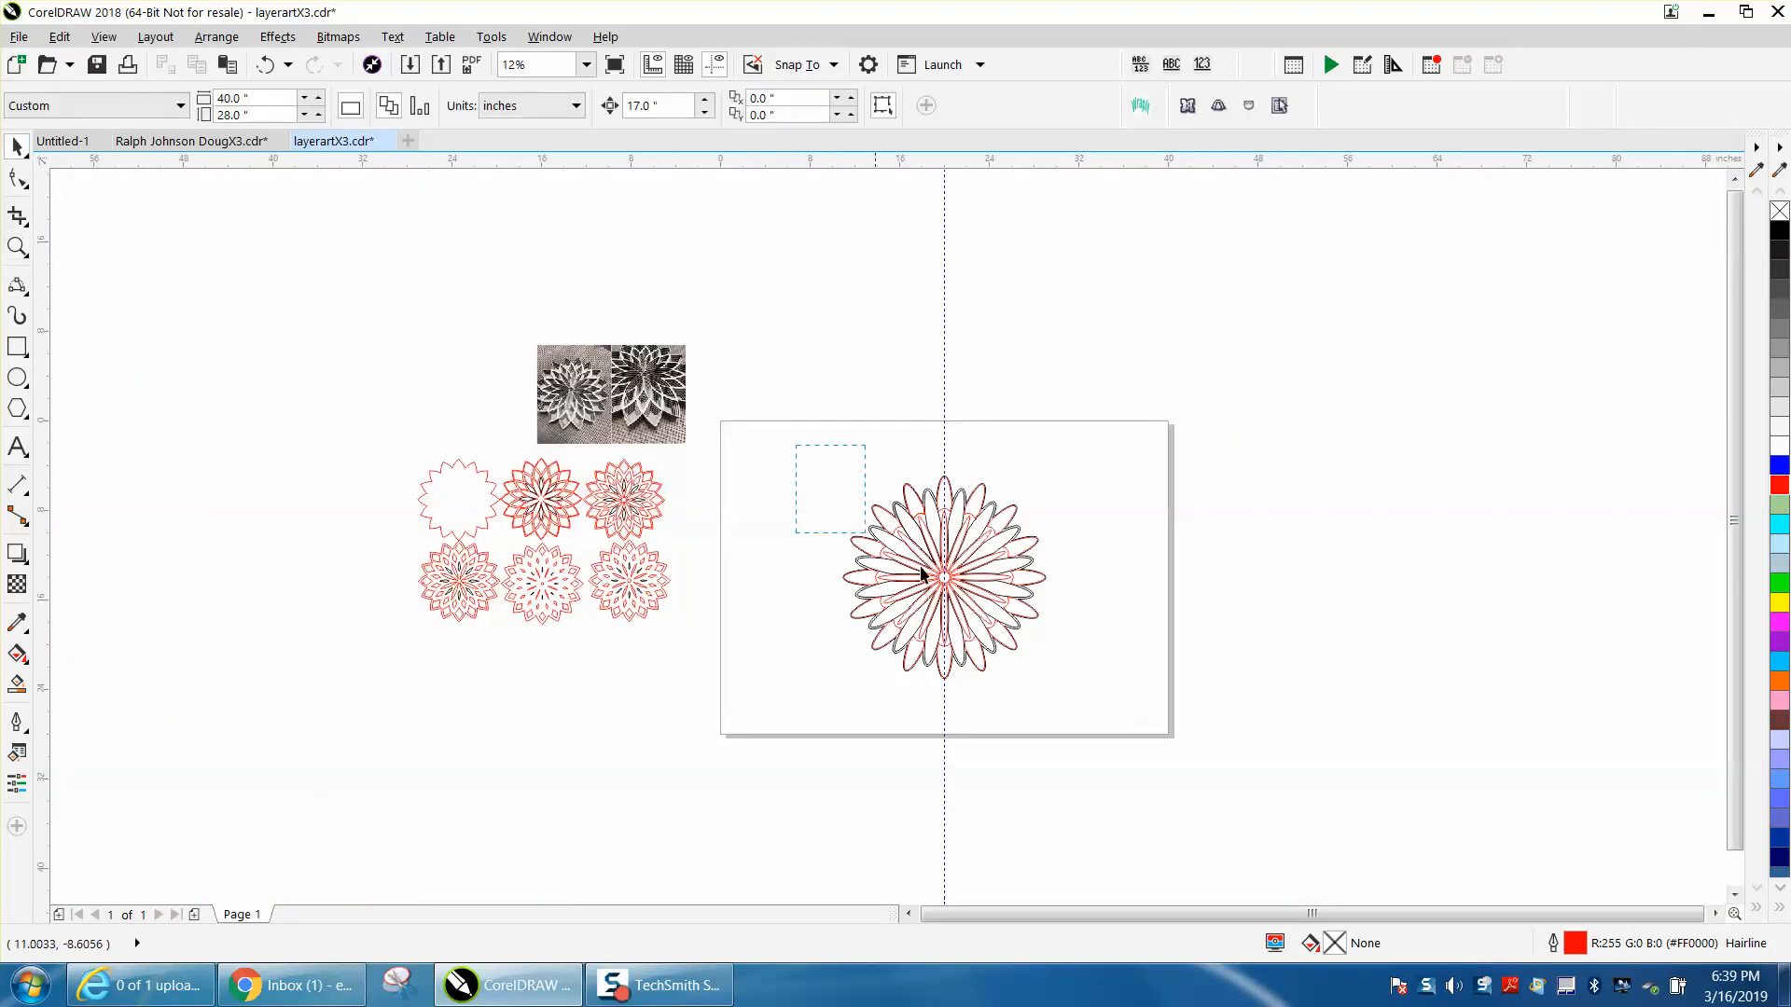
Select the flower's scalloped outer outline with the whole flower in view.
left_click(942, 578)
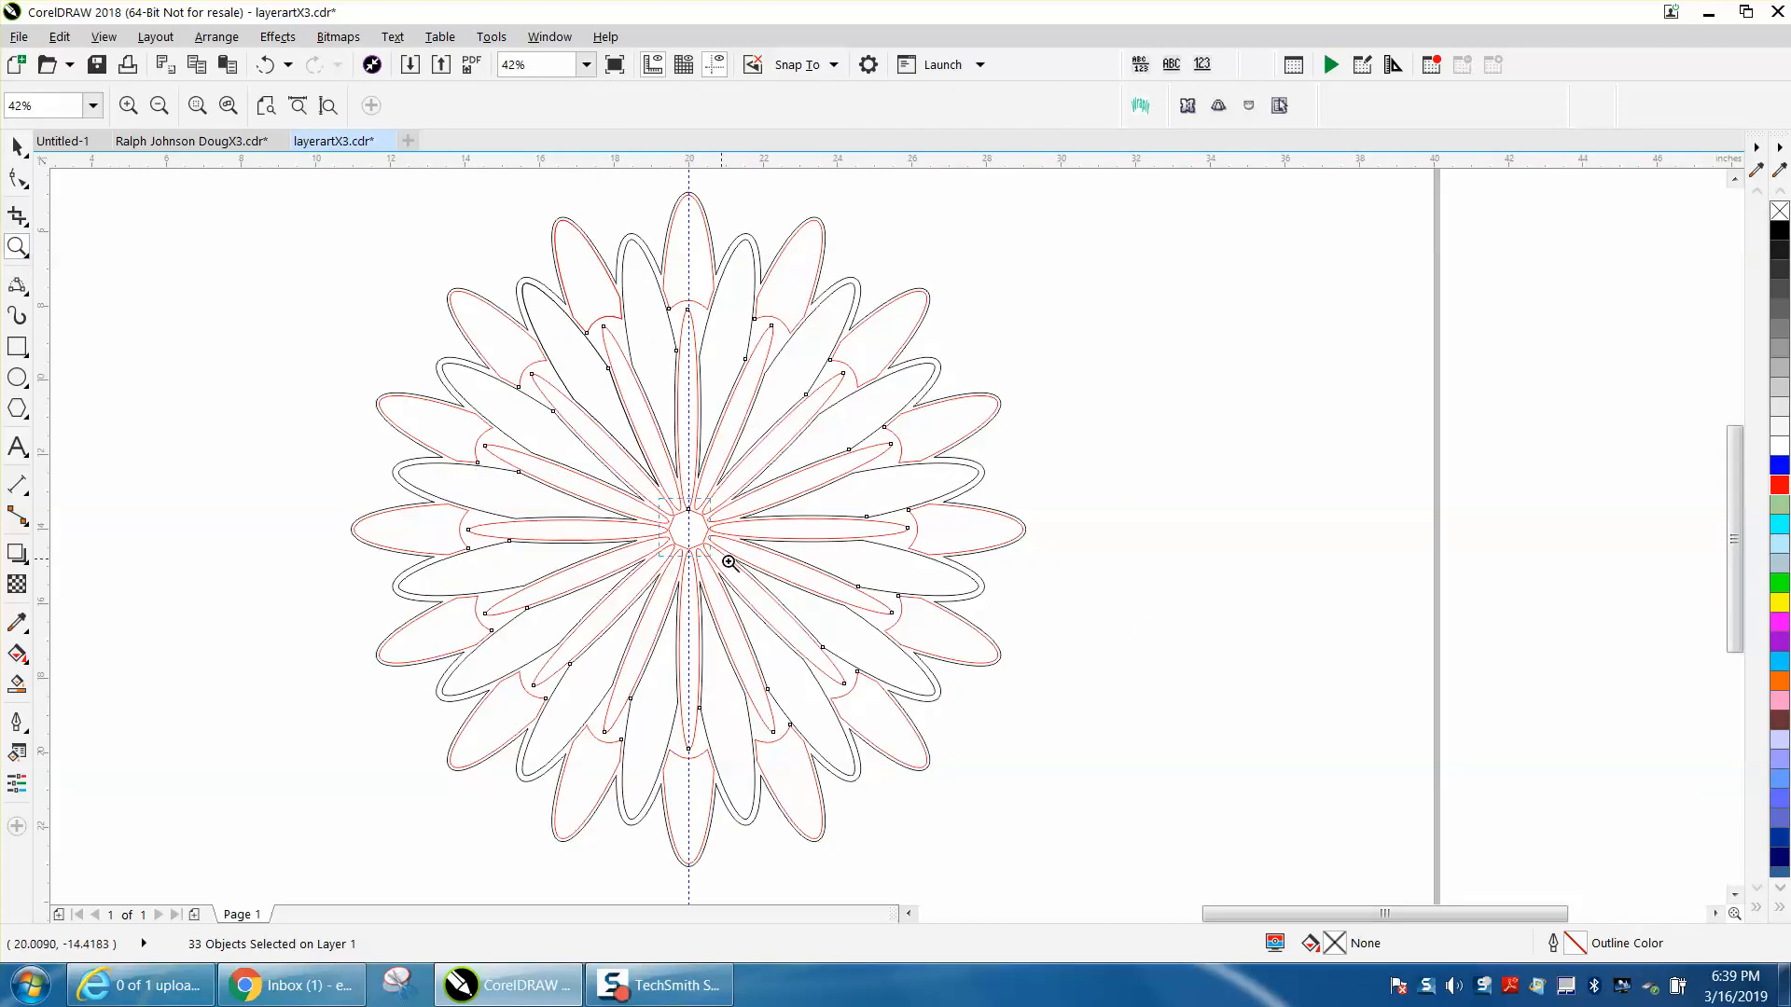
left_click(725, 564)
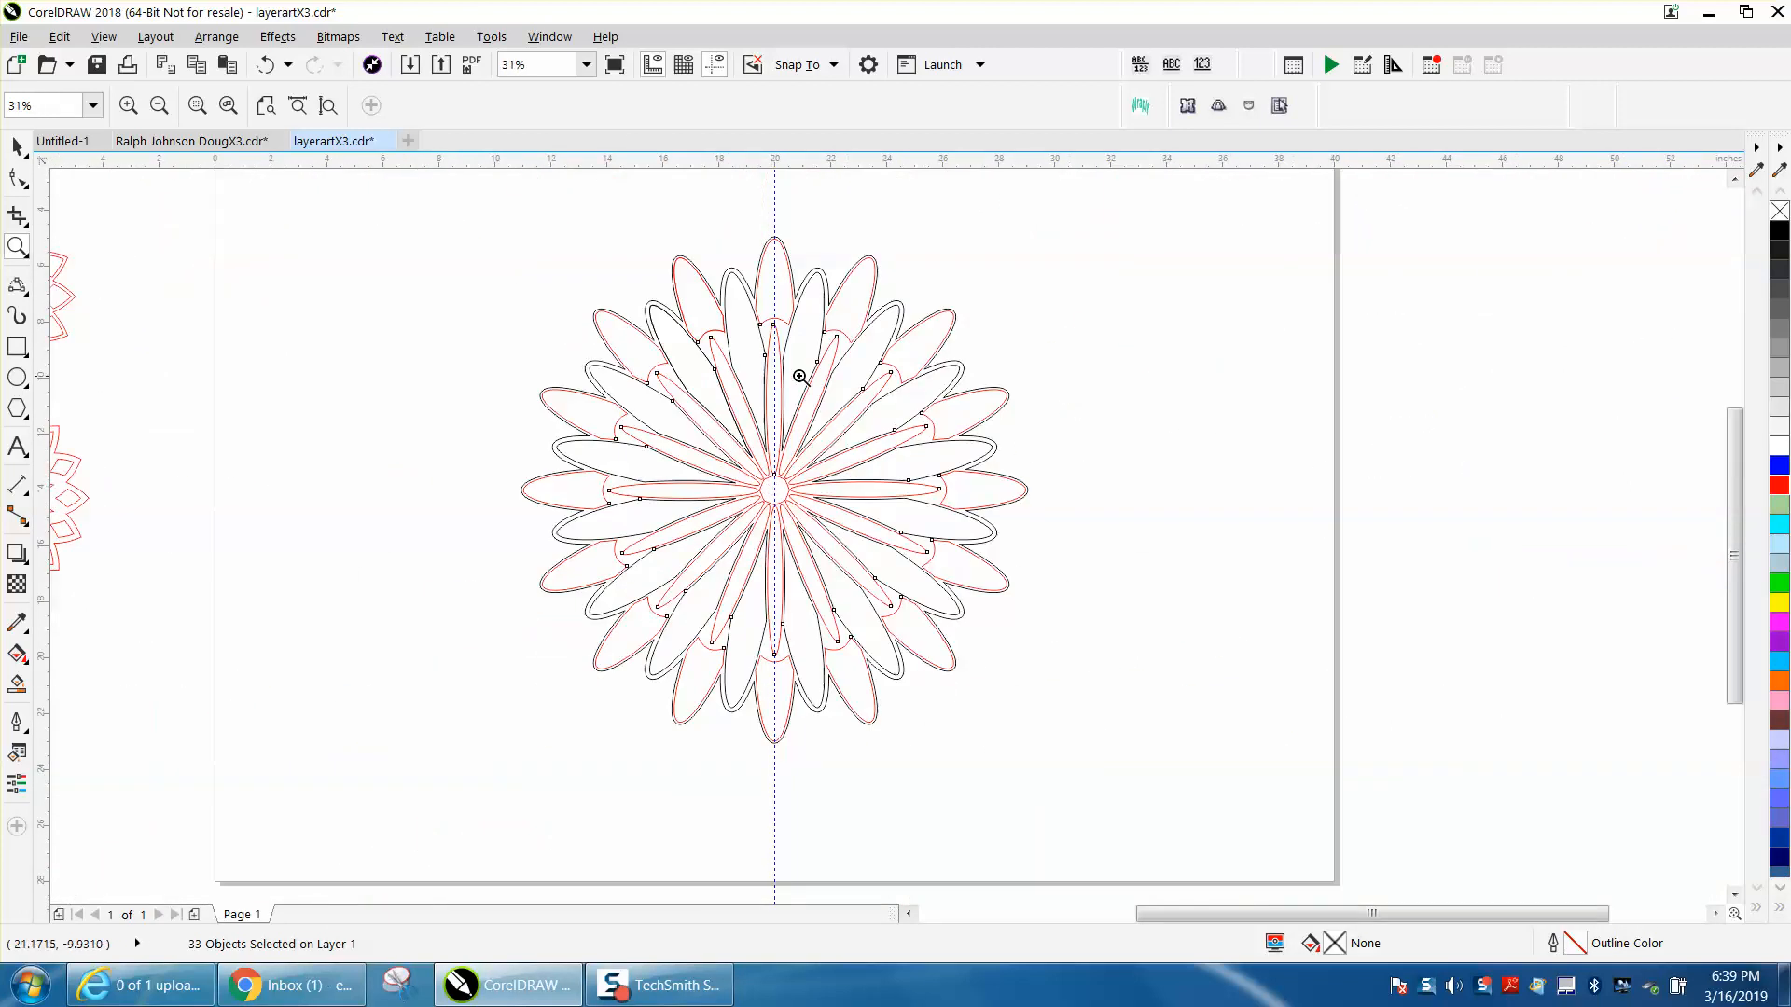
left_click(16, 170)
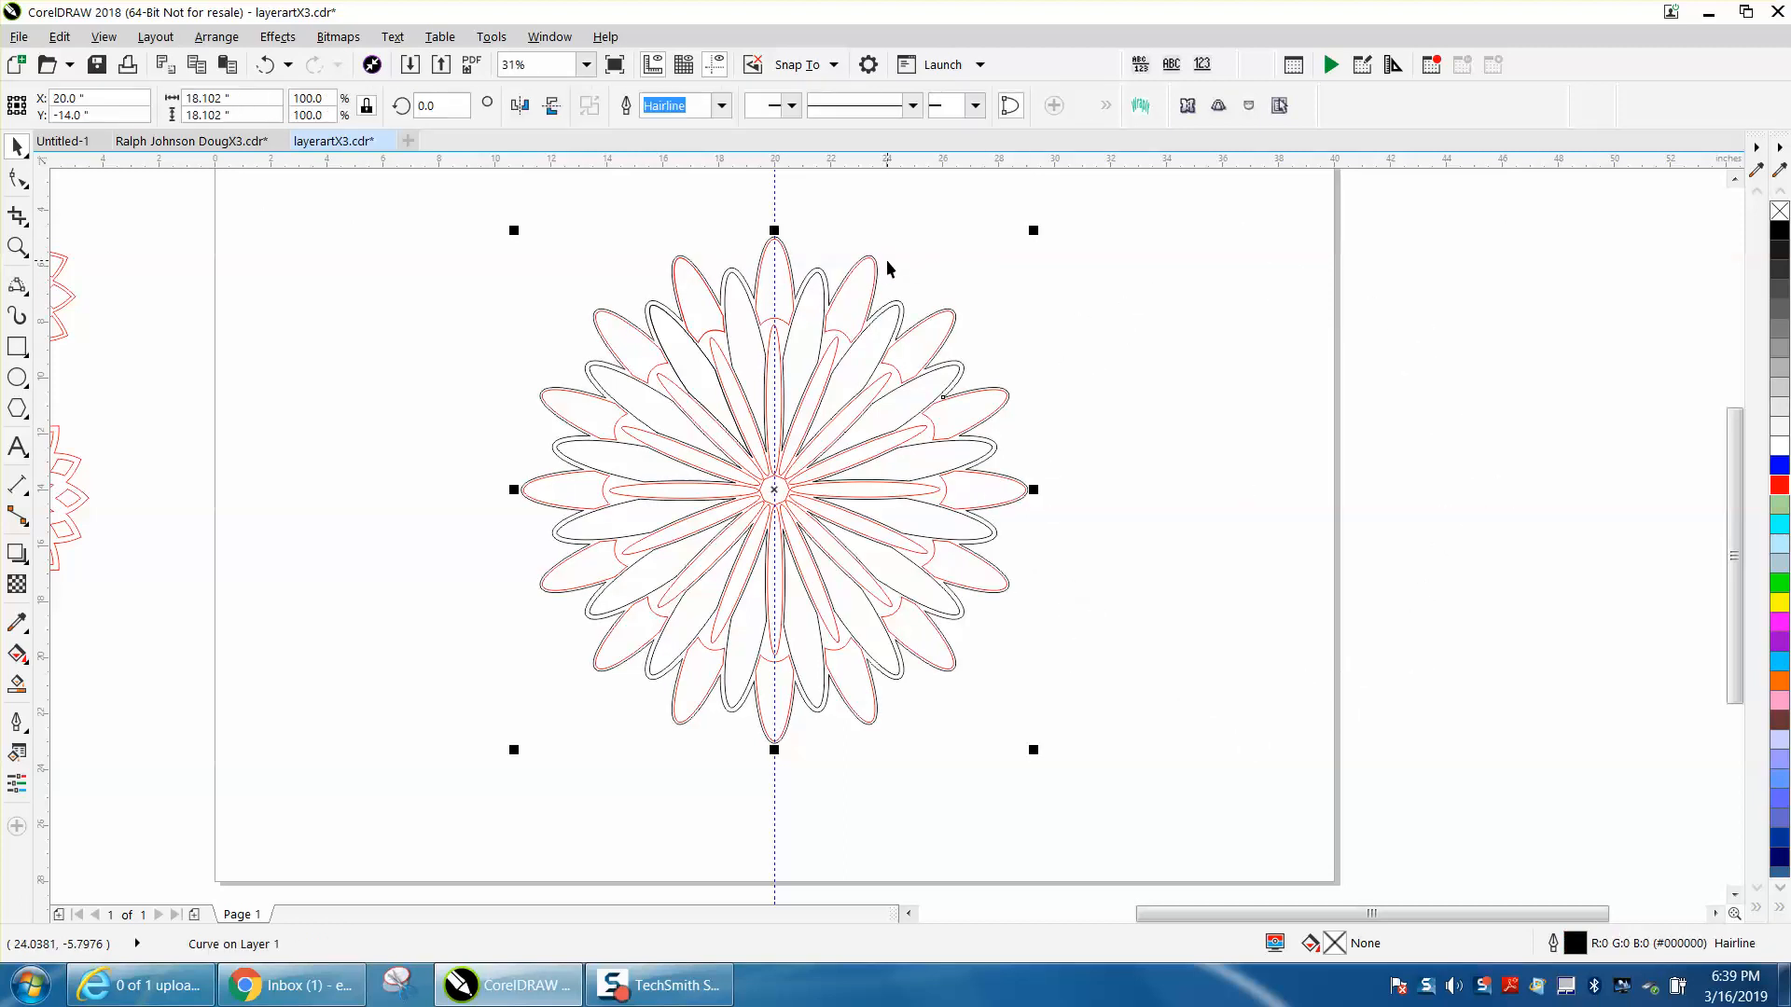
Drop copies of the outer outline to the right of the page, arranged in two columns.
left_click_drag(773, 490, 1248, 489)
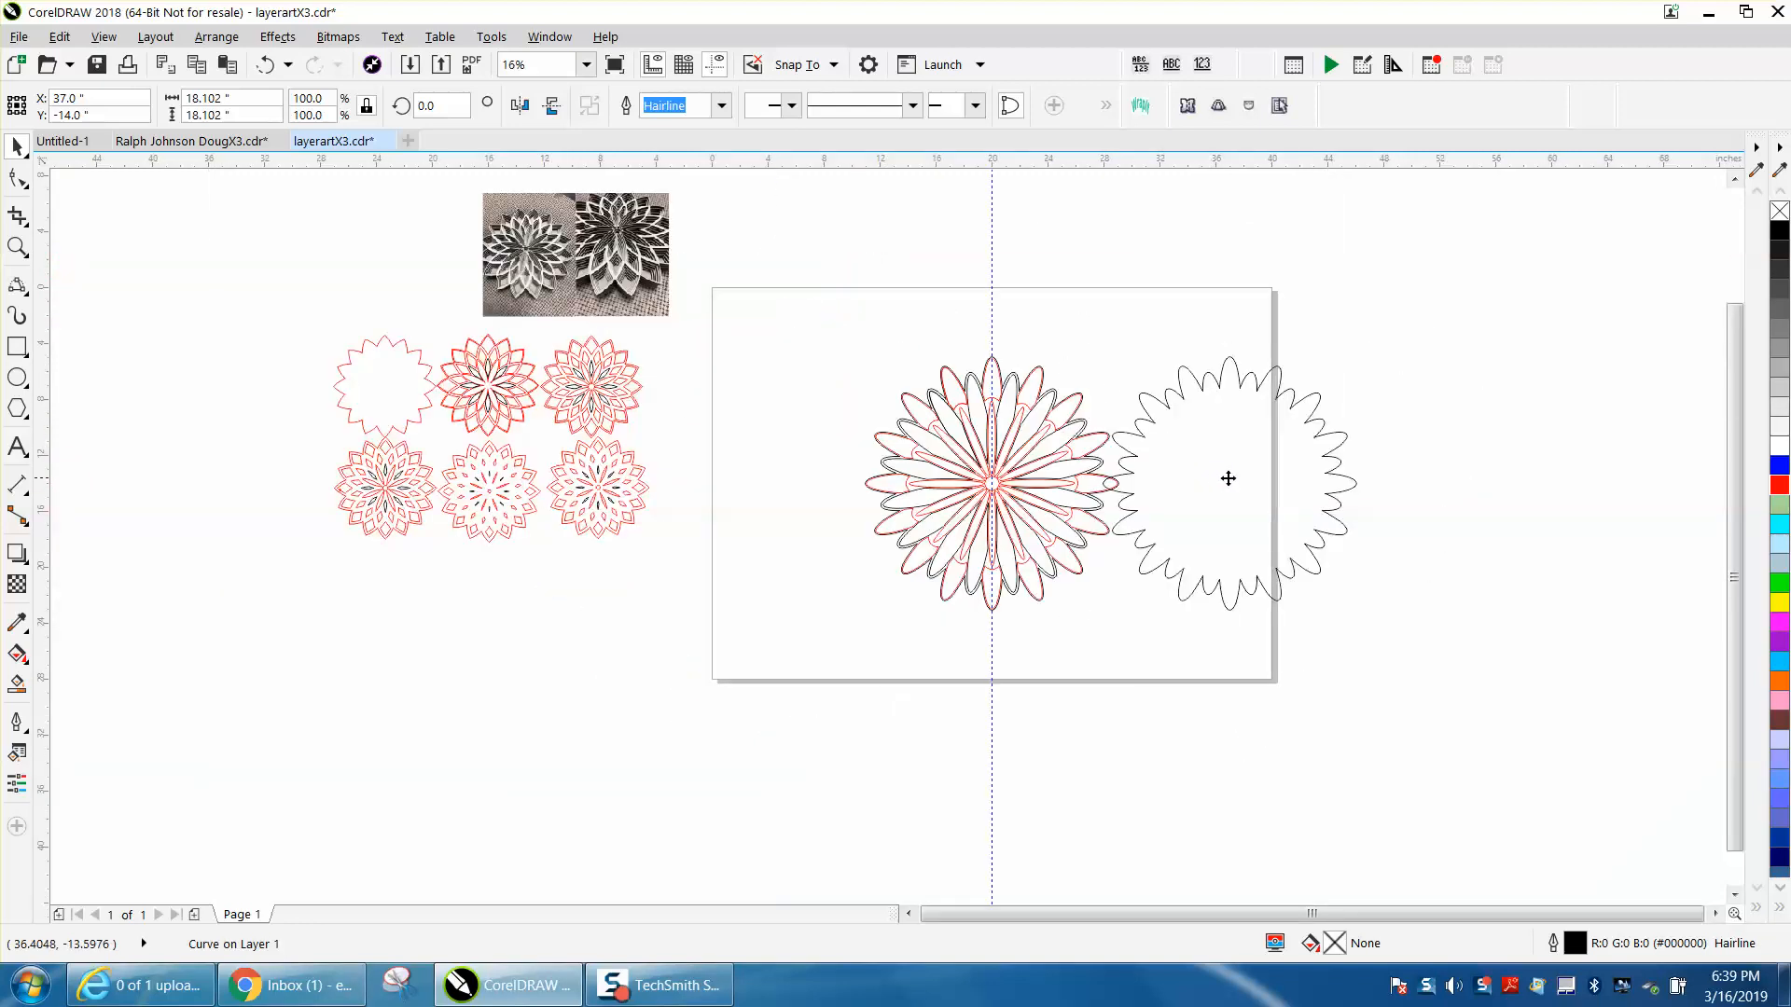
left_click_drag(1227, 479, 1405, 332)
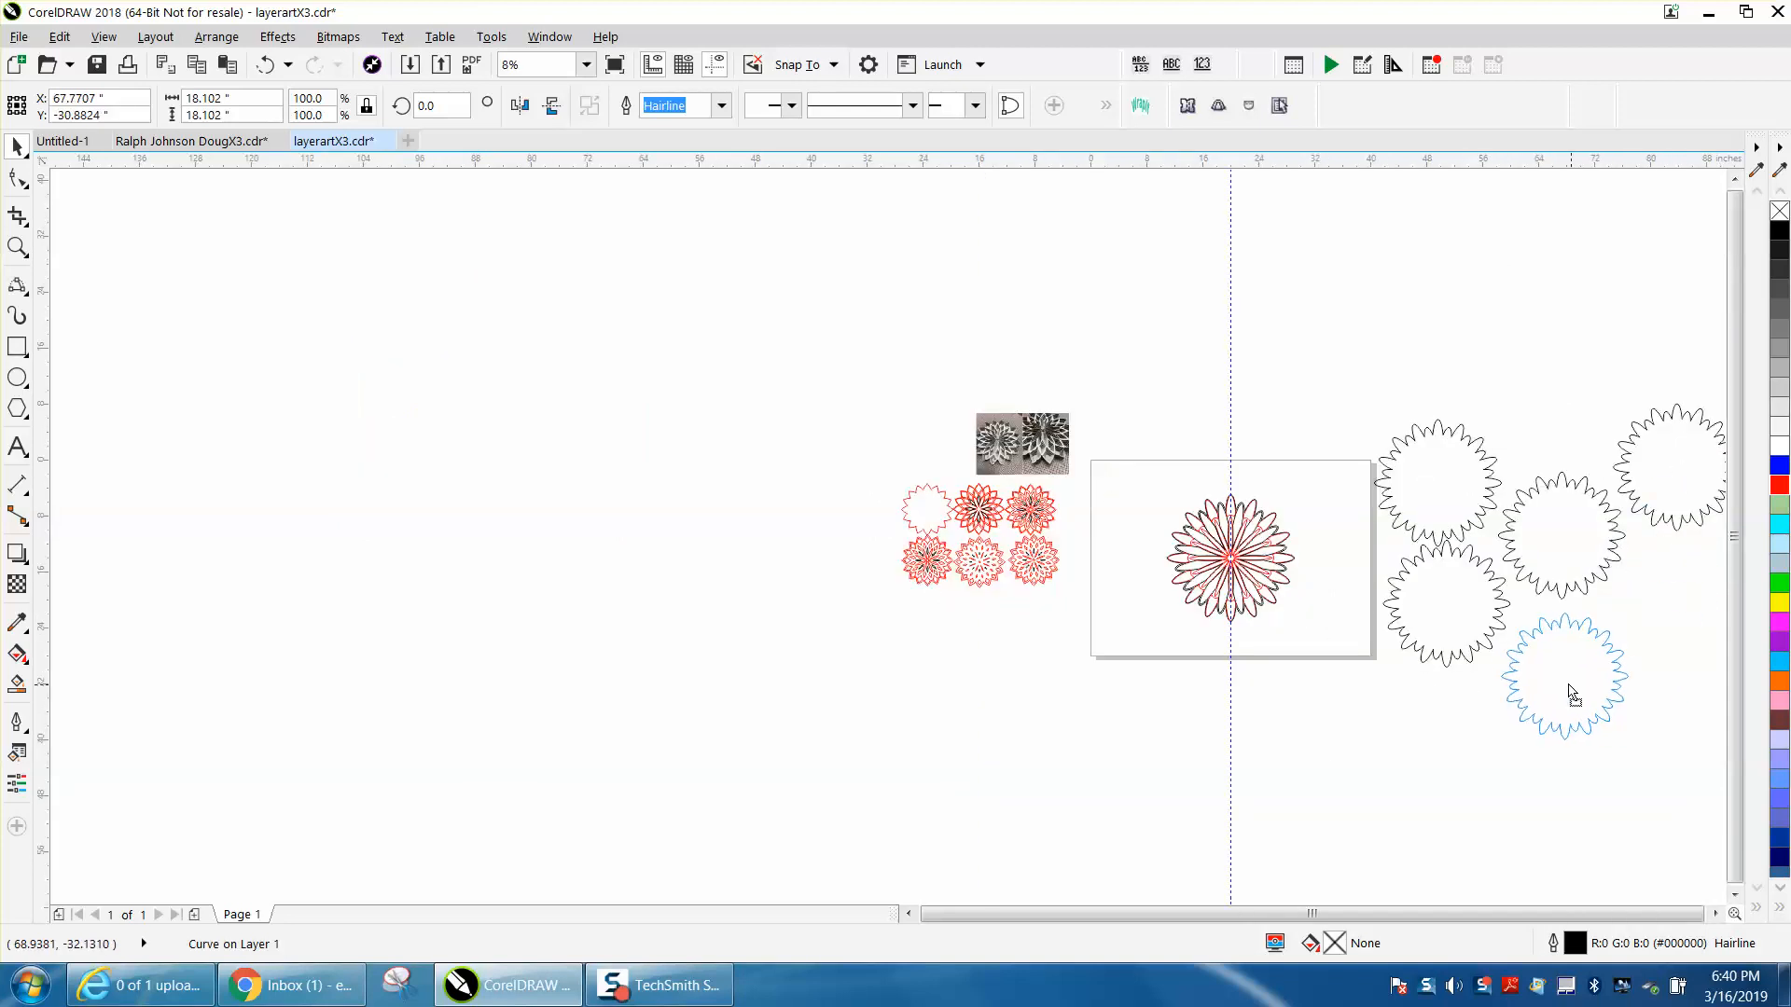
left_click_drag(1562, 673, 1562, 797)
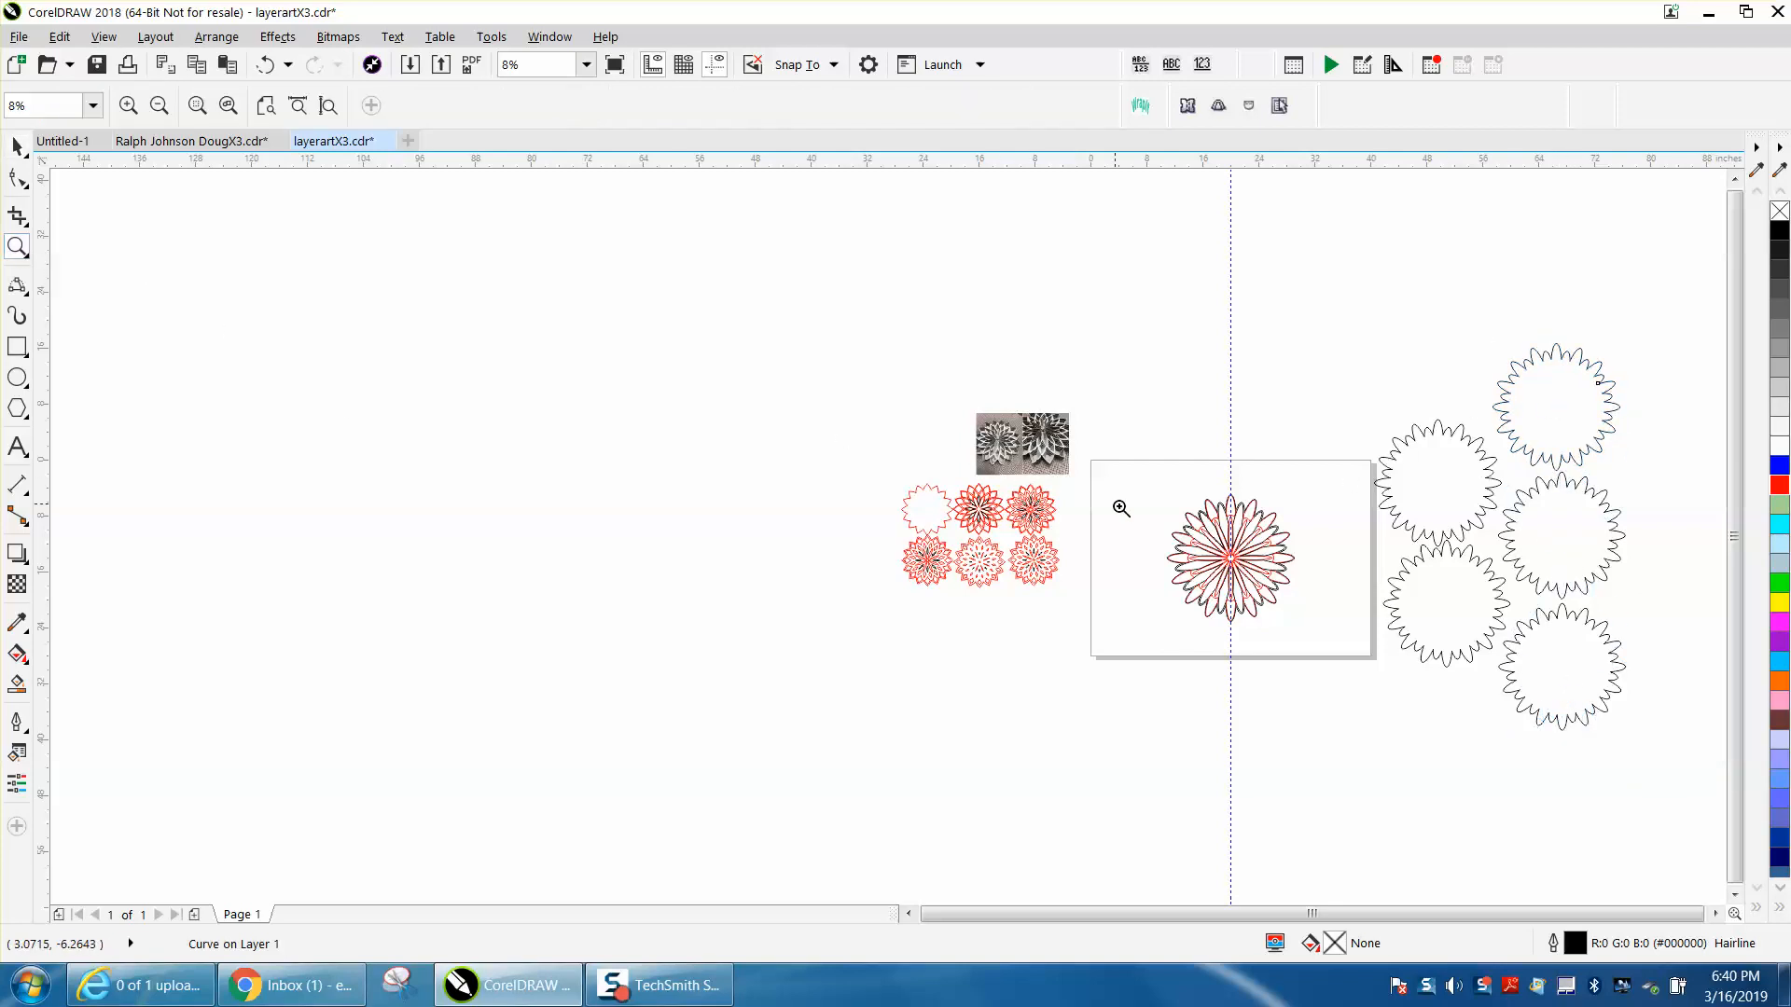
left_click(1119, 507)
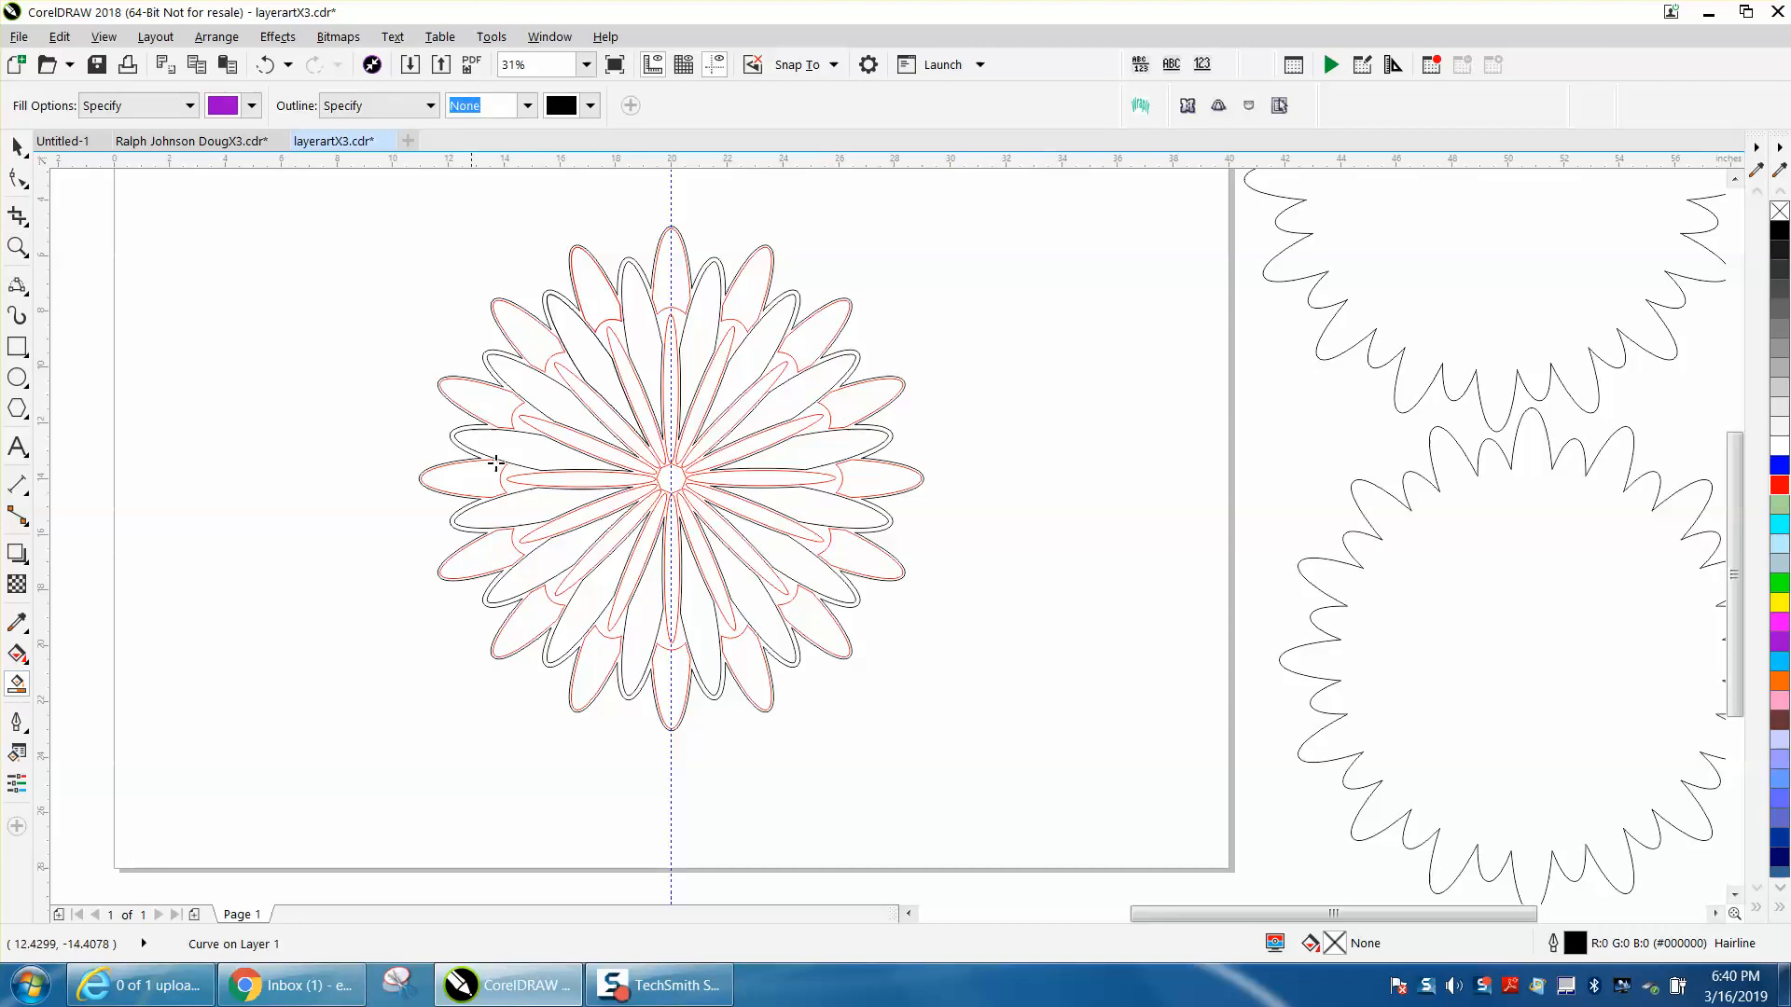
mouse_move(602, 335)
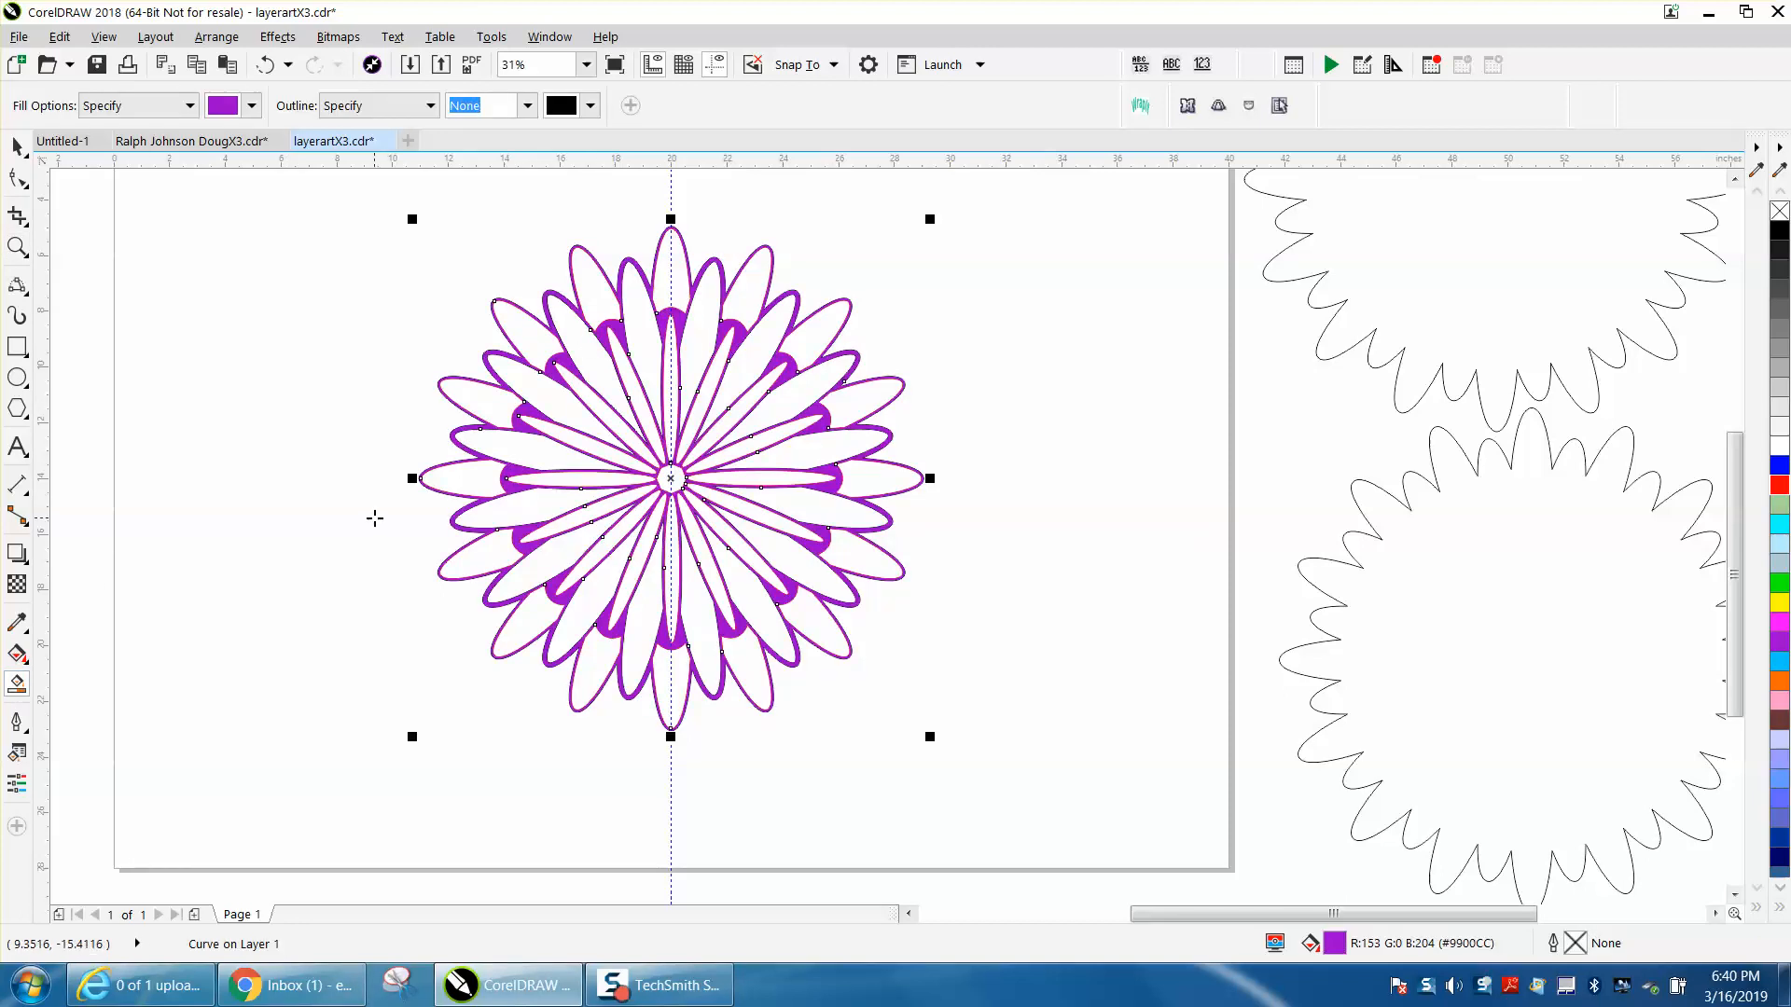
mouse_move(805, 375)
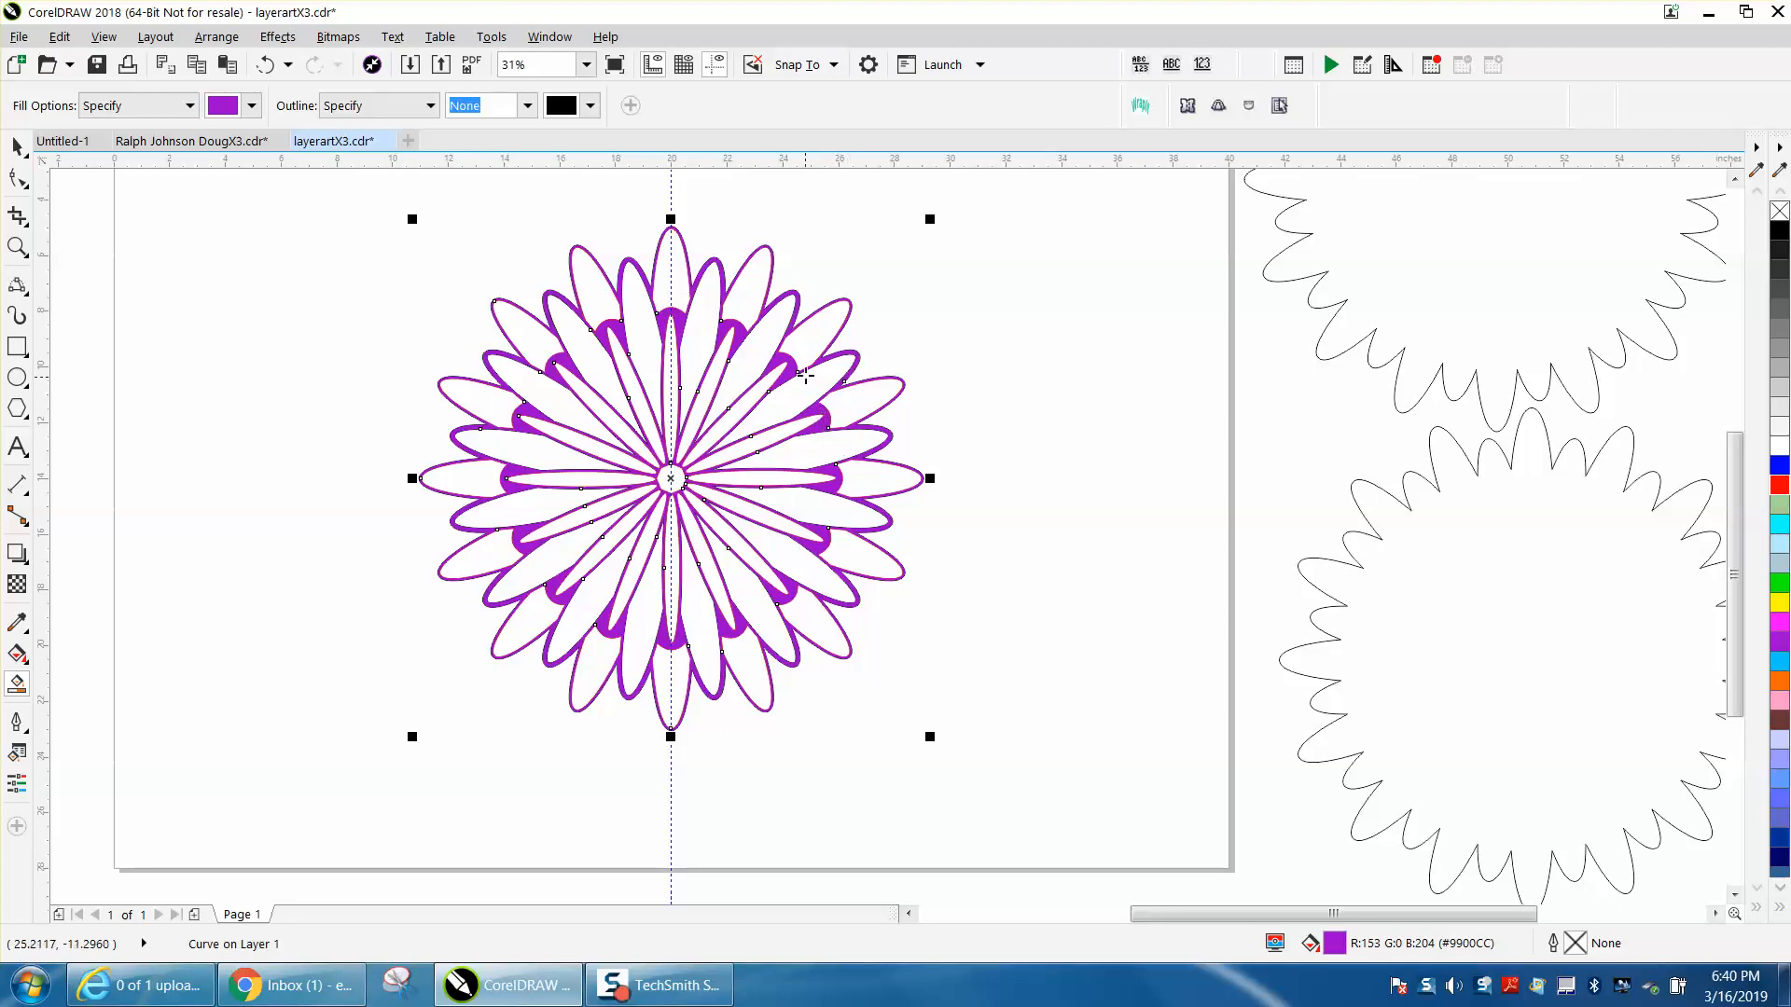
mouse_move(813, 308)
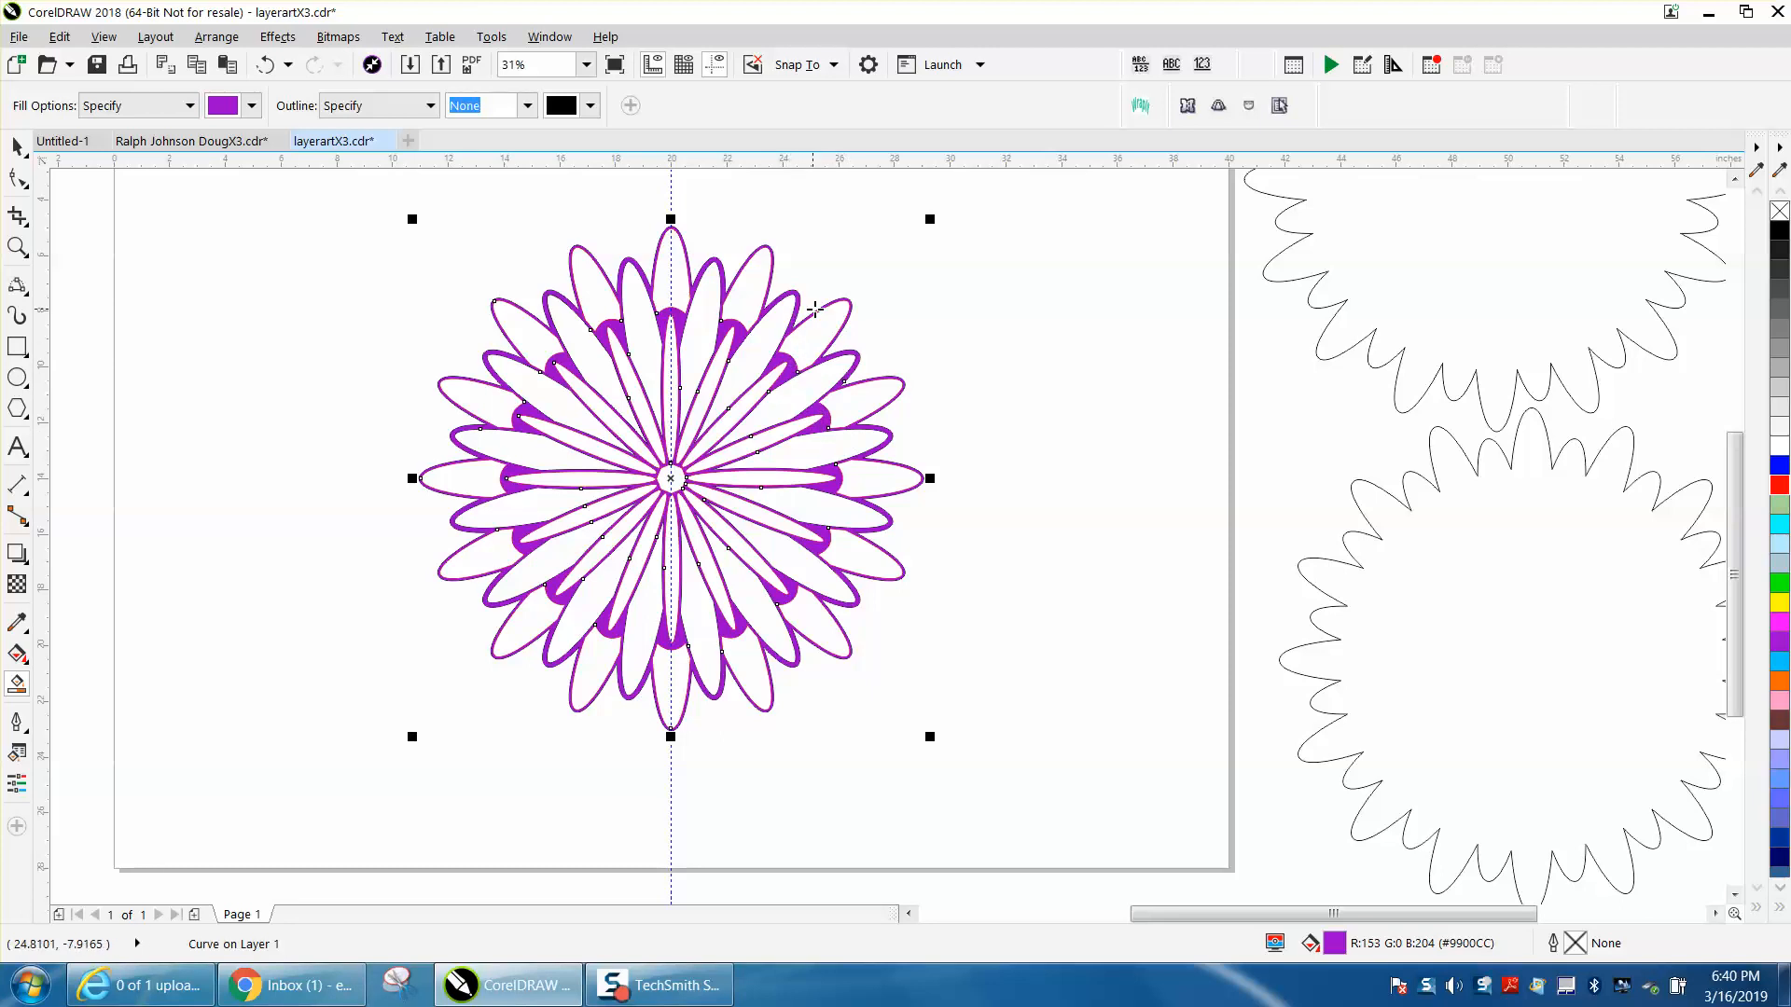
mouse_move(760, 324)
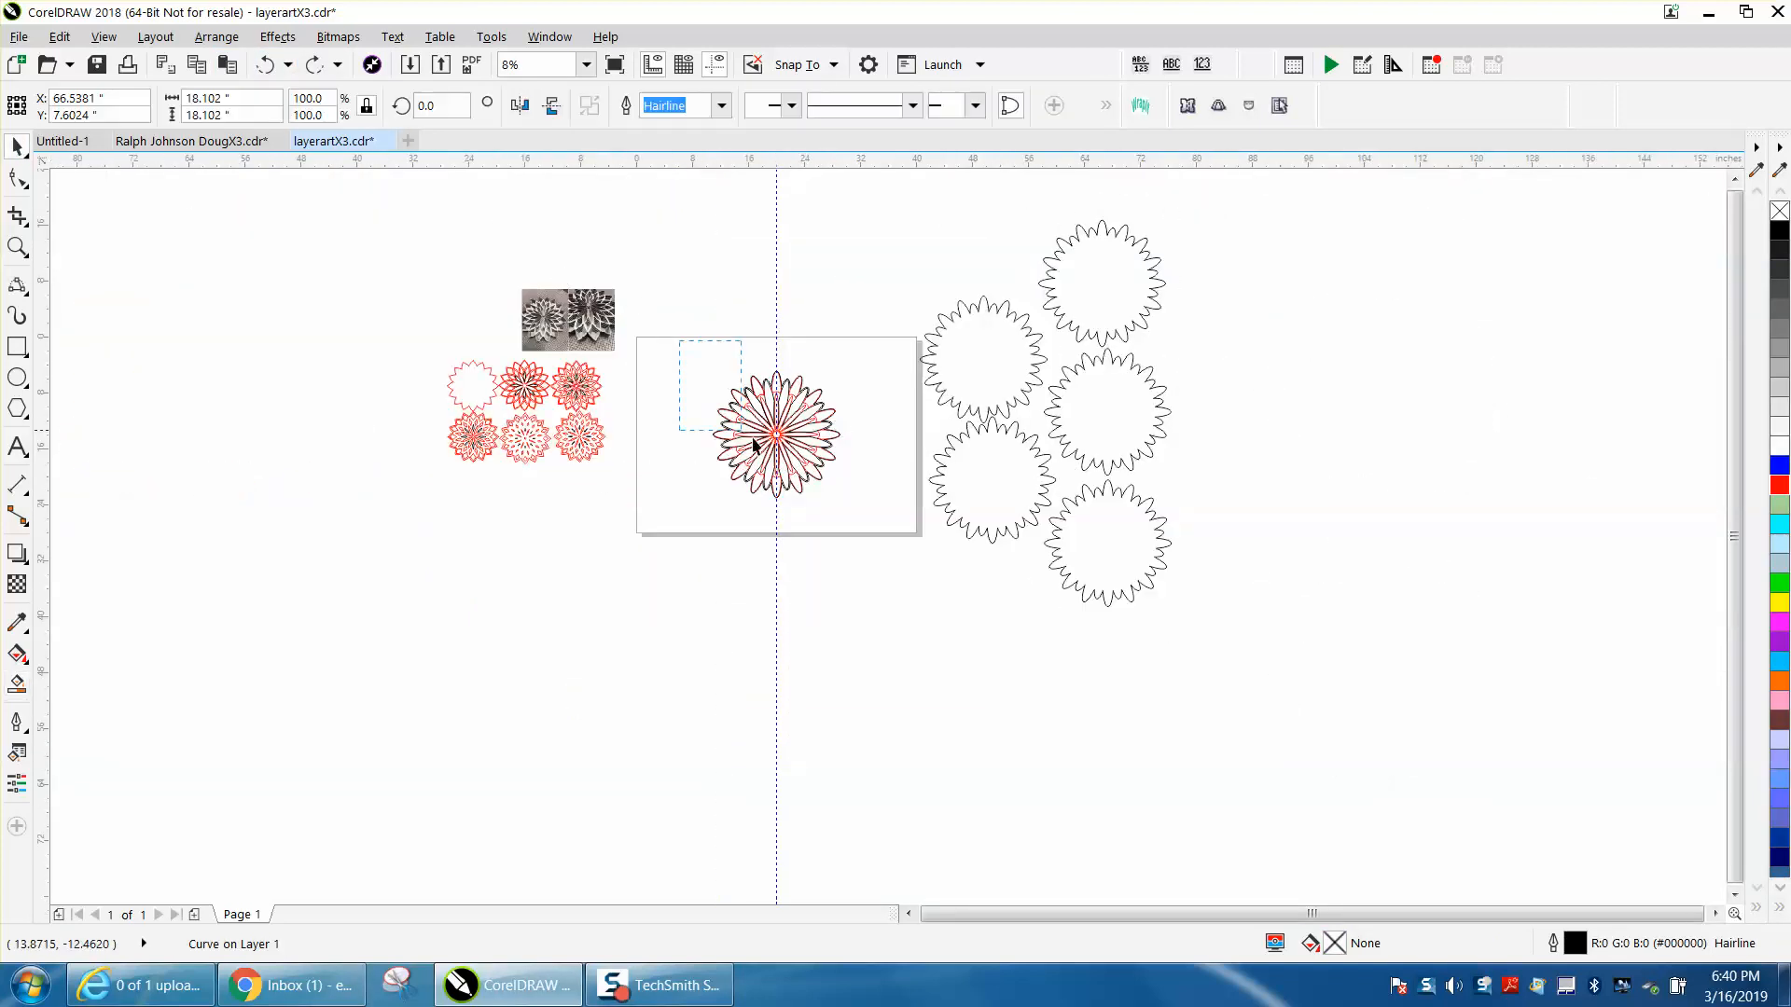
Place a copy of the whole layered flower below and left of the page.
left_click(776, 433)
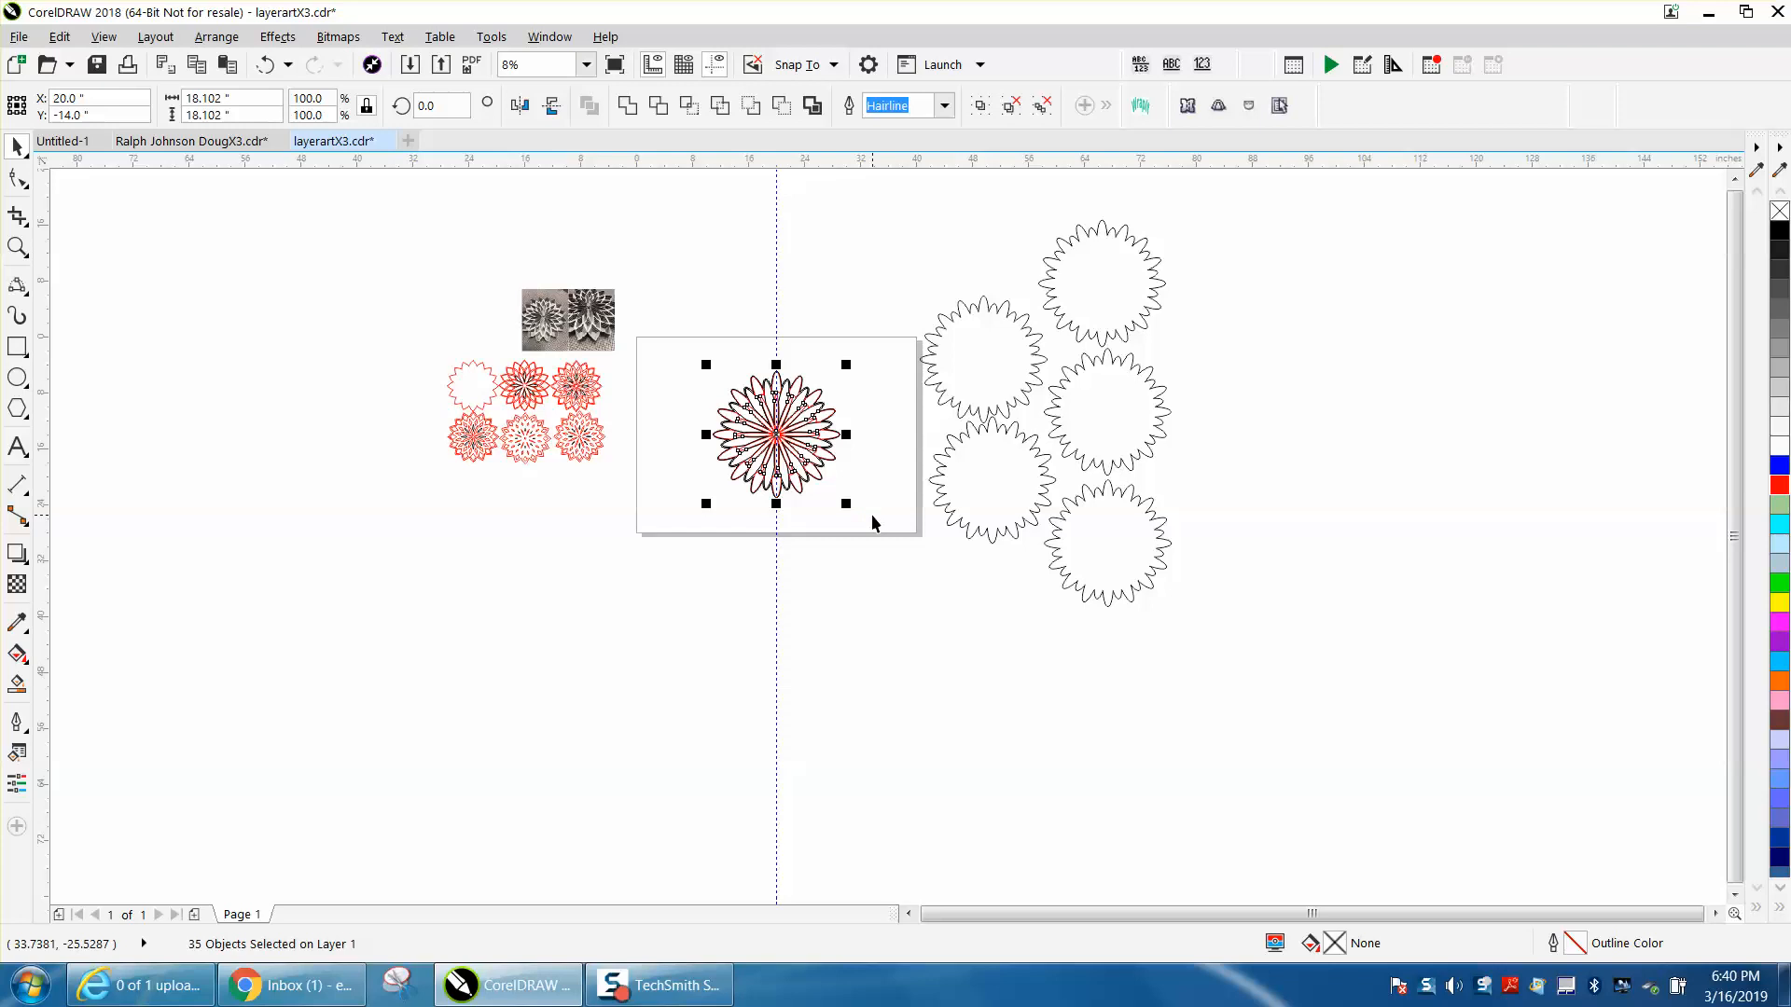
left_click_drag(775, 434, 408, 571)
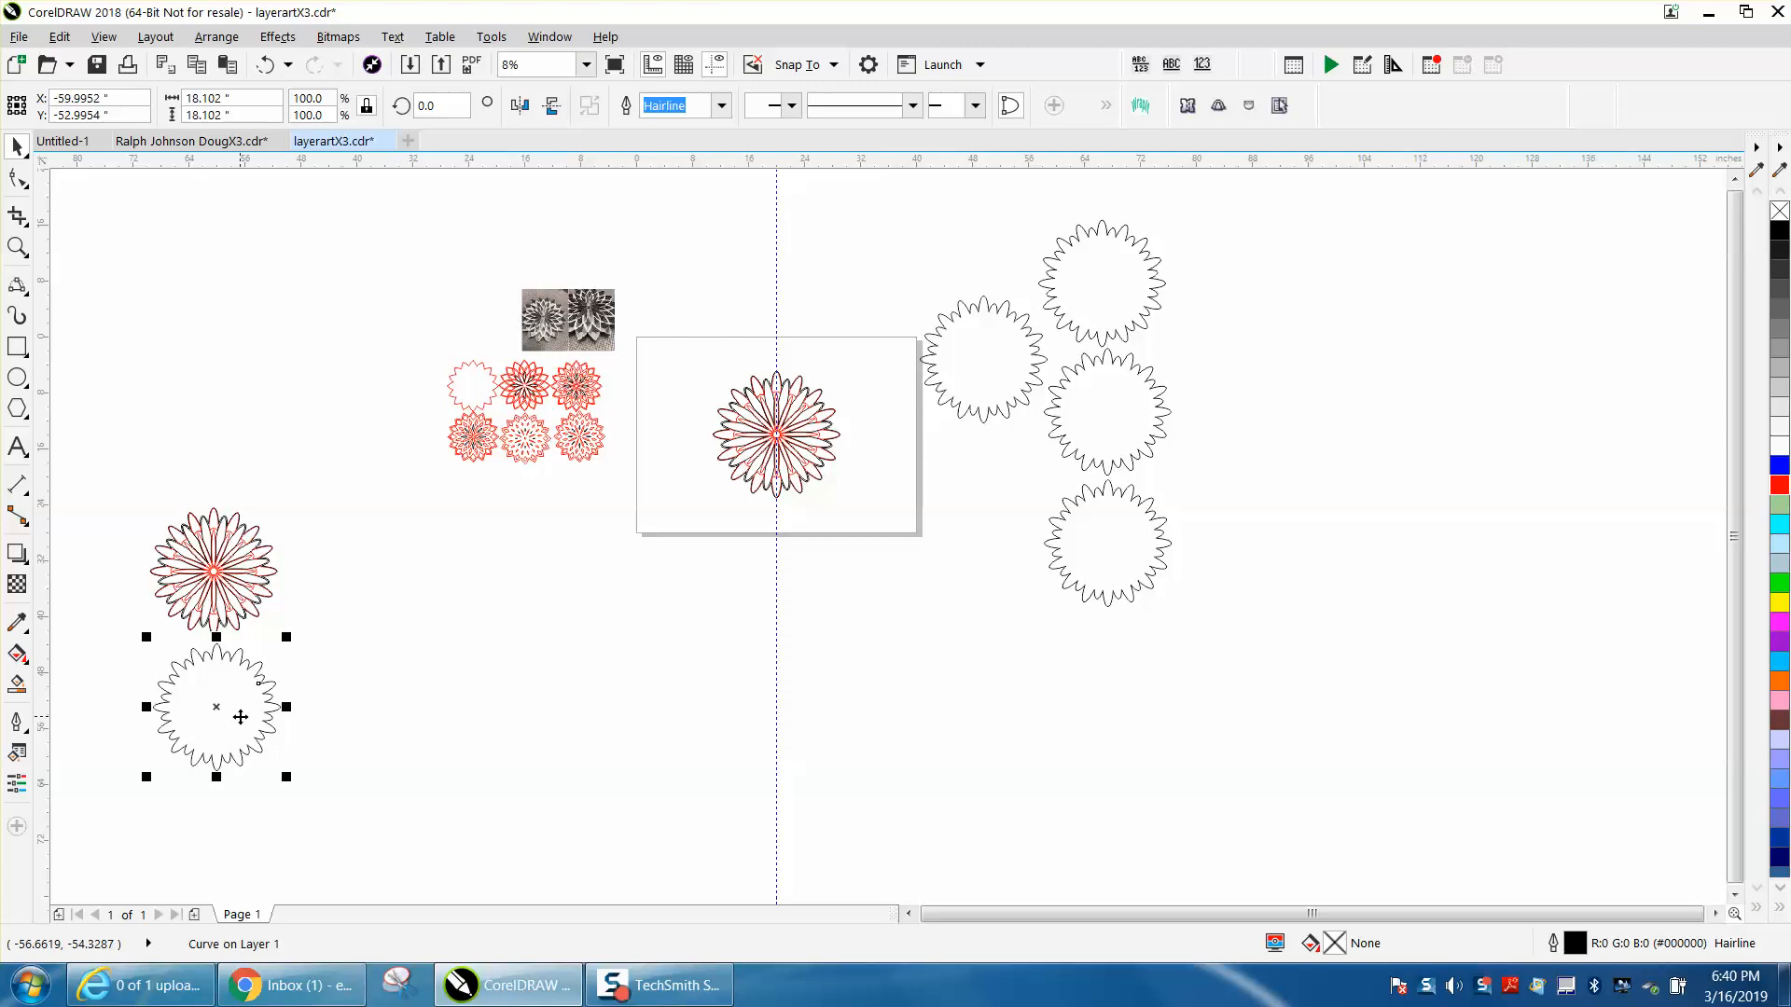
Zoom in on the flower remaining on the page.
left_click(16, 246)
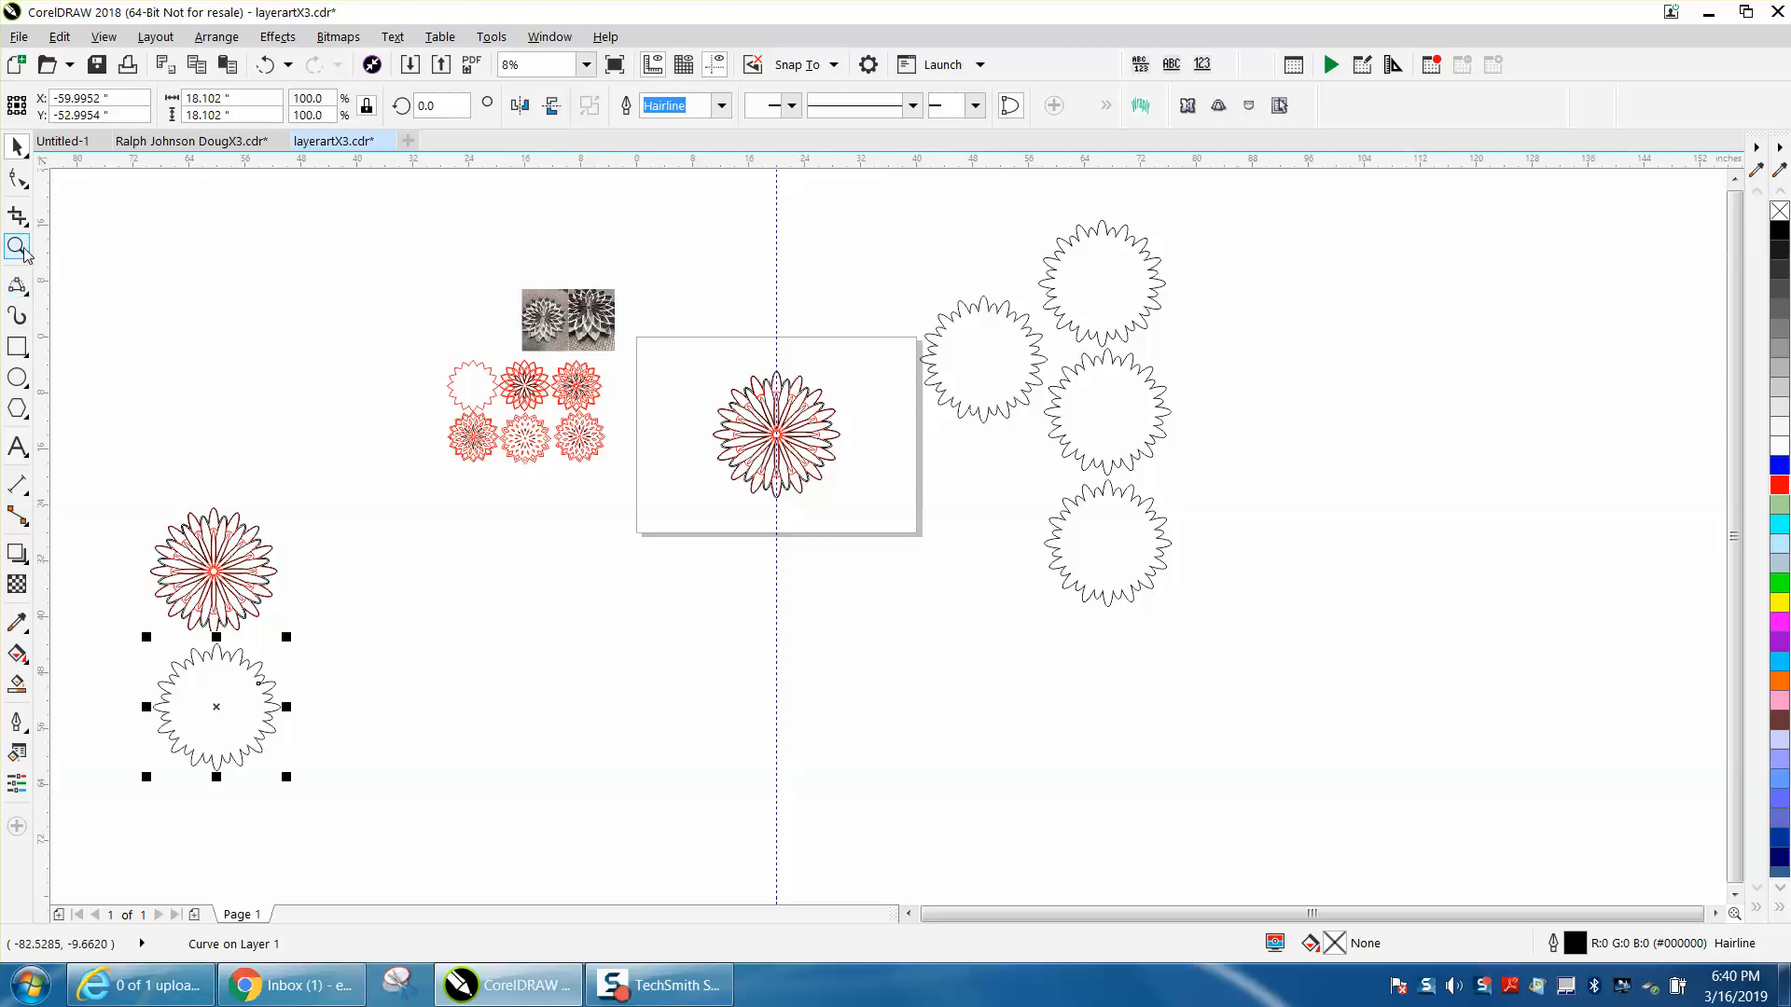
left_click(775, 432)
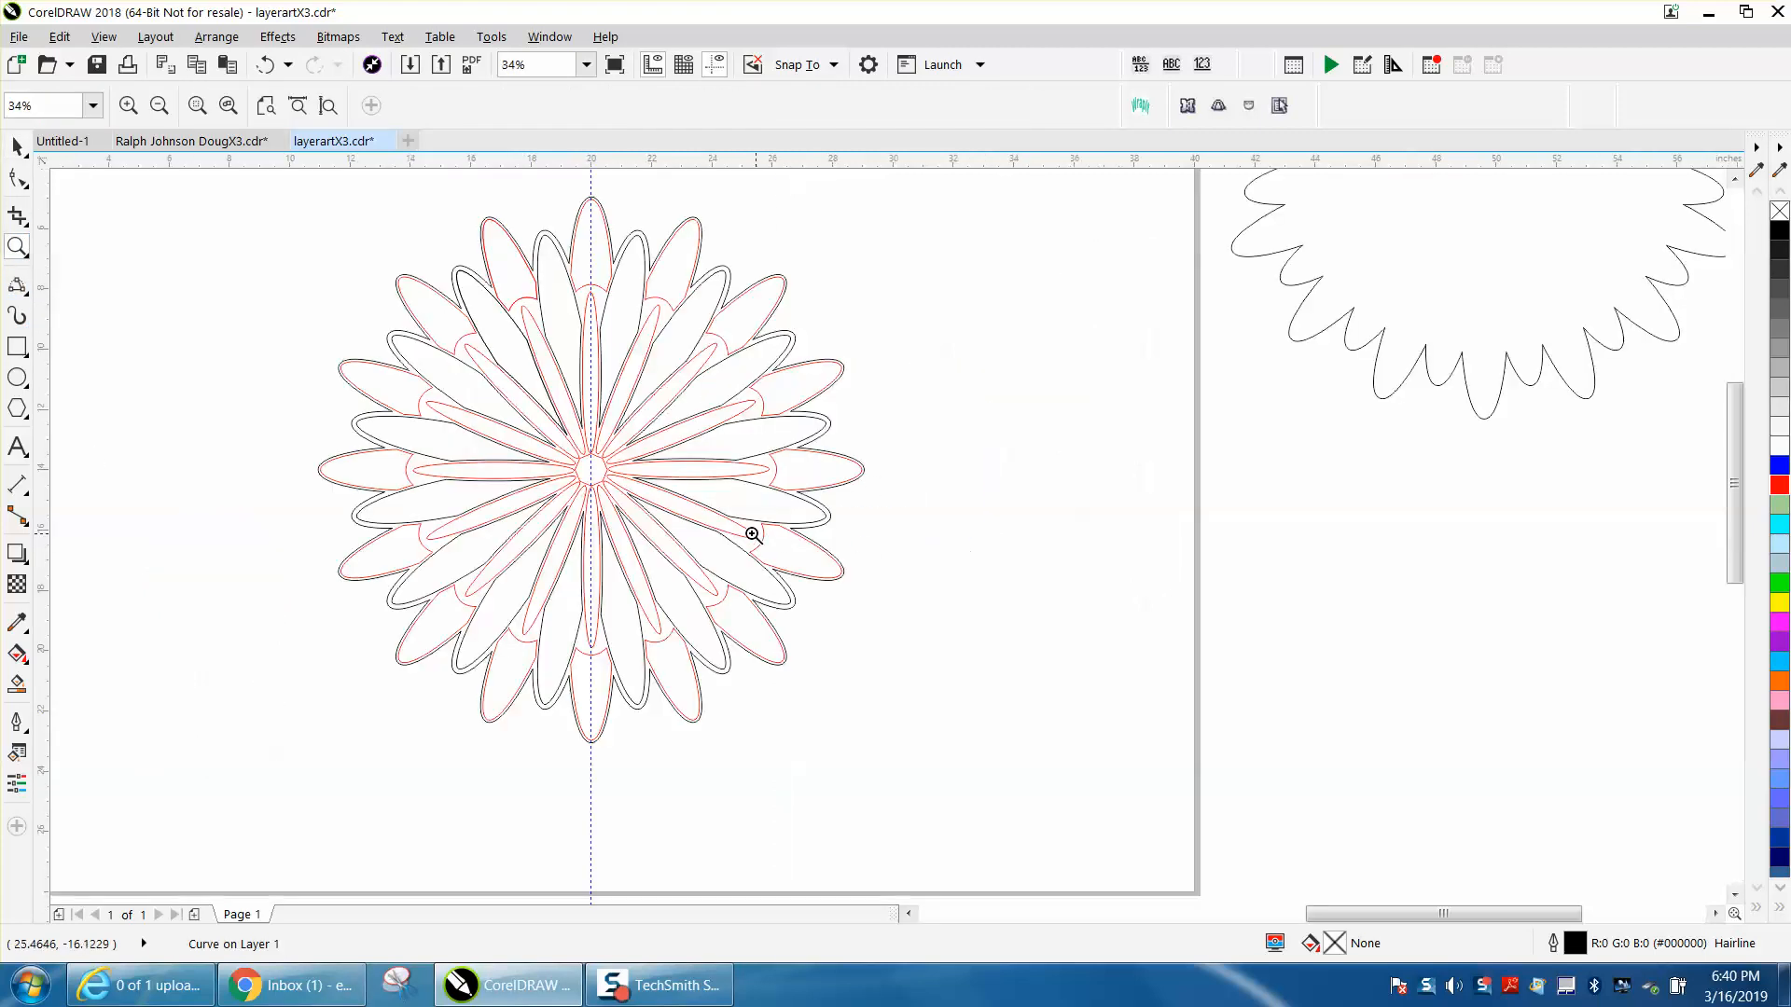
mouse_move(622, 516)
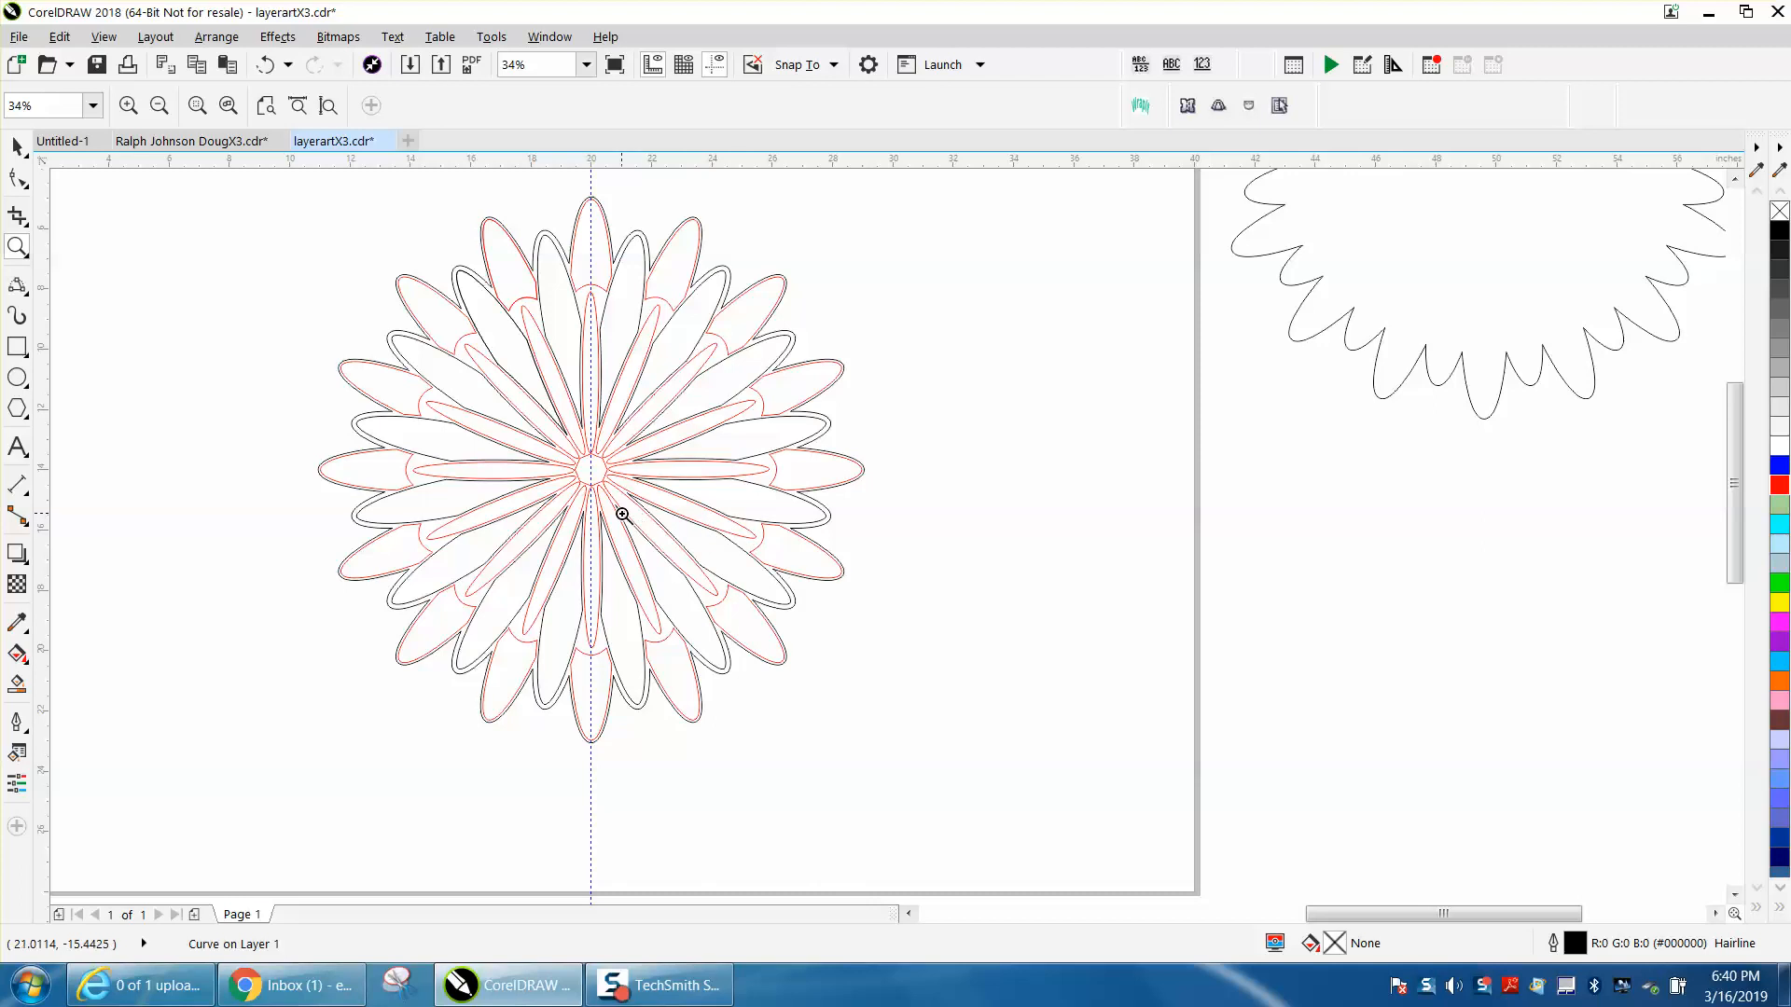
left_click(16, 247)
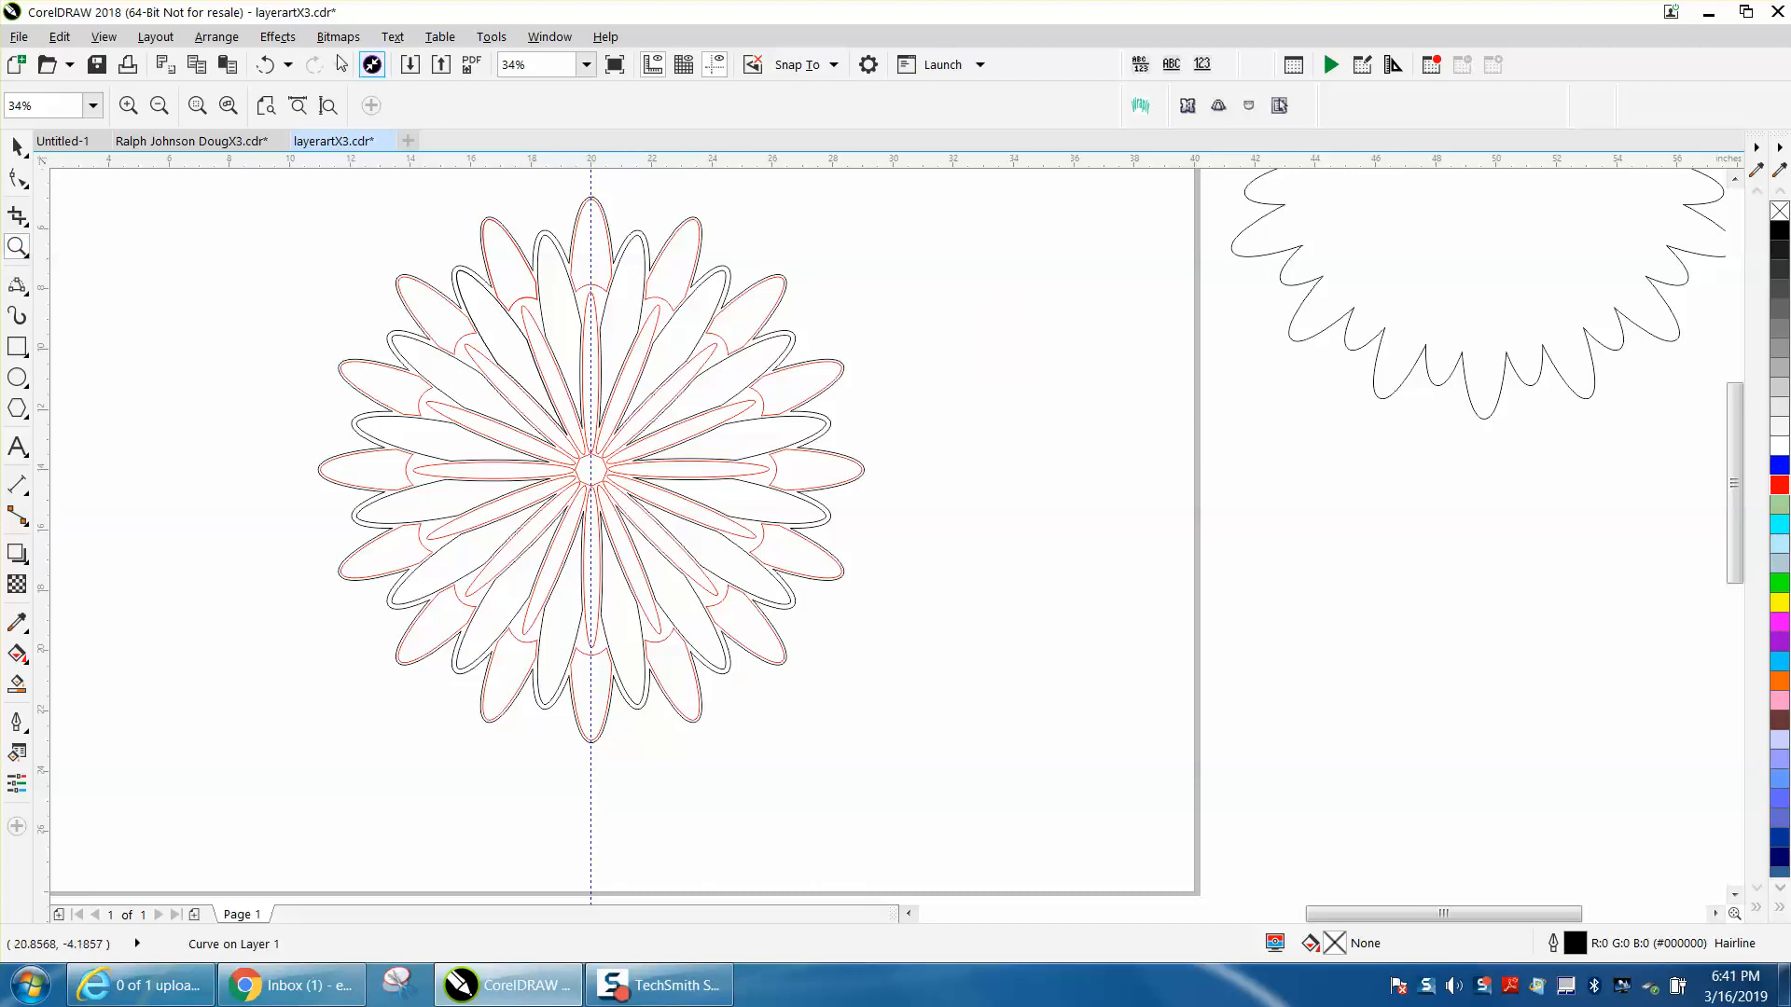
Bring up the Contour settings from the Effects menu.
left_click(277, 36)
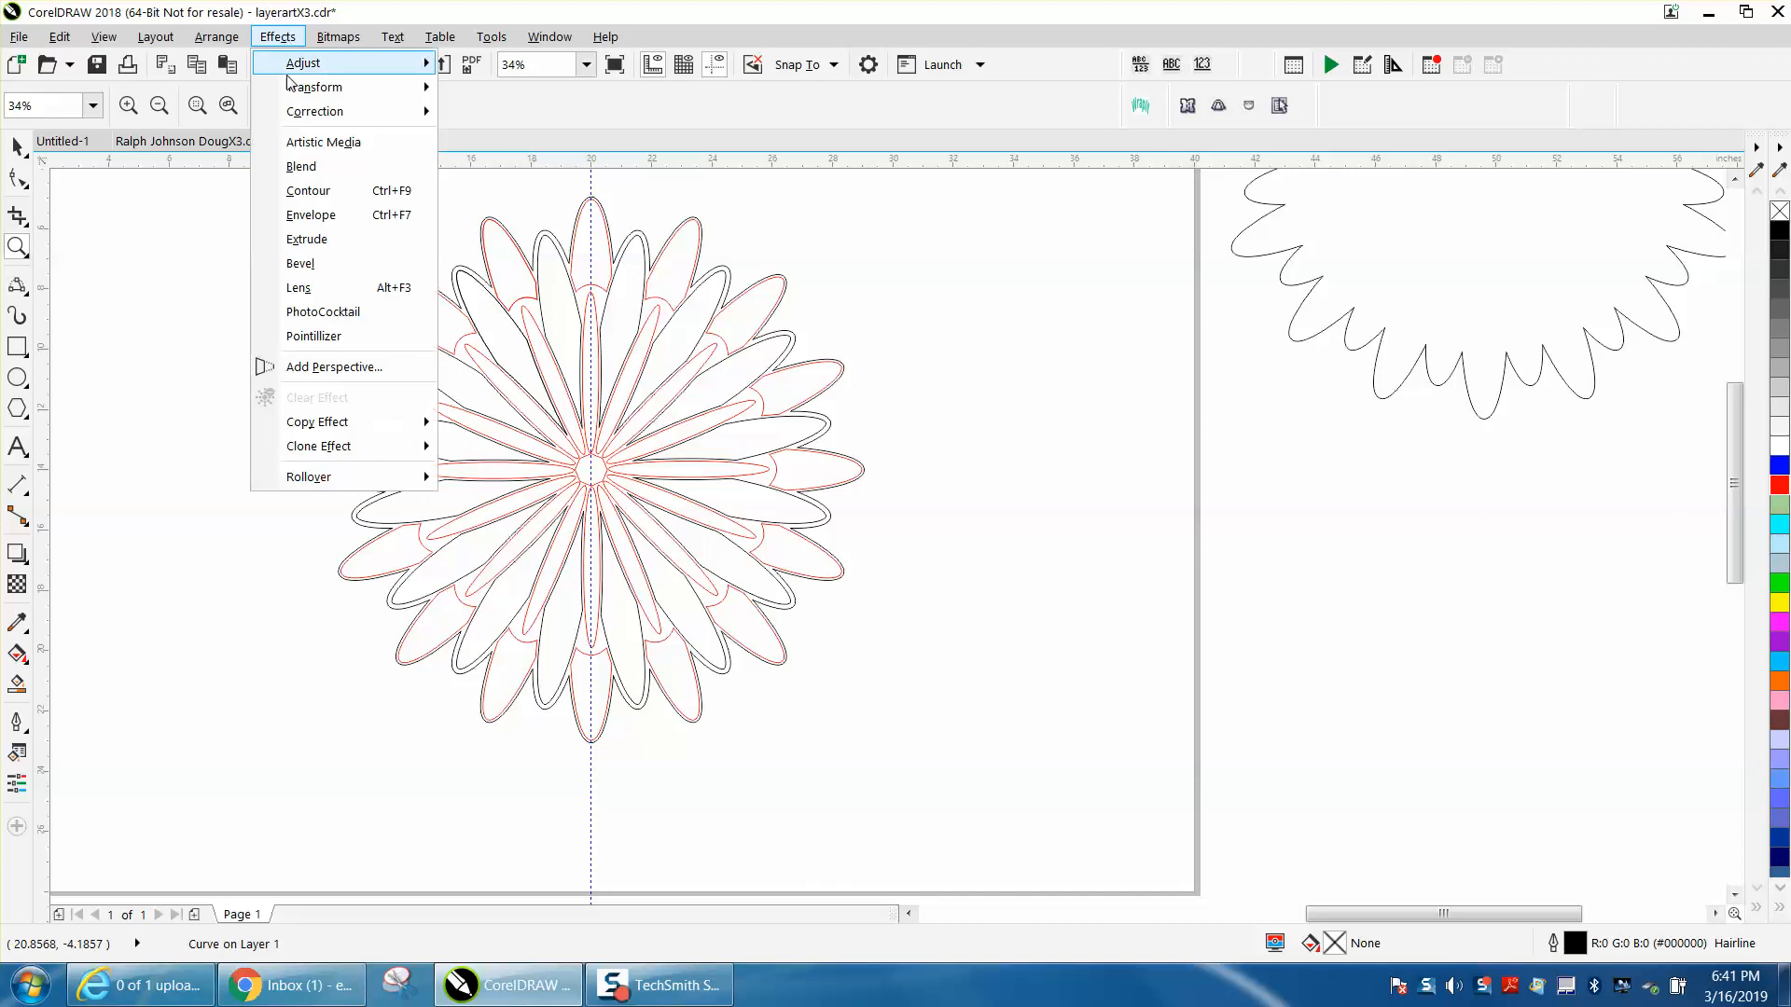
left_click(308, 190)
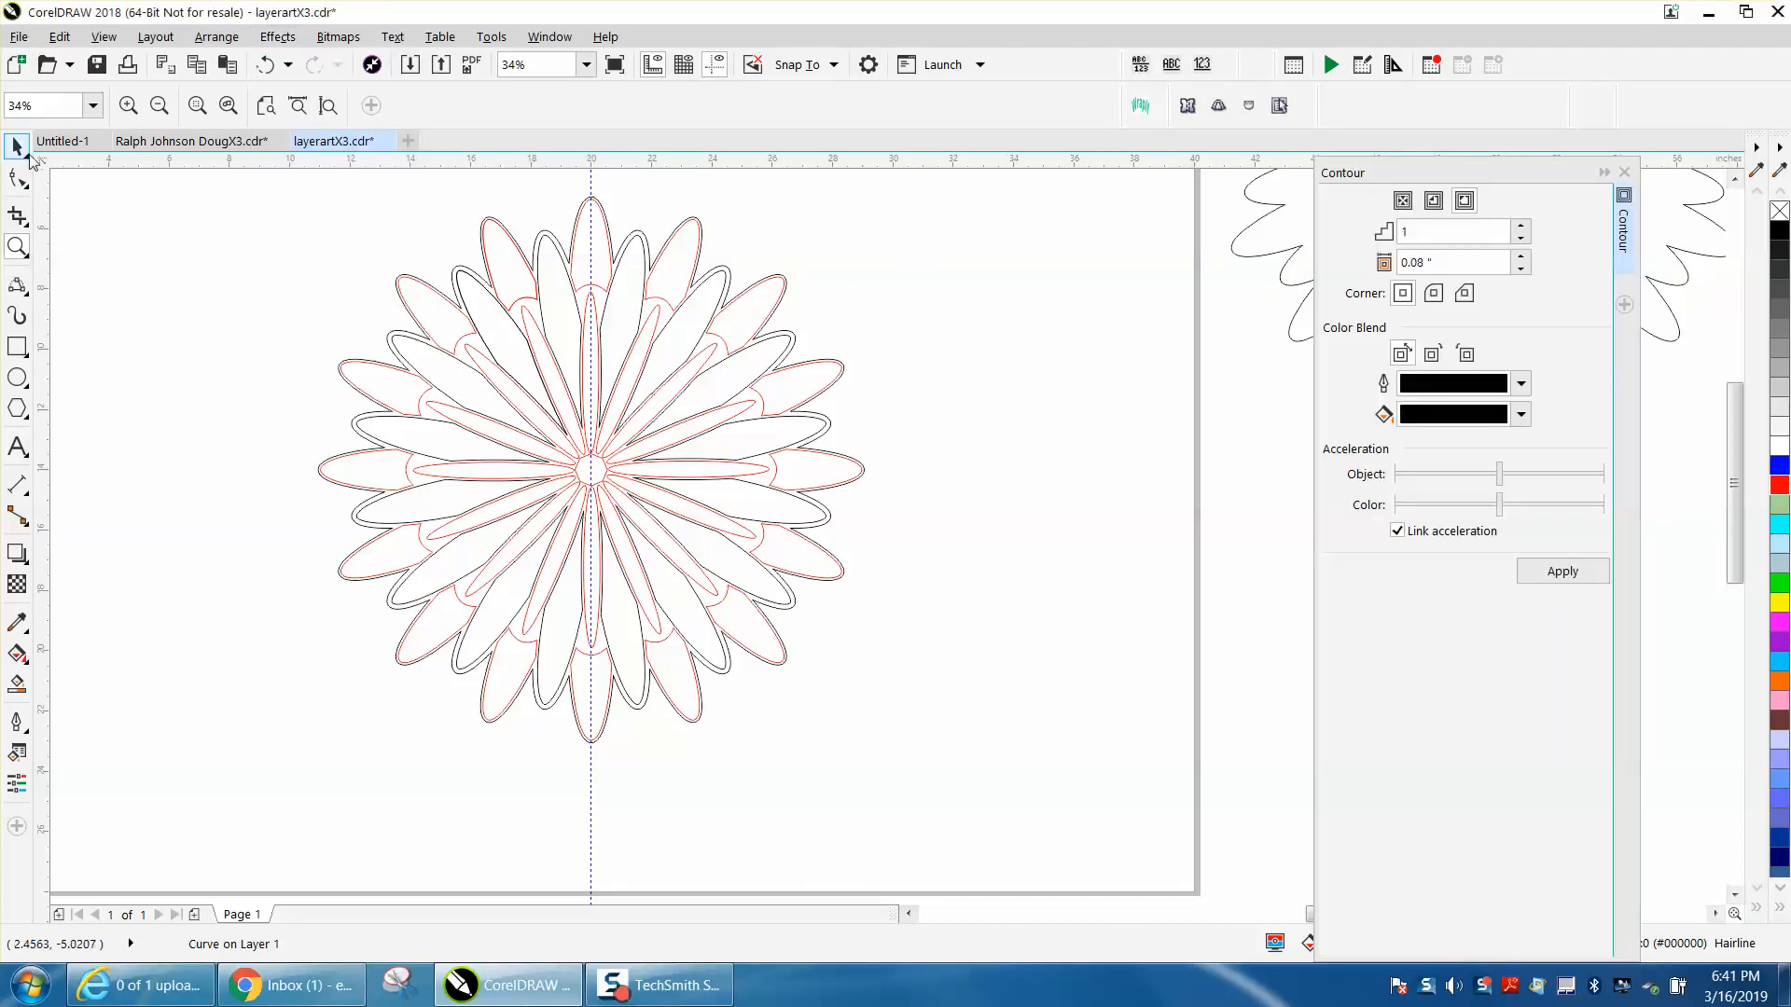
left_click(598, 491)
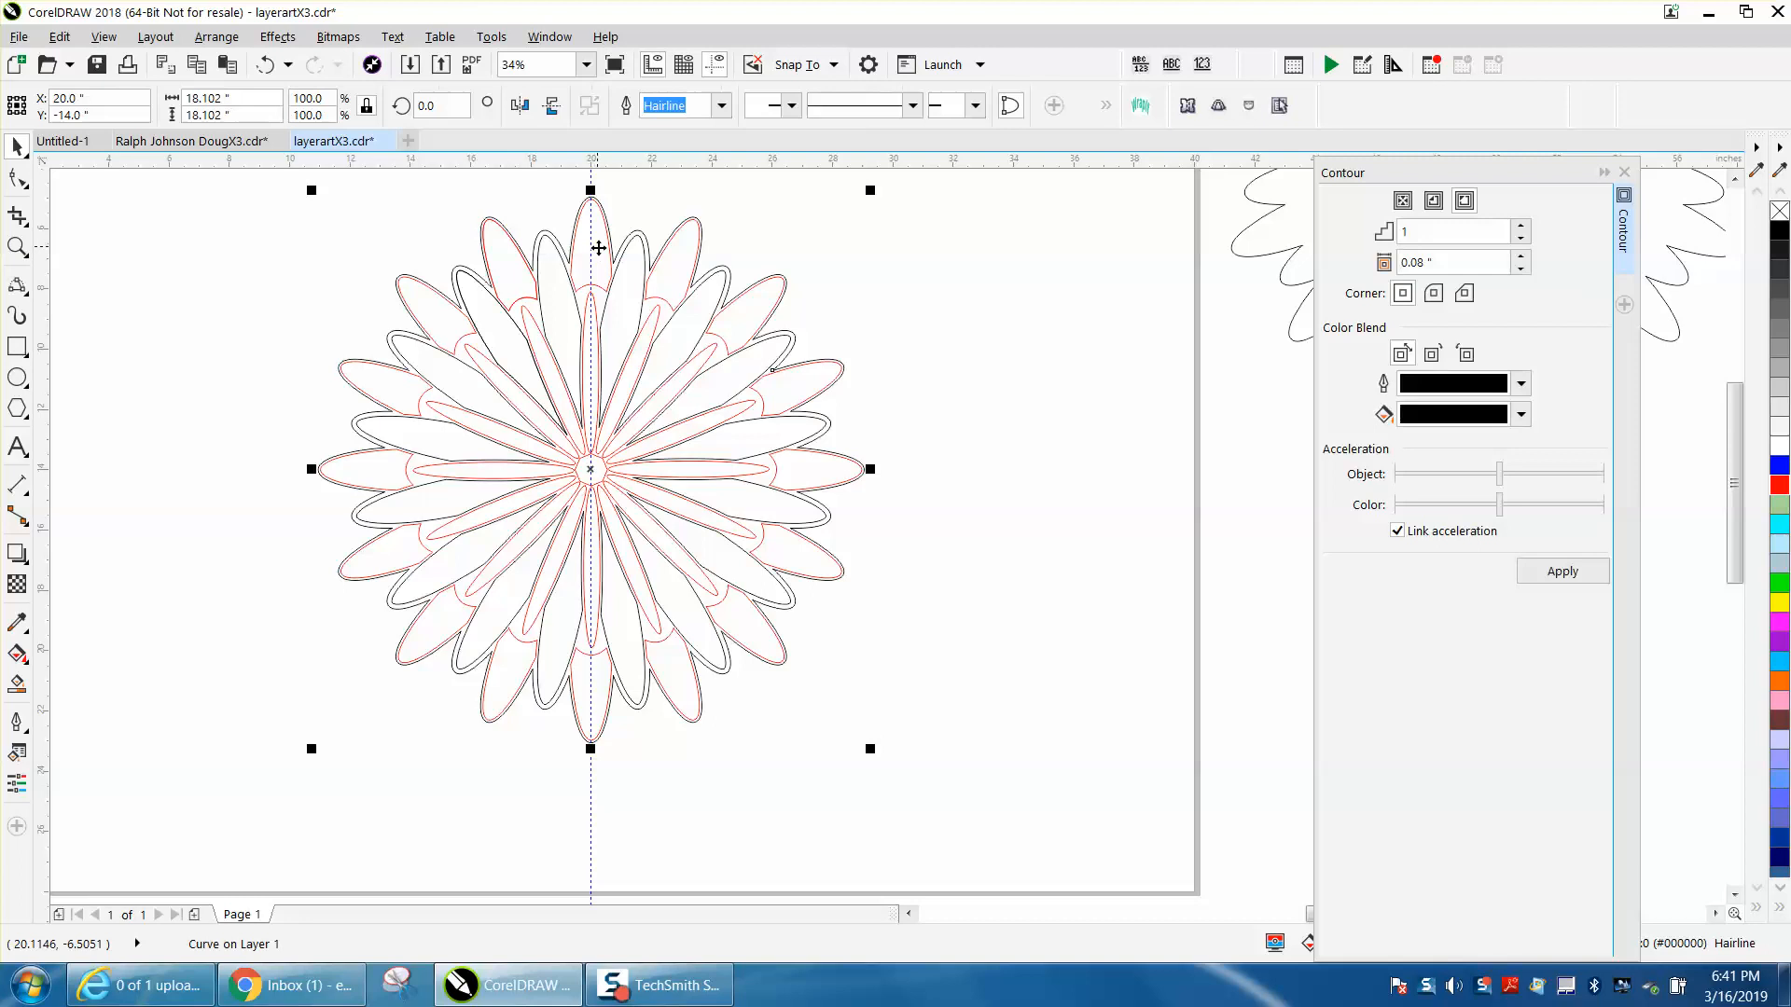
Ungroup the layered flower via Arrange so each petal outline is a separate curve.
left_click(216, 36)
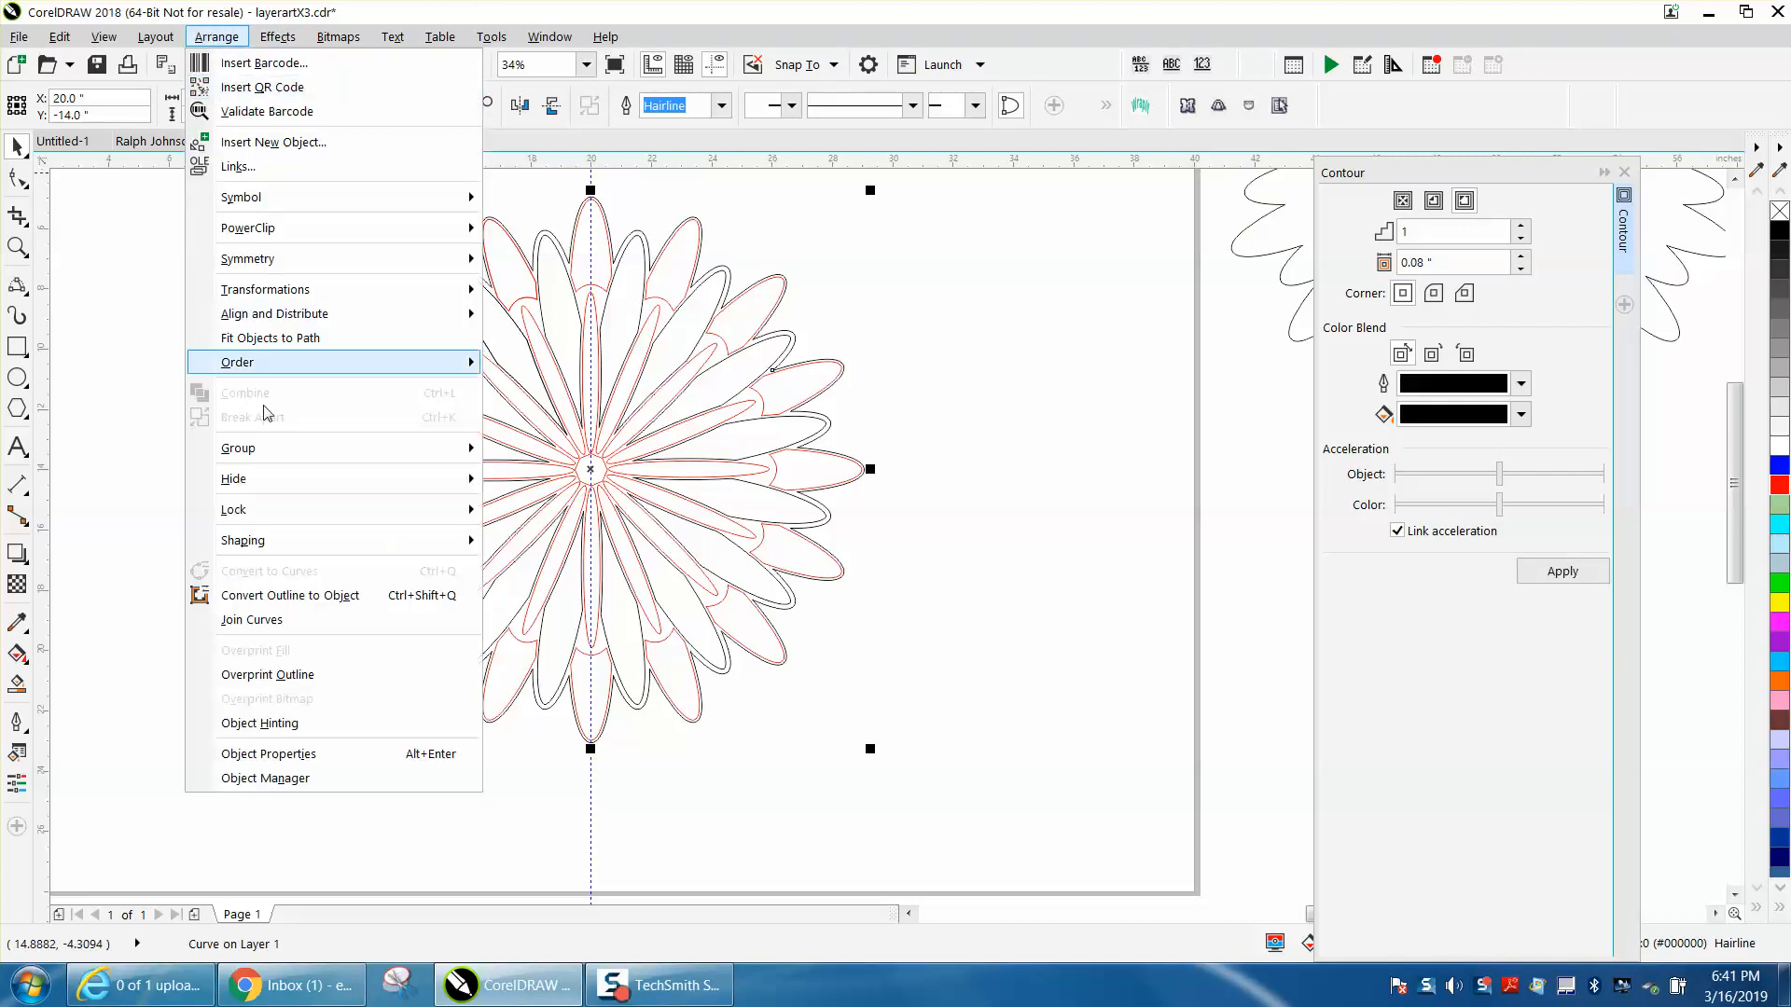
mouse_move(274, 314)
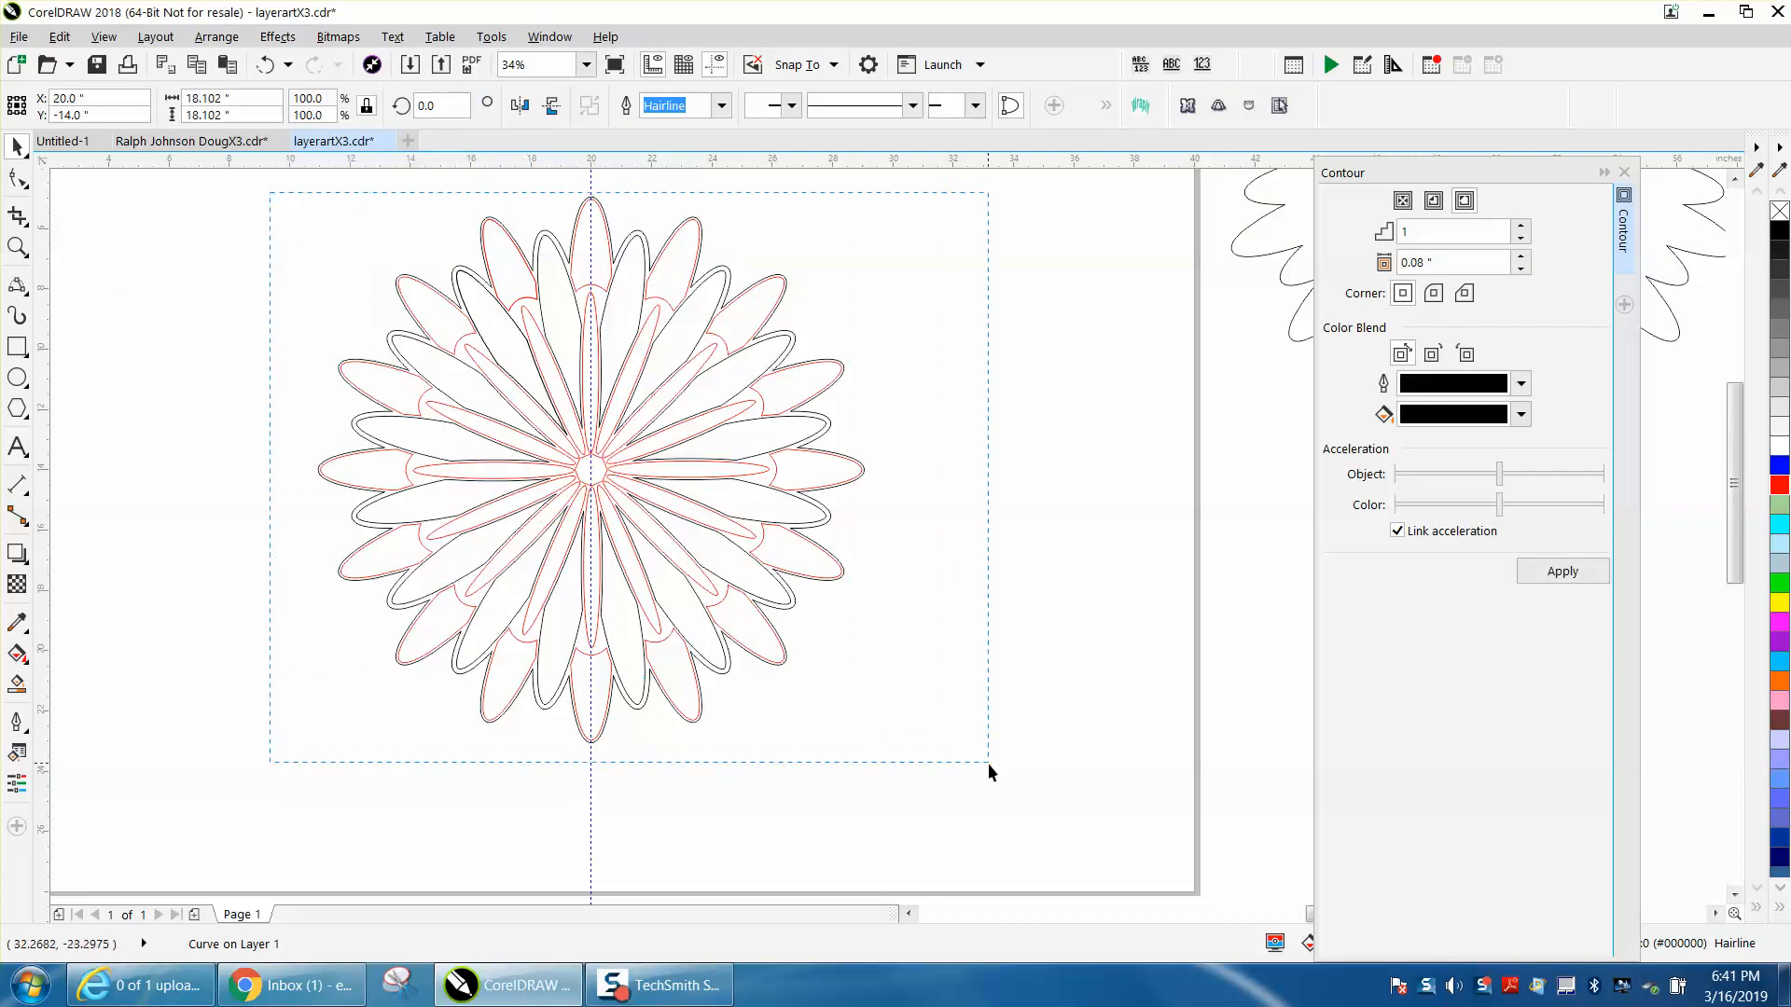
left_click(216, 37)
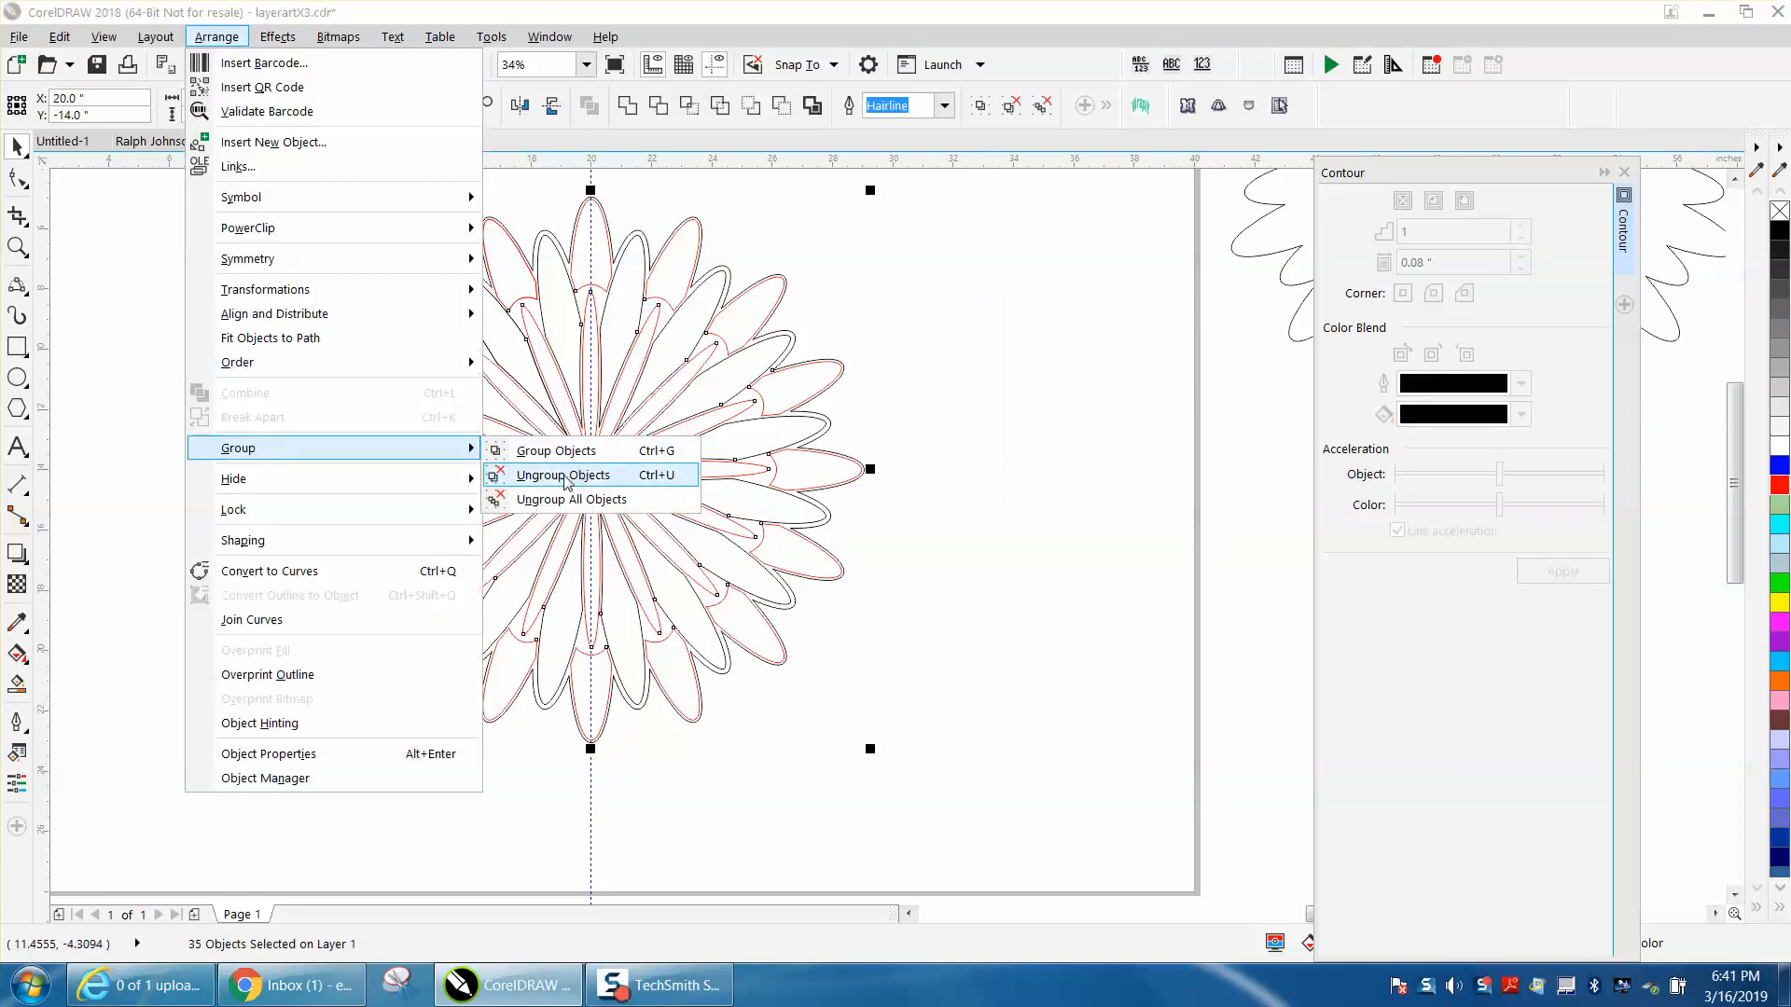
left_click(563, 476)
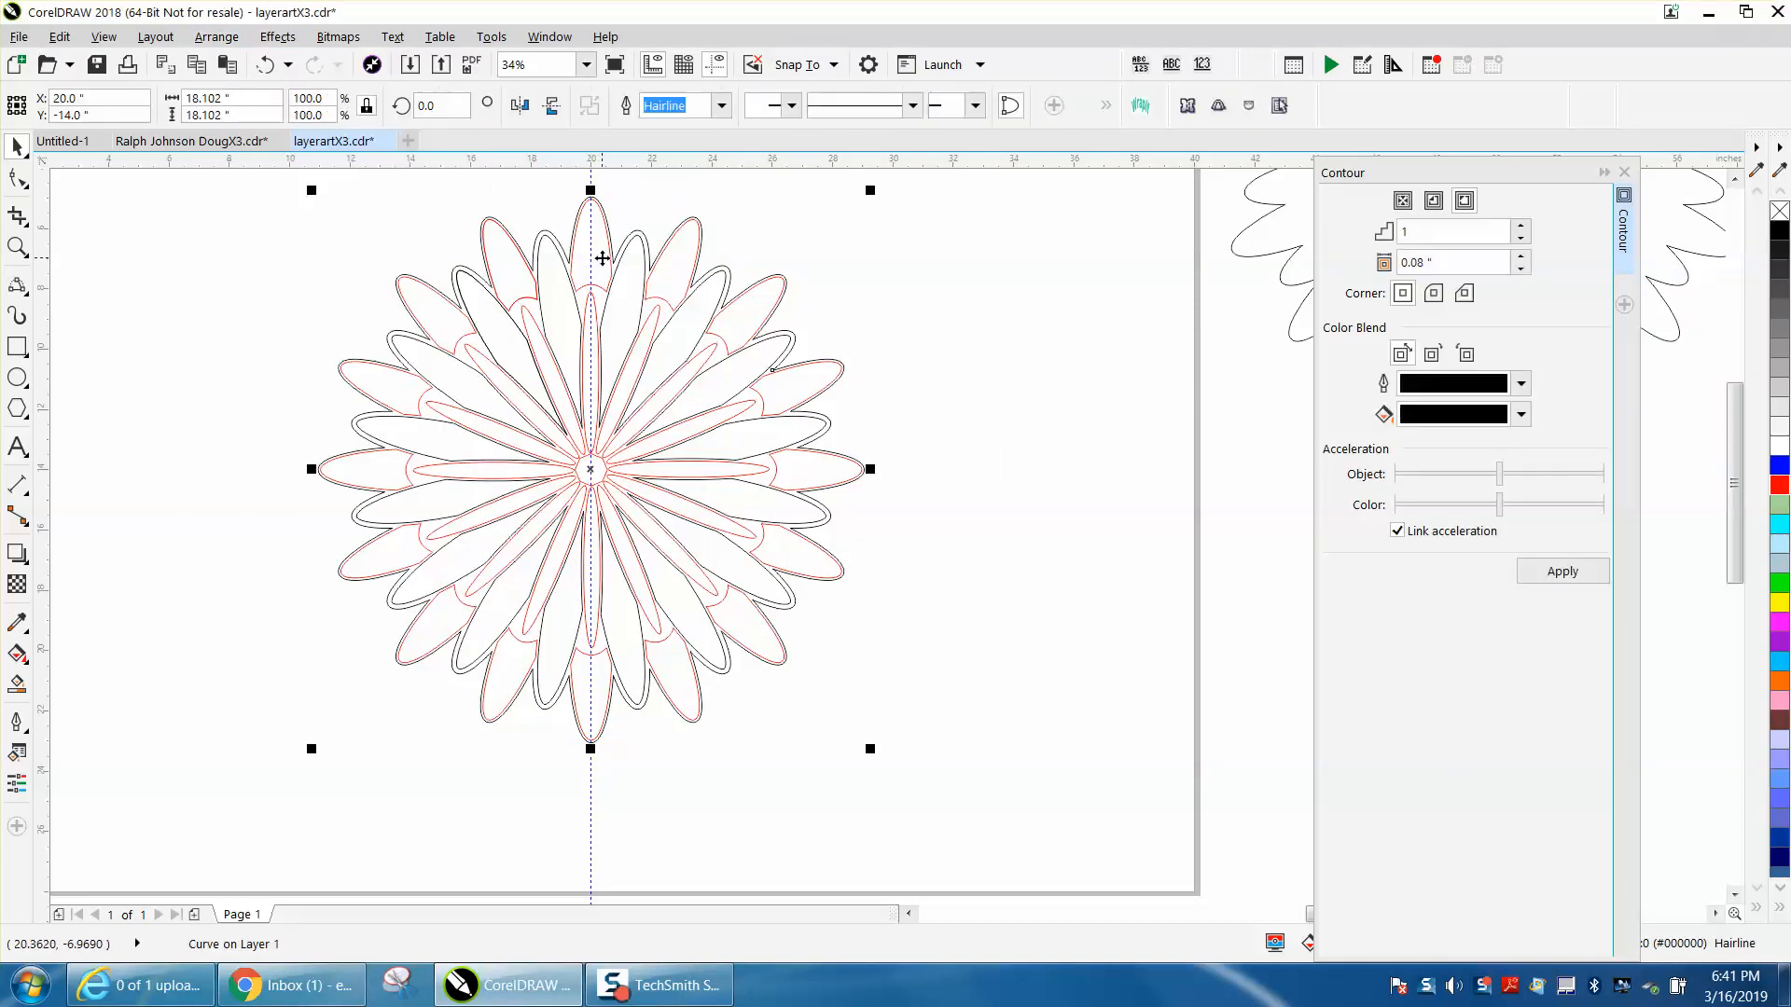
left_click(215, 37)
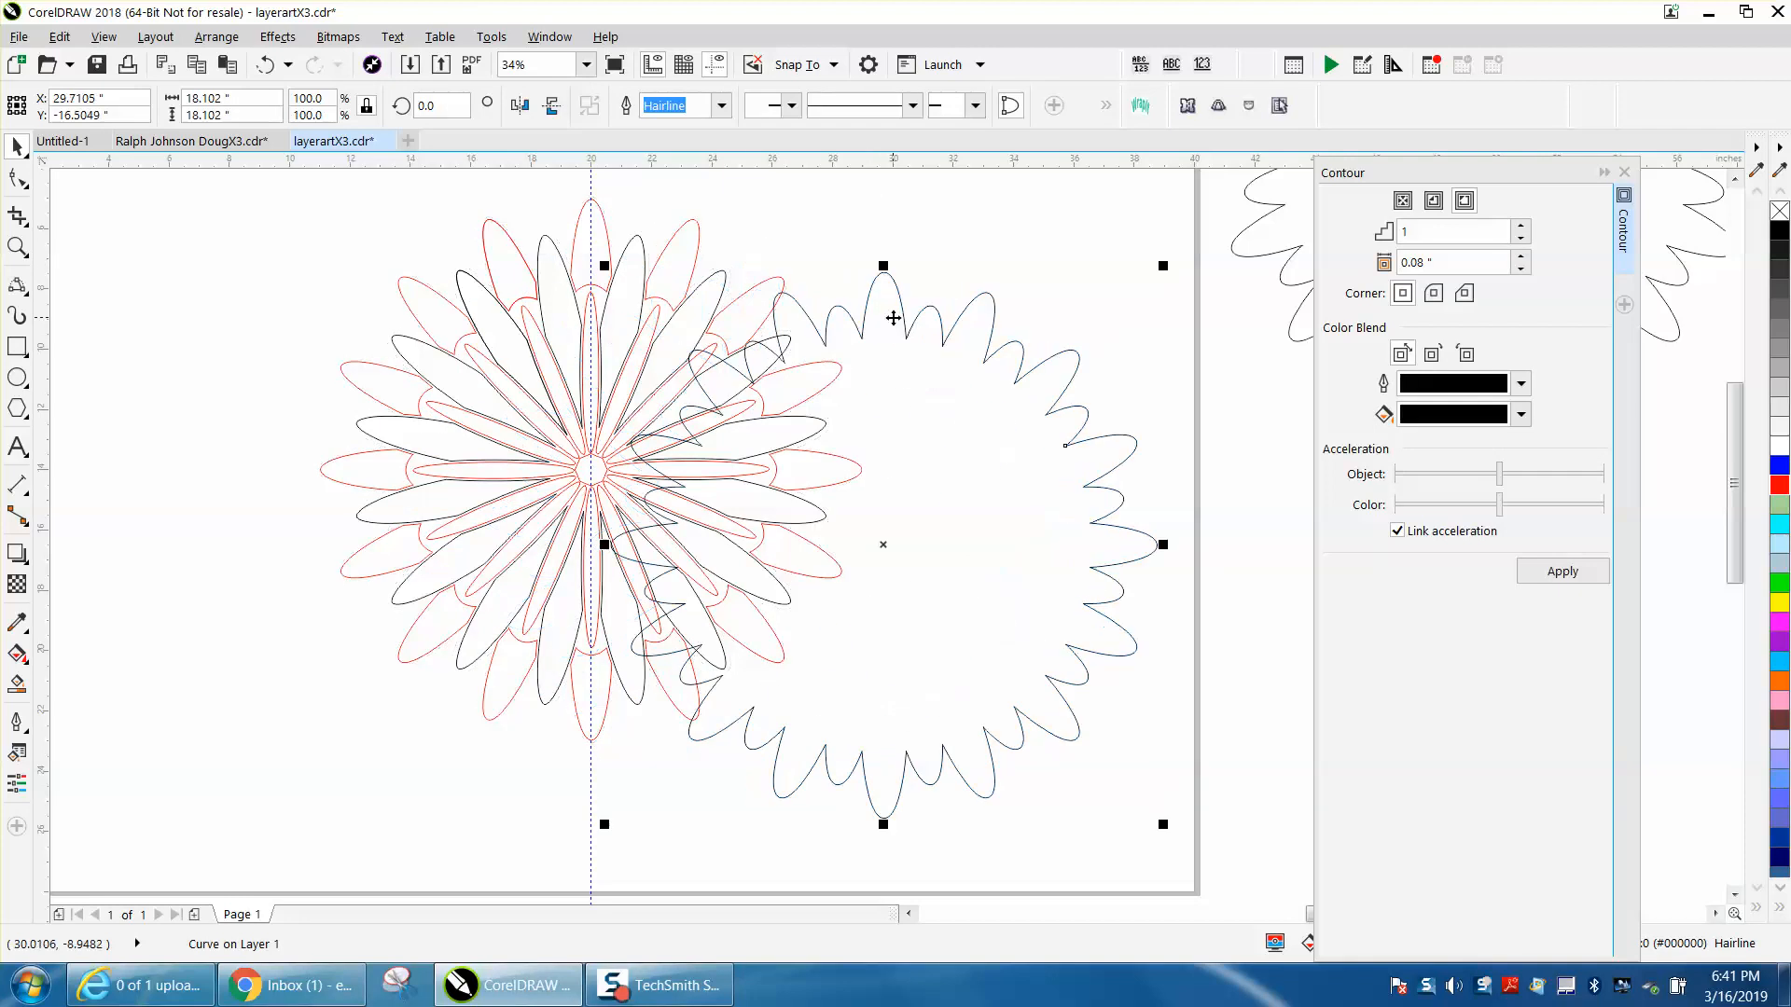
left_click(264, 65)
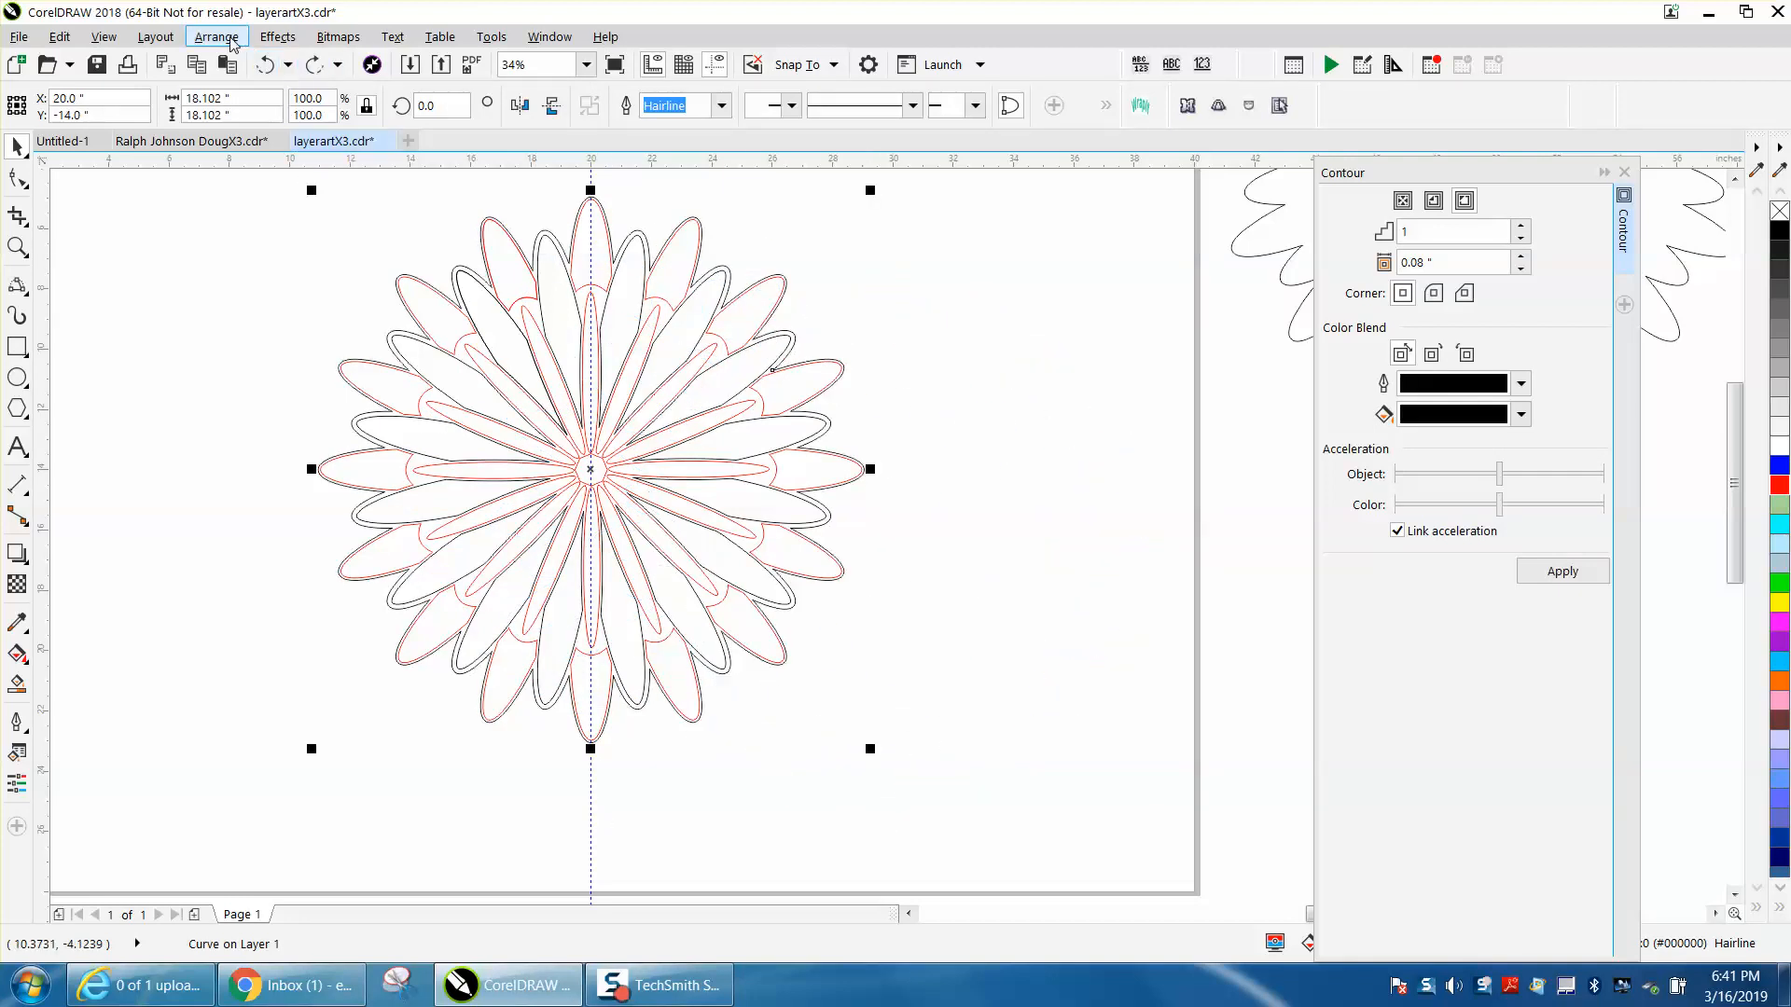
Apply an inside contour to the top petal and move the inset copy off to the right.
left_click(216, 37)
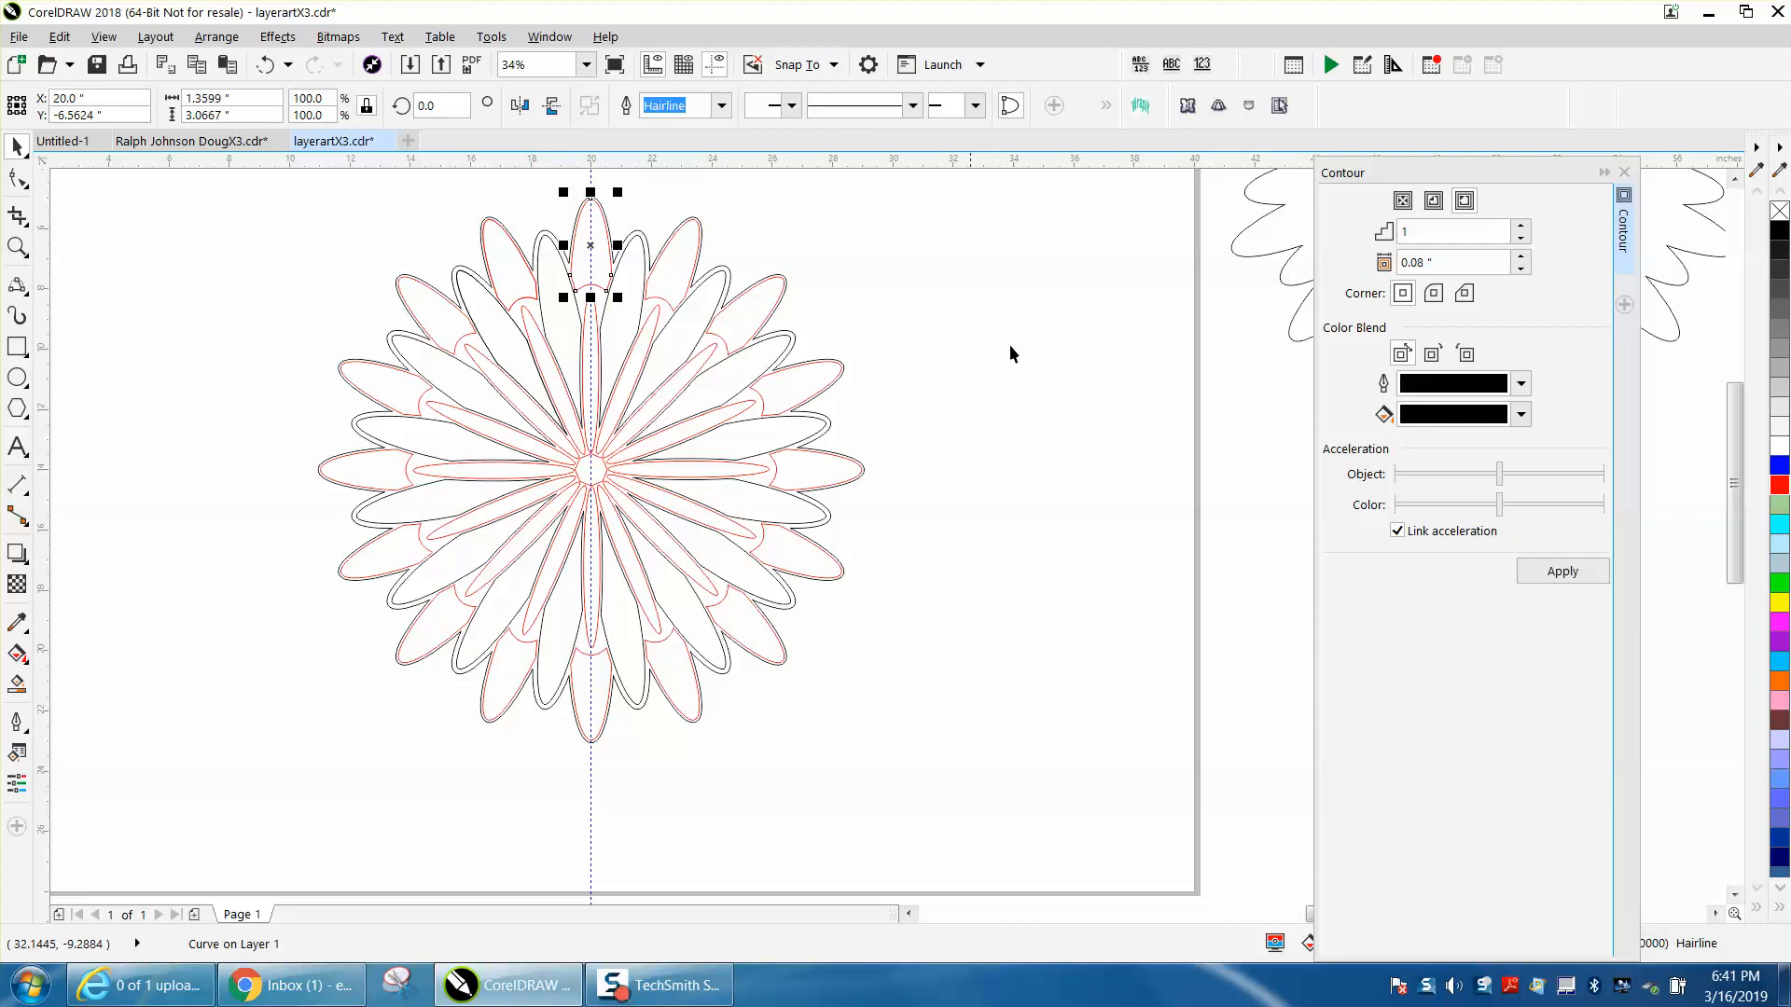
left_click(1563, 571)
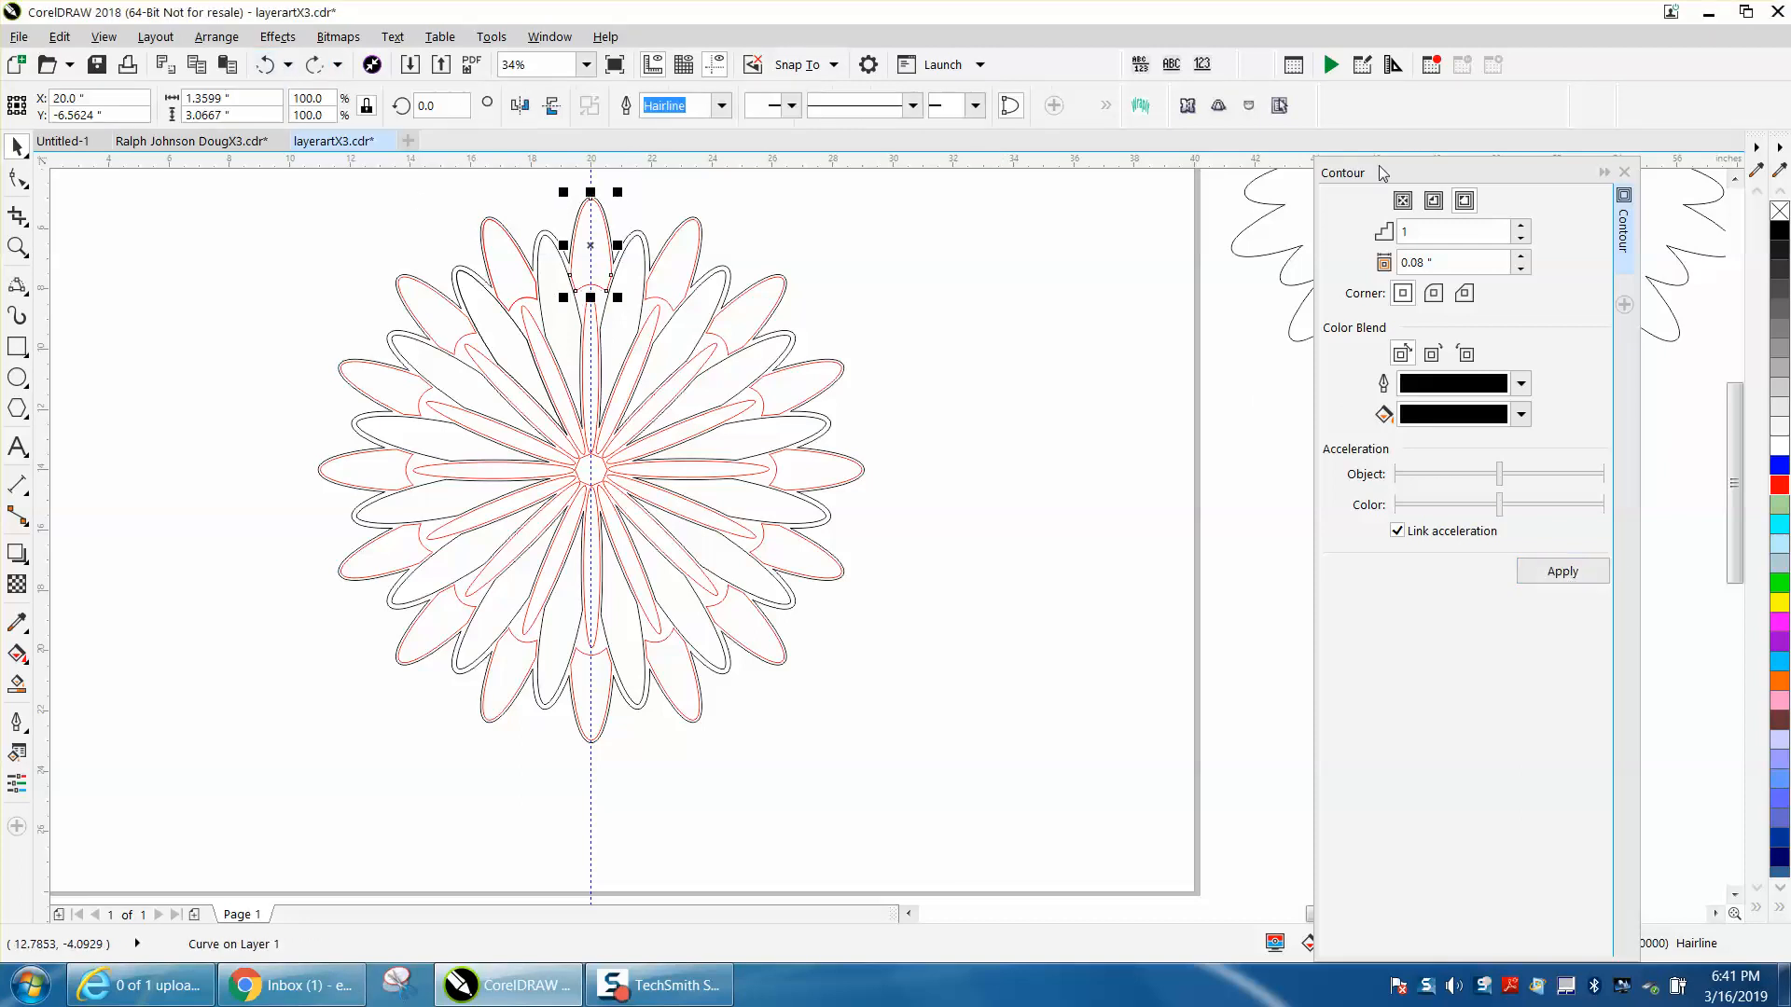
mouse_move(1553, 552)
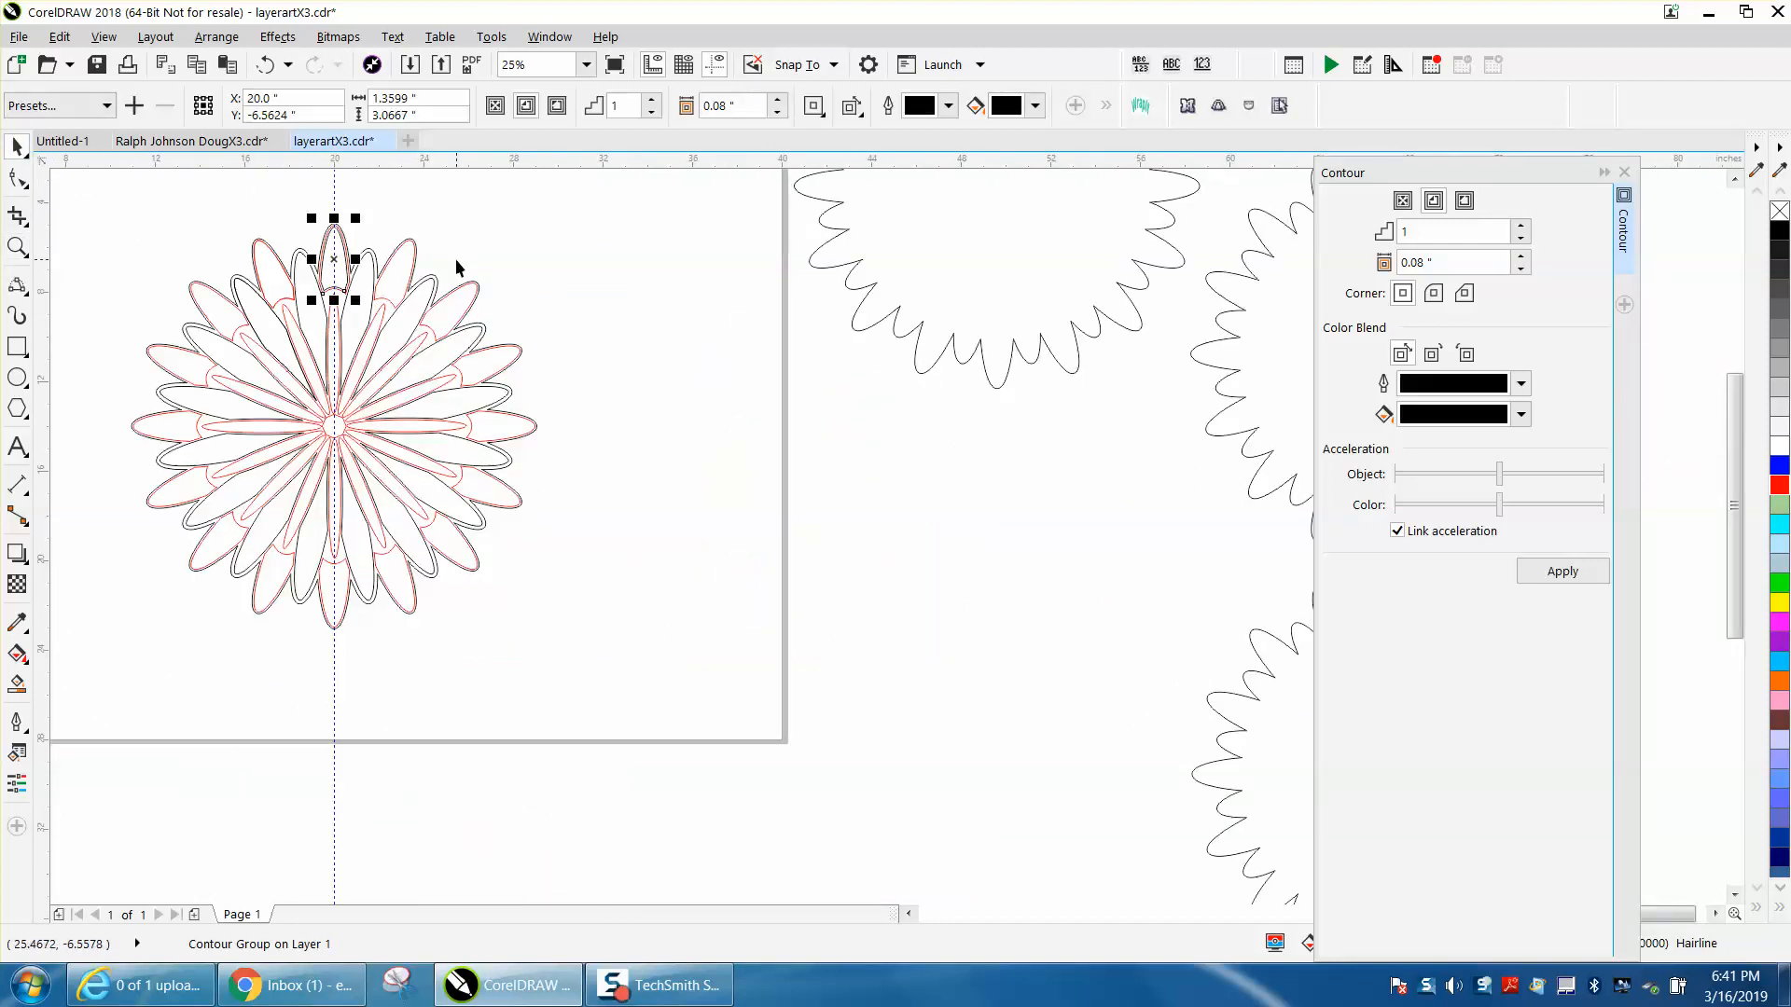
left_click_drag(332, 260, 713, 259)
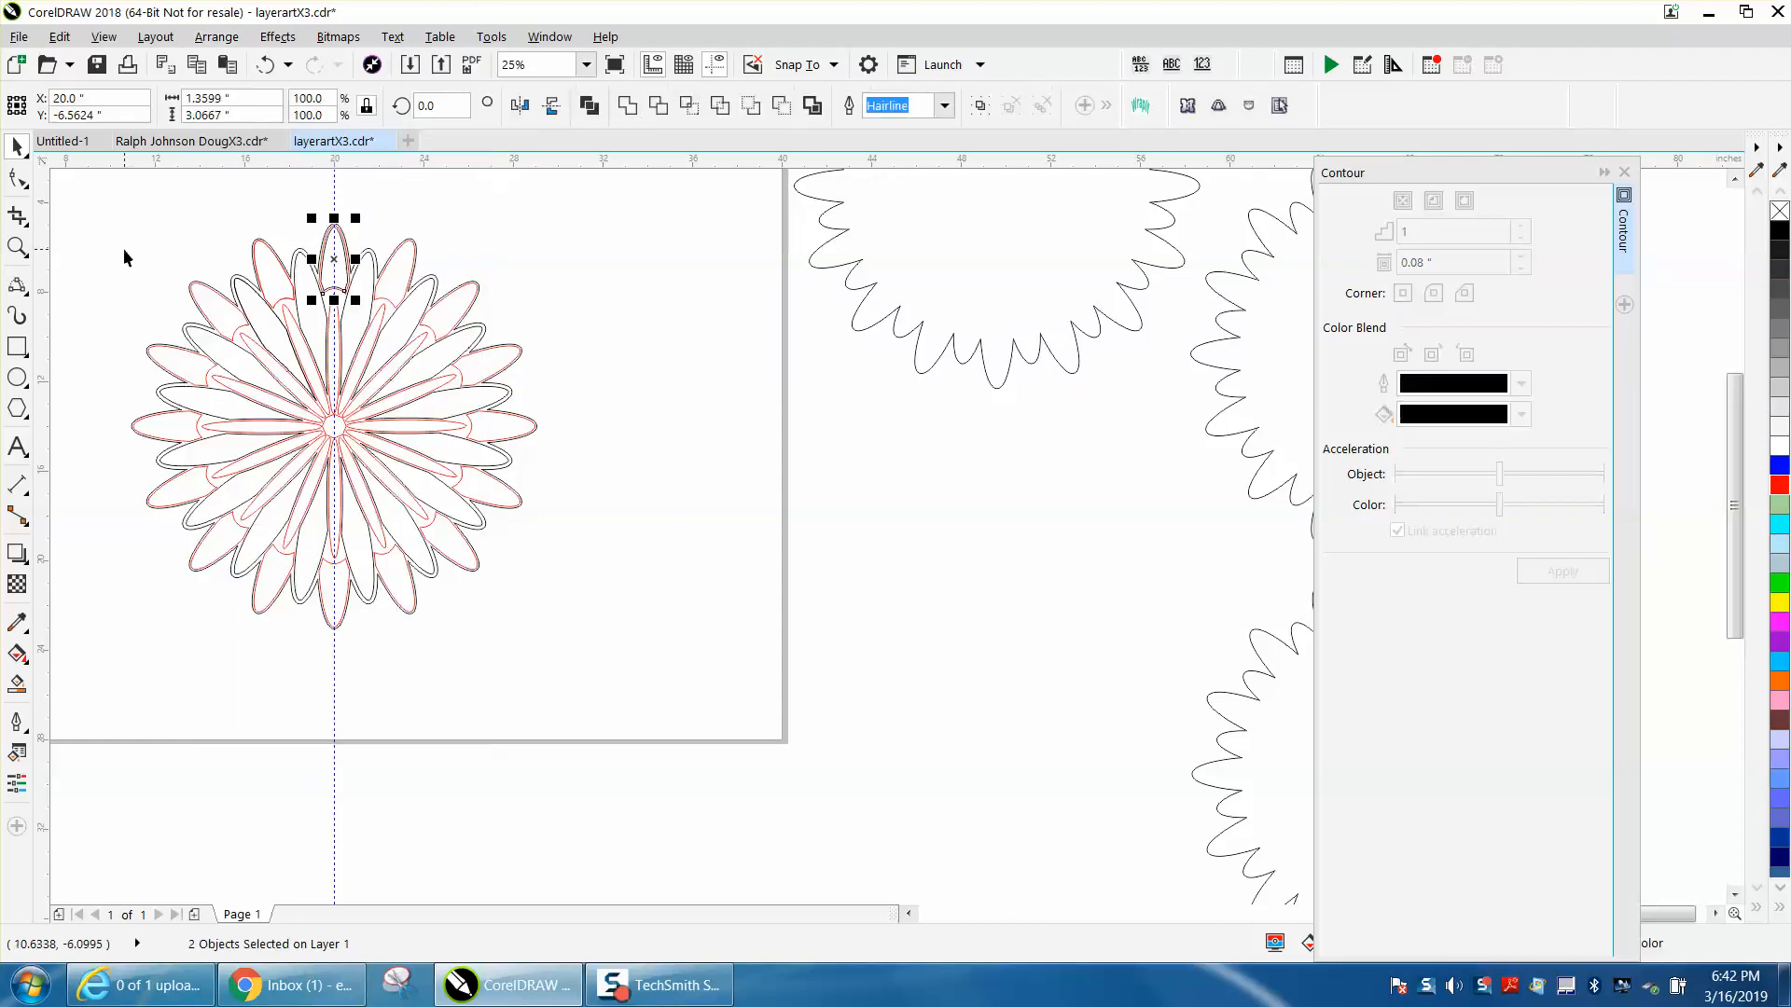
left_click(331, 259)
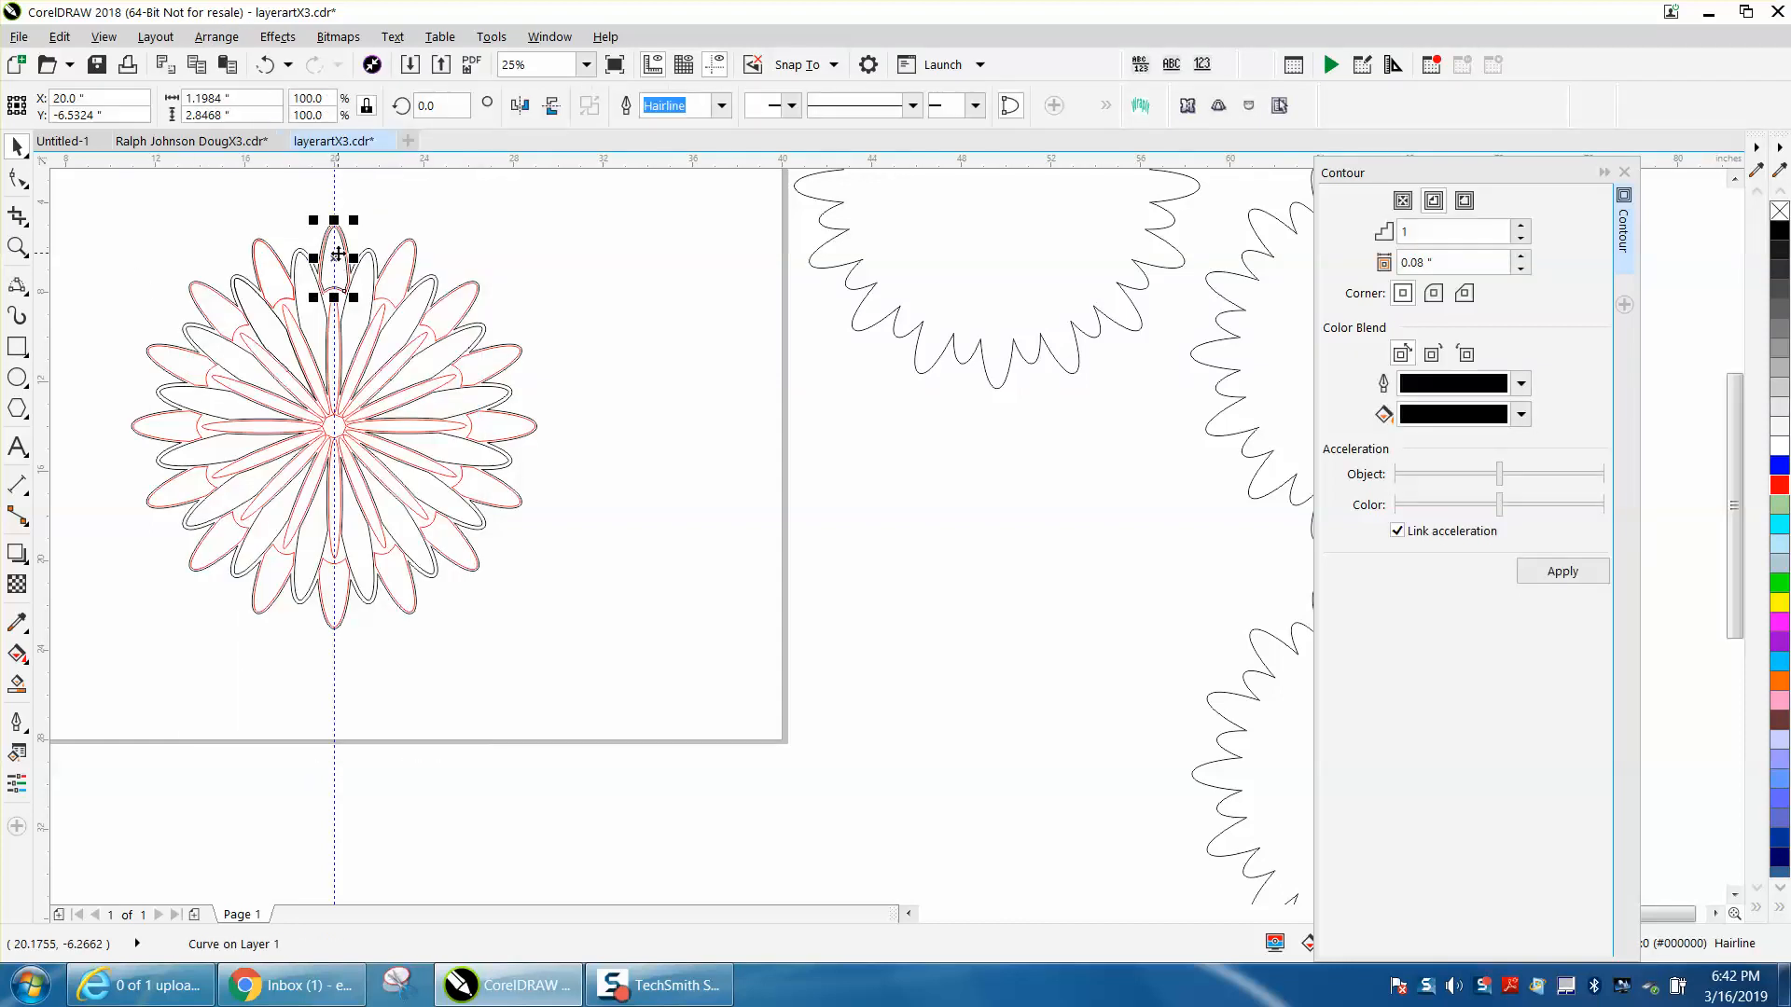
left_click_drag(334, 259, 712, 259)
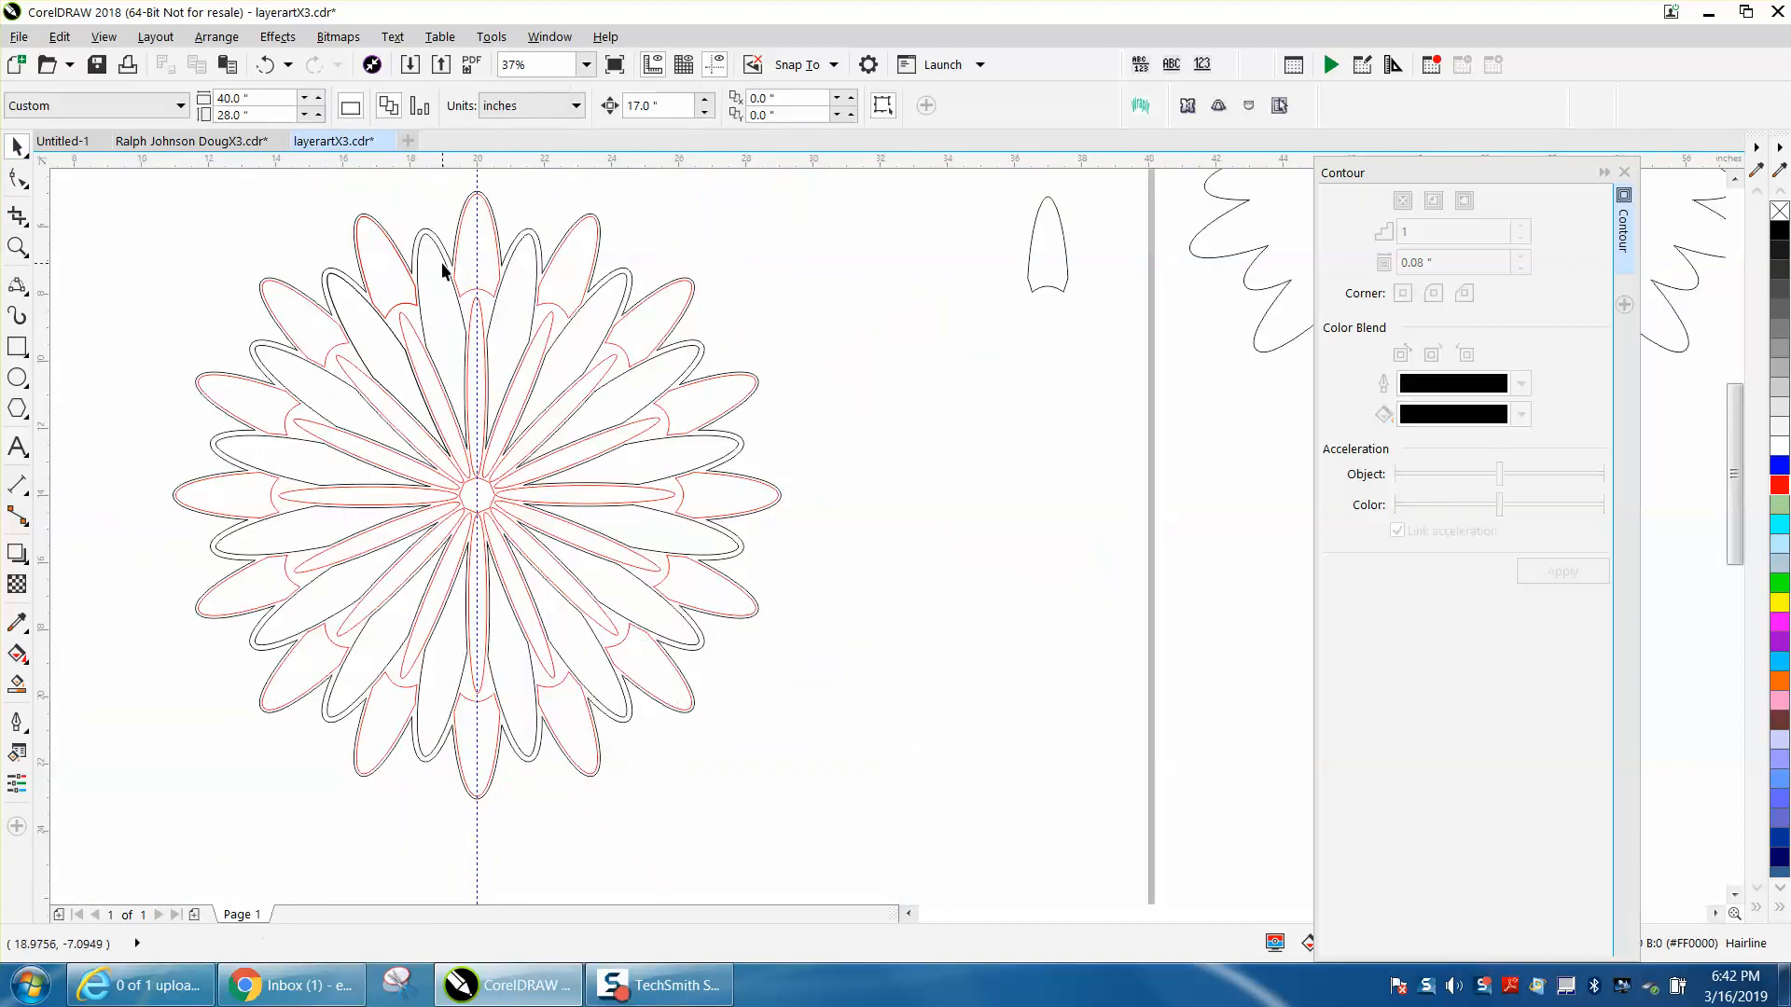
Apply the inset contour to the tilted petal and break the contour group apart.
left_click(446, 268)
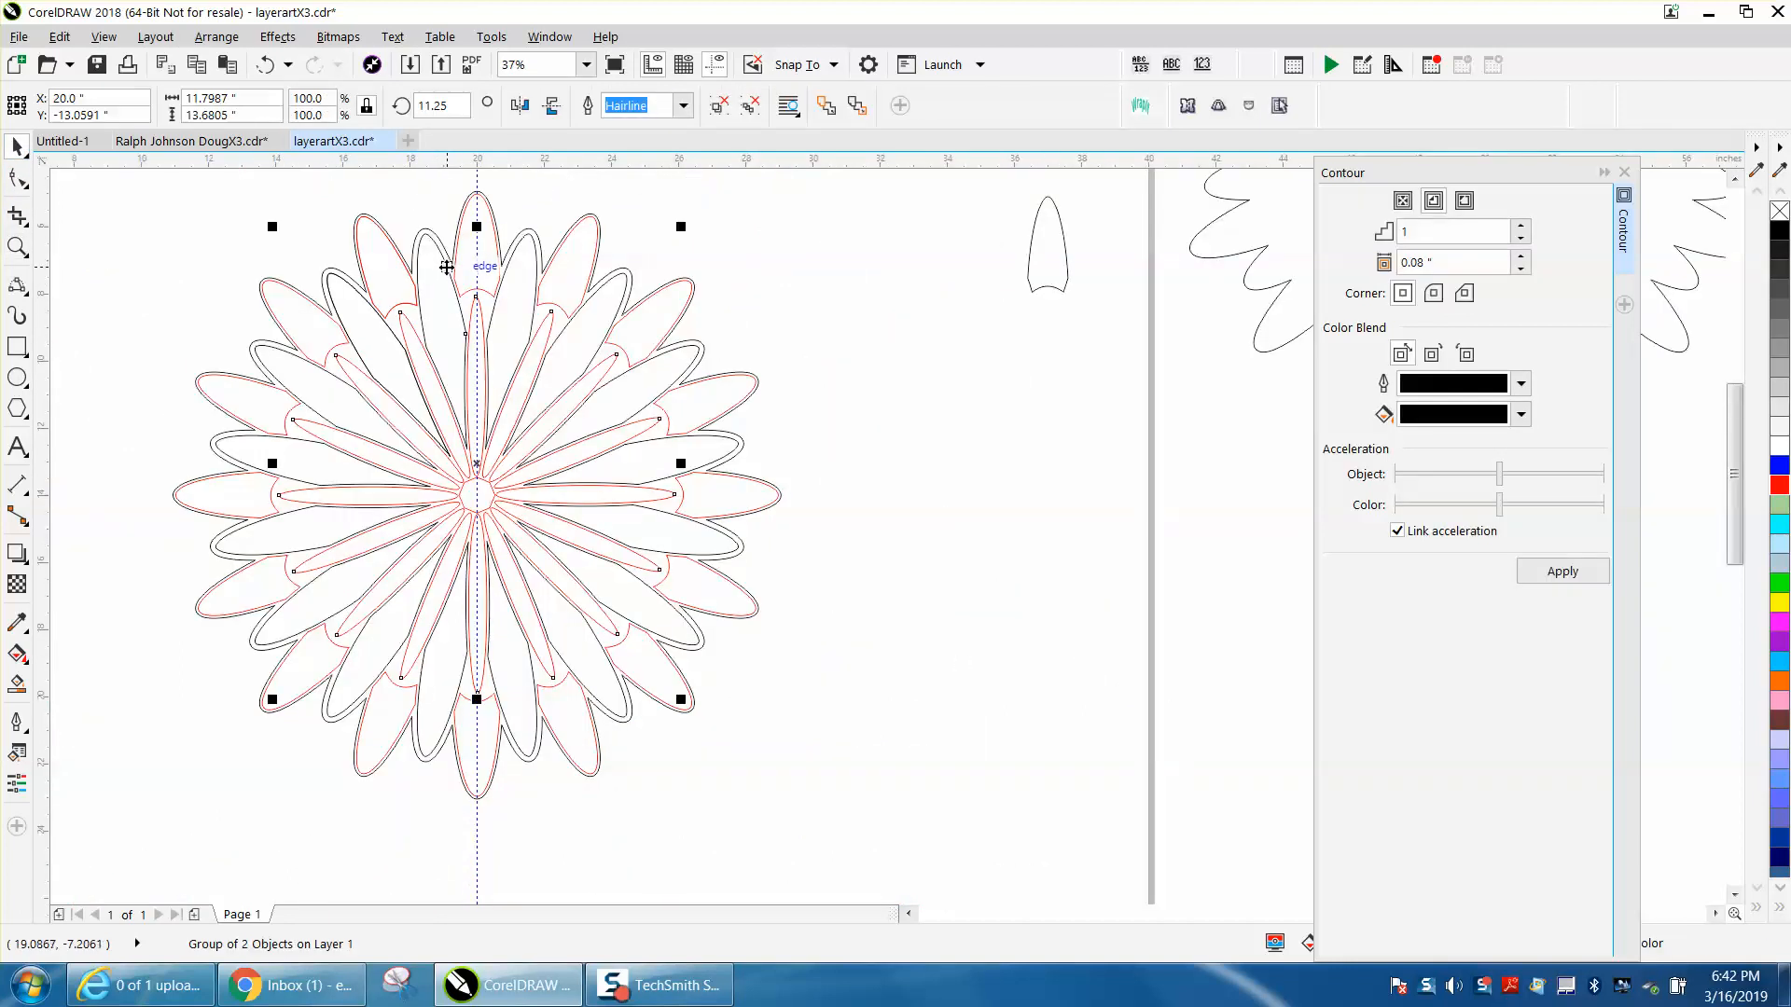
left_click(215, 36)
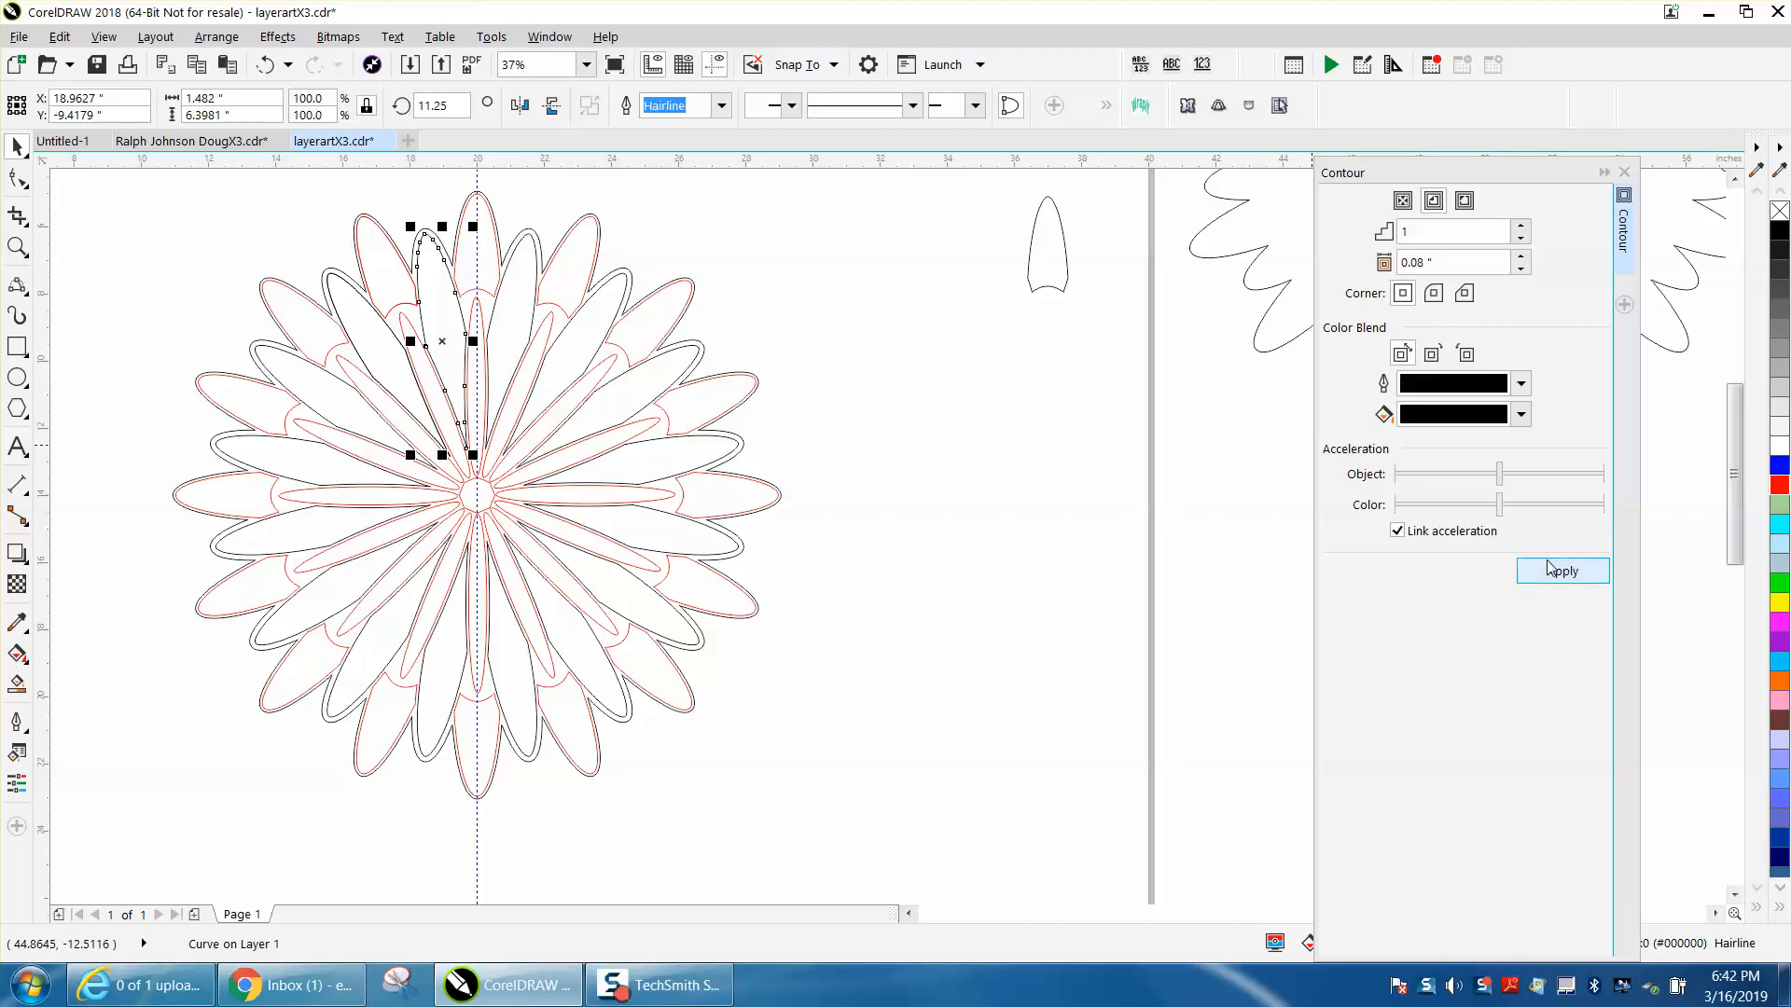
left_click(1563, 571)
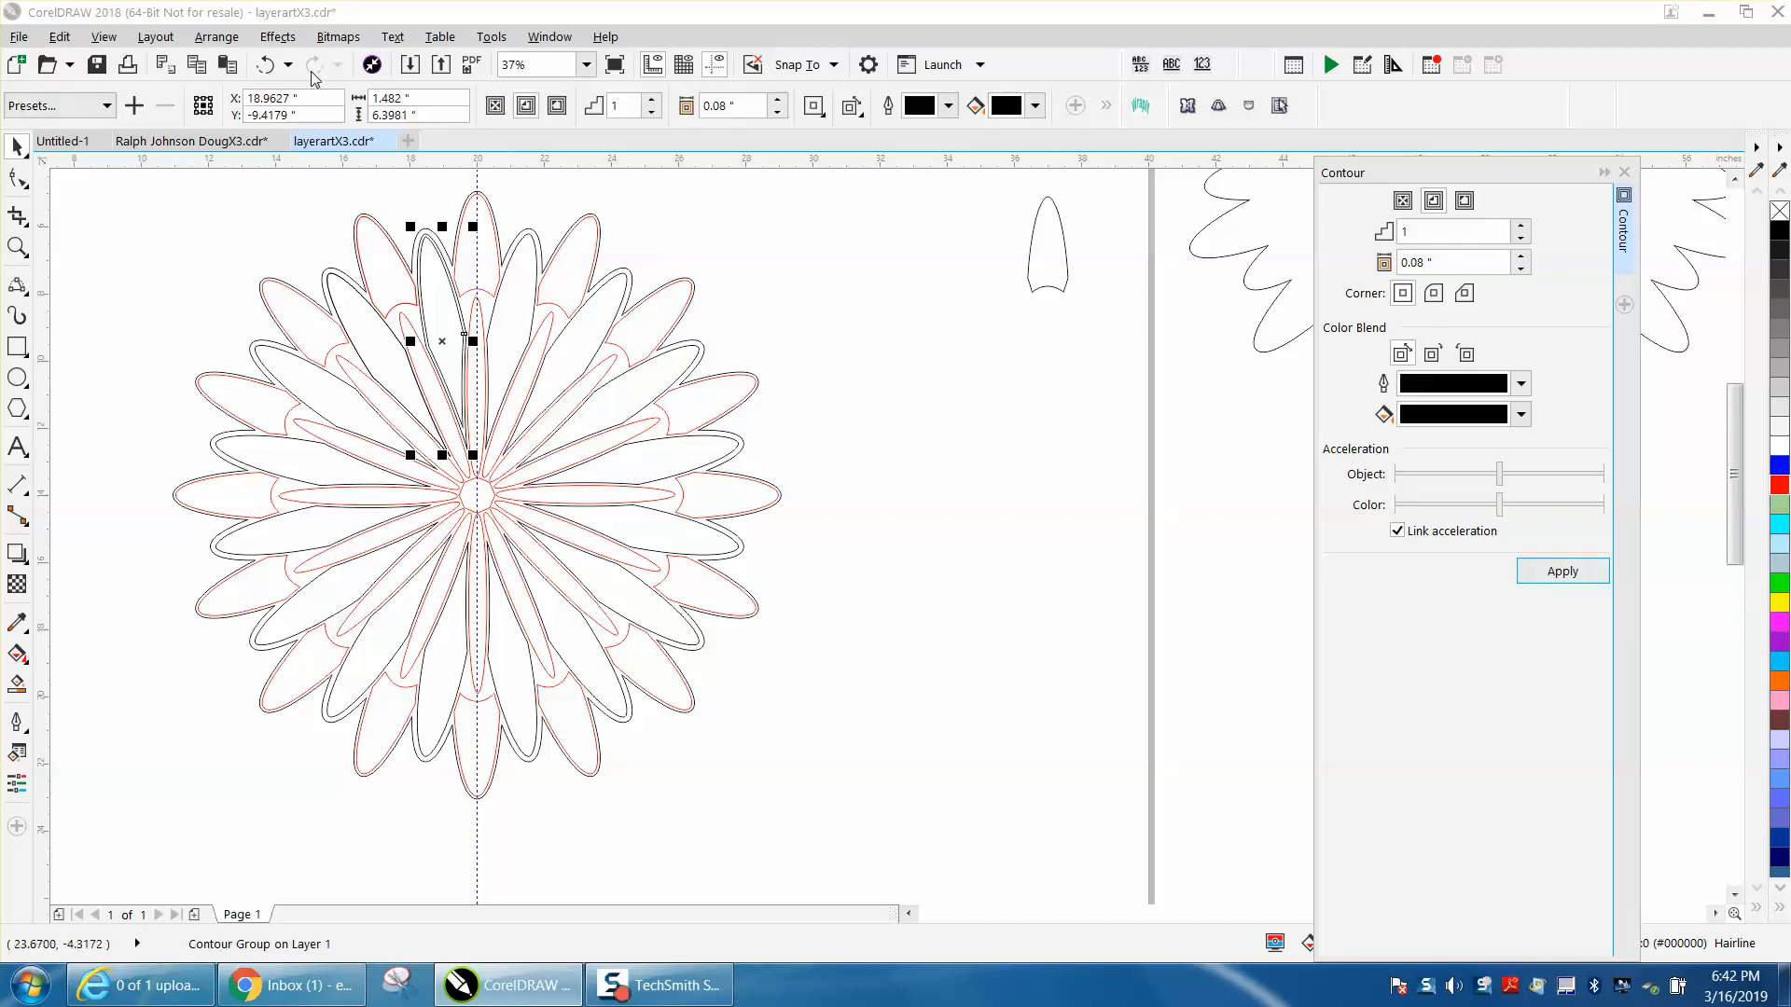
left_click(217, 37)
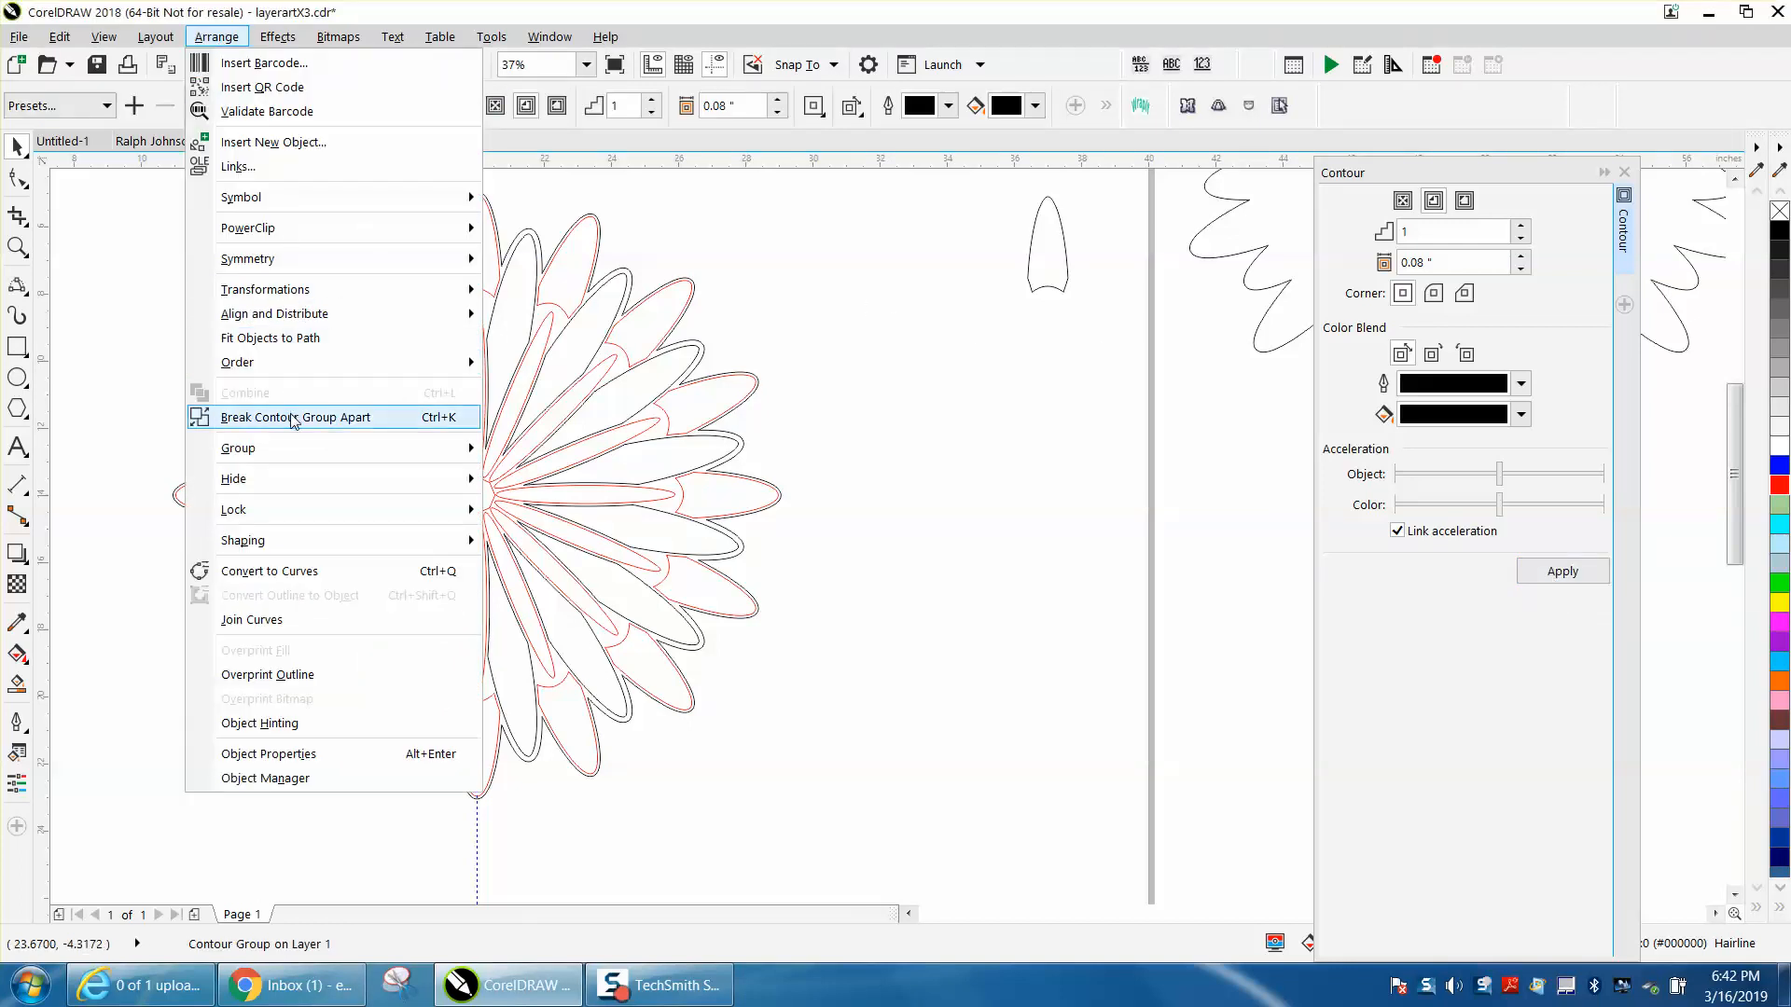
left_click(295, 417)
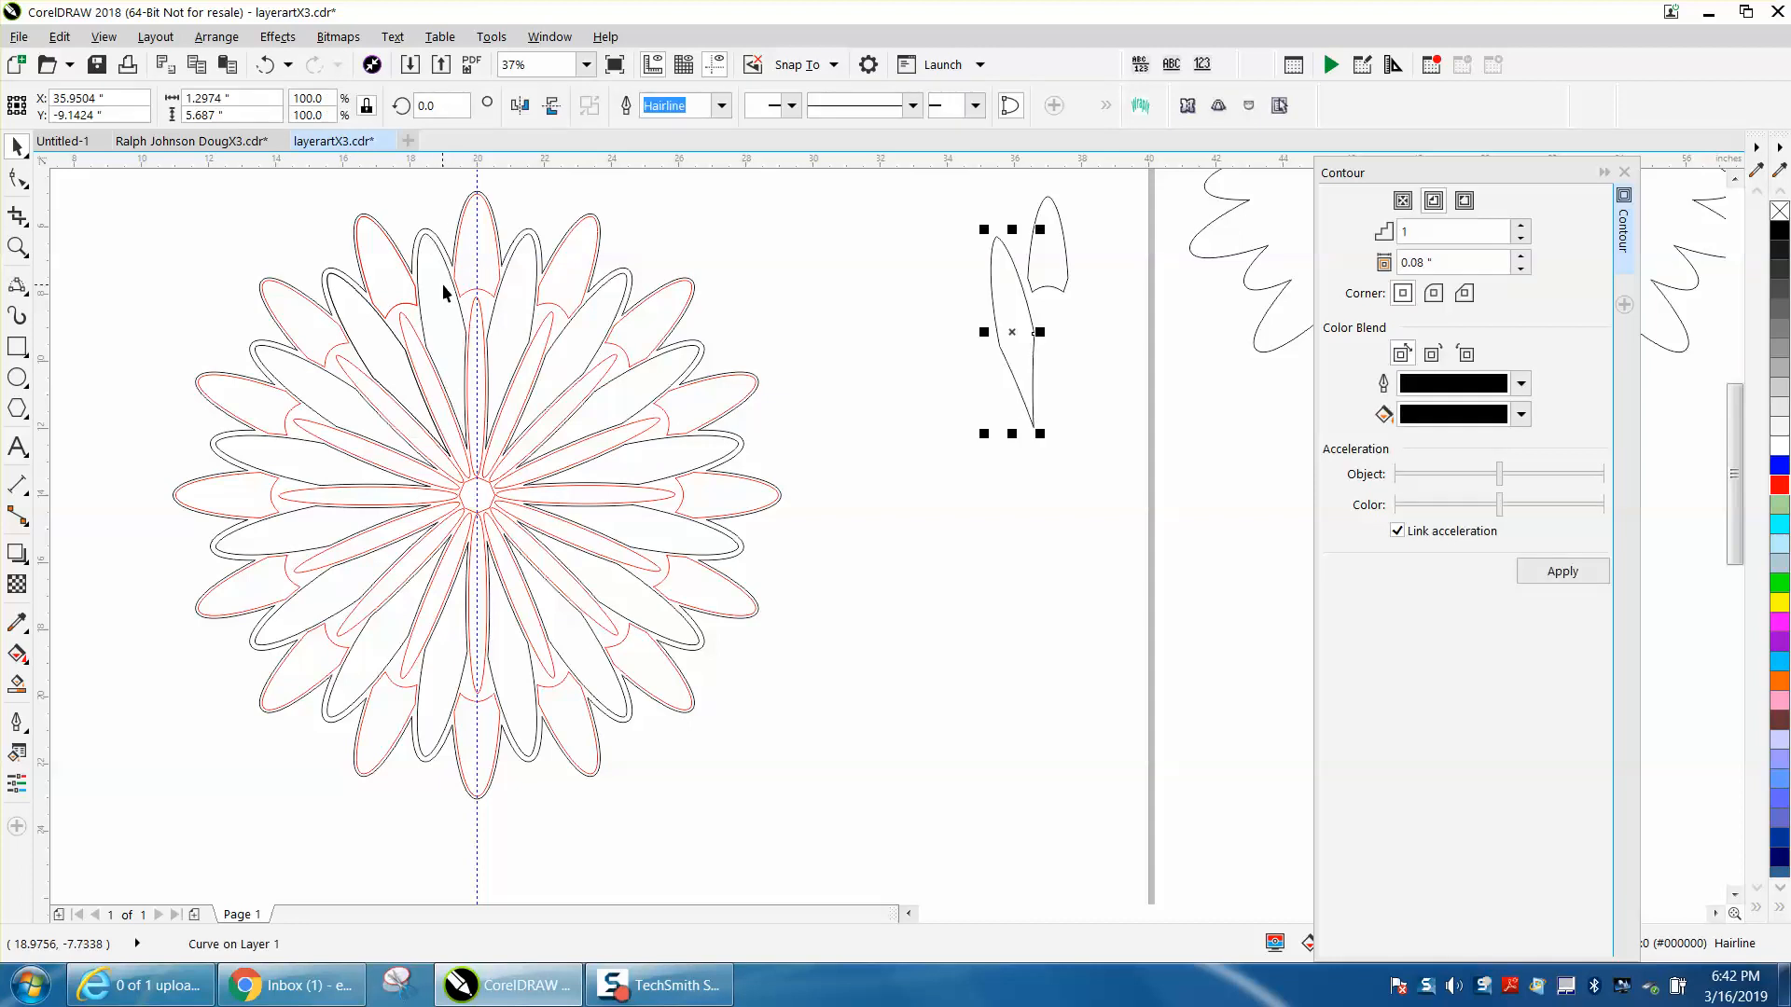
mouse_move(483, 344)
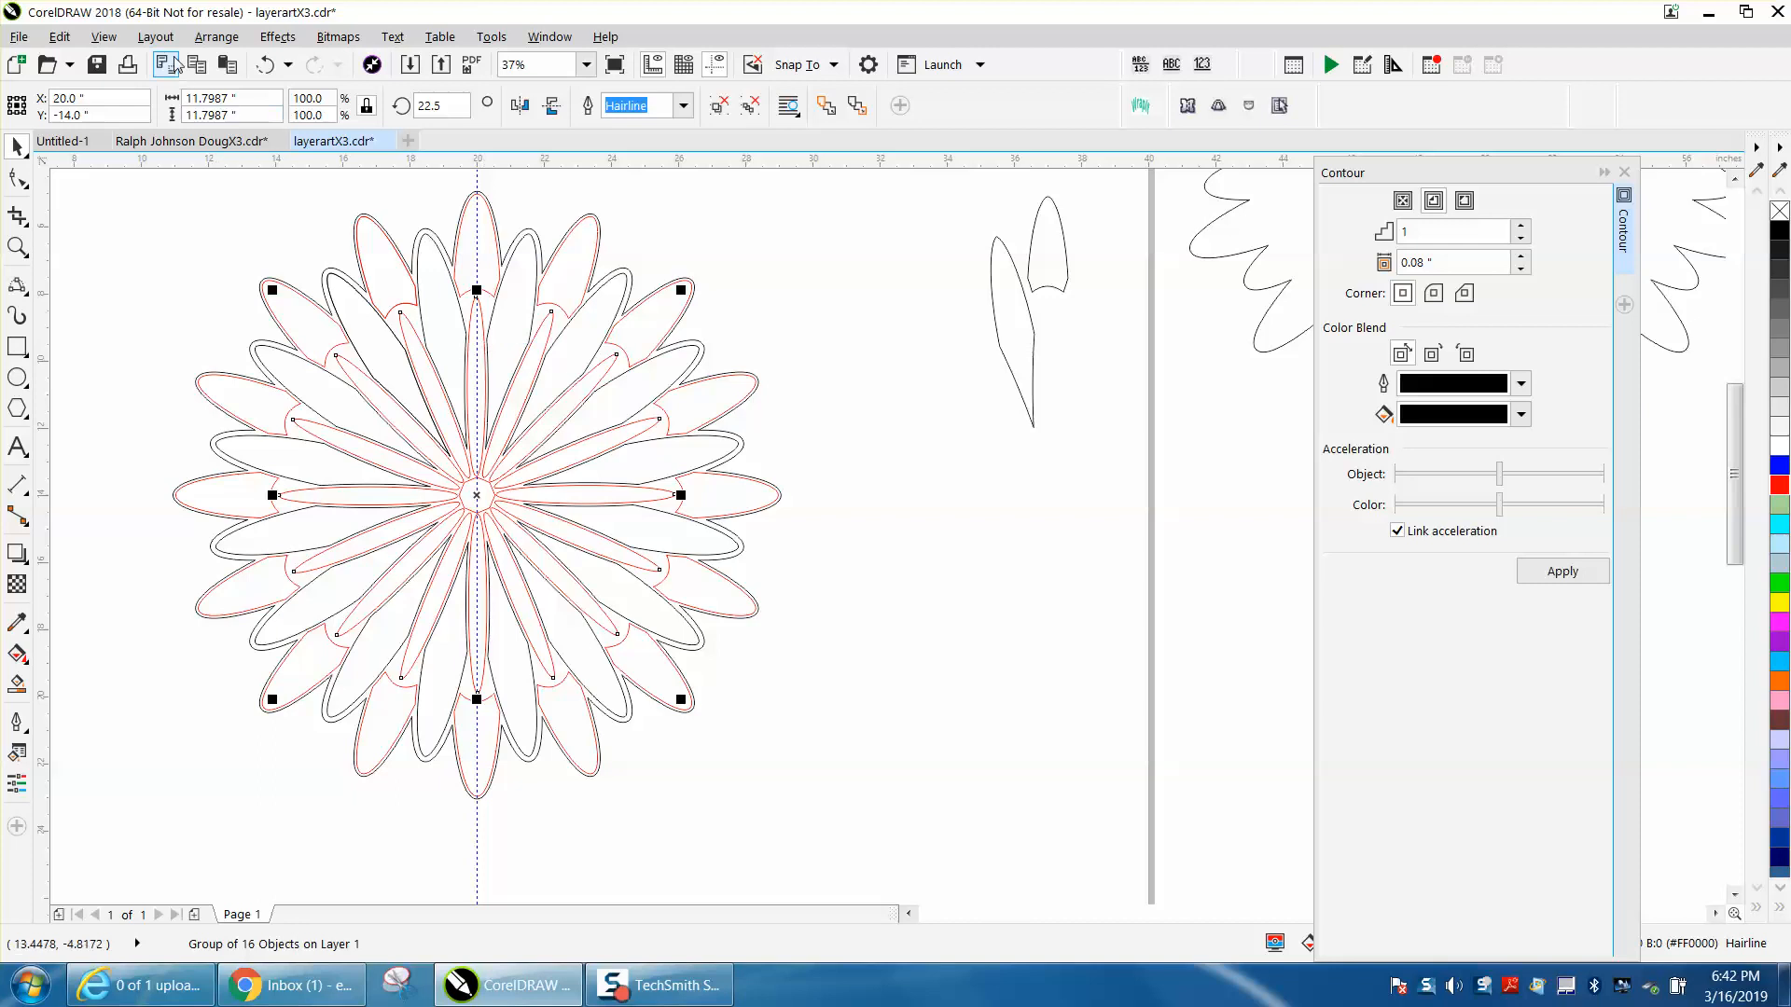
Contour the narrow vertical petal and set its inset beside the other two pieces.
left_click(216, 36)
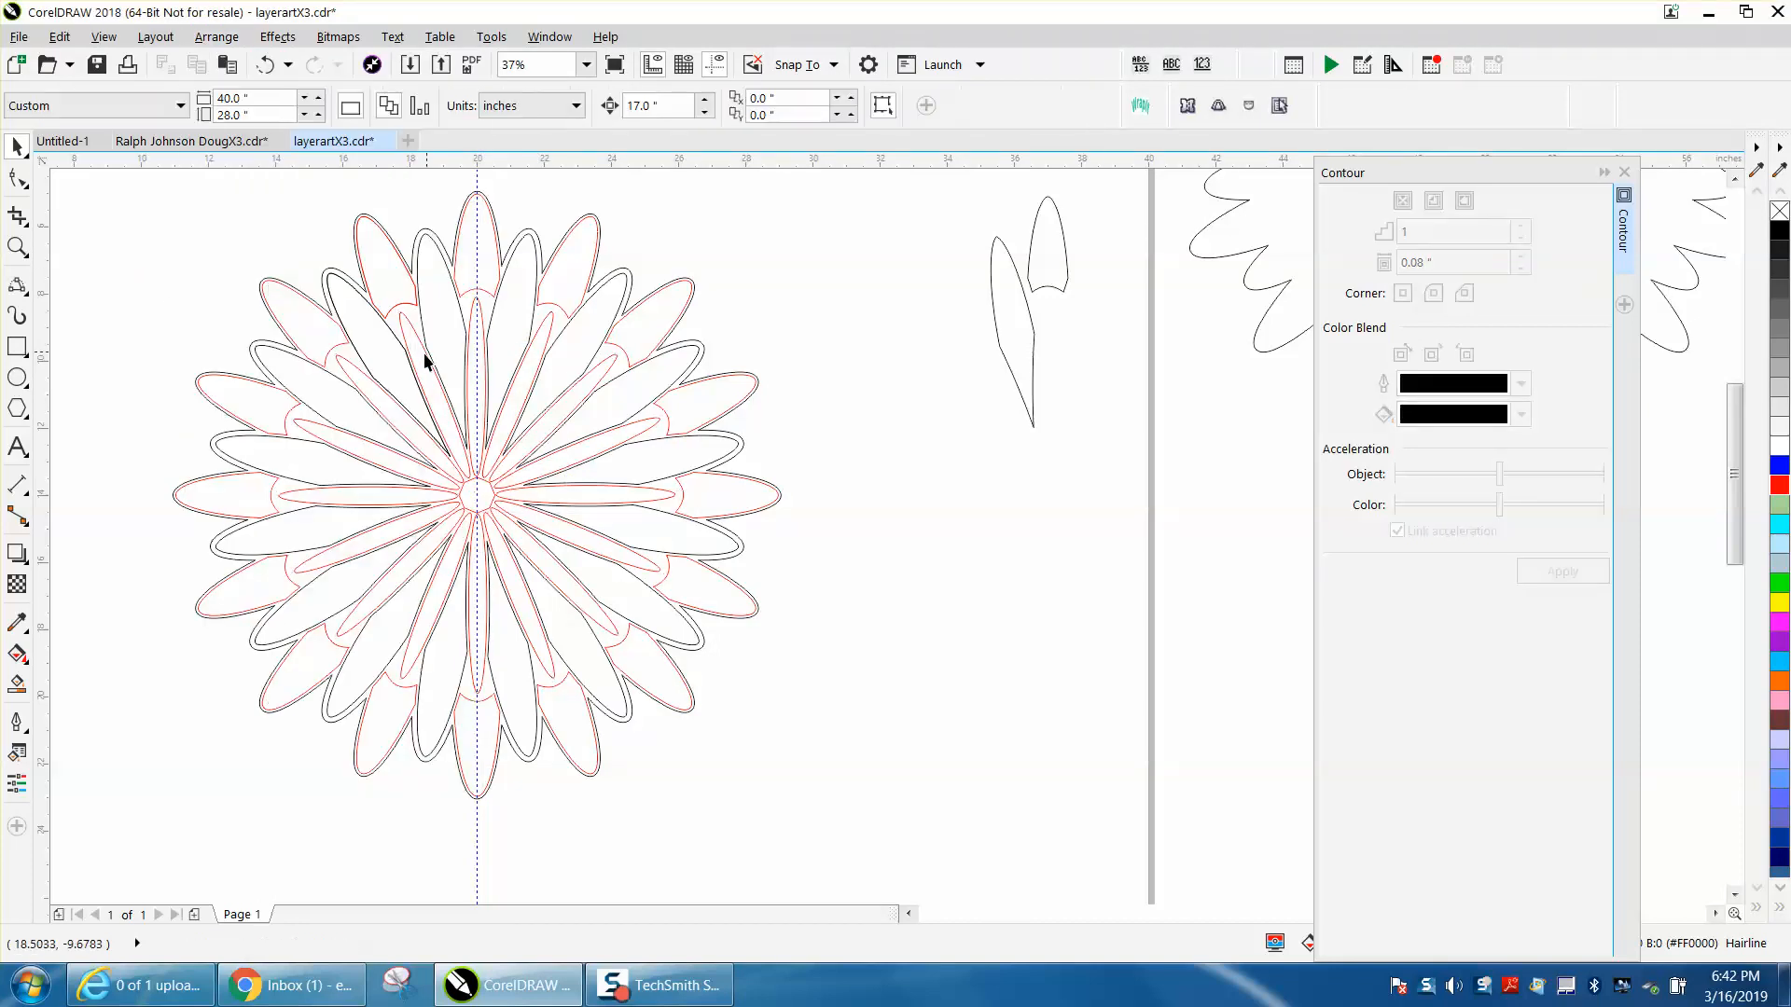
mouse_move(483, 367)
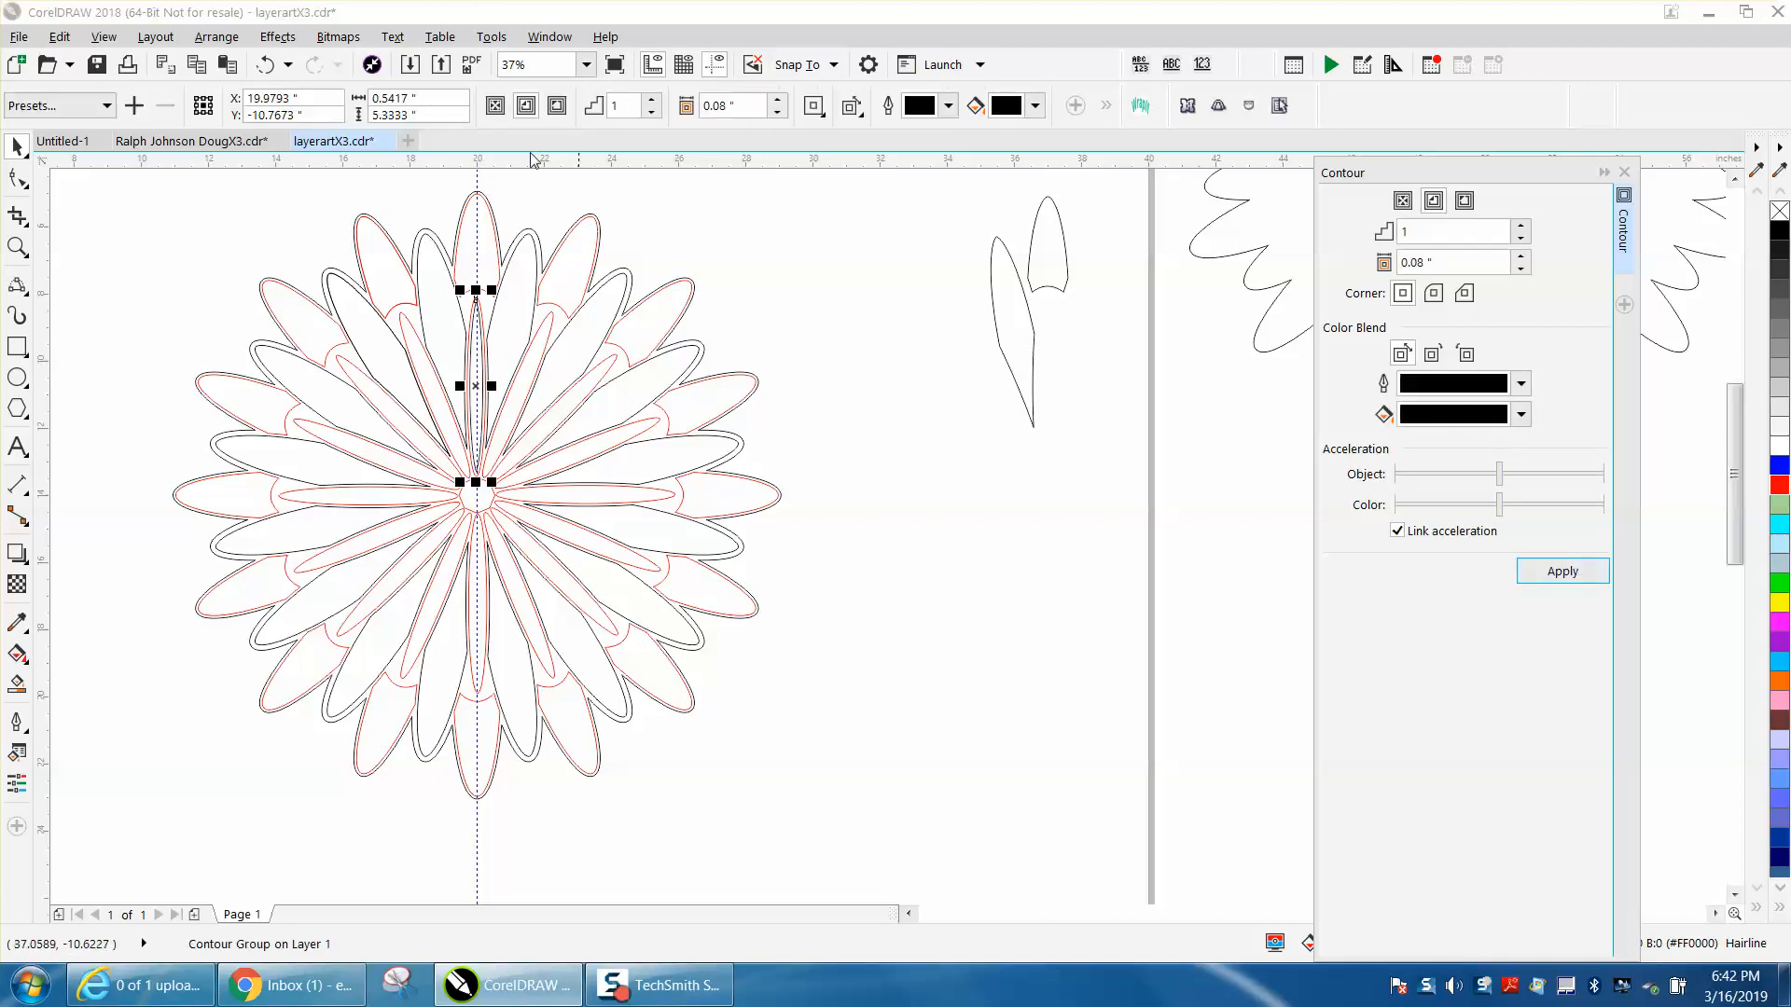
left_click(216, 36)
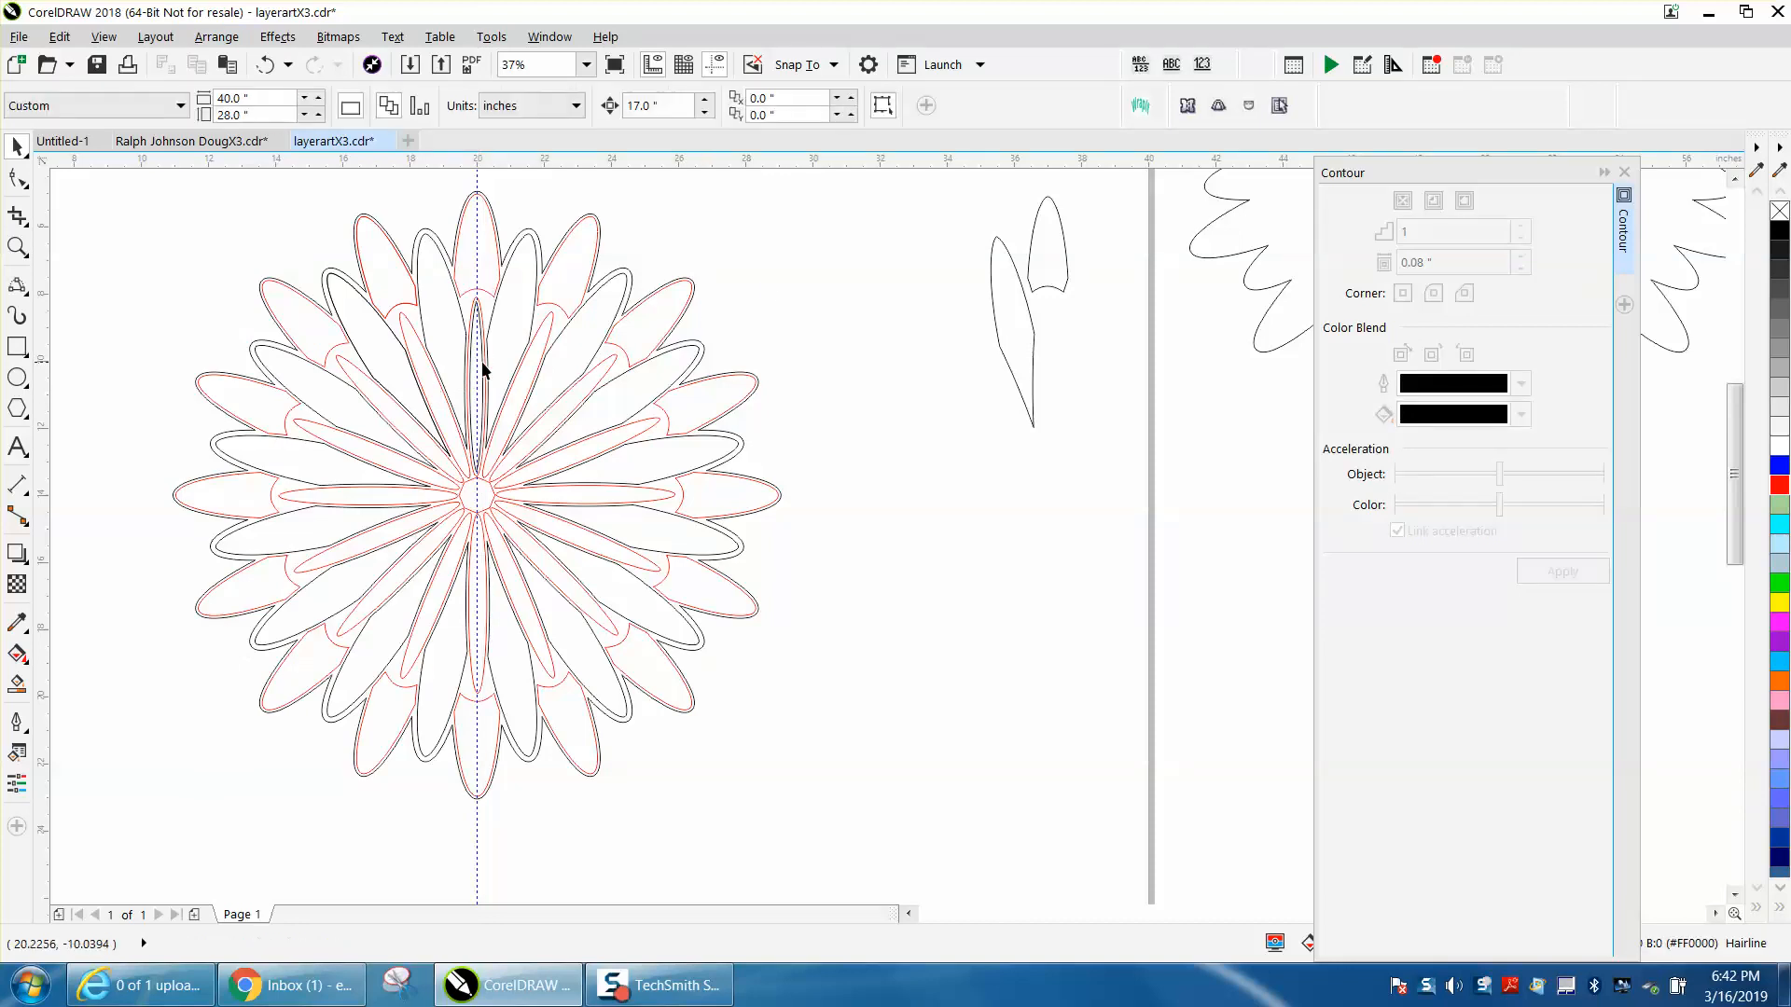
left_click(1041, 358)
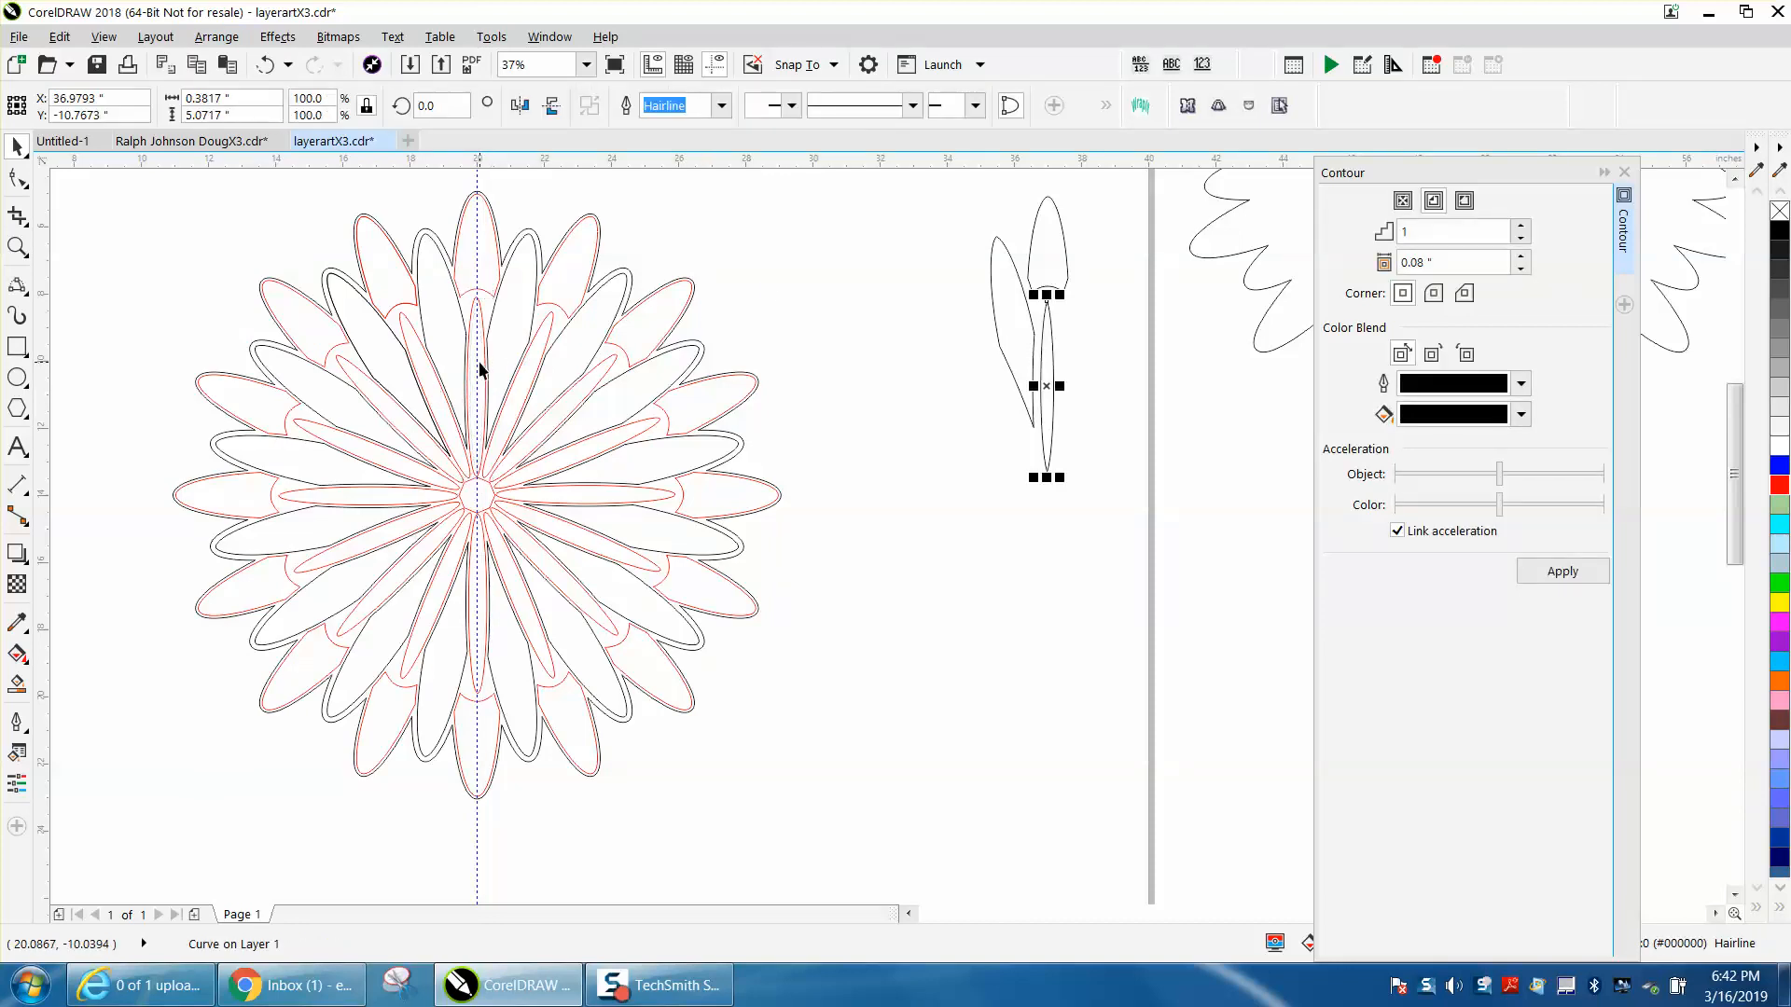
left_click(476, 516)
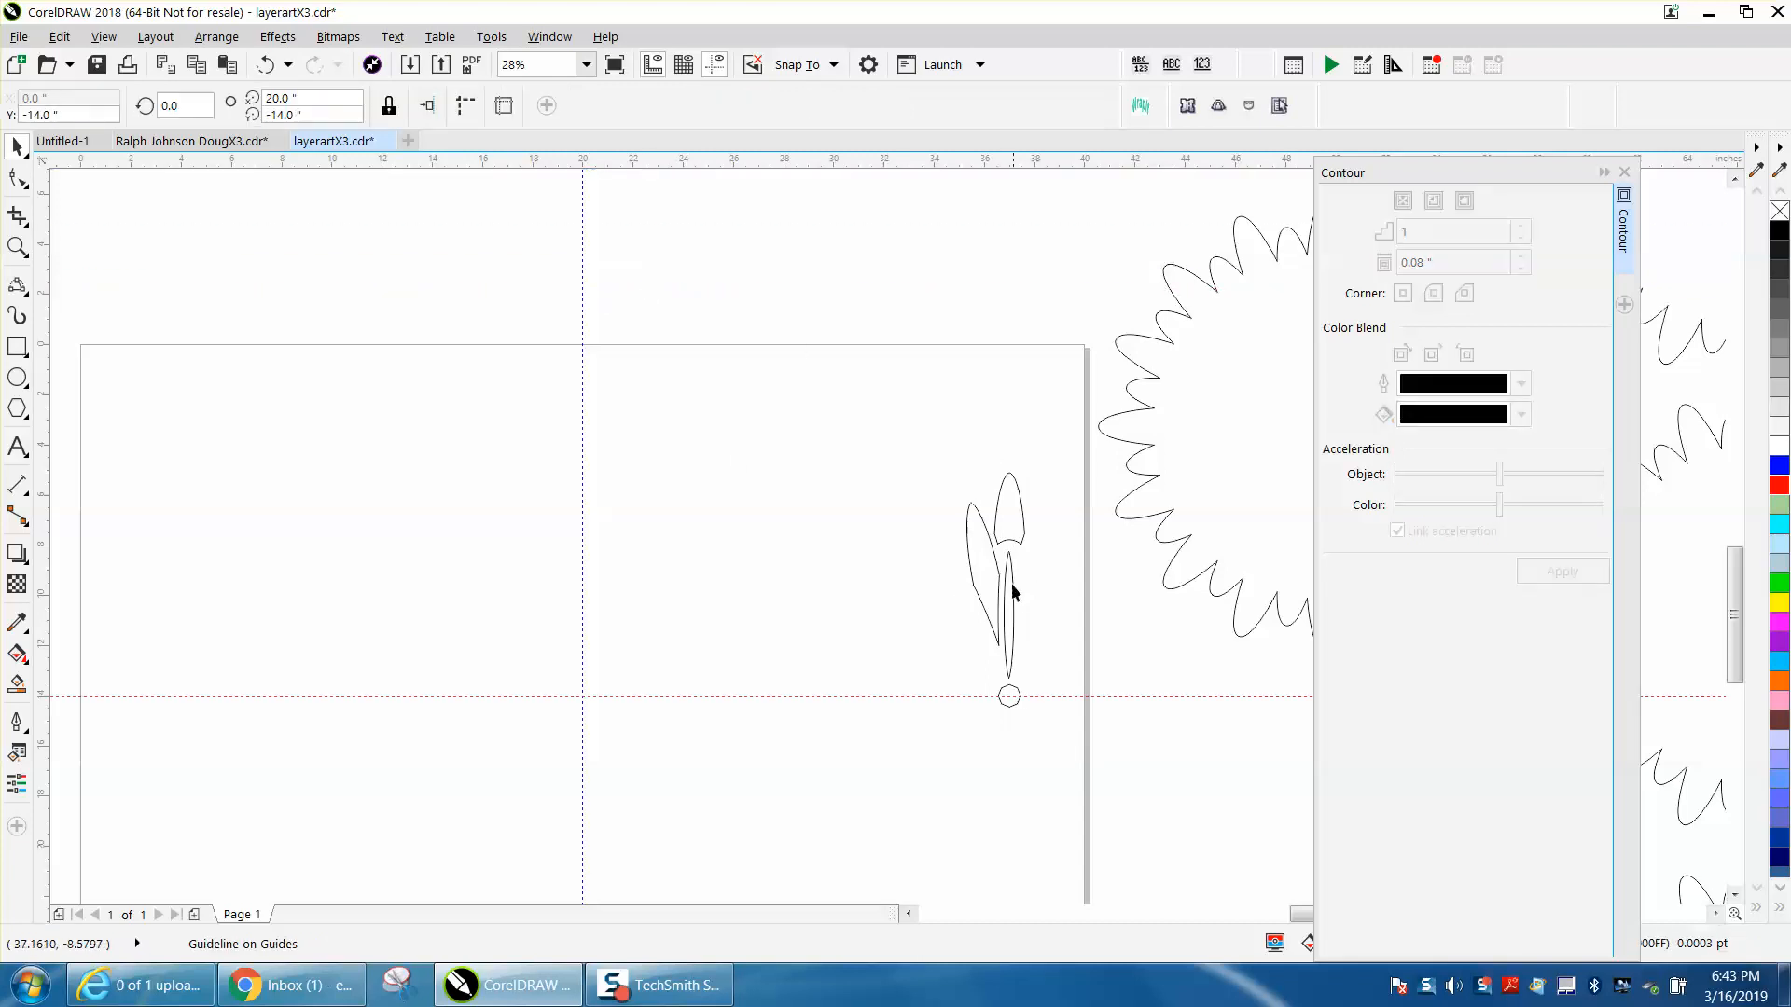
Group the three petals with the center circle and place the group's base on the guide crossing.
left_click(1006, 594)
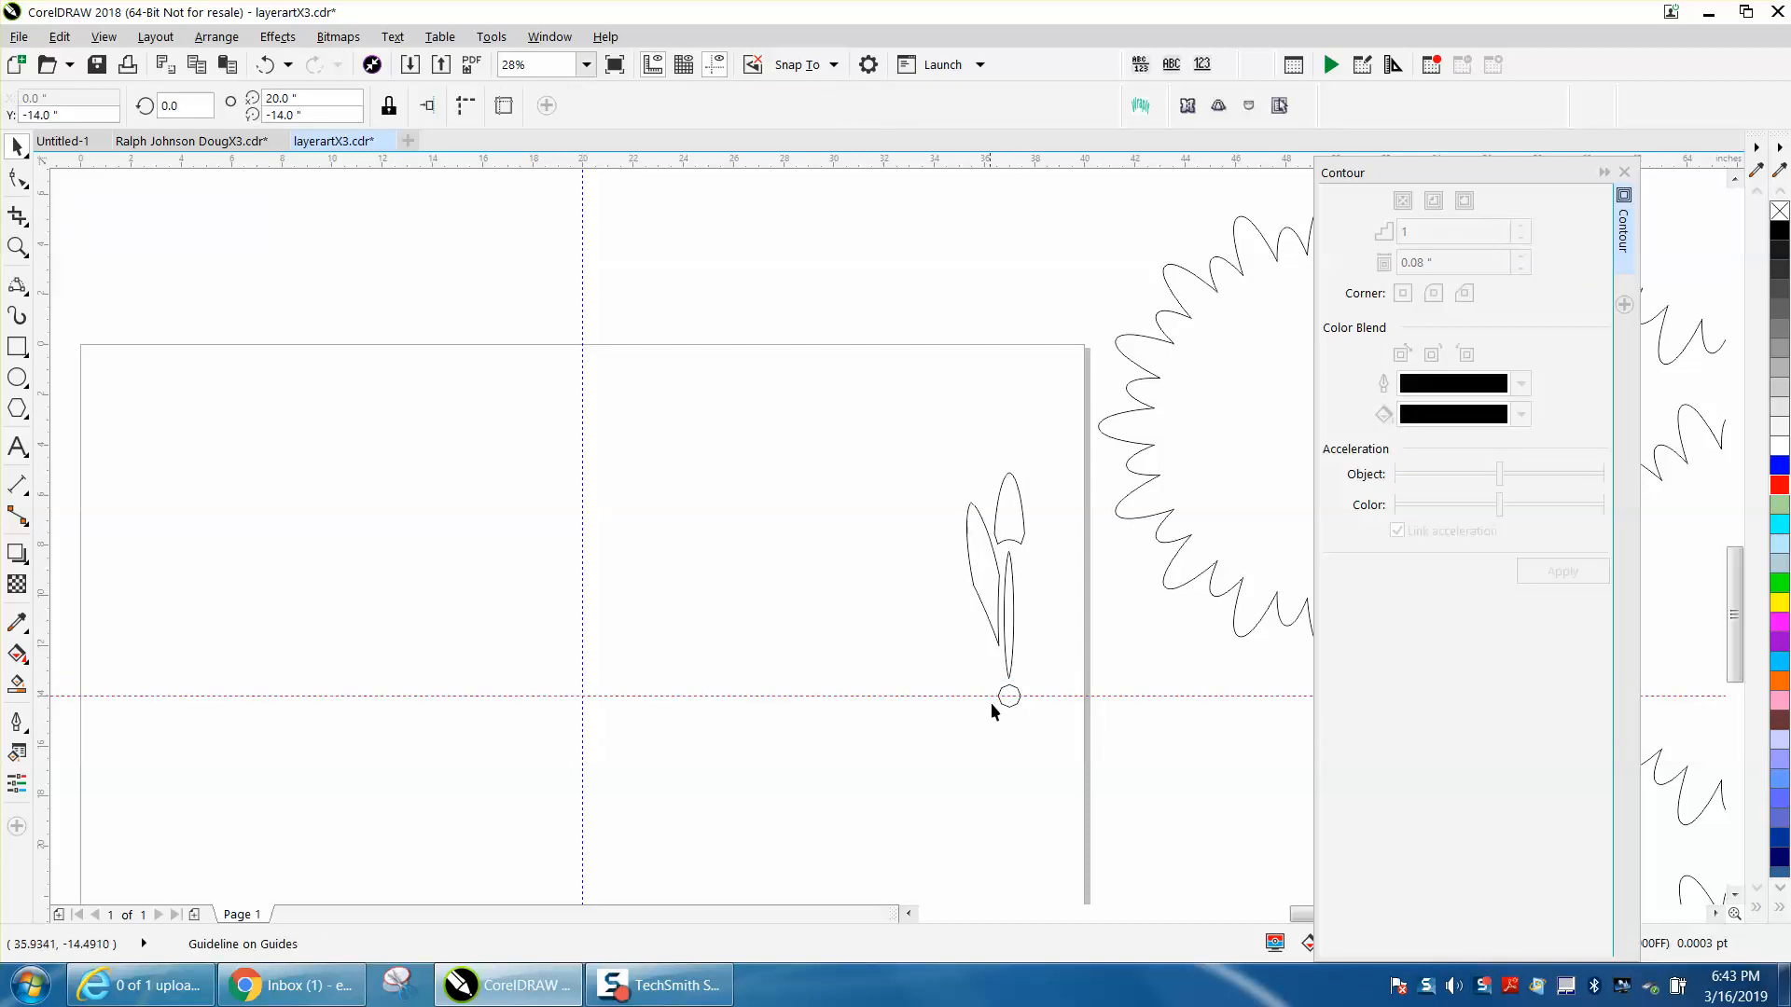
left_click(1009, 694)
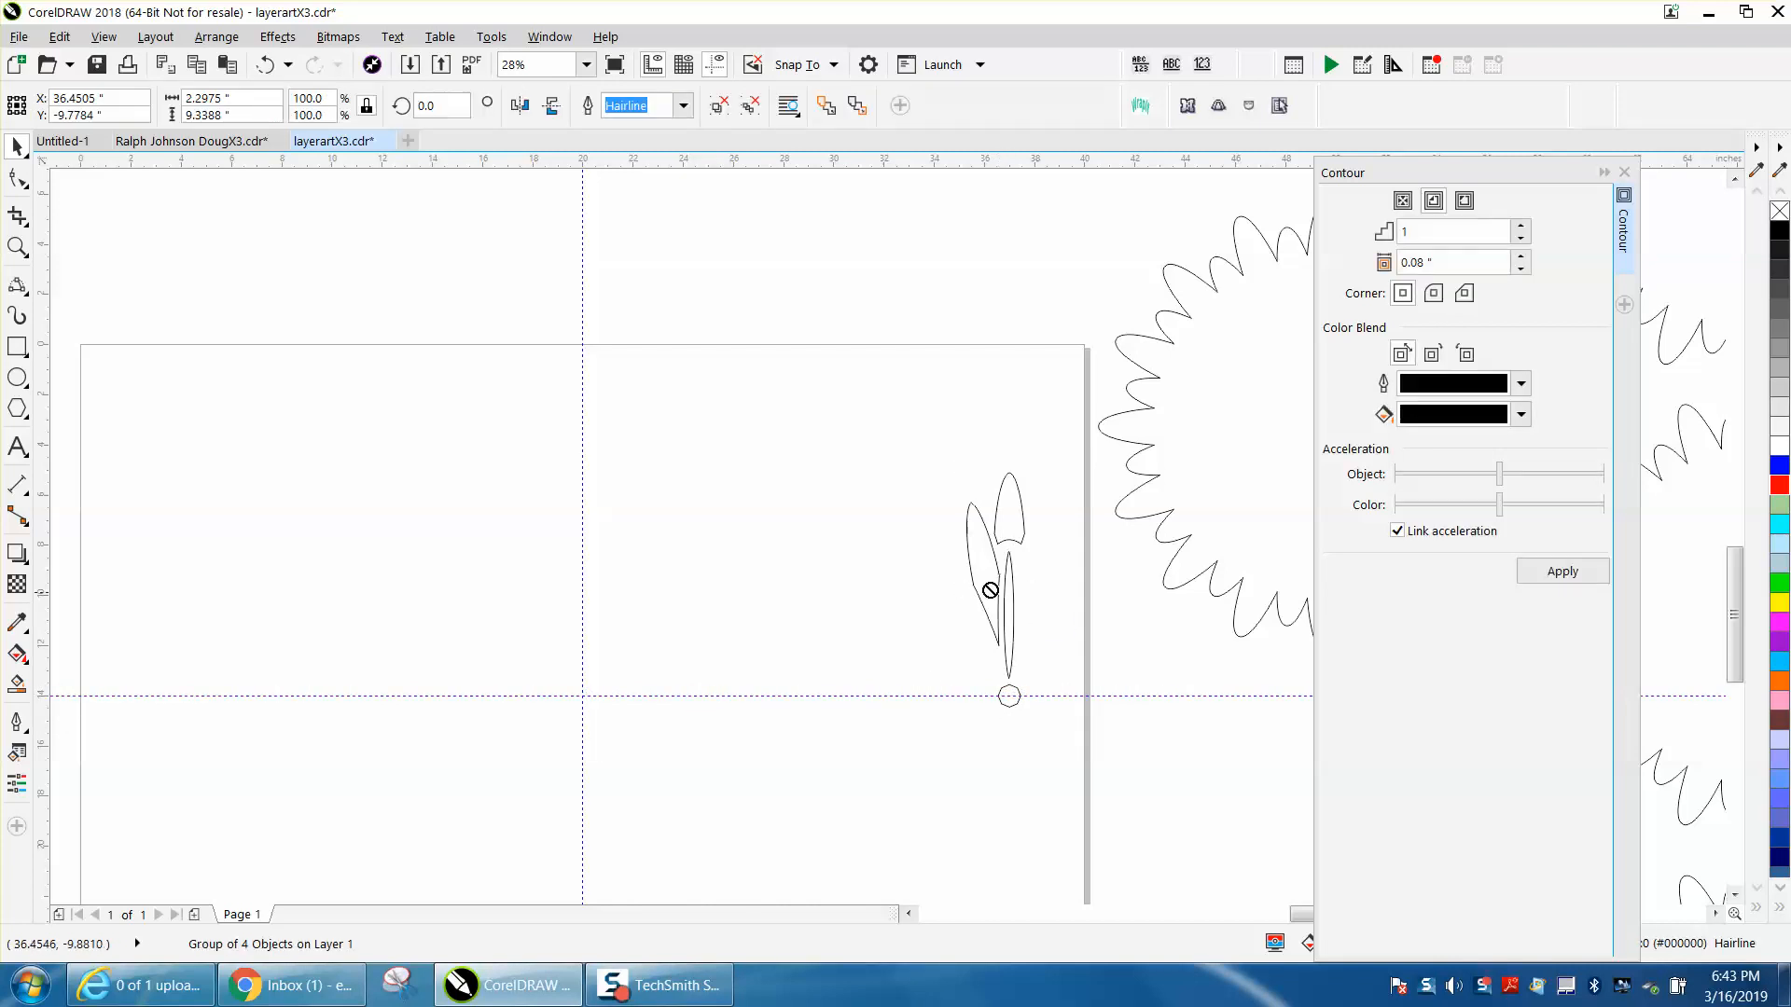
left_click_drag(1003, 589, 760, 582)
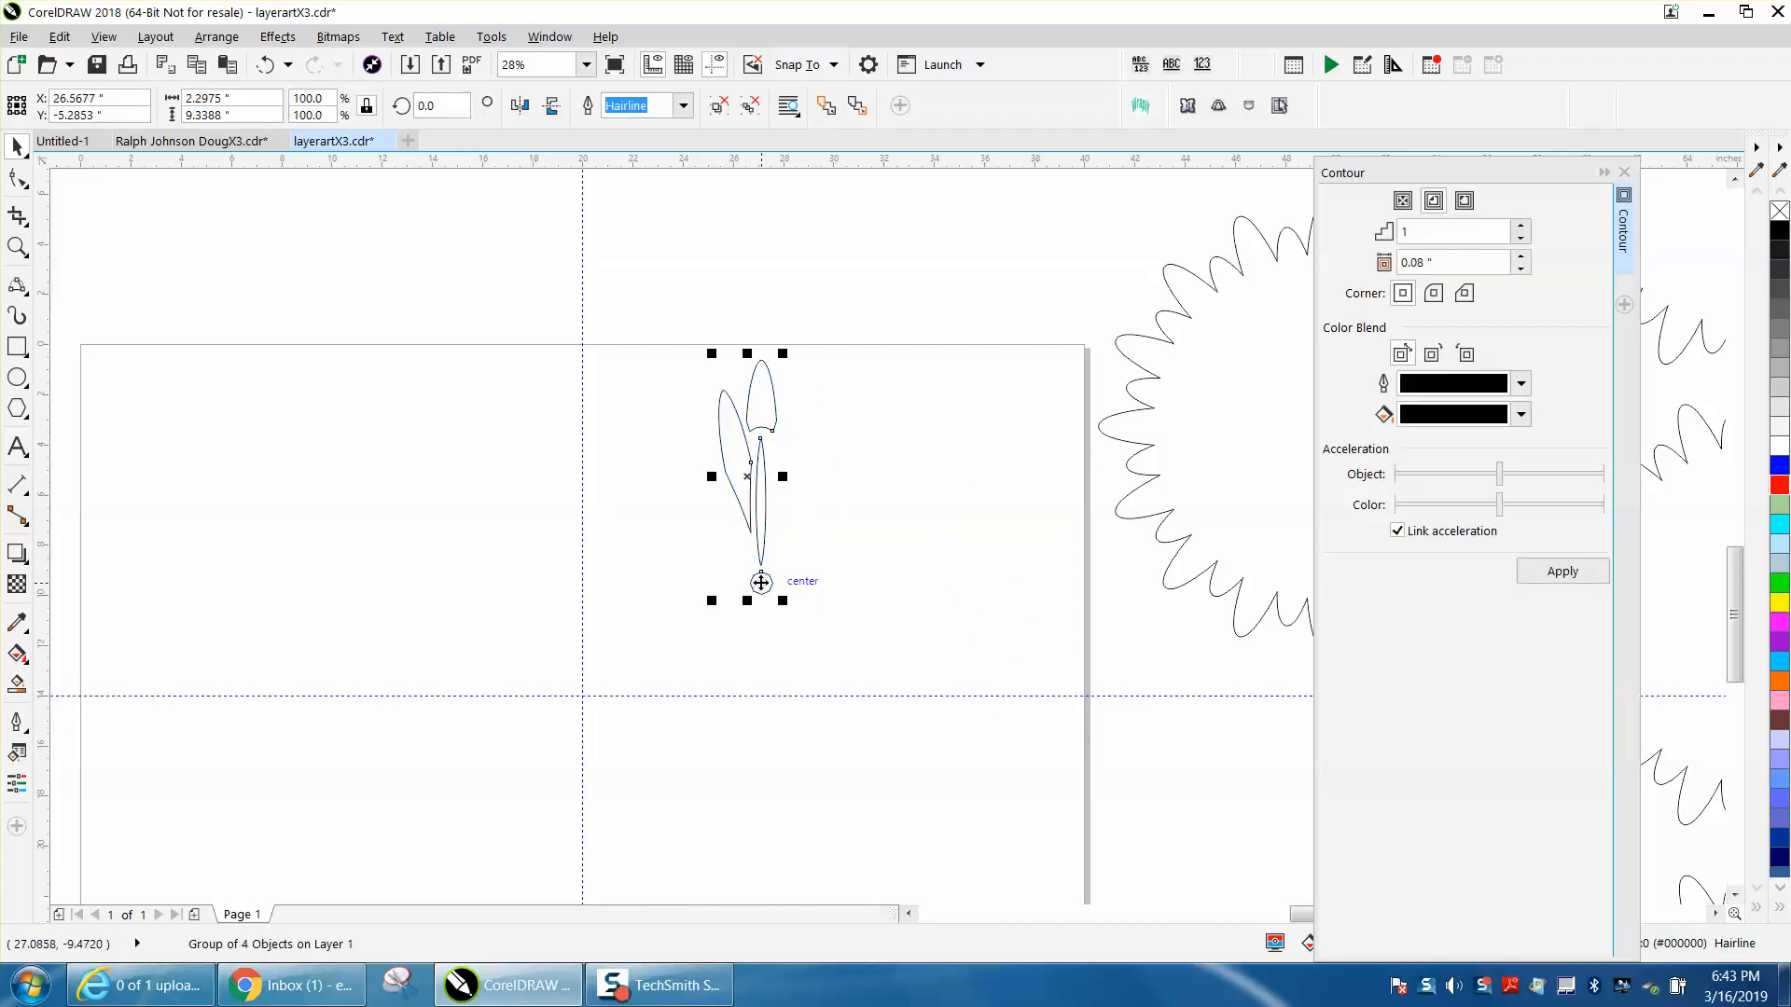
left_click_drag(759, 582, 583, 697)
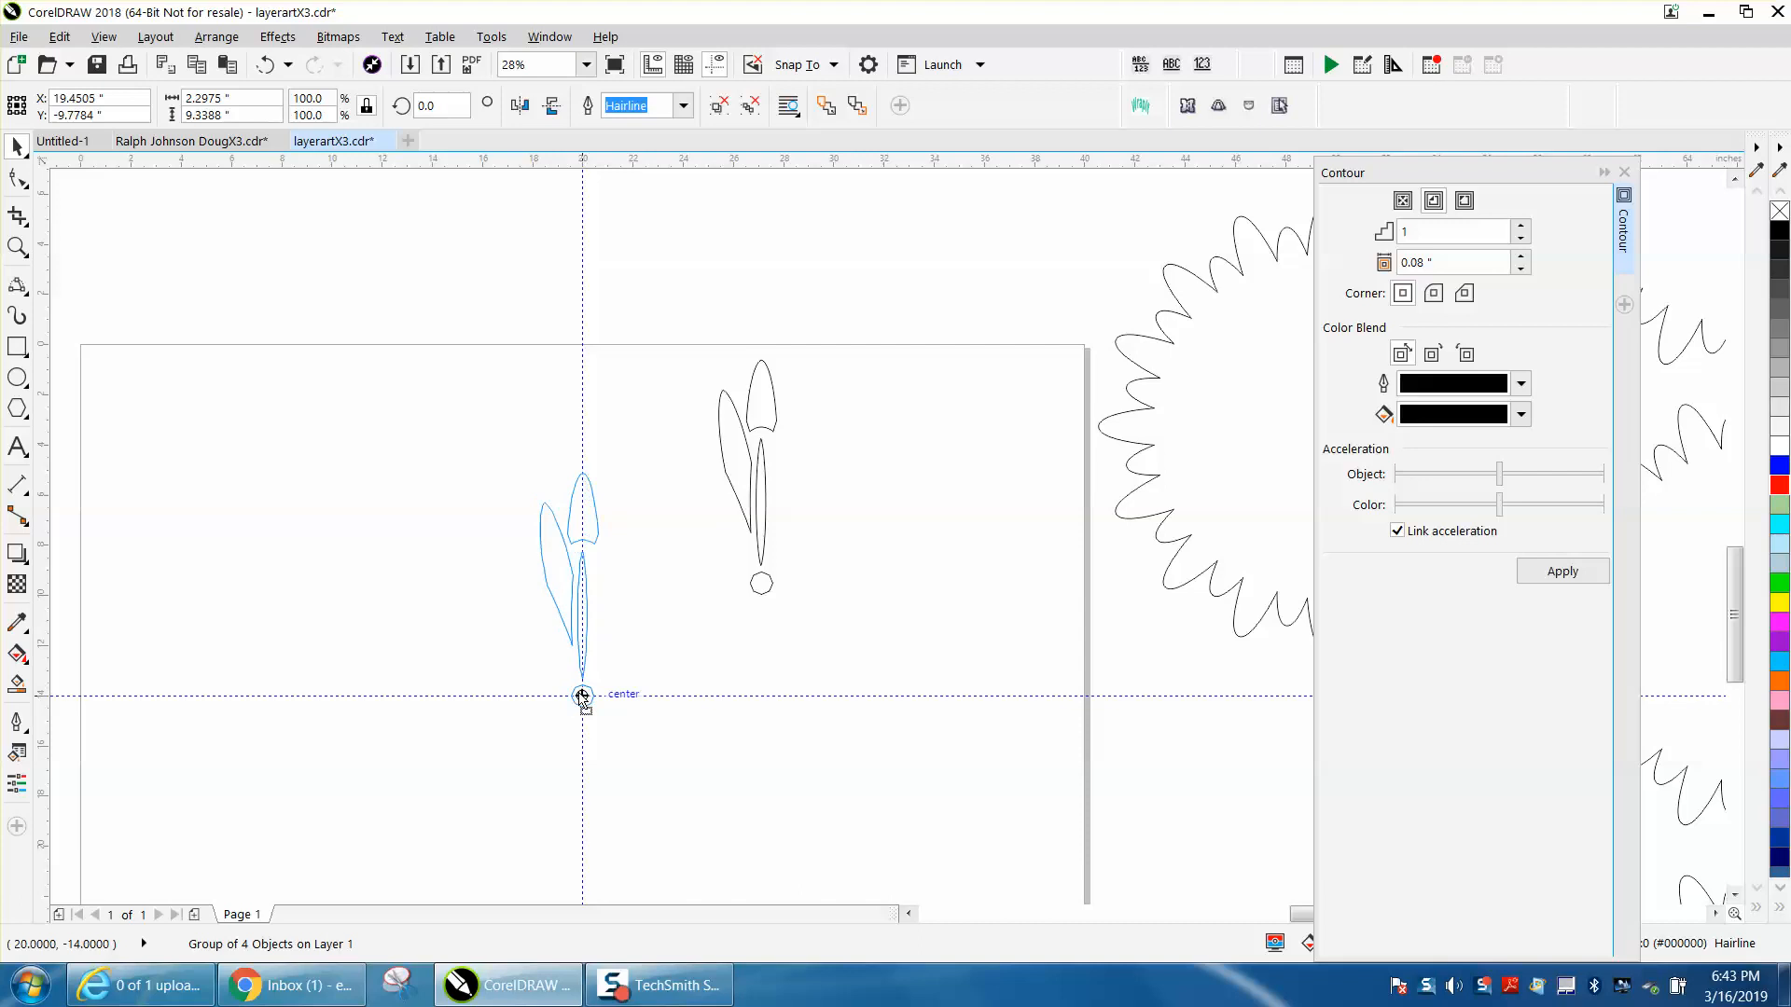
left_click(579, 700)
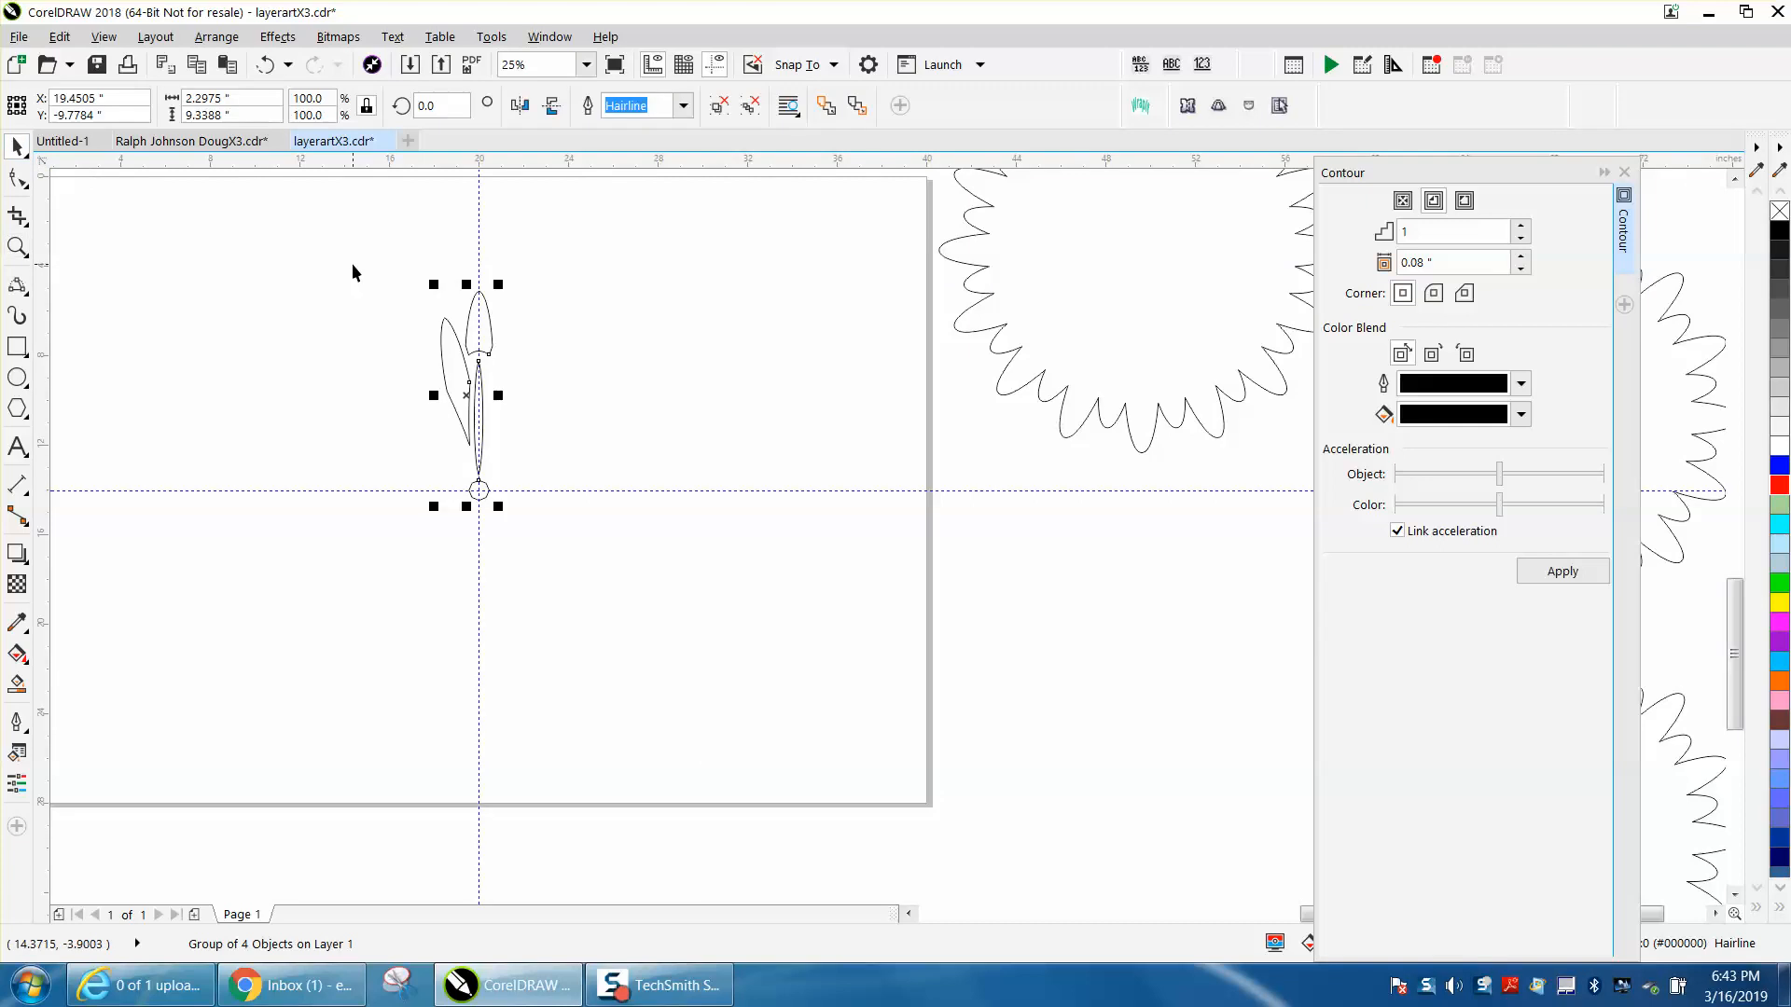
mouse_move(603, 339)
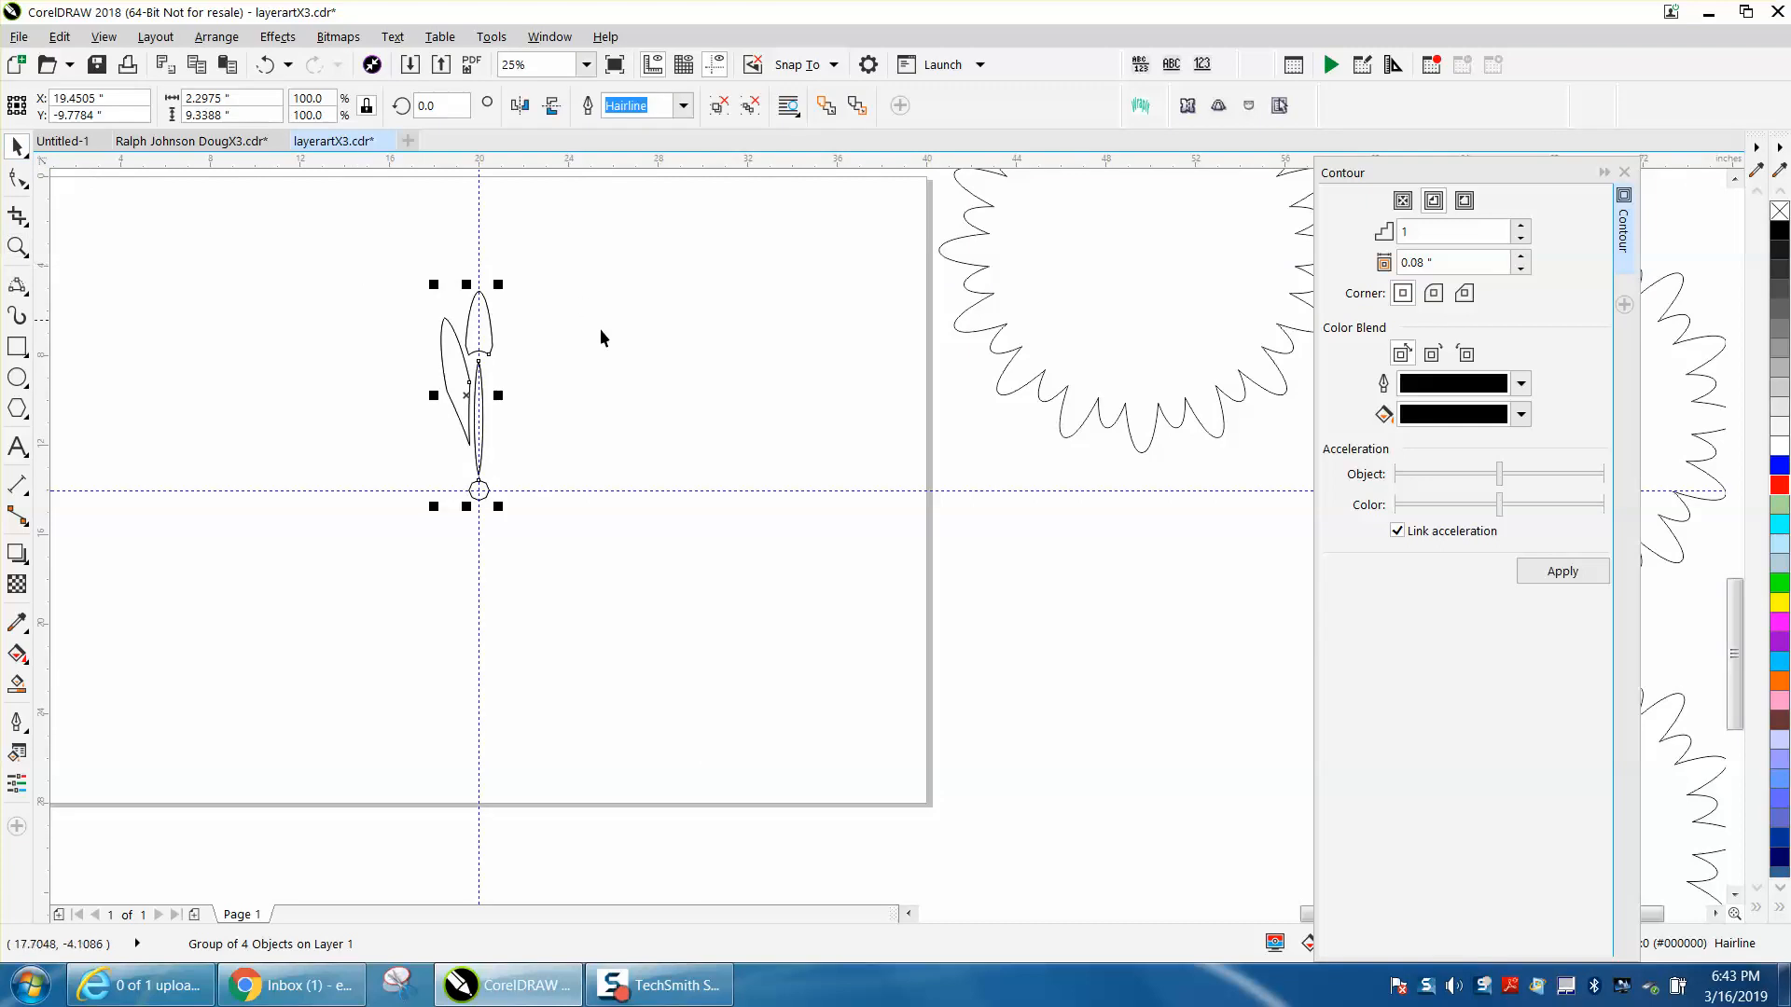
With the pivot on the center circle, rotate duplicate petal groups at 22.5° then 45.0°.
left_click(478, 490)
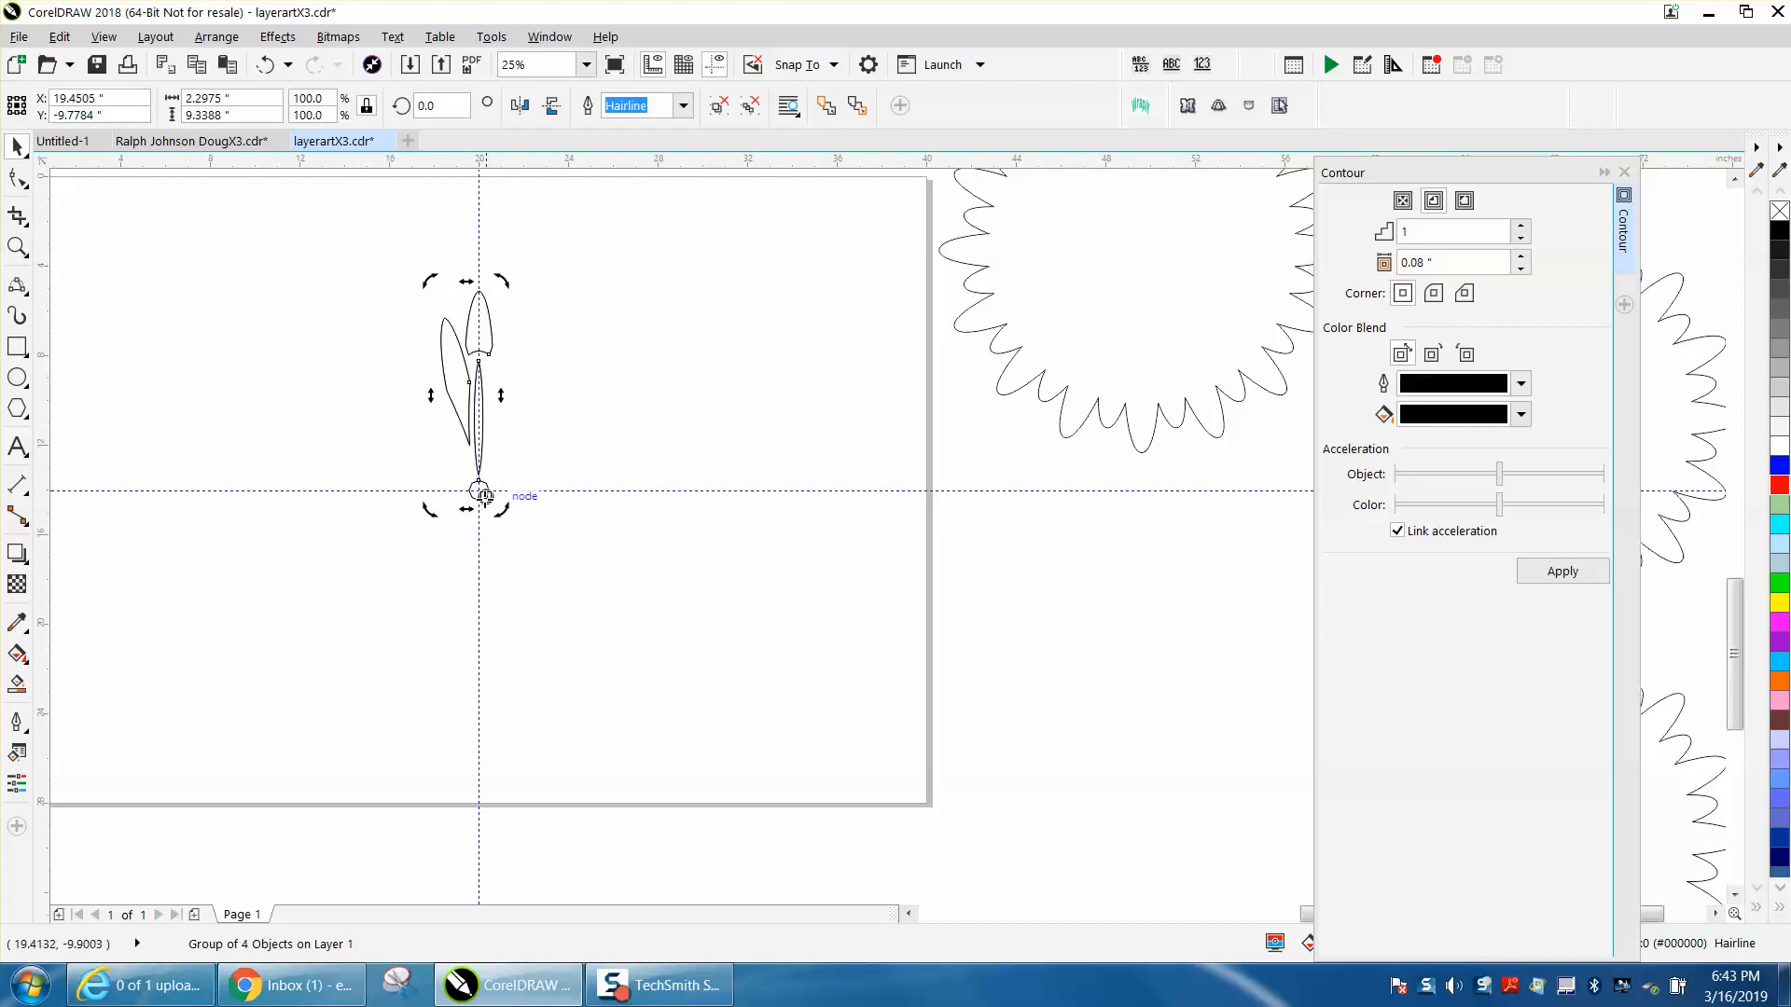
left_click(542, 431)
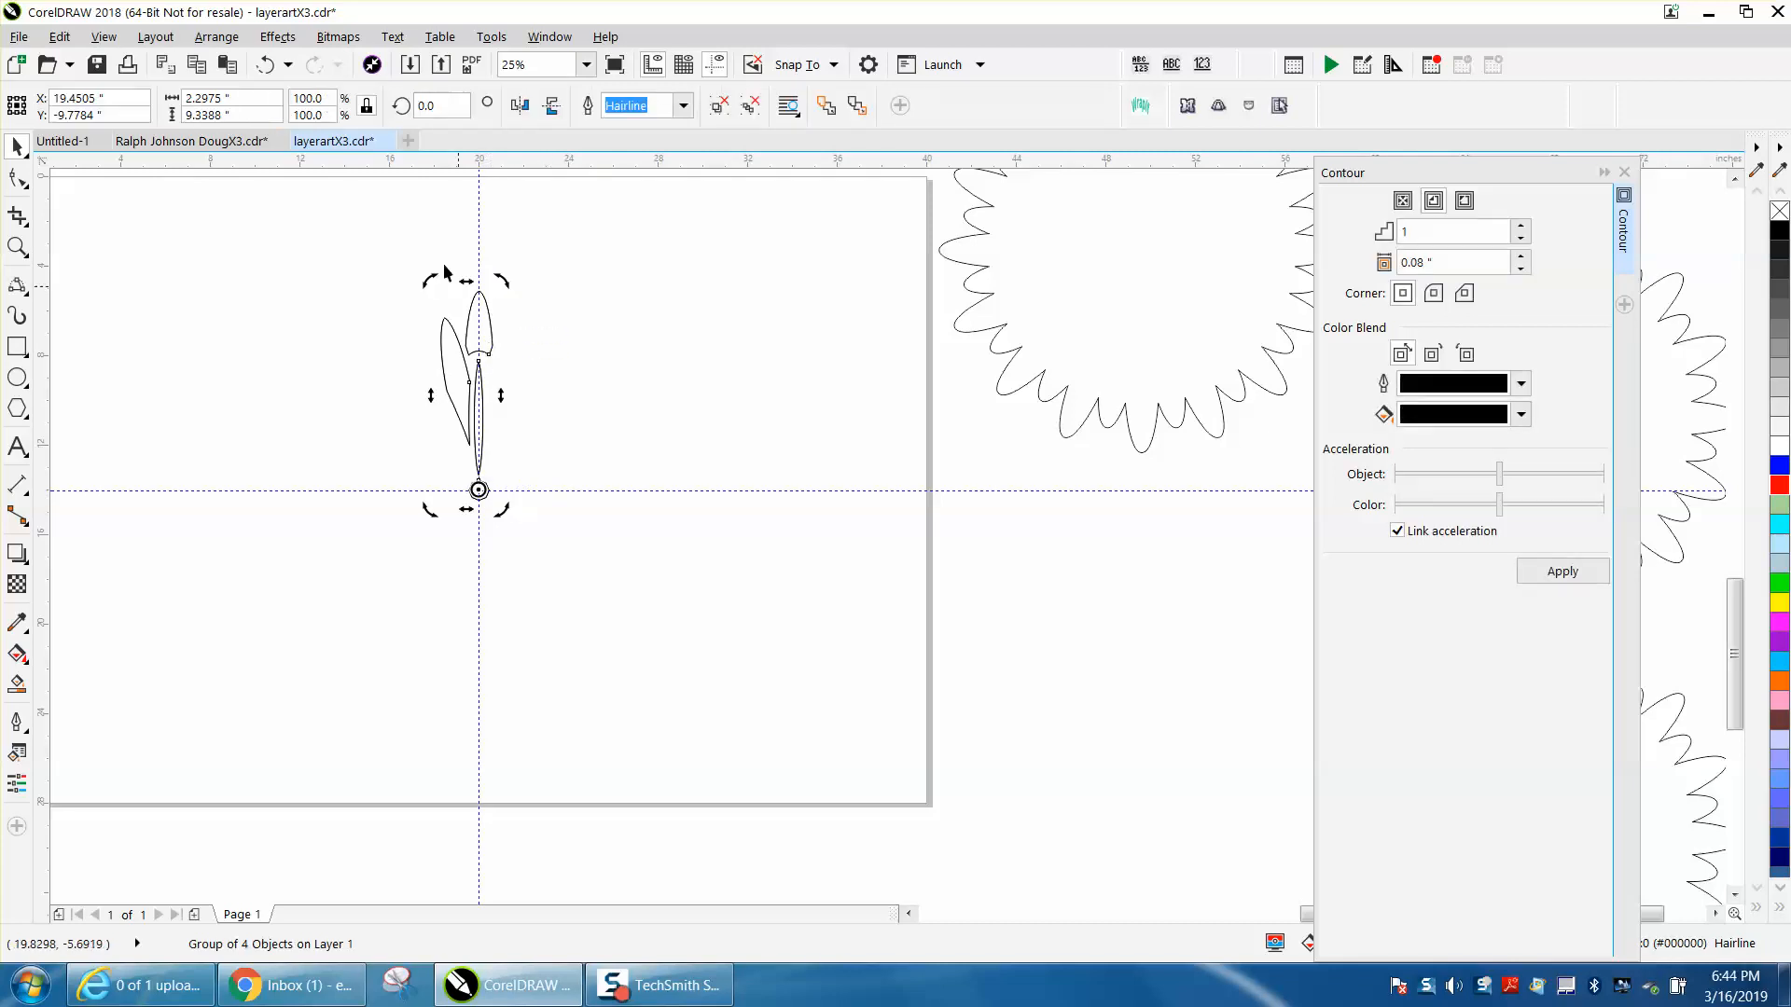
mouse_move(447, 104)
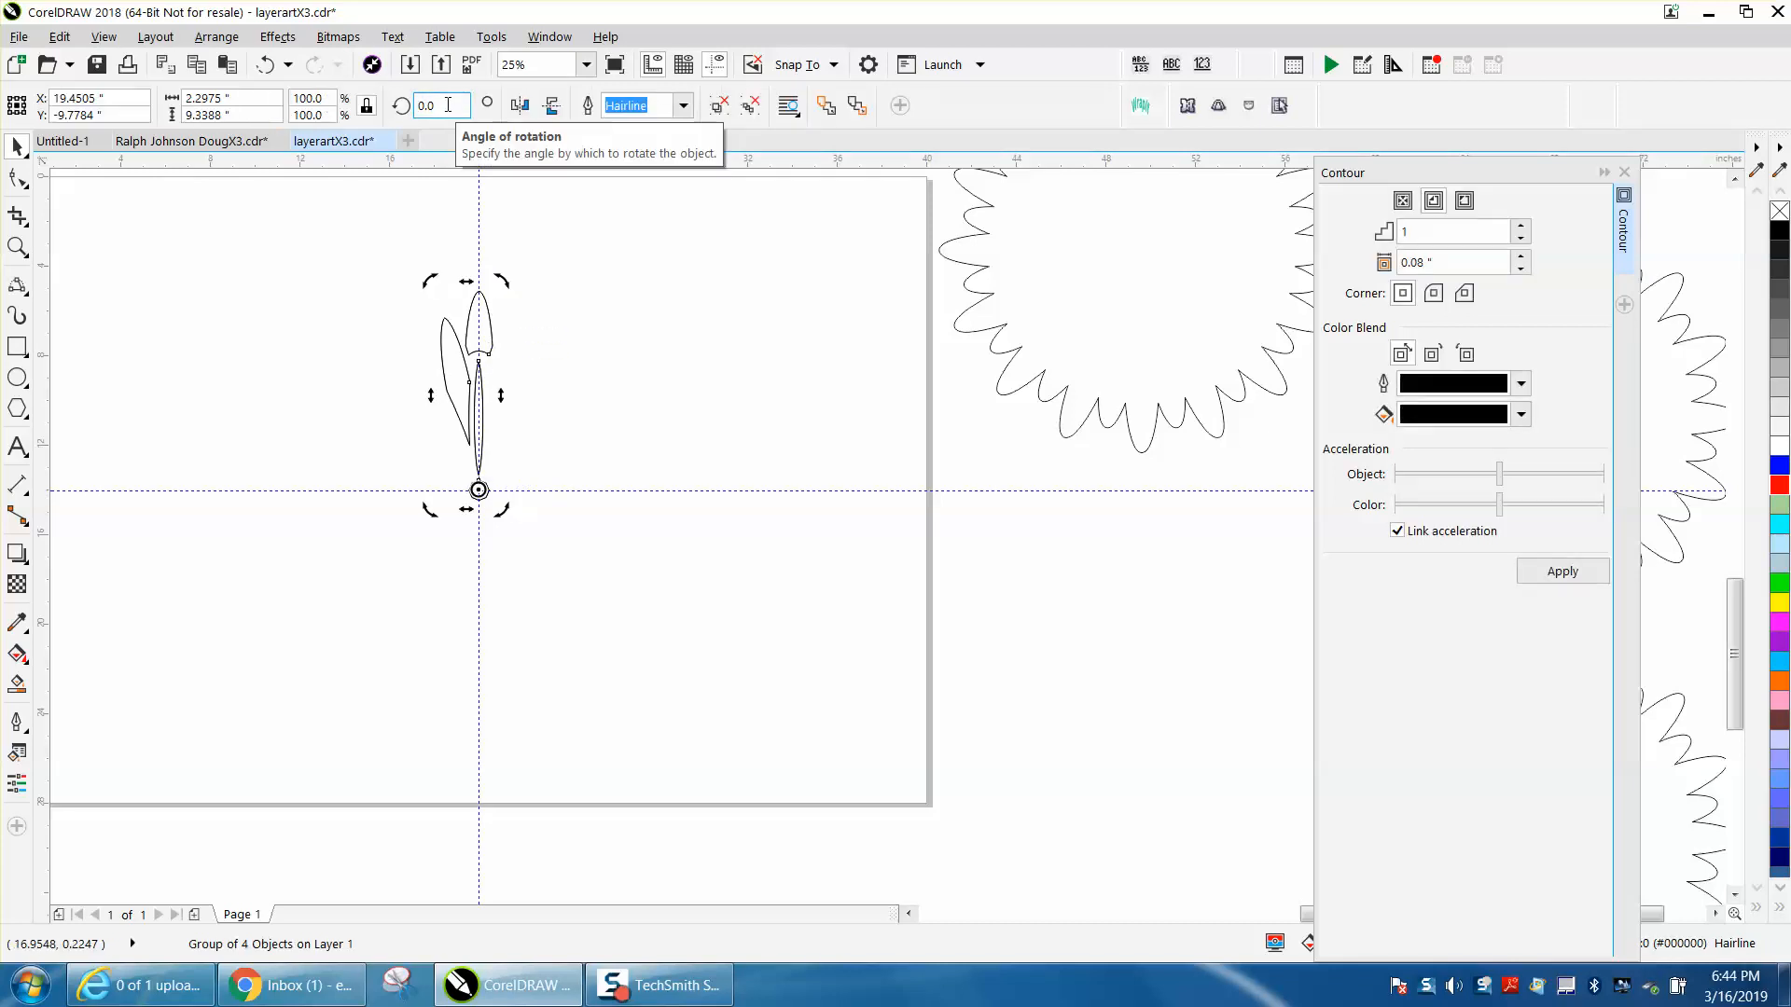
type("22.5")
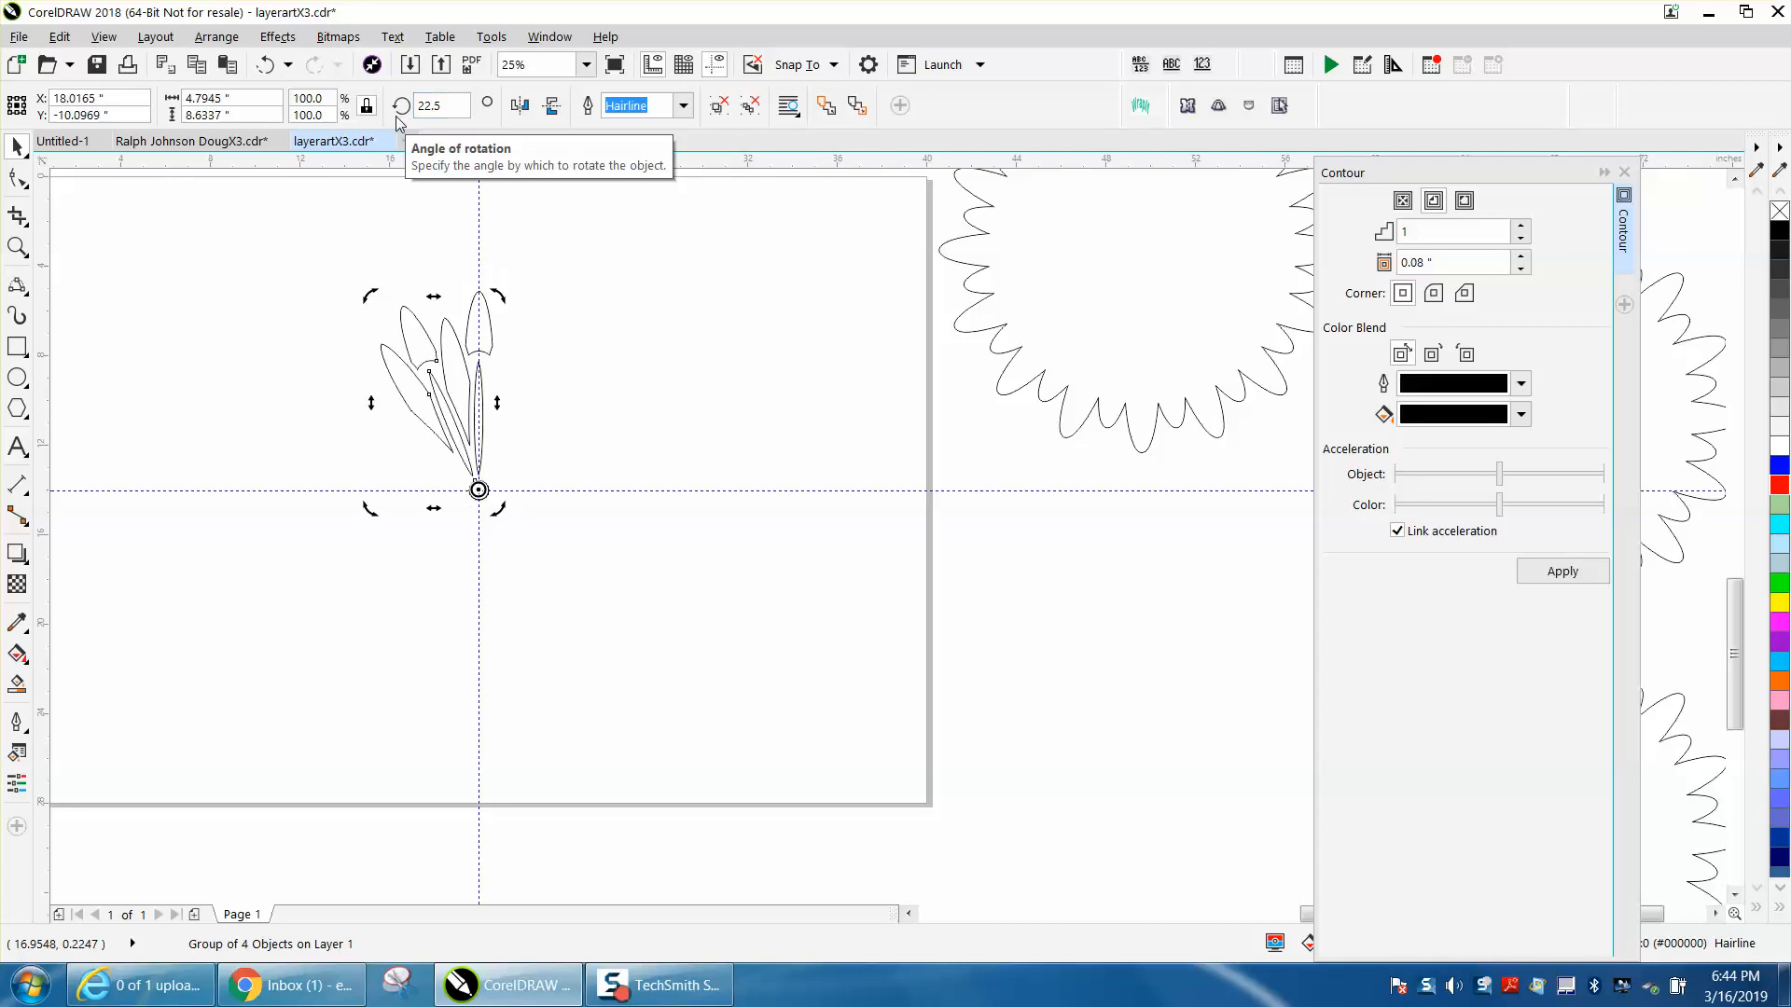
left_click(448, 104)
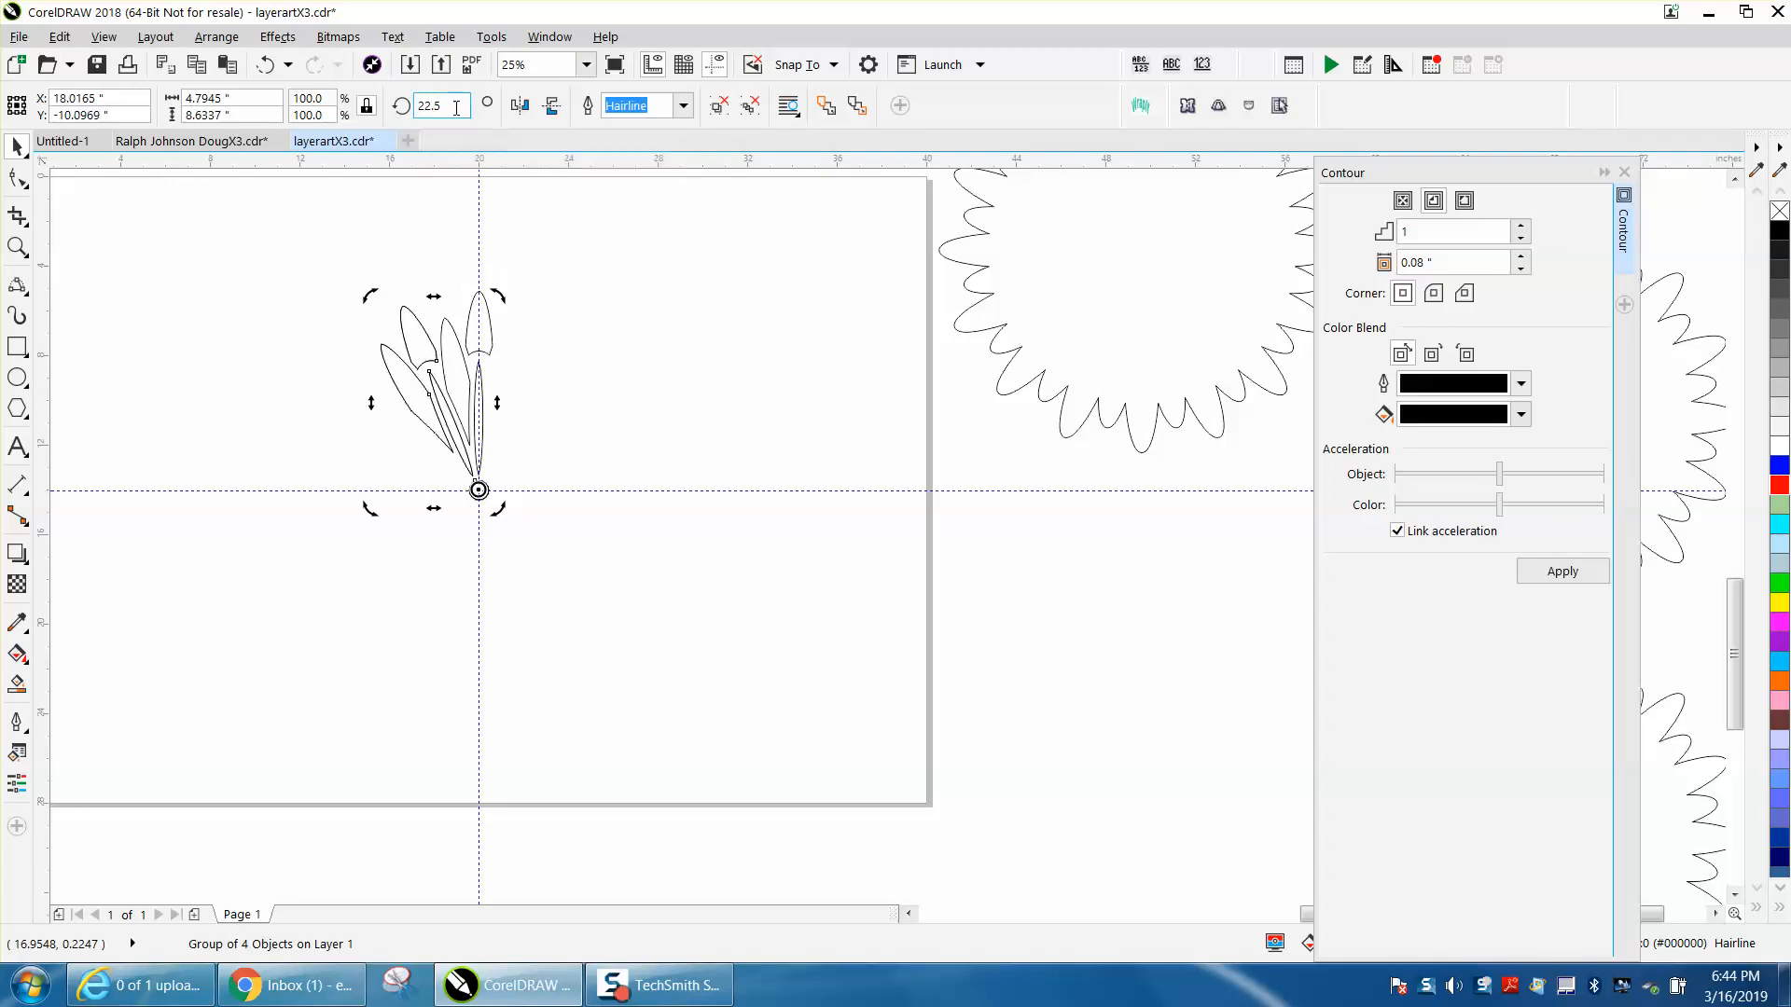
type("45.0")
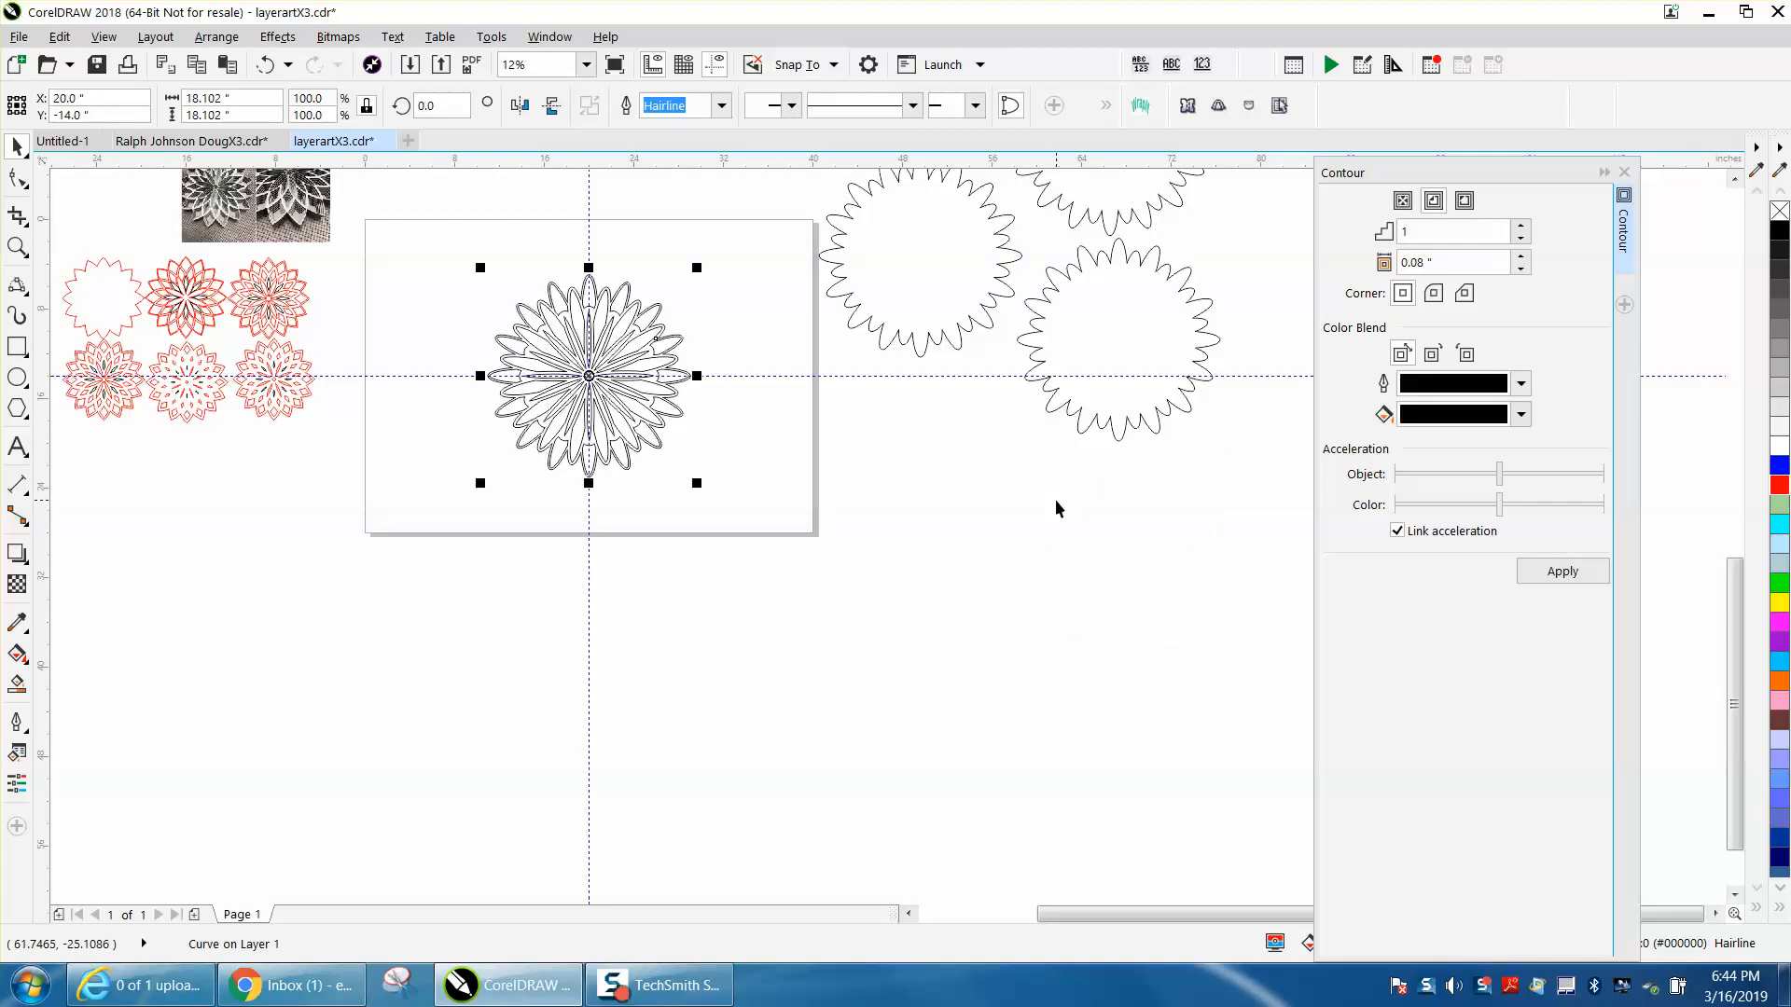
mouse_move(779, 449)
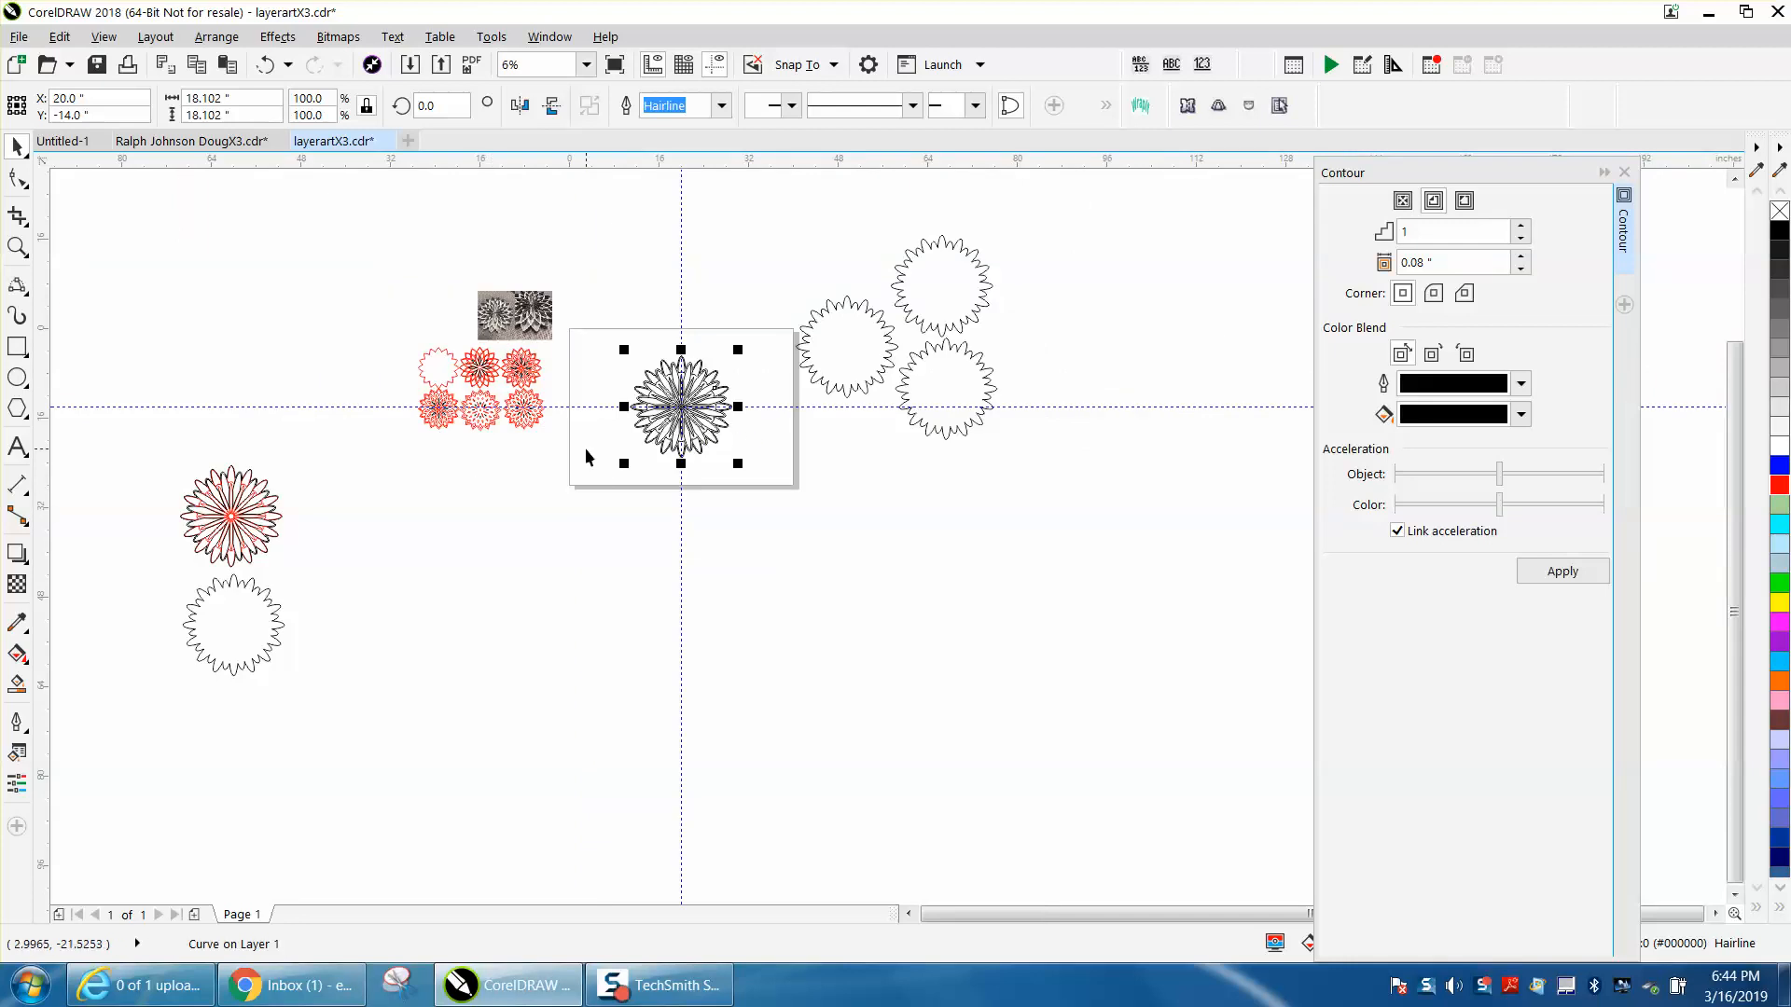
mouse_move(610, 319)
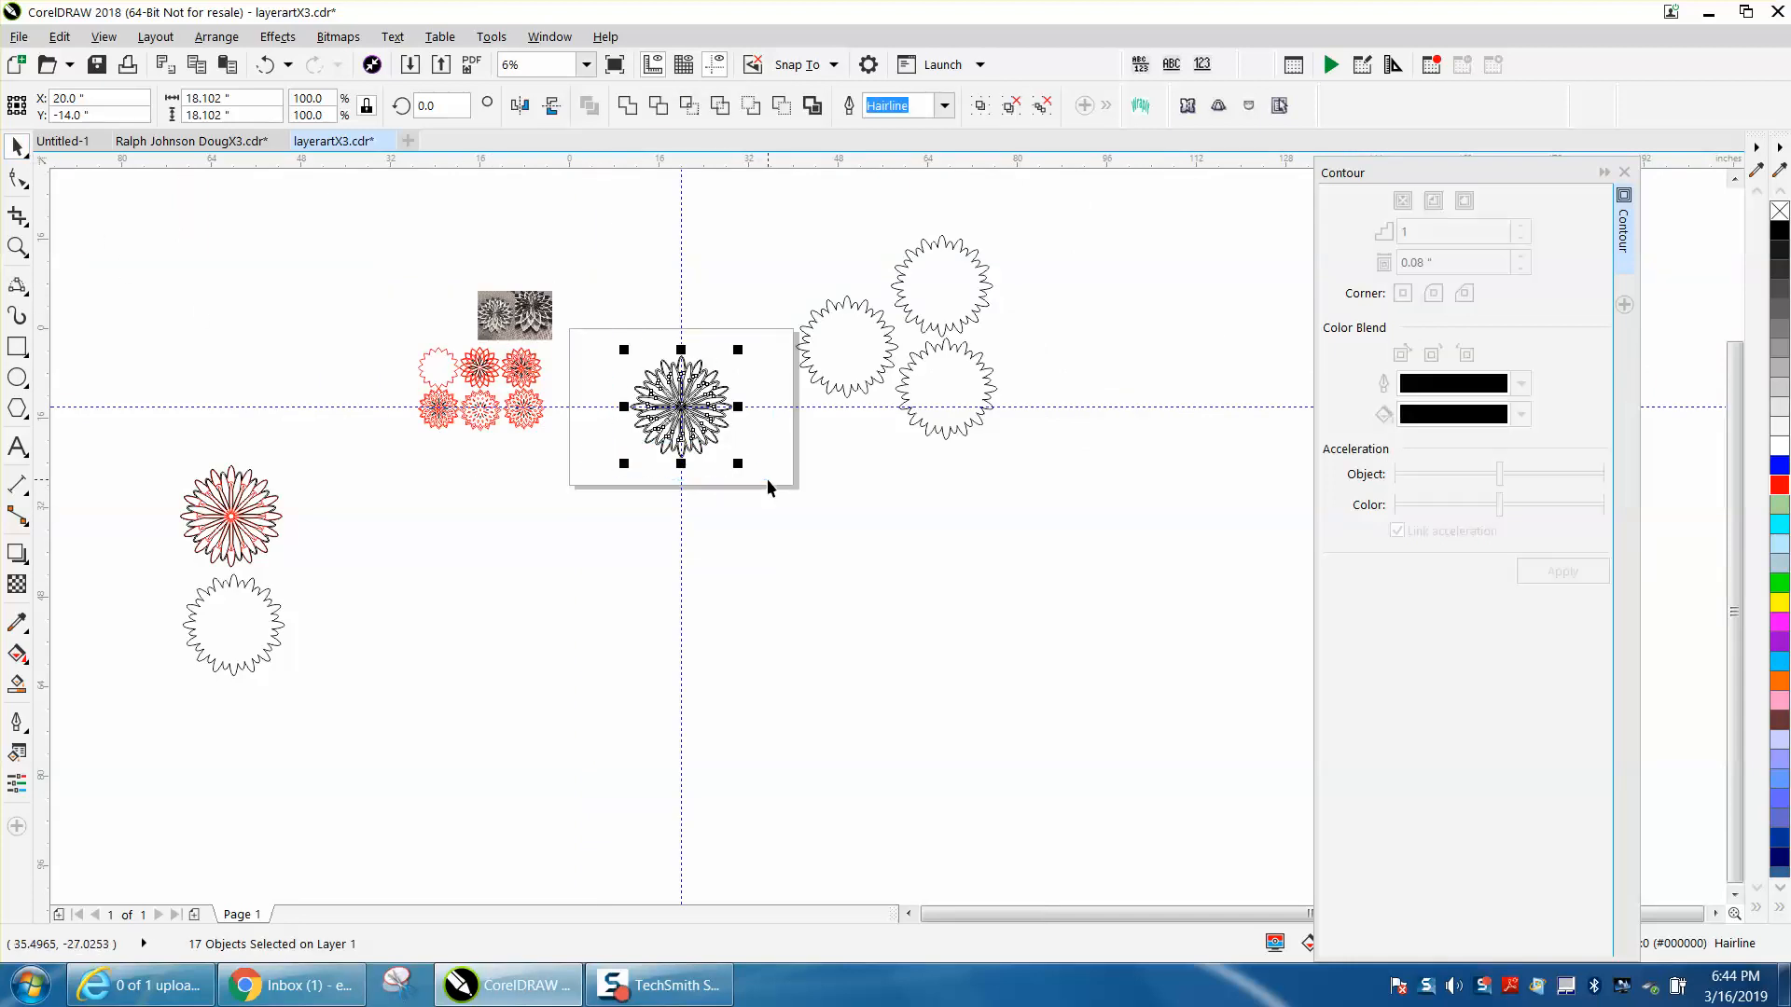
mouse_move(727, 426)
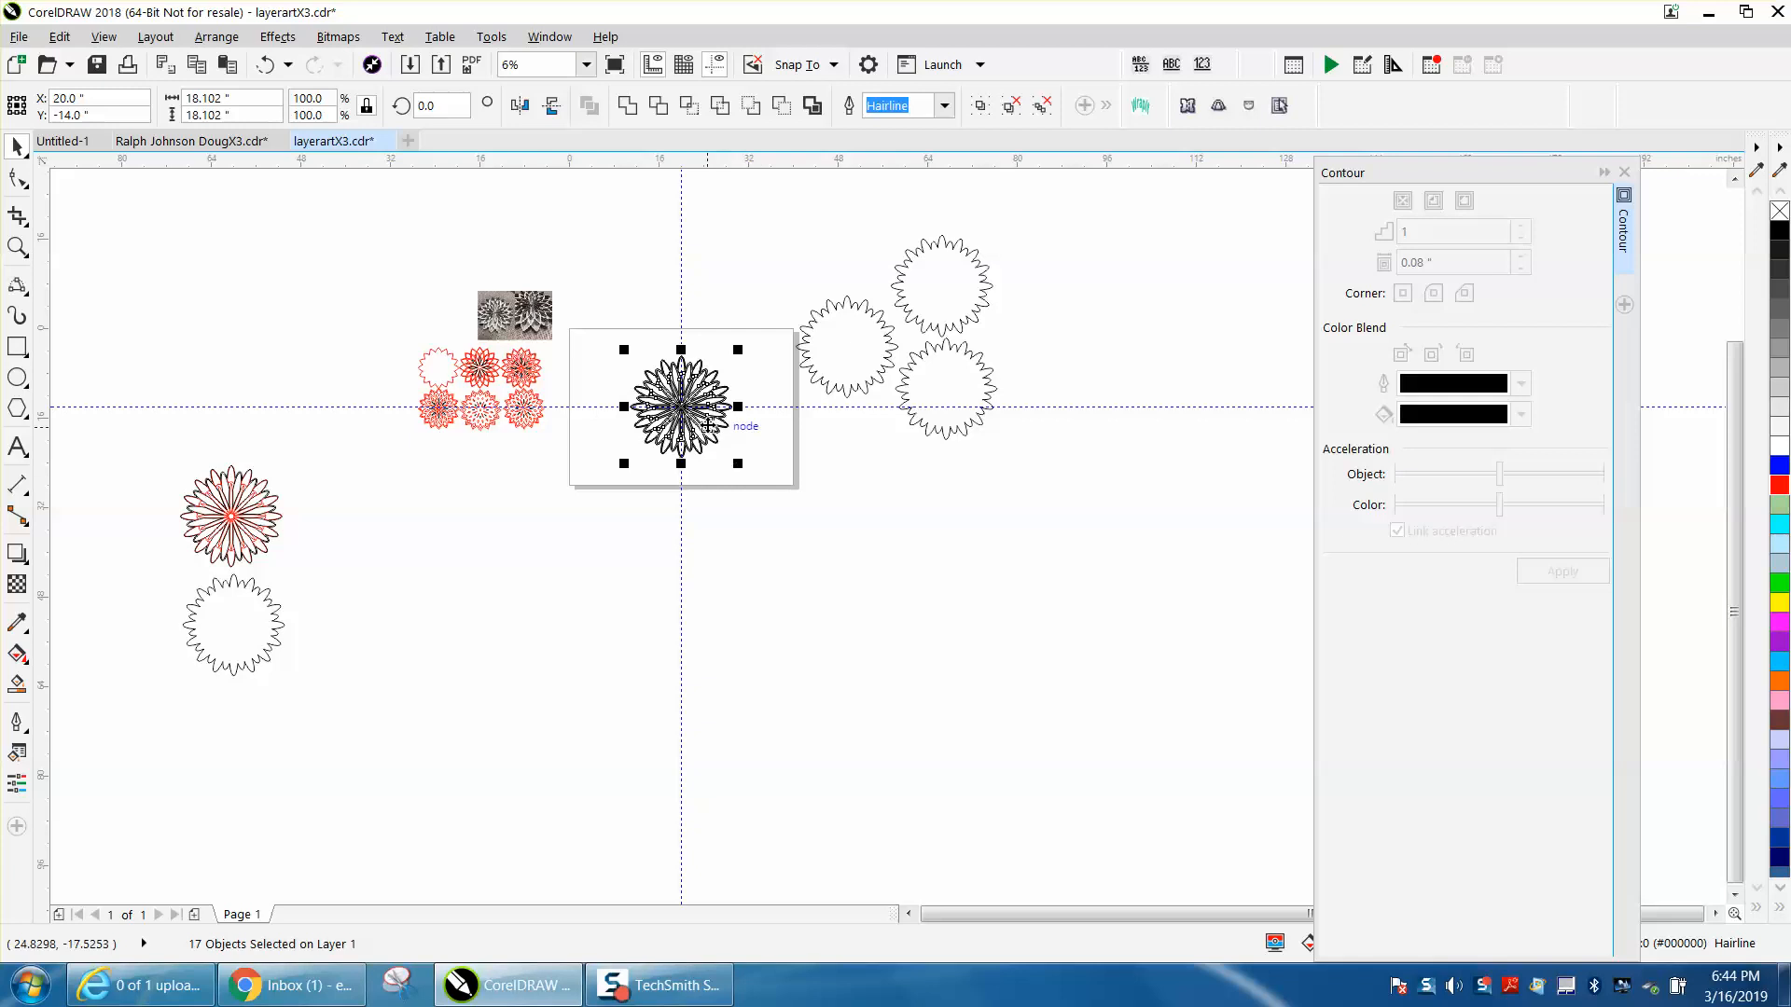
Marquee-select all 17 objects of the radial petal flower.
left_click_drag(680, 407, 360, 520)
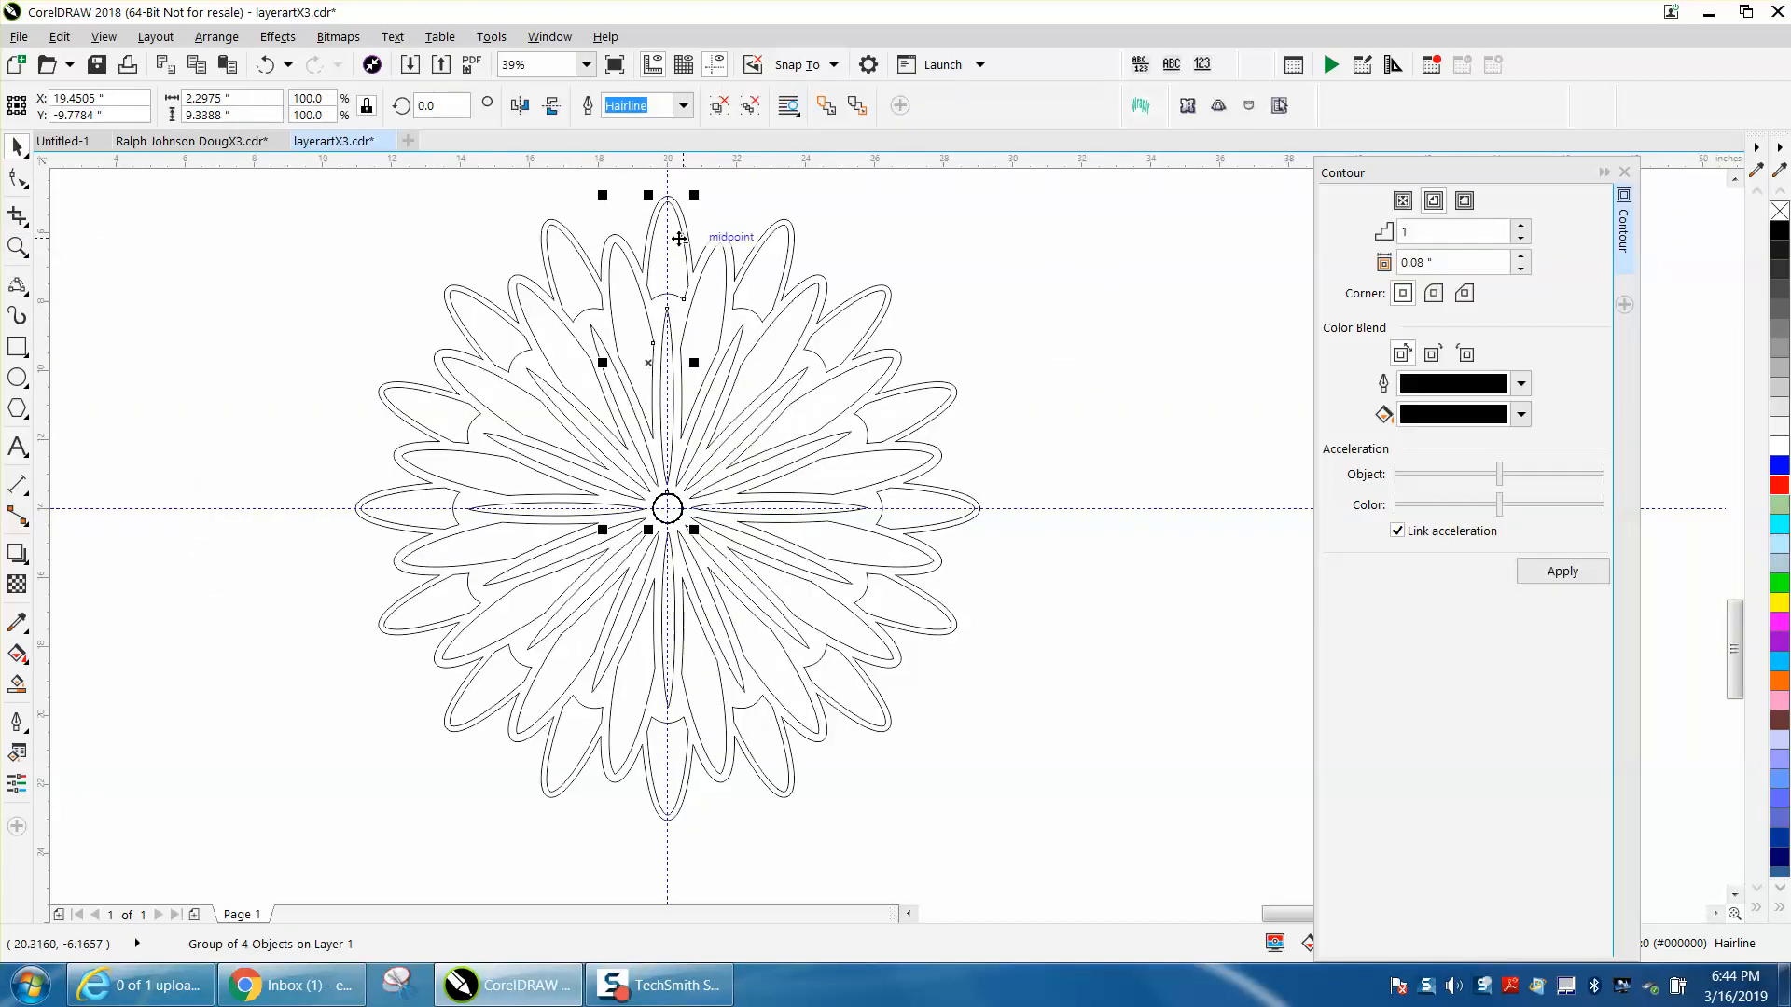
mouse_move(653, 360)
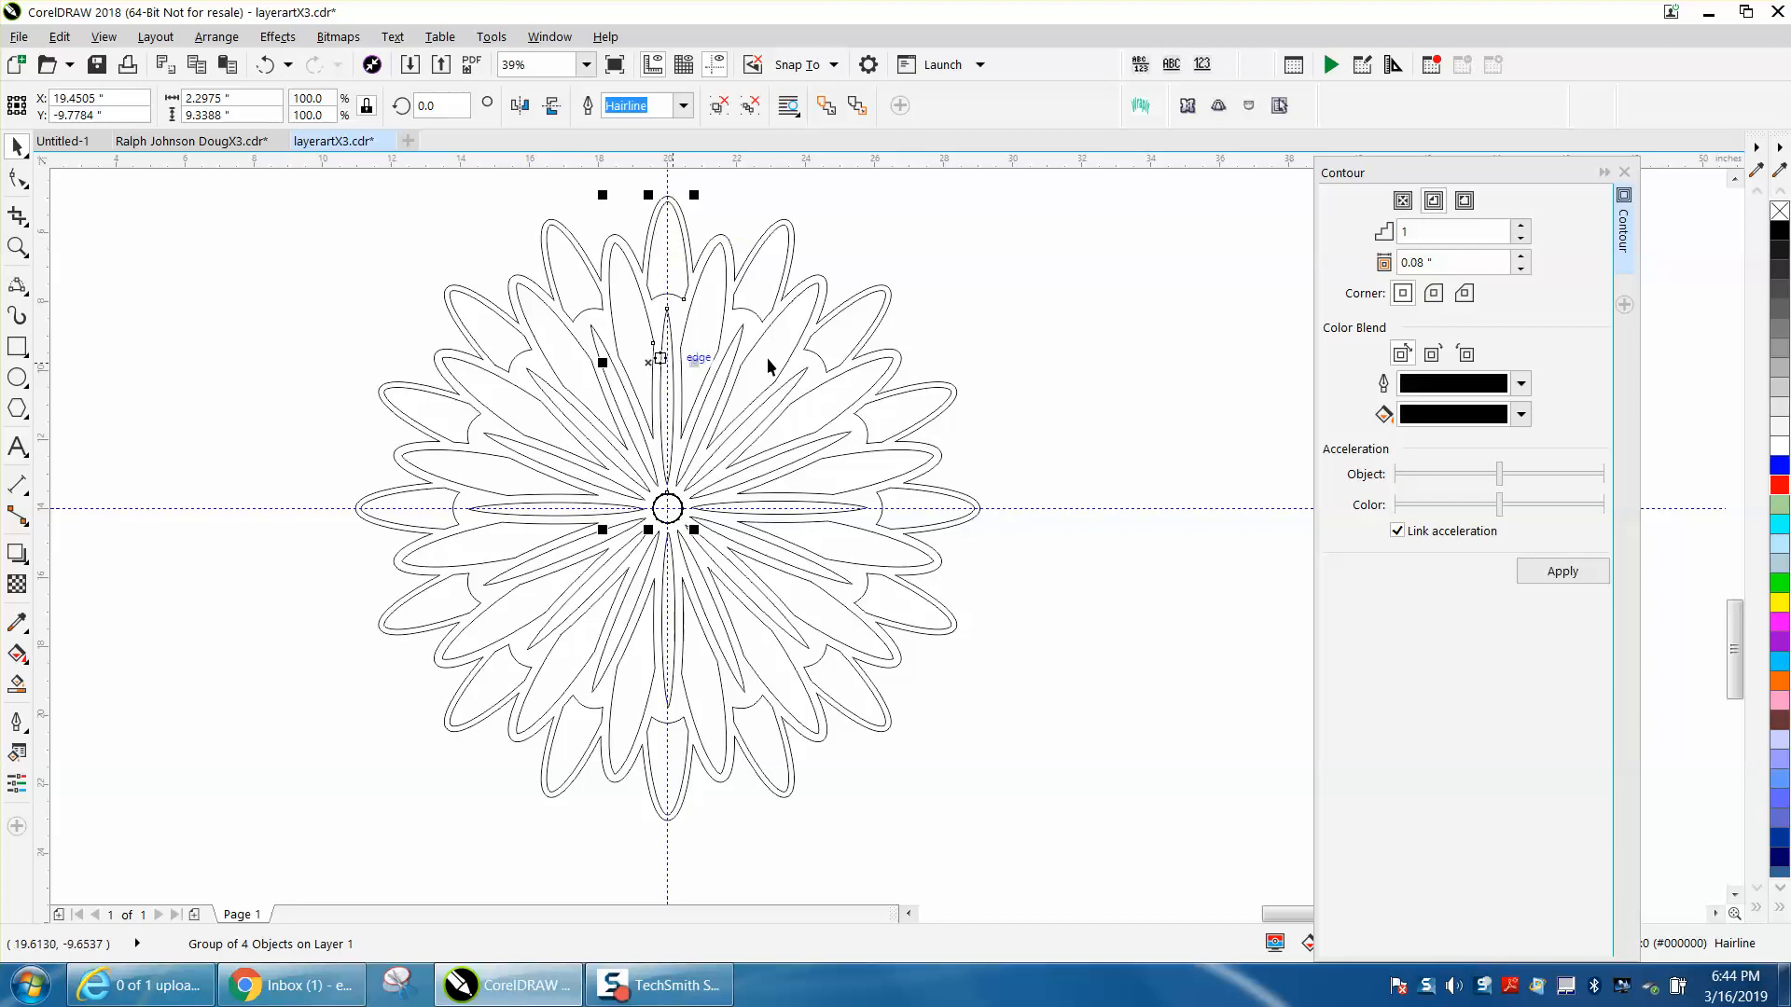
Add a 1-step 0.08" outer contour to the petal group.
left_click(1562, 572)
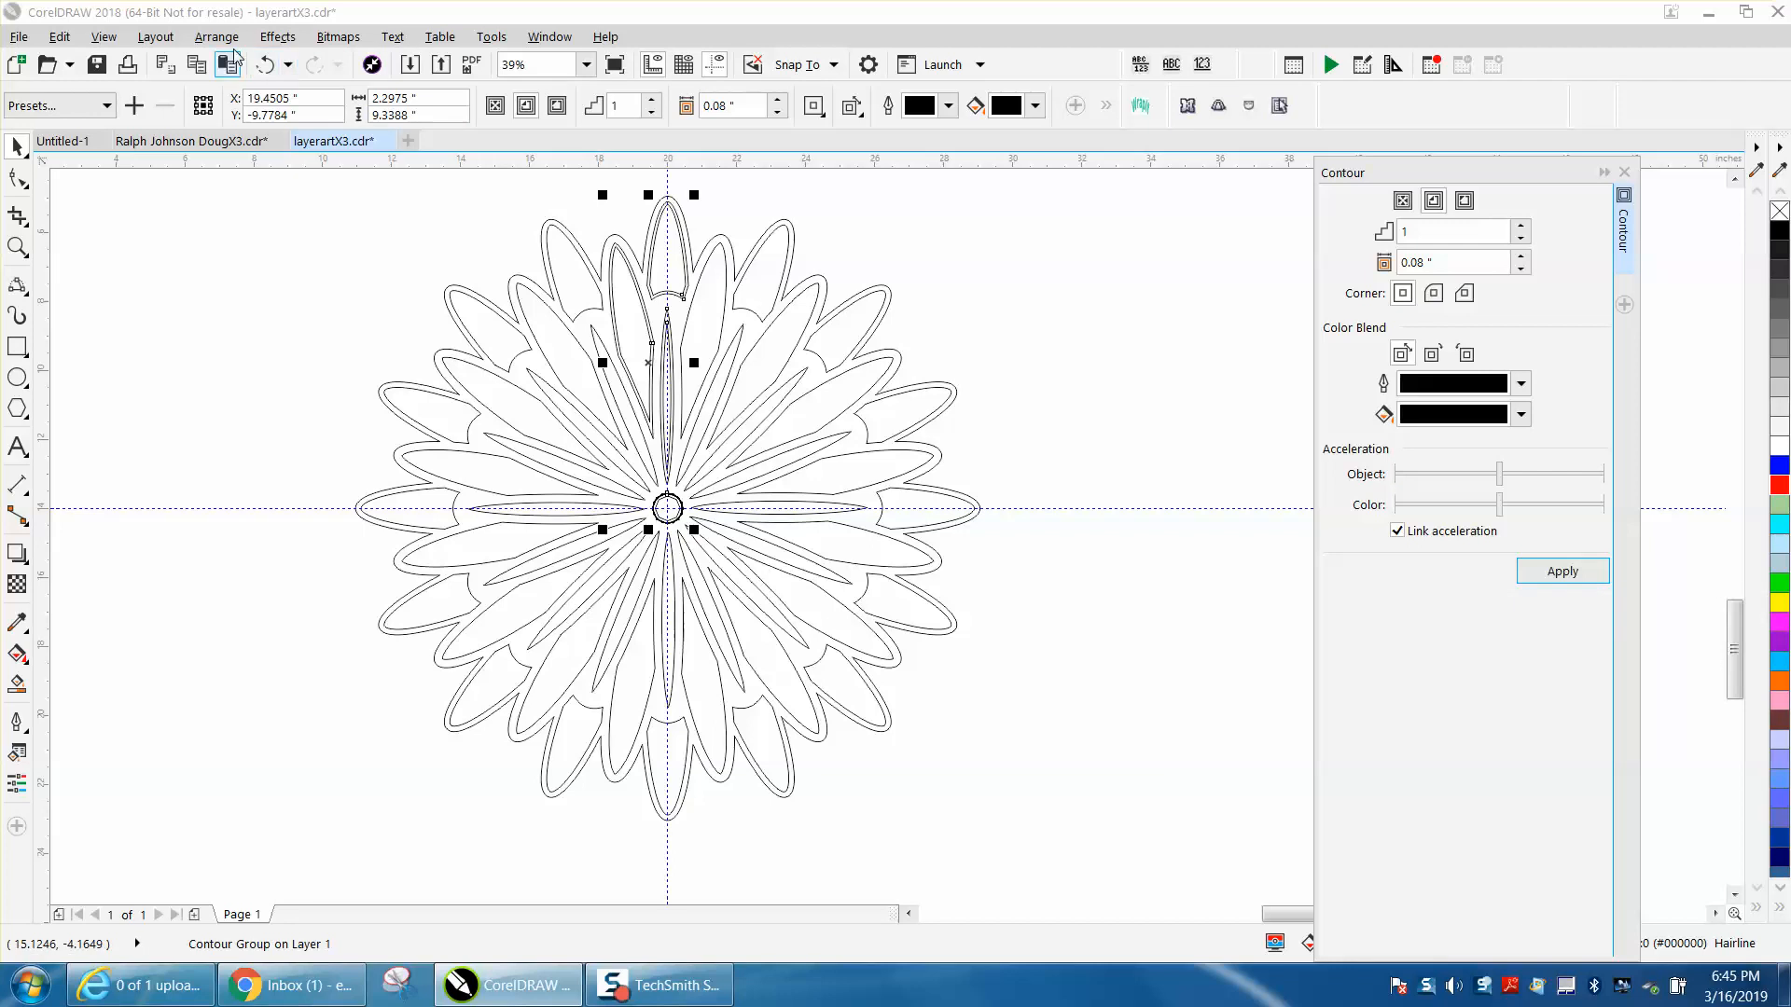
left_click(215, 36)
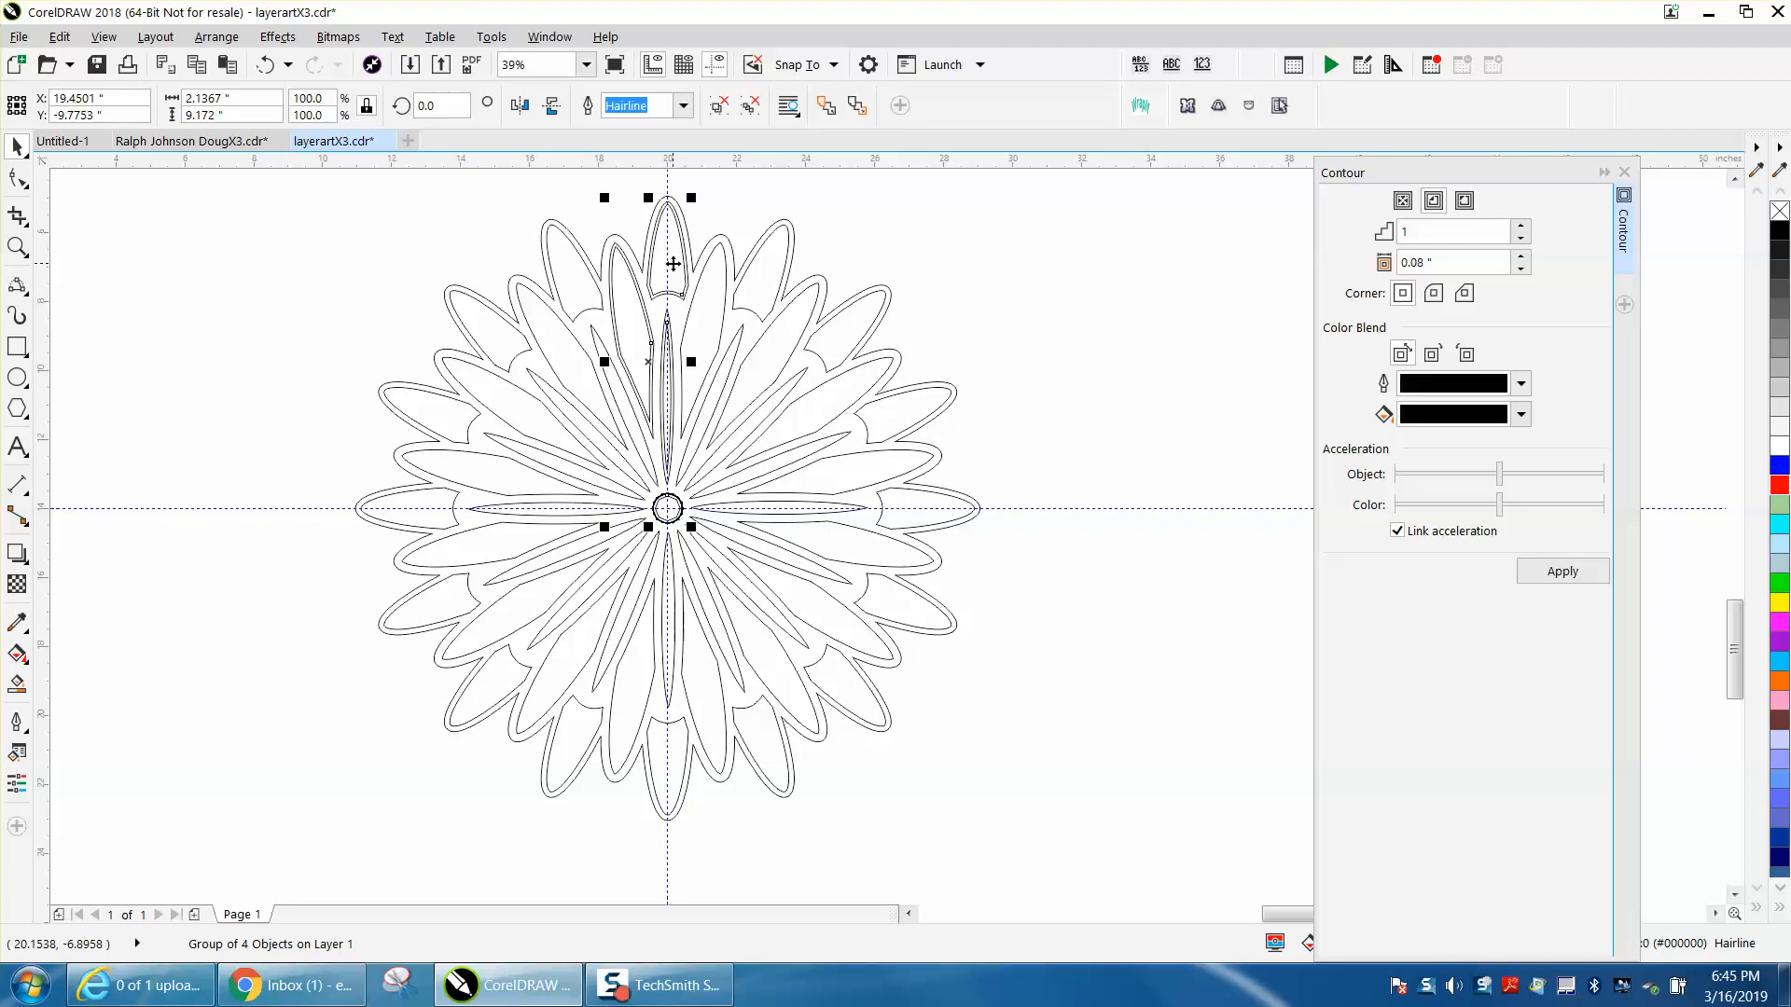
left_click_drag(671, 362, 1233, 362)
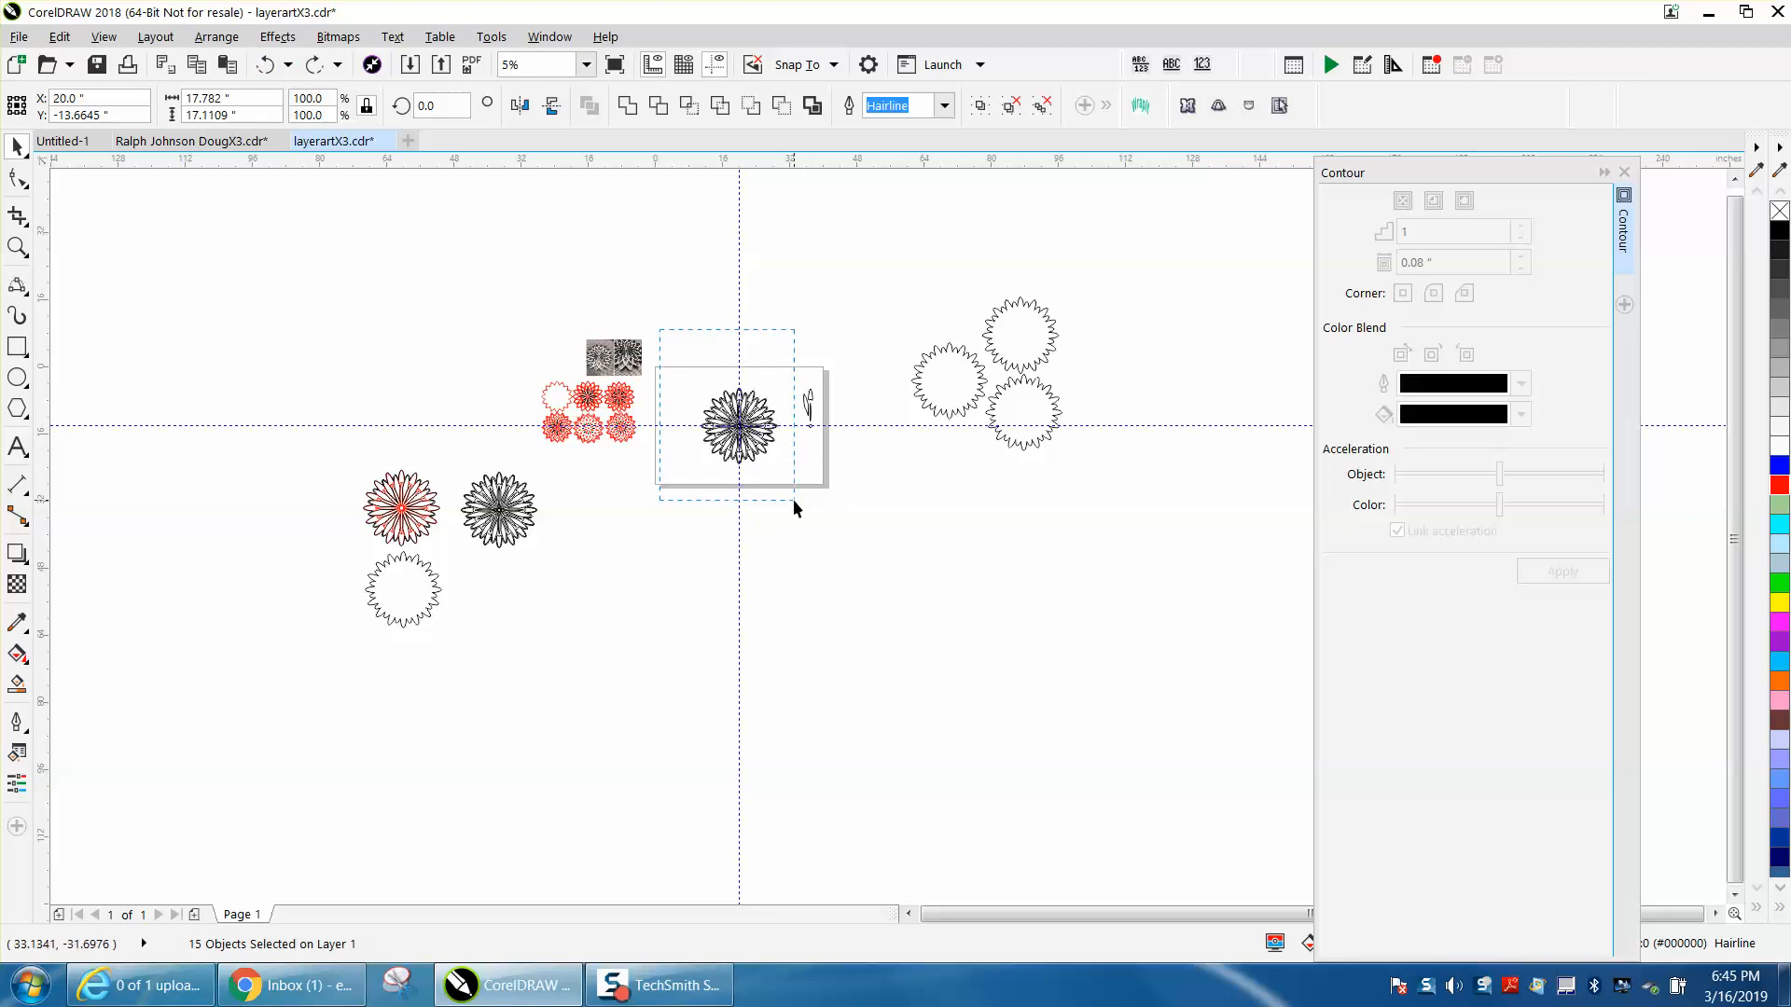
Select the whole radial flower and move it up above the page.
left_click_drag(739, 426, 739, 284)
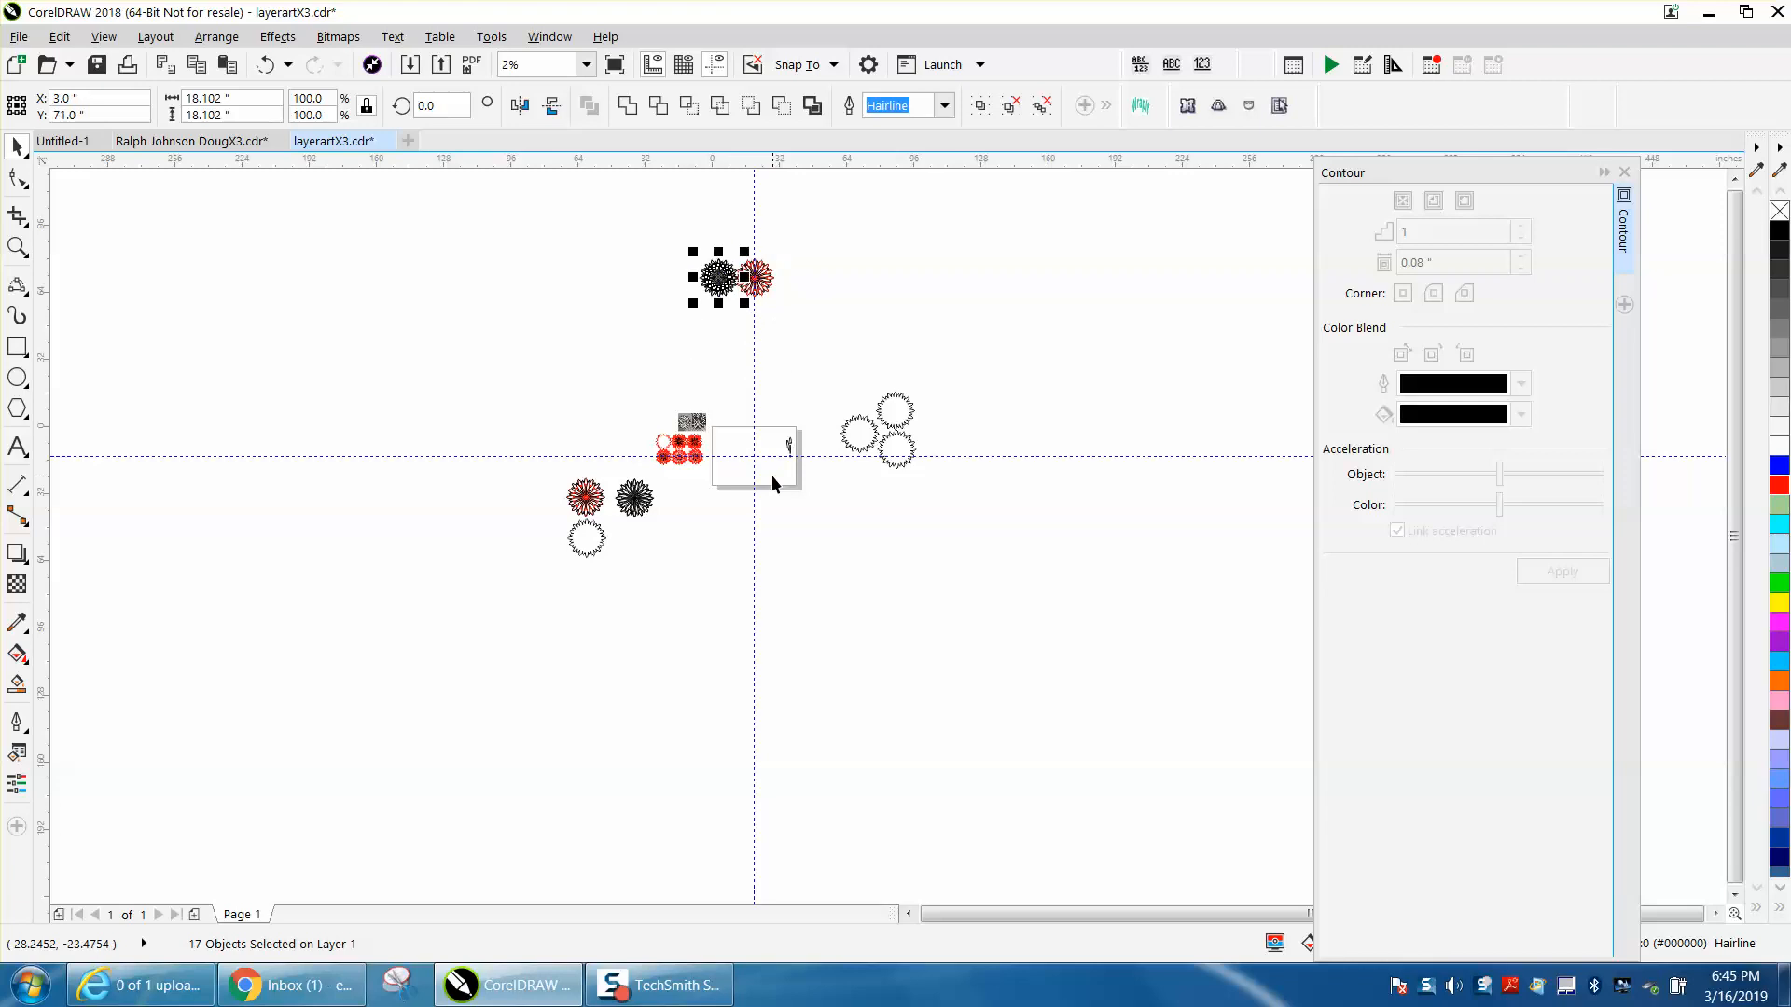
left_click(16, 247)
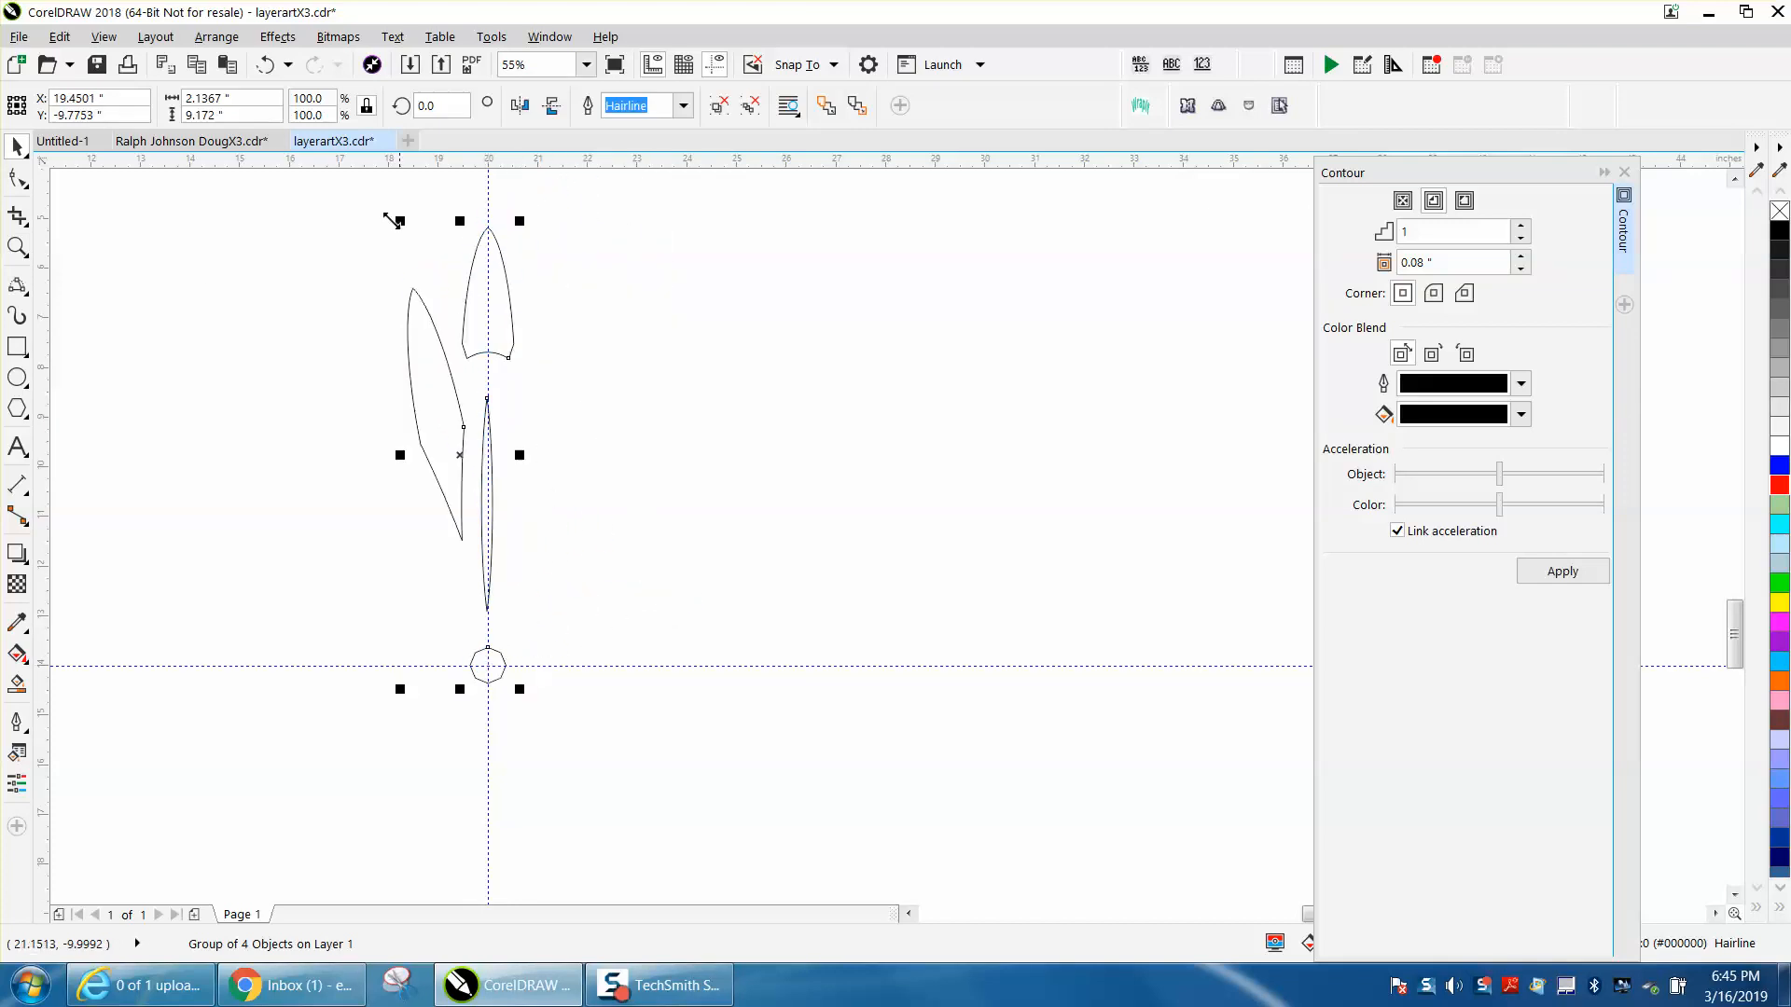
mouse_move(327, 141)
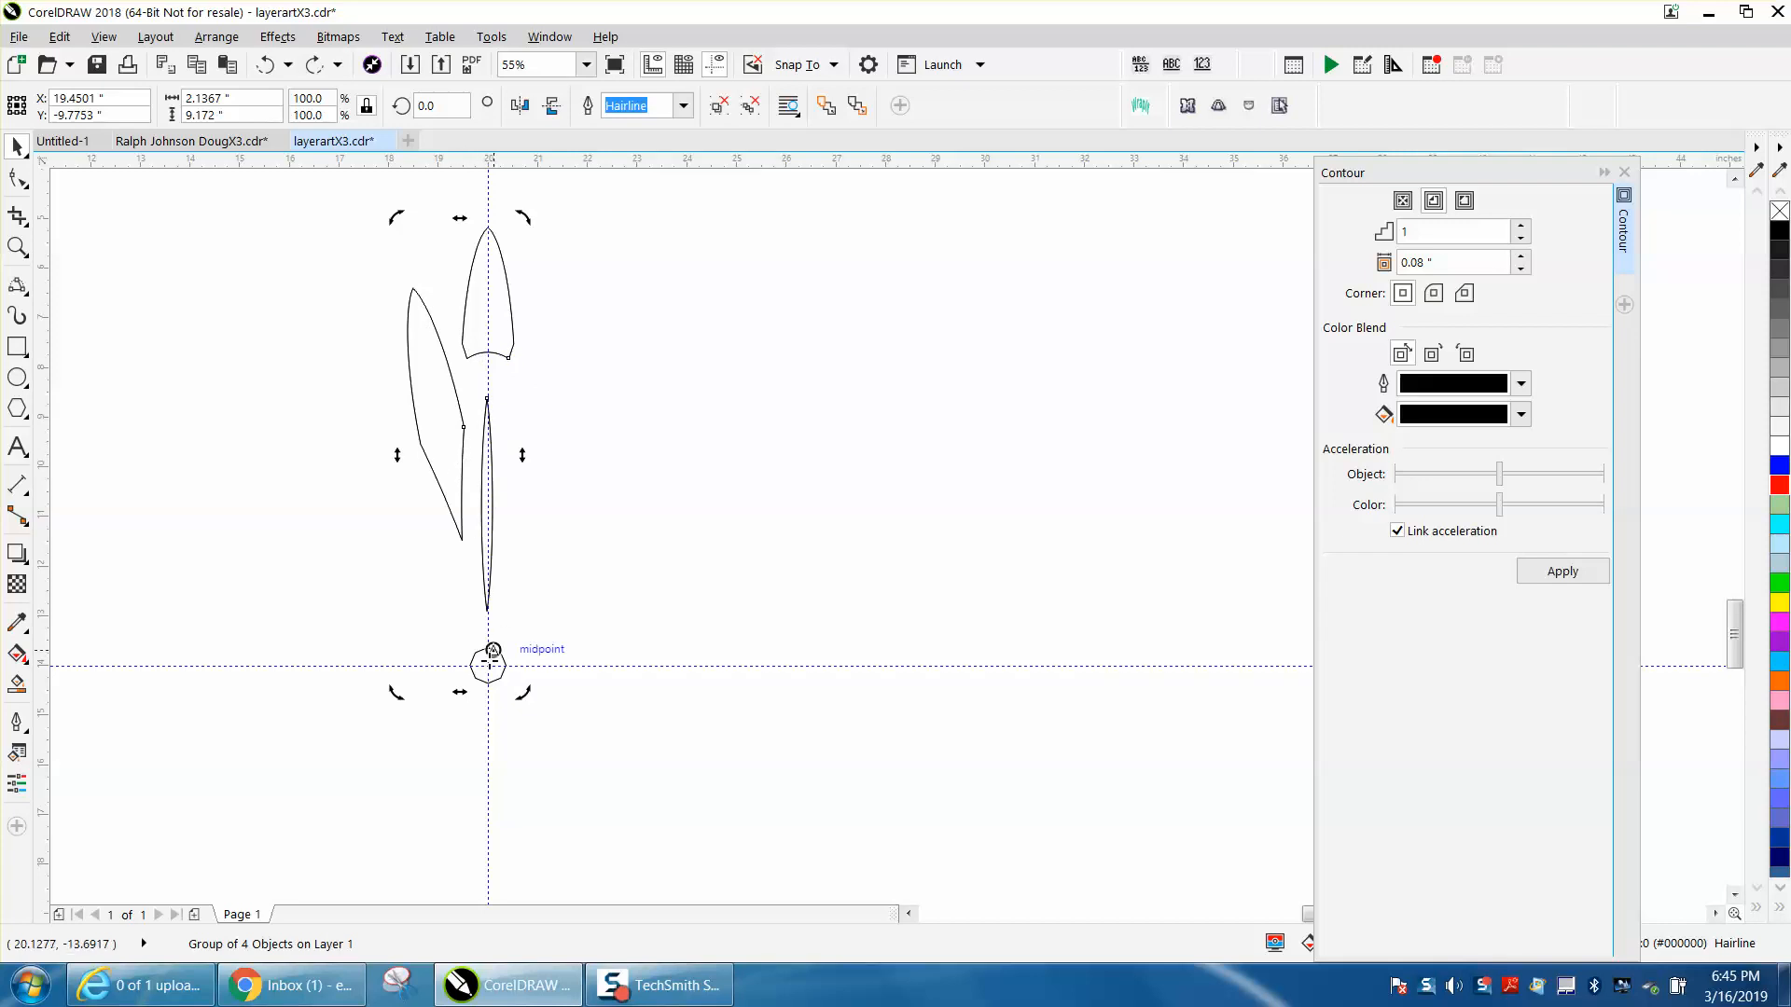
mouse_move(491, 672)
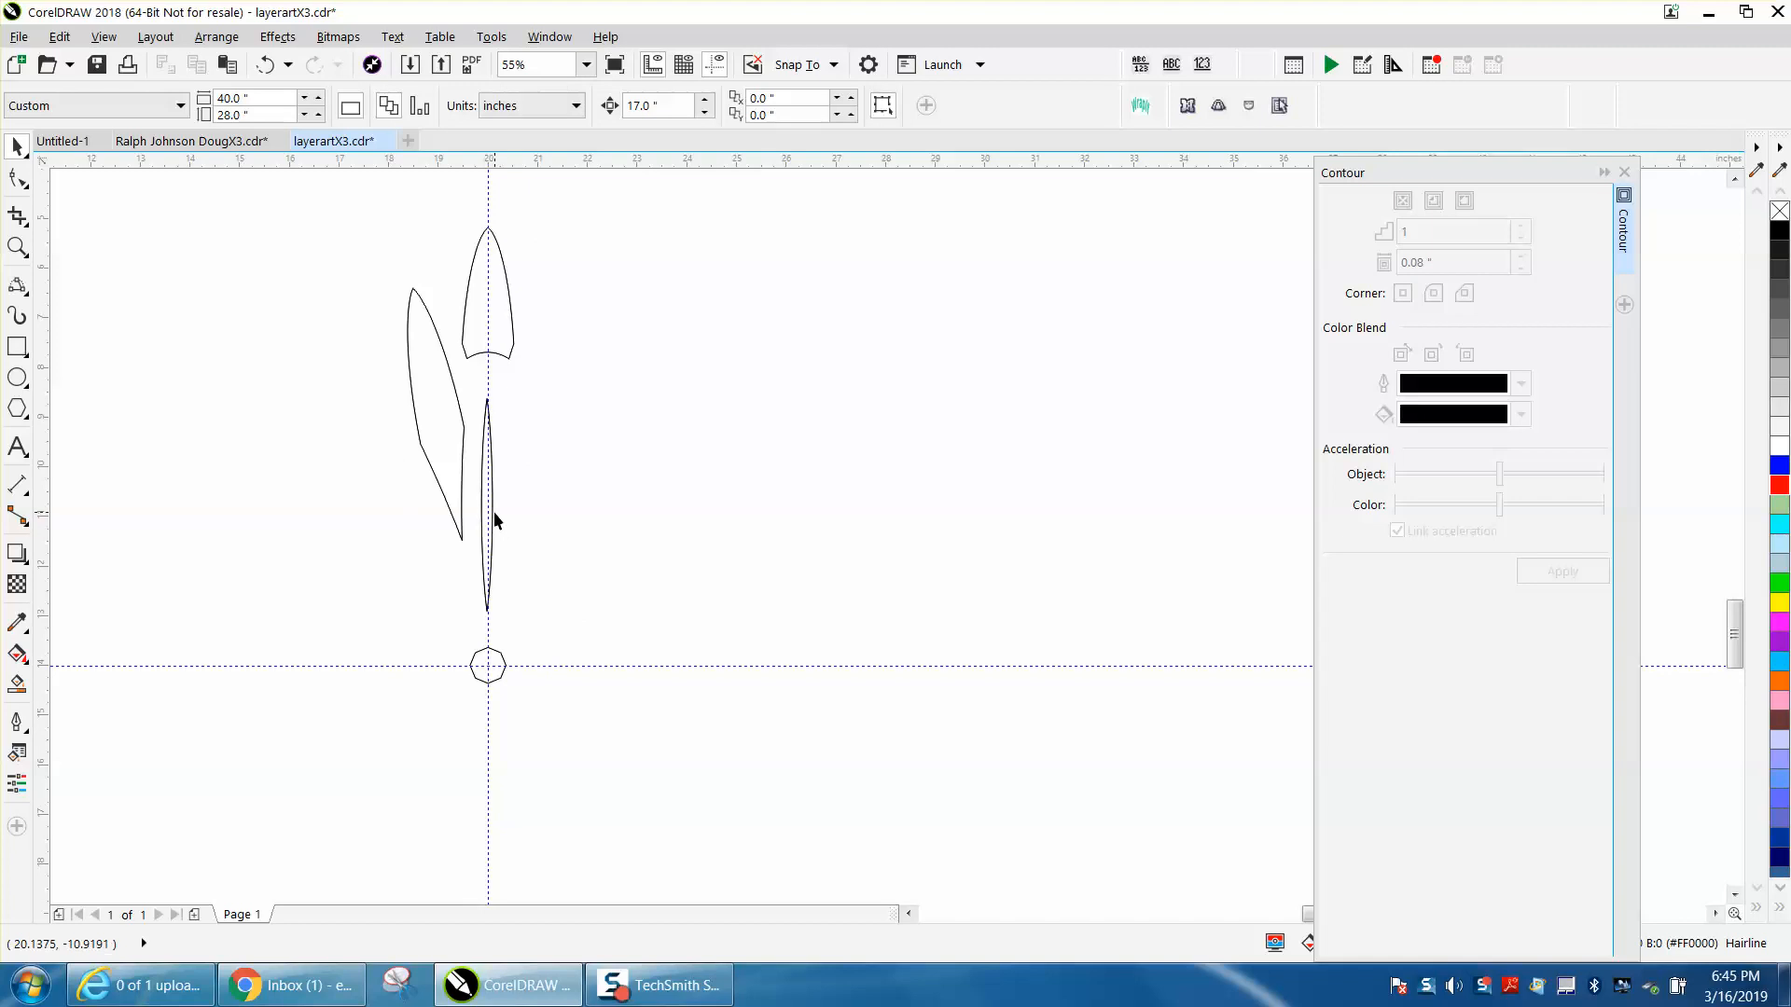
Put the wider petal group into rotation mode and set a 22.5° rotation angle for duplicating.
left_click(487, 505)
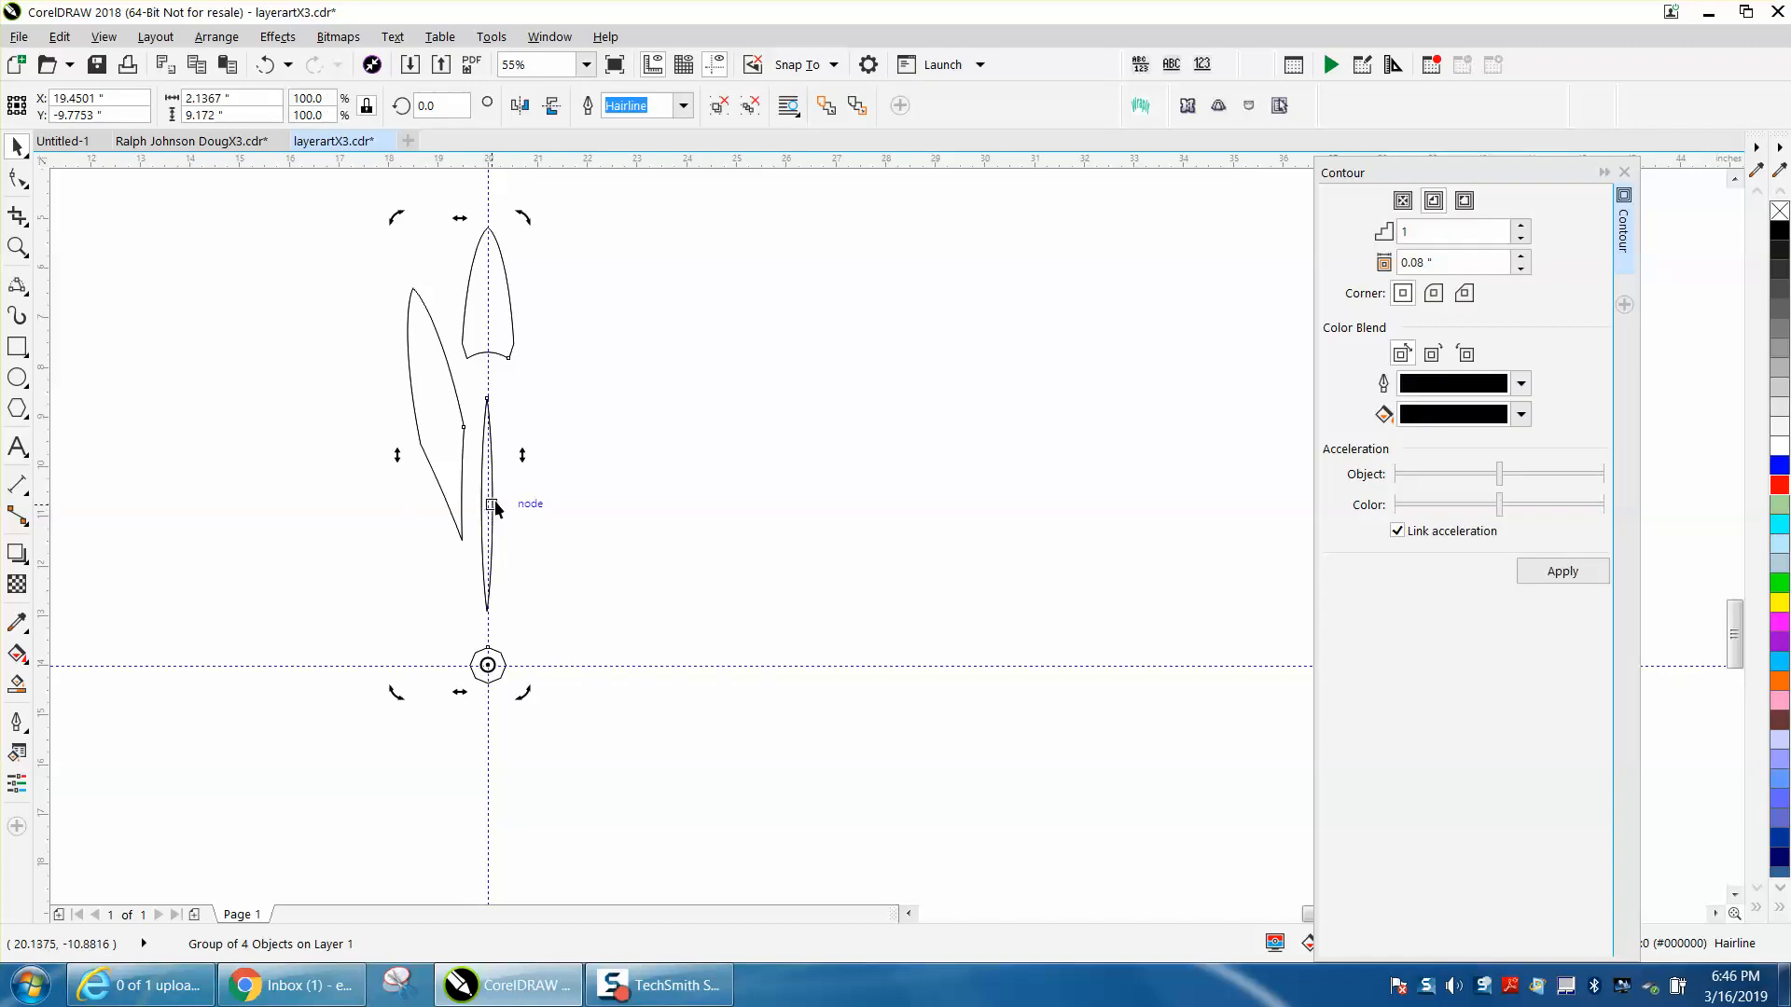
left_click(440, 105)
type("22.5")
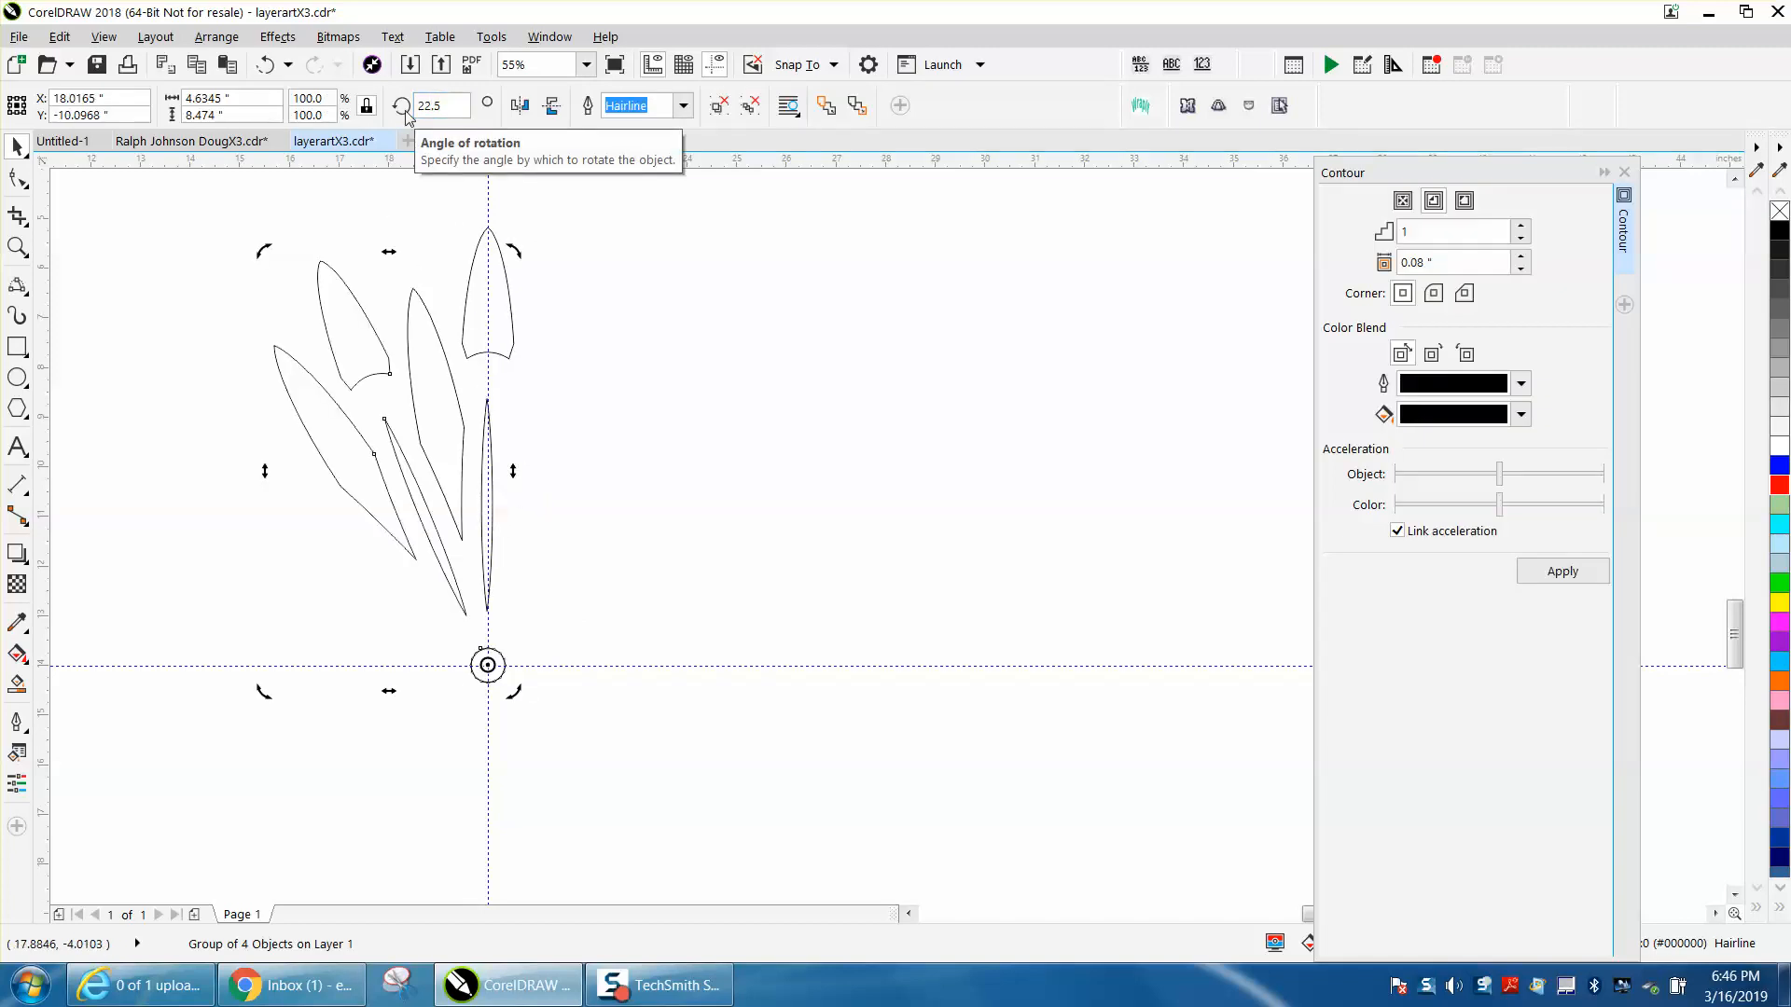
left_click(440, 104)
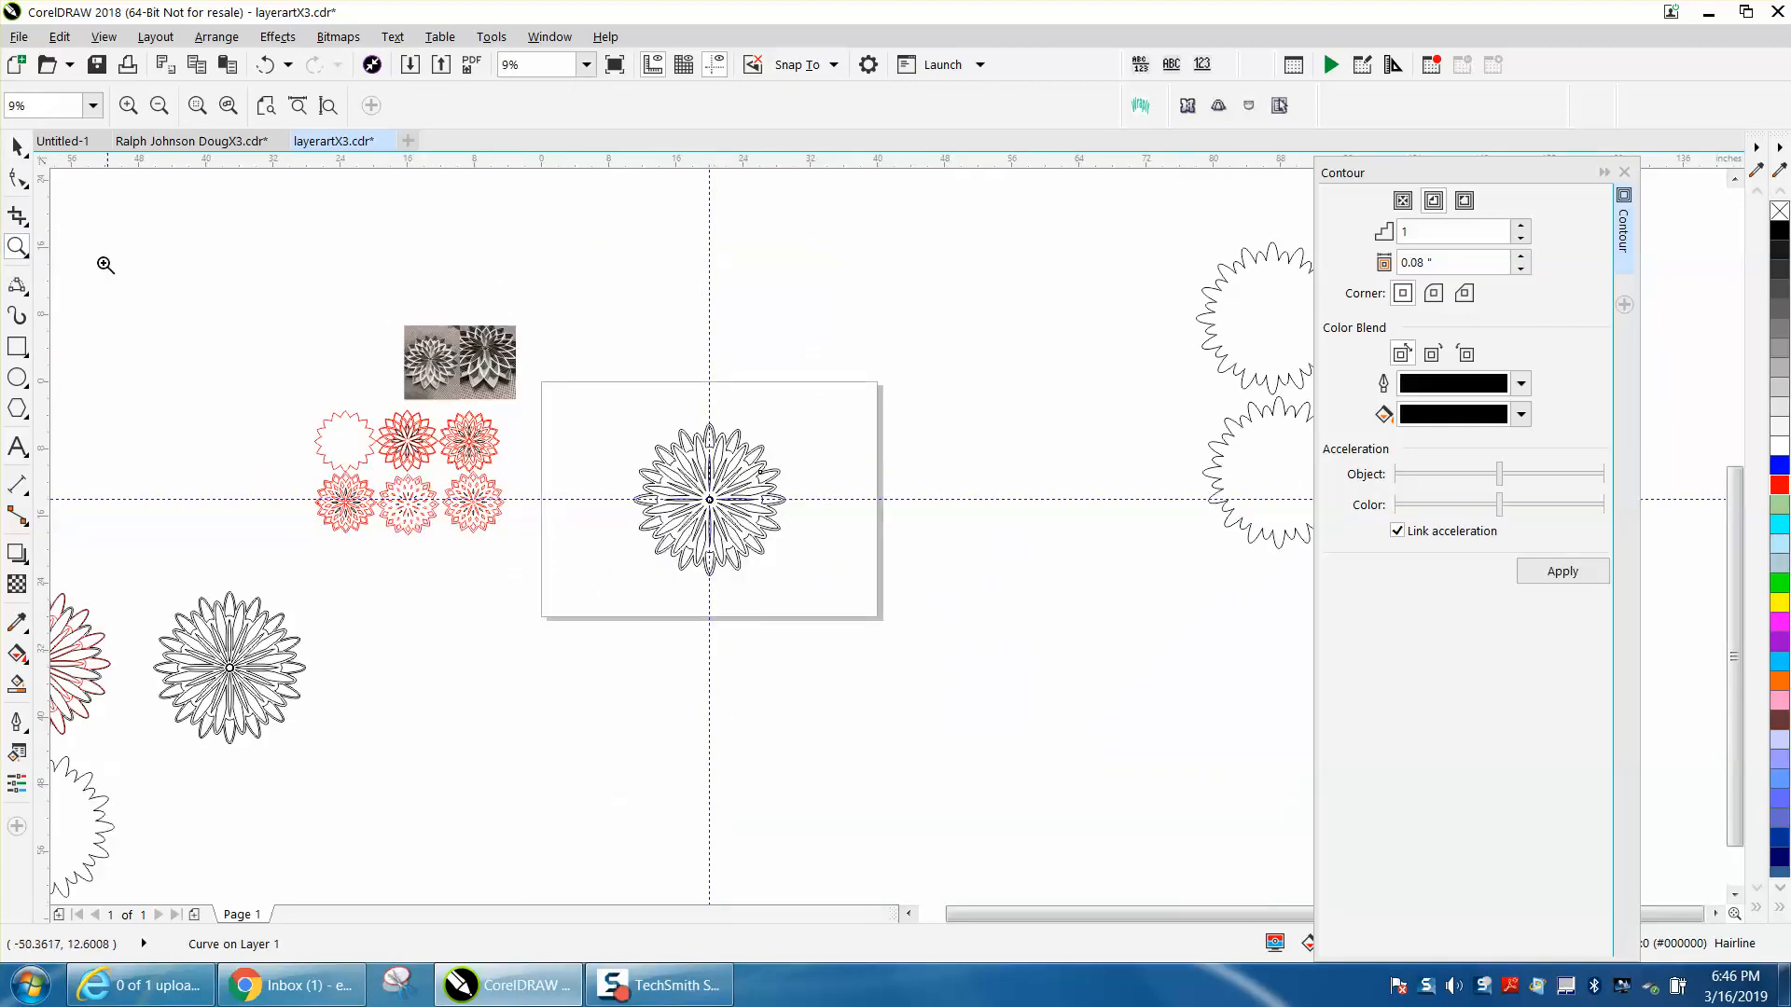
left_click(16, 145)
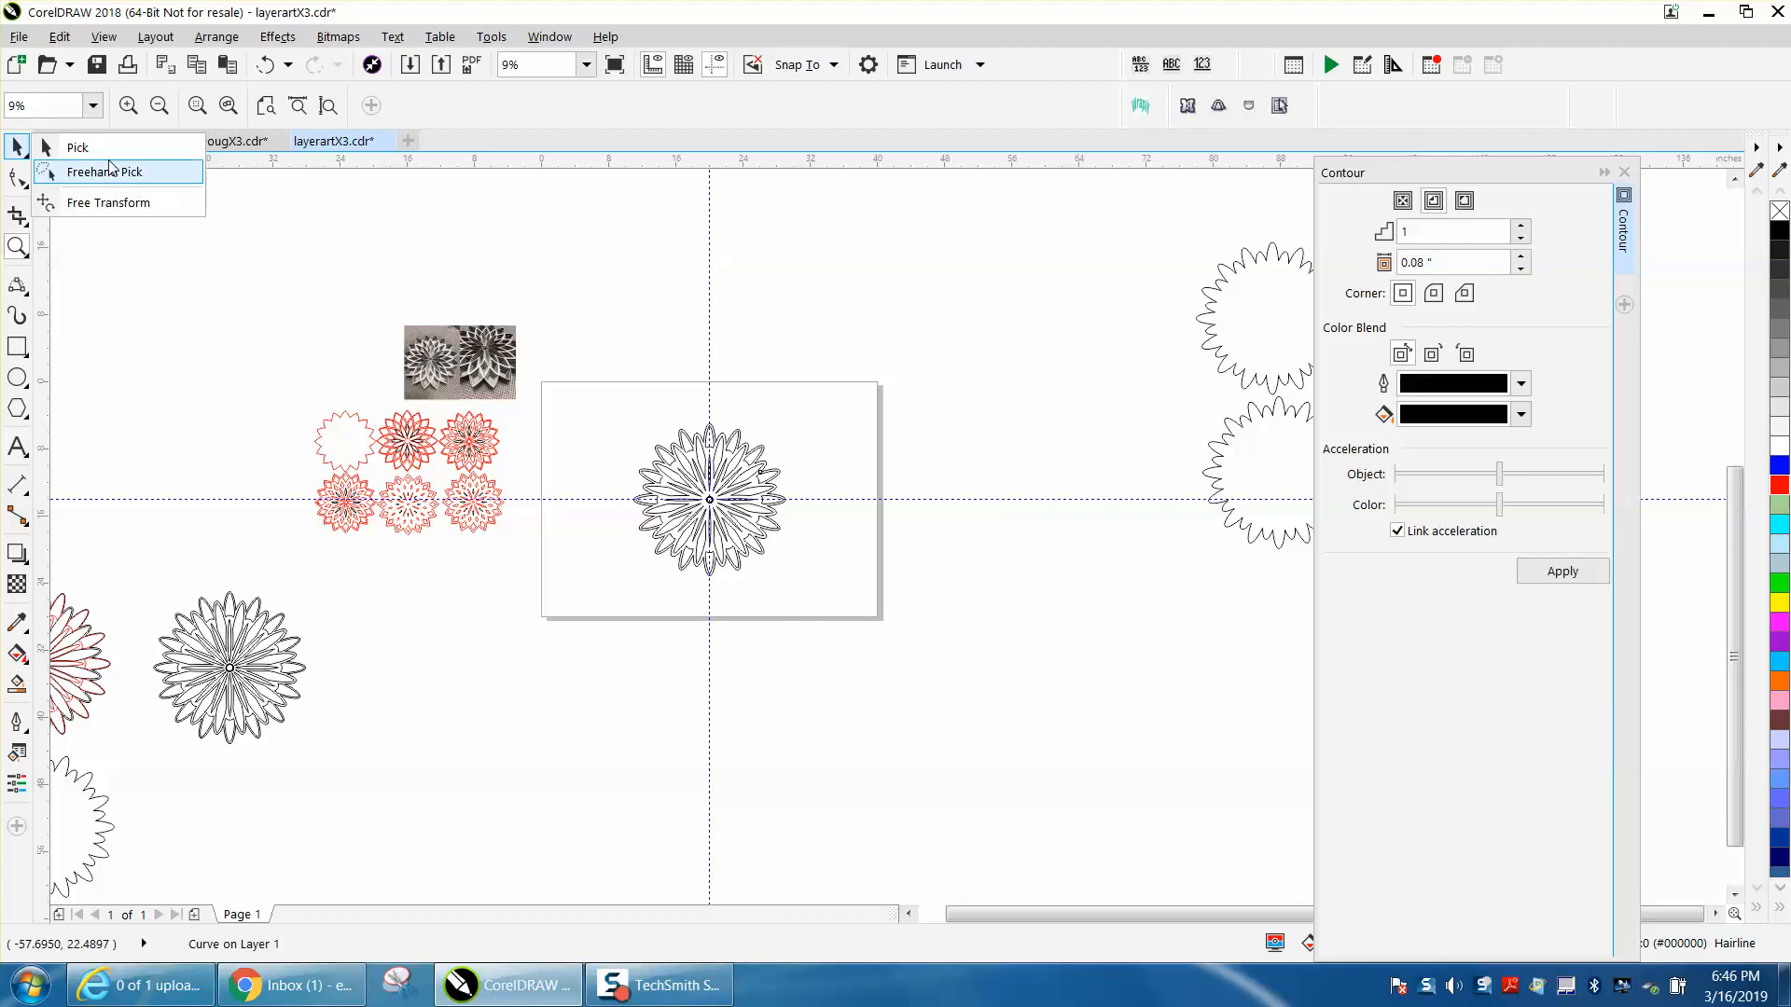
left_click(78, 148)
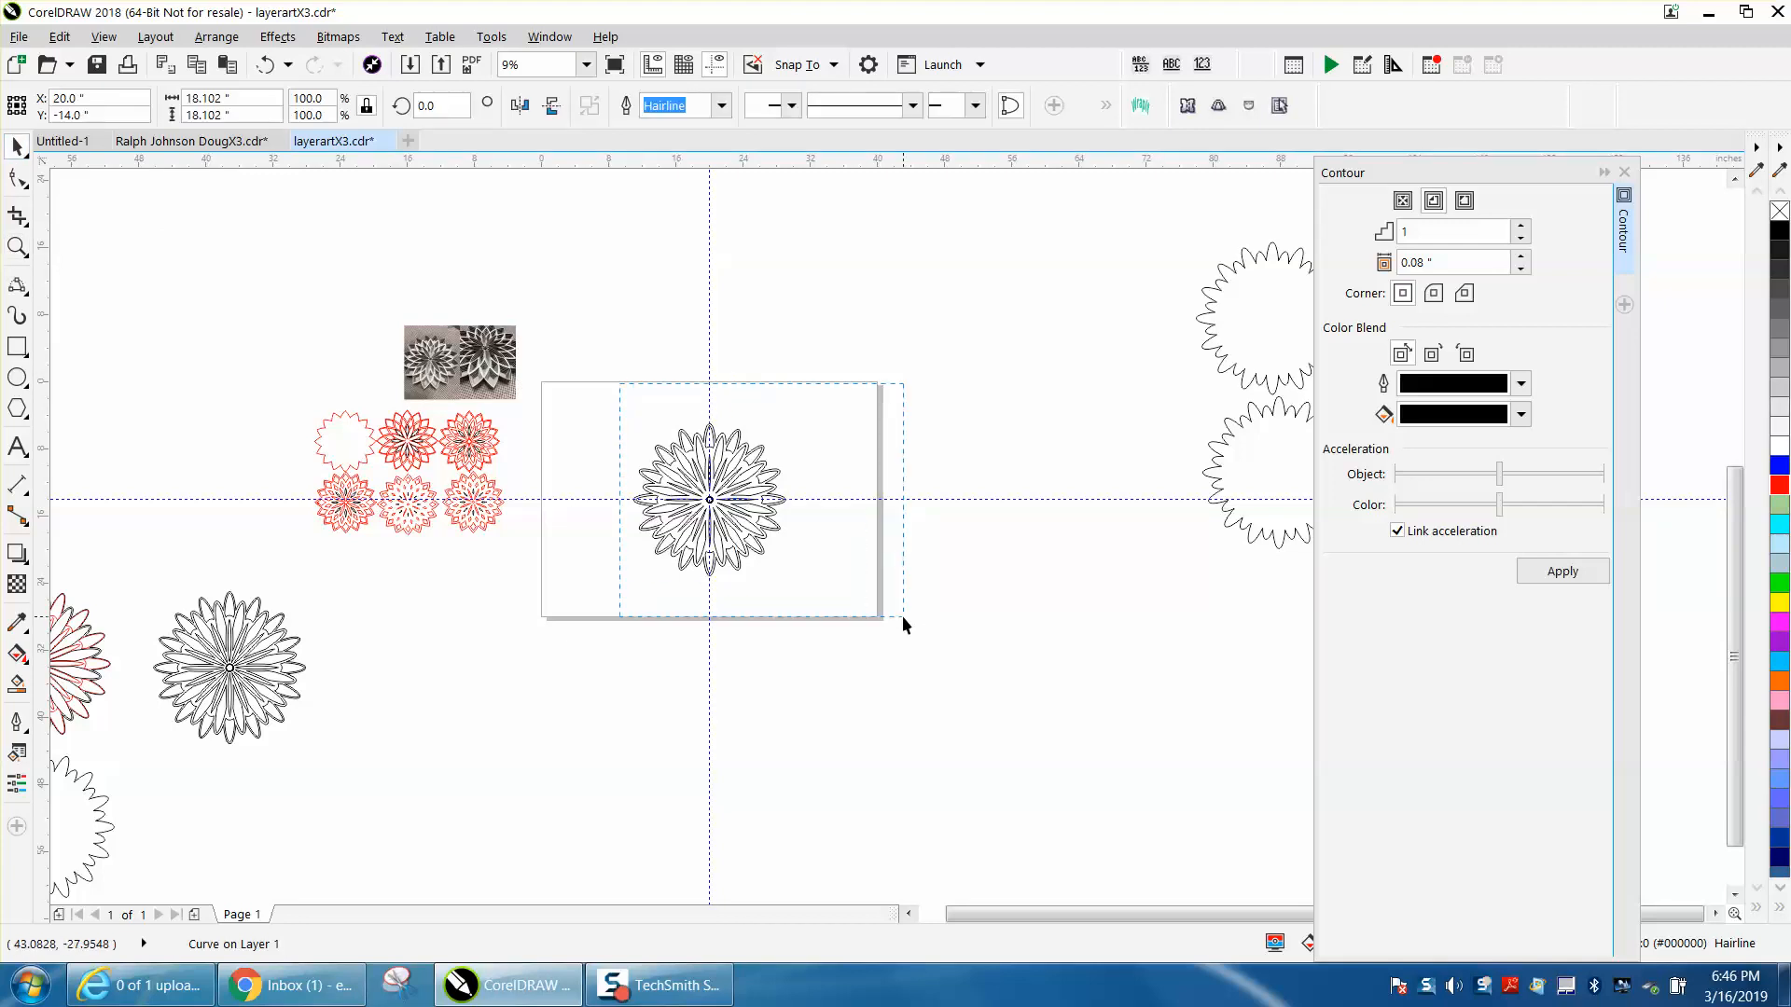
left_click(708, 497)
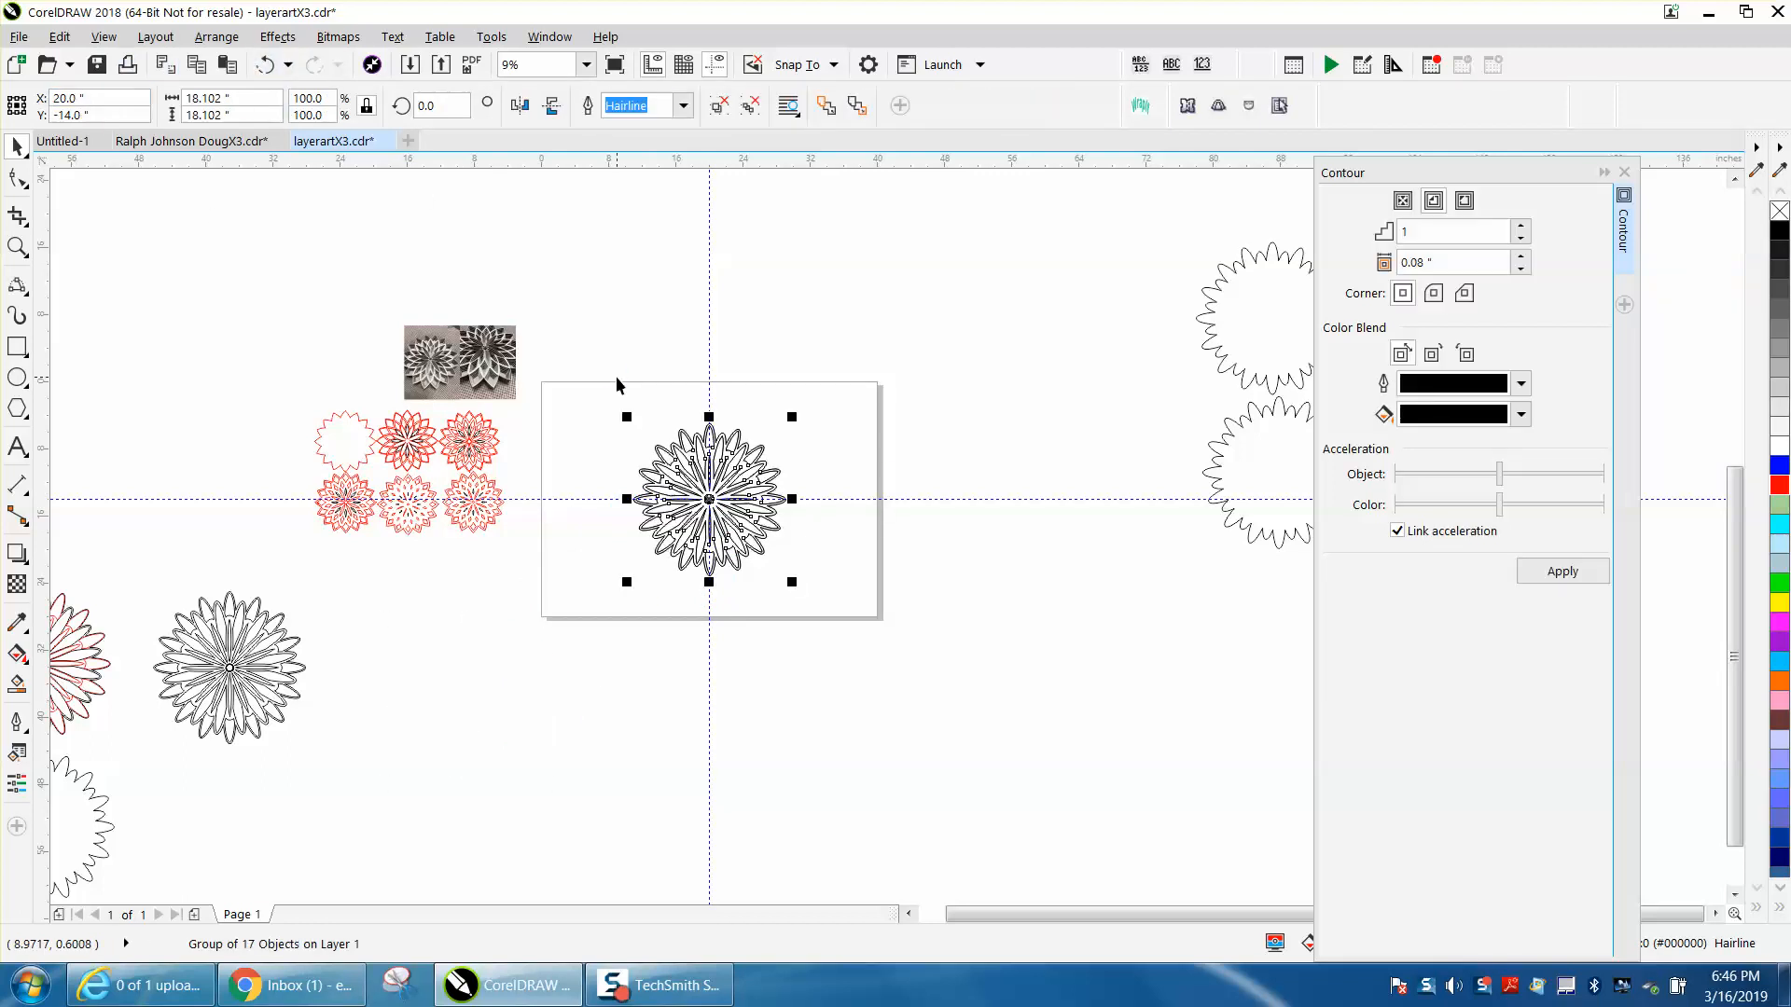
left_click(443, 677)
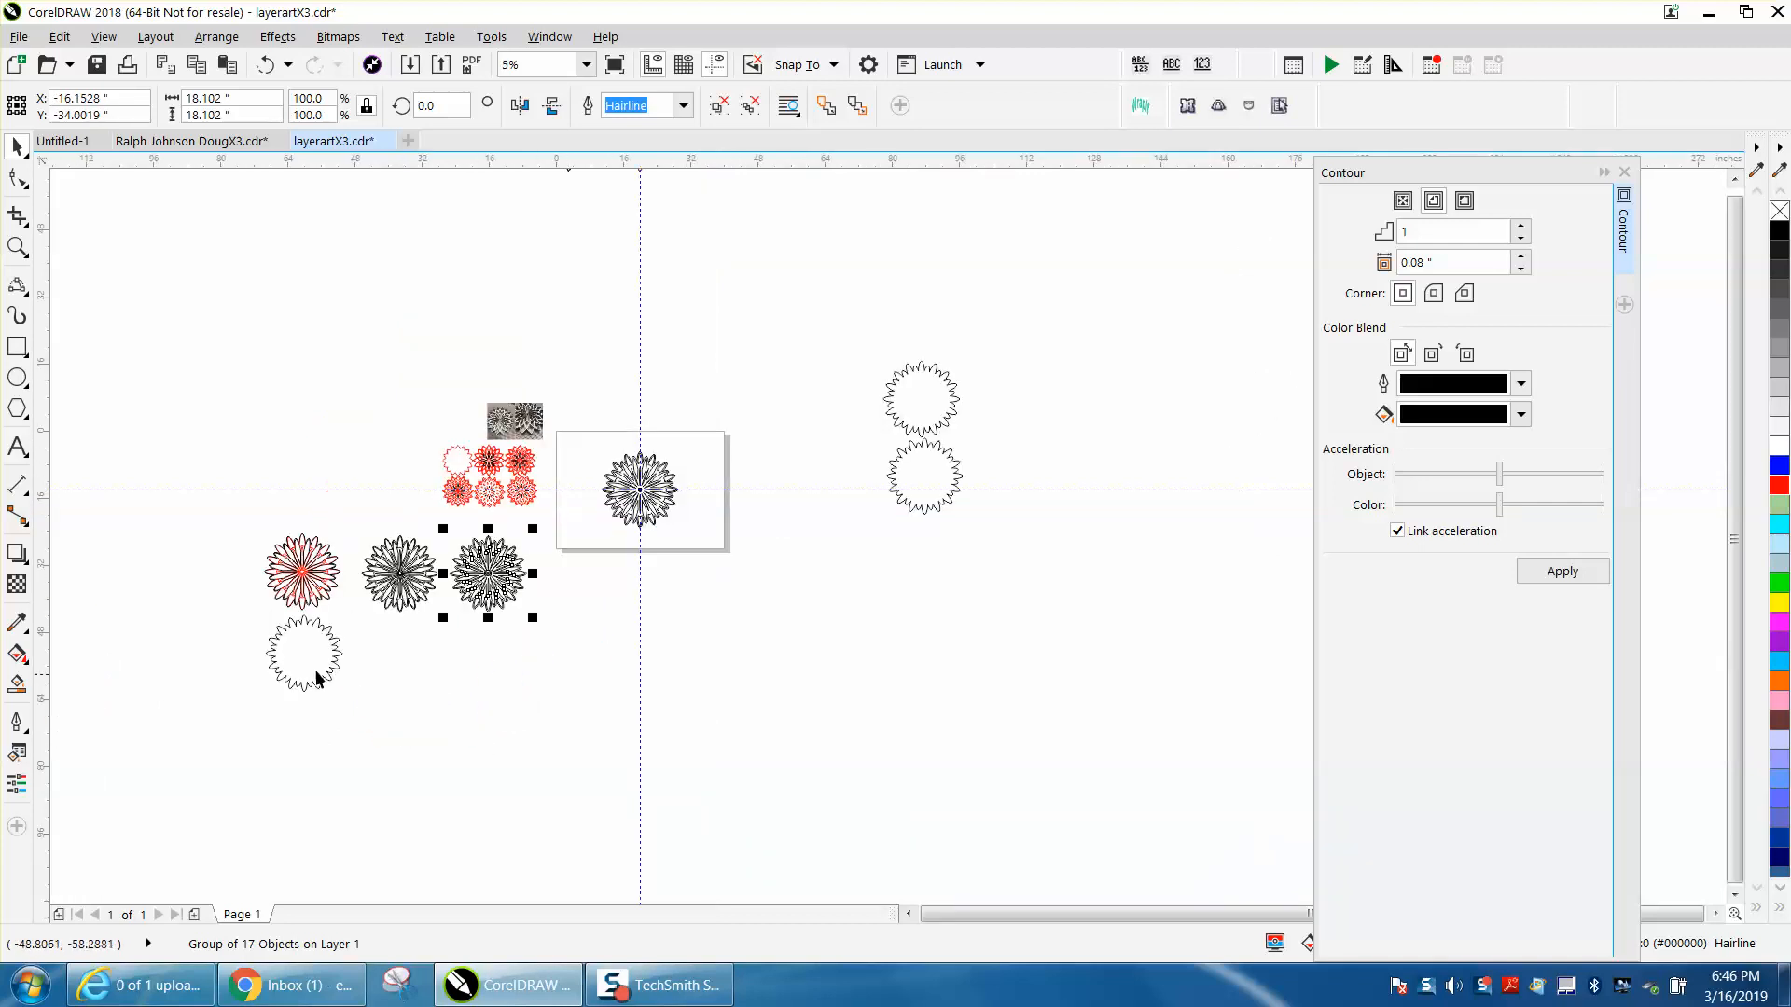
mouse_move(494, 473)
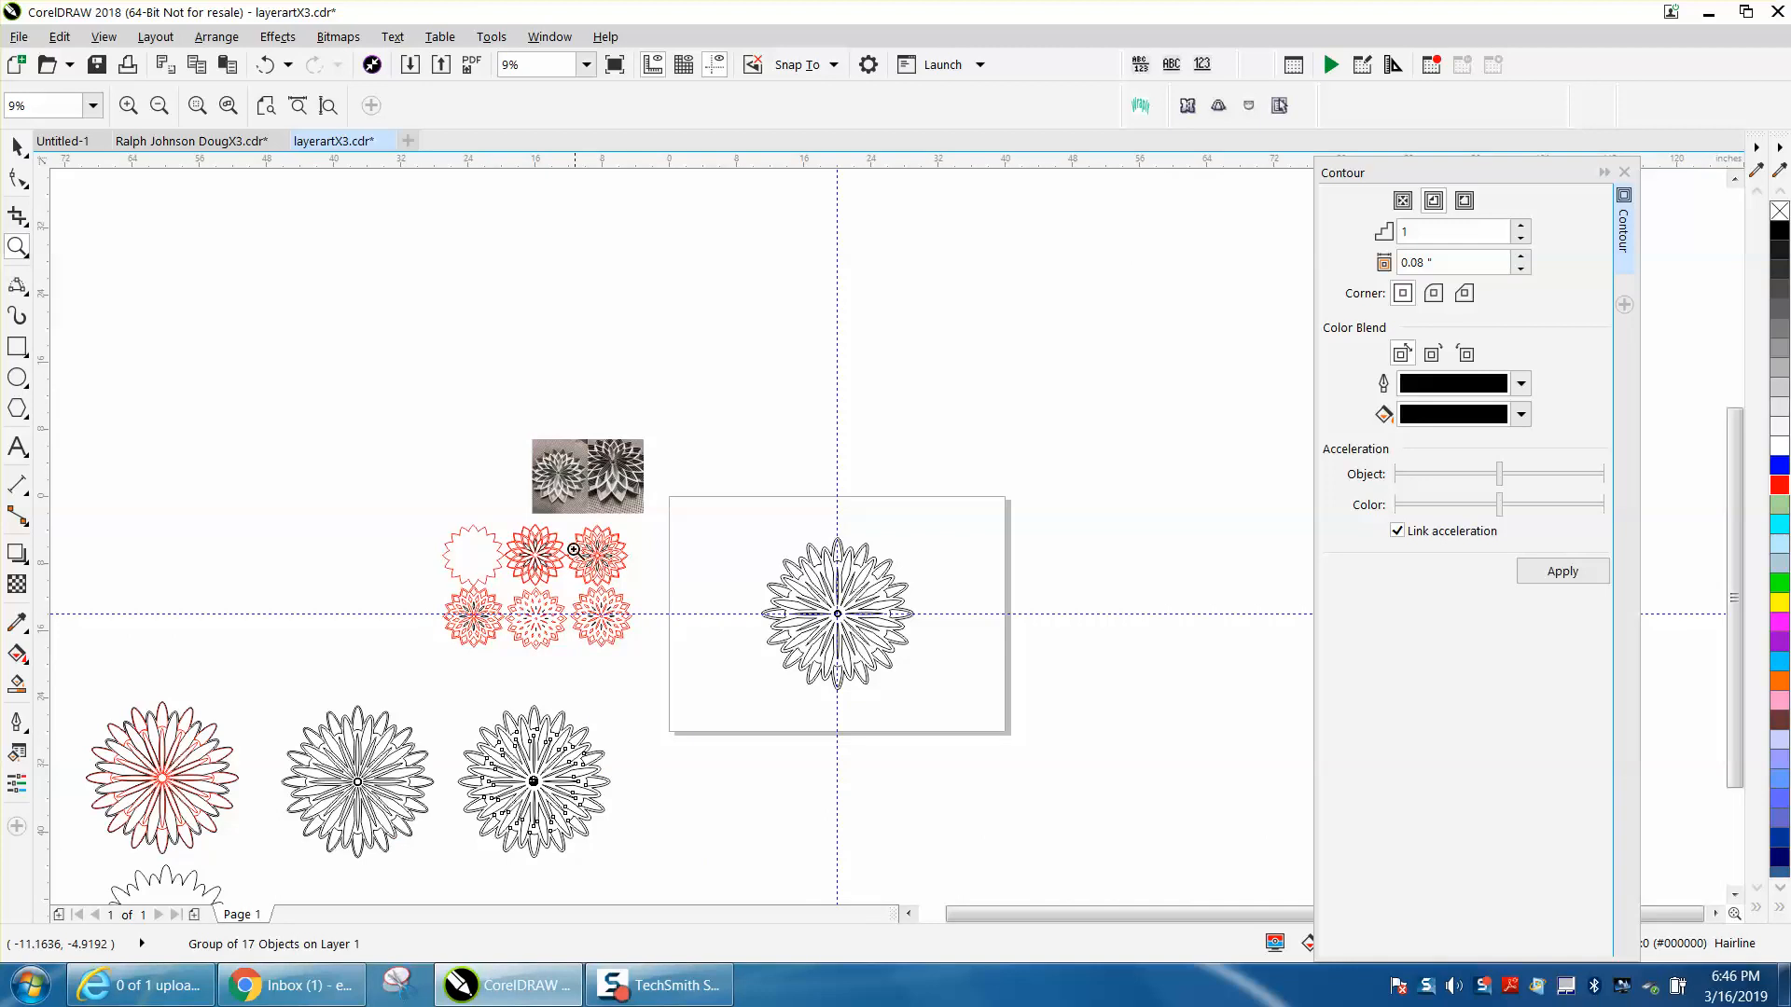
left_click(530, 781)
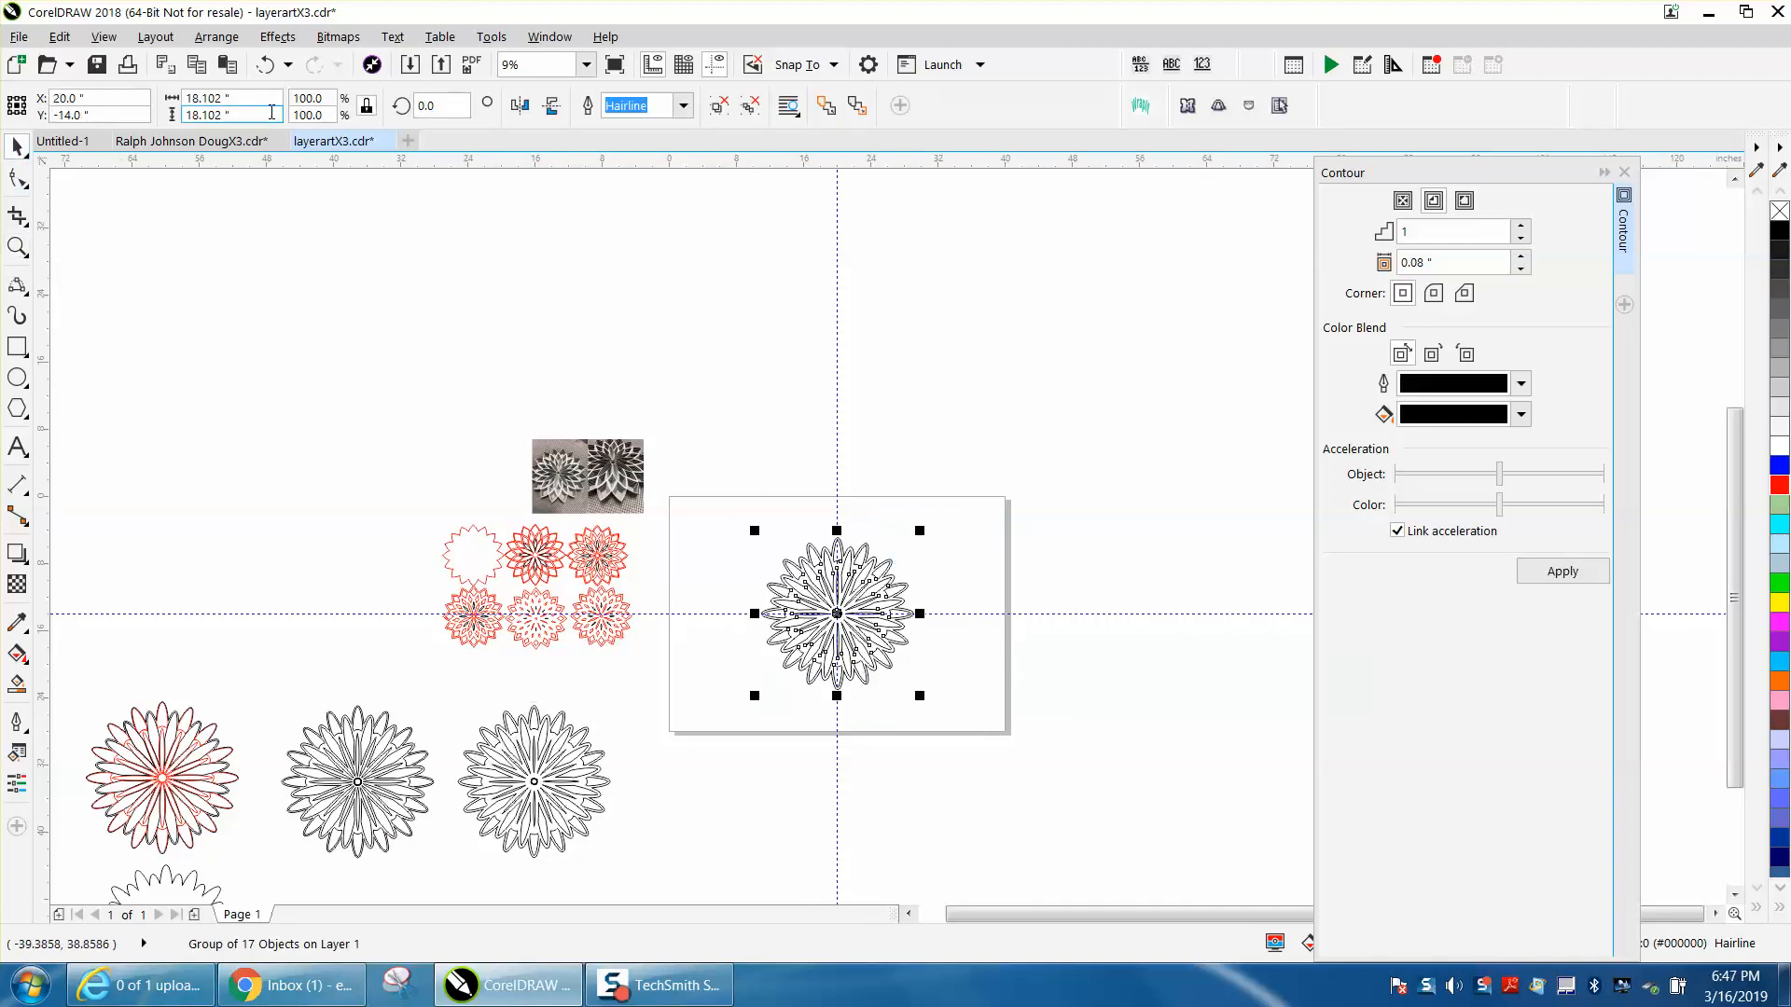
mouse_move(270, 115)
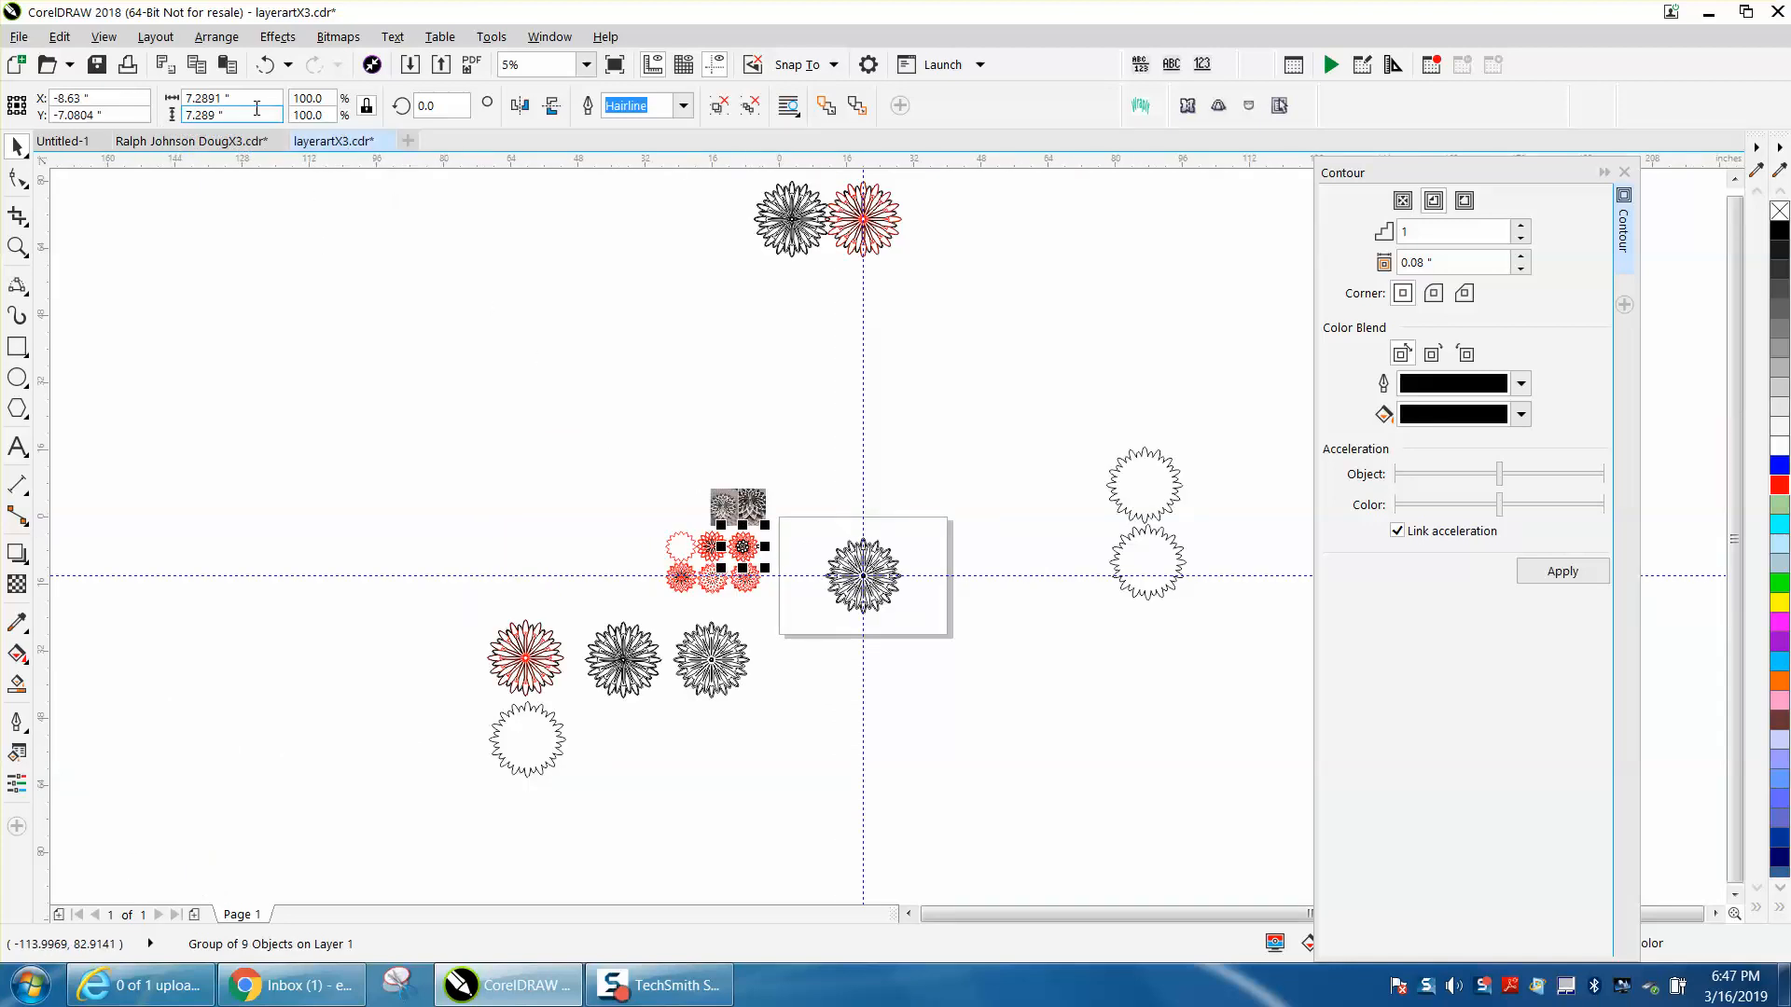
mouse_move(256, 115)
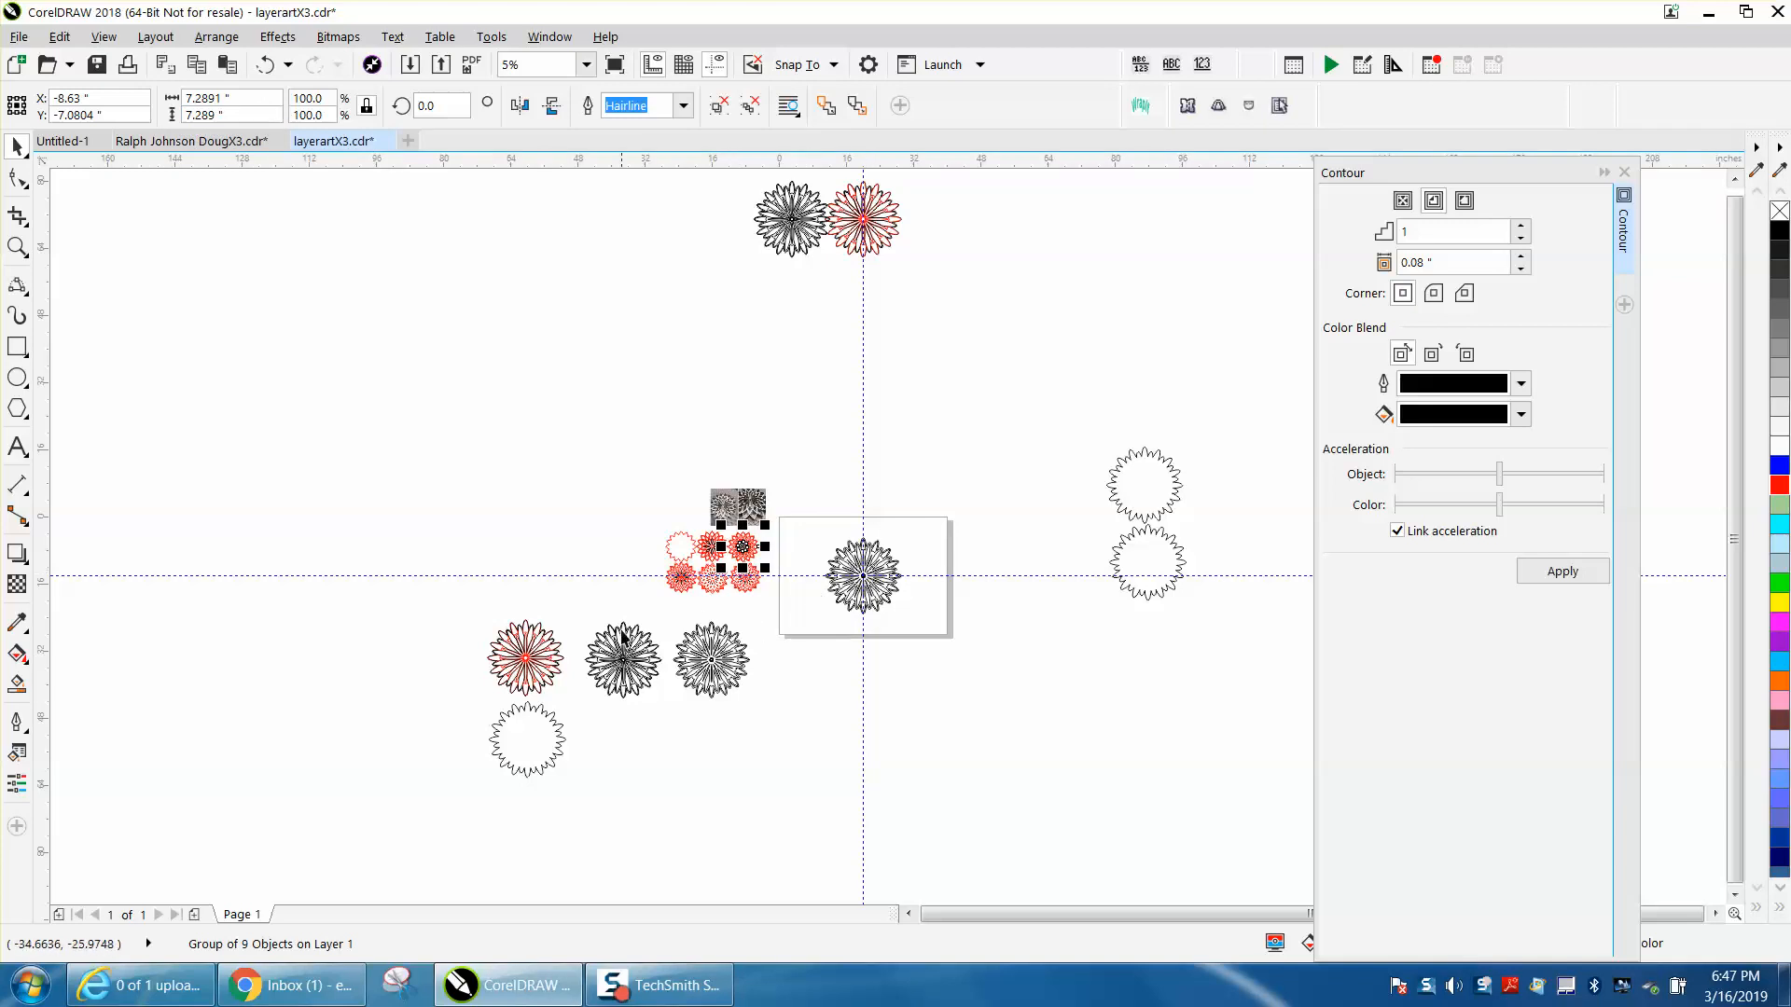
Reposition the scalloped outline layer and move the third flower below the second into a two-by-two block.
left_click(606, 722)
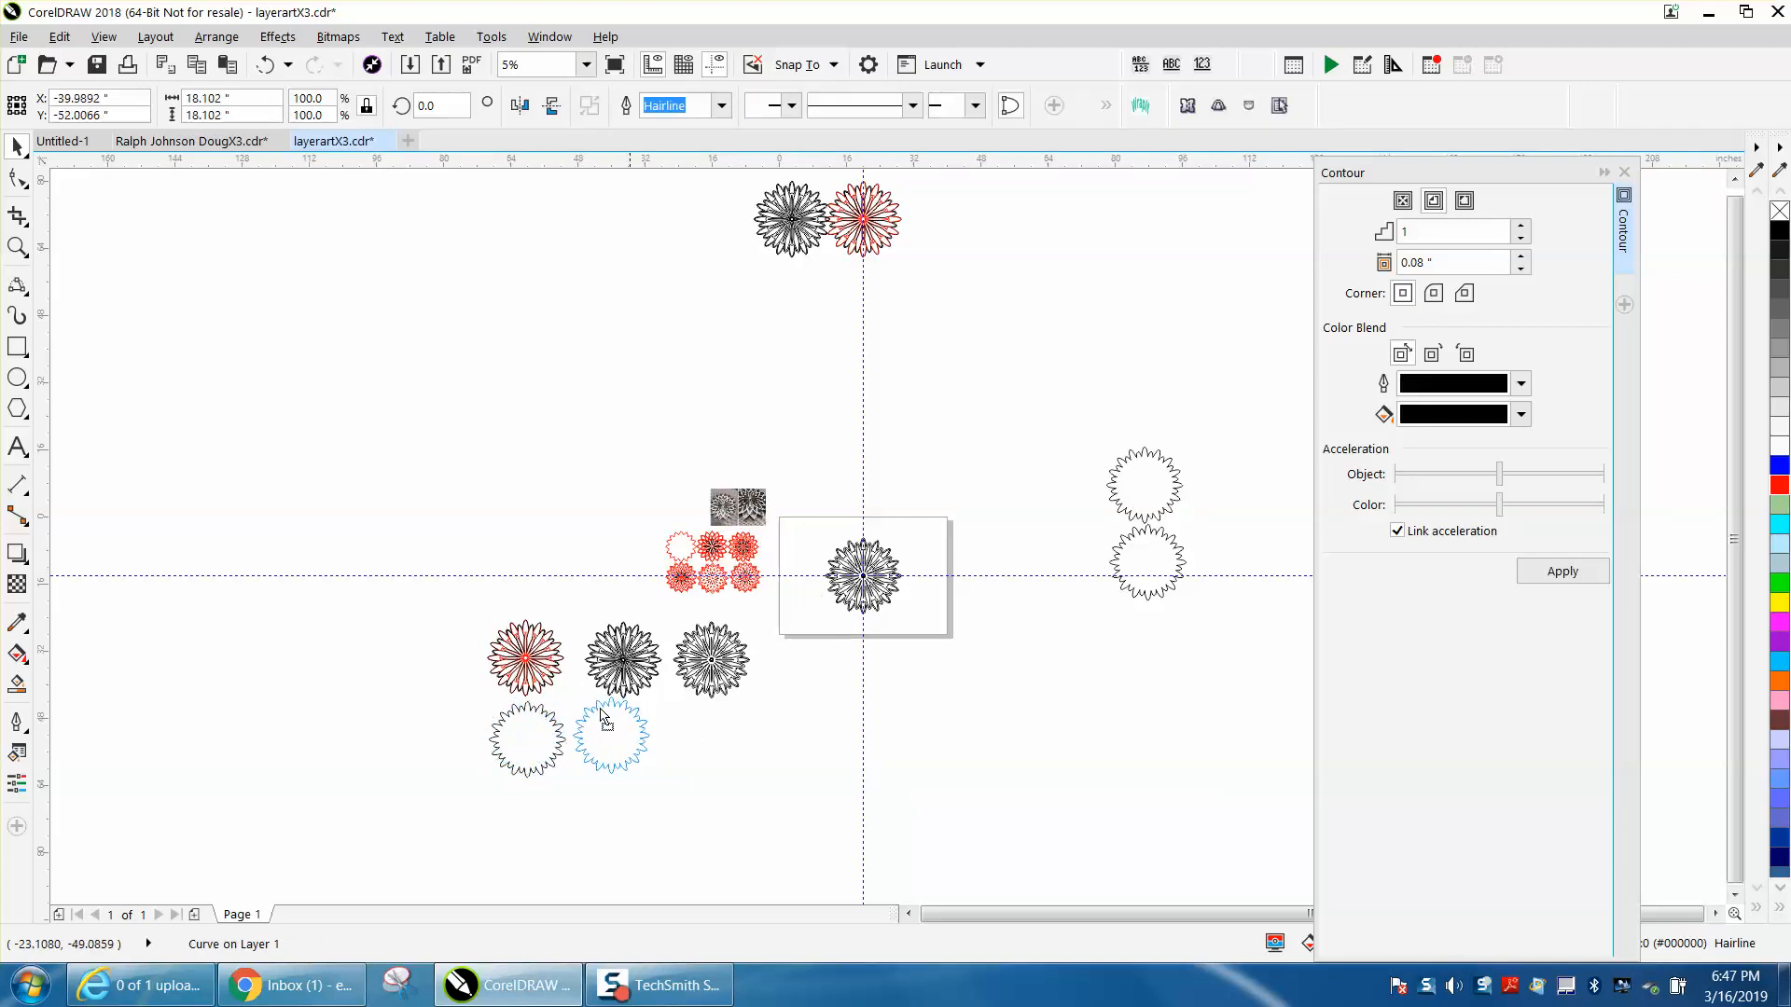
left_click_drag(611, 737, 714, 668)
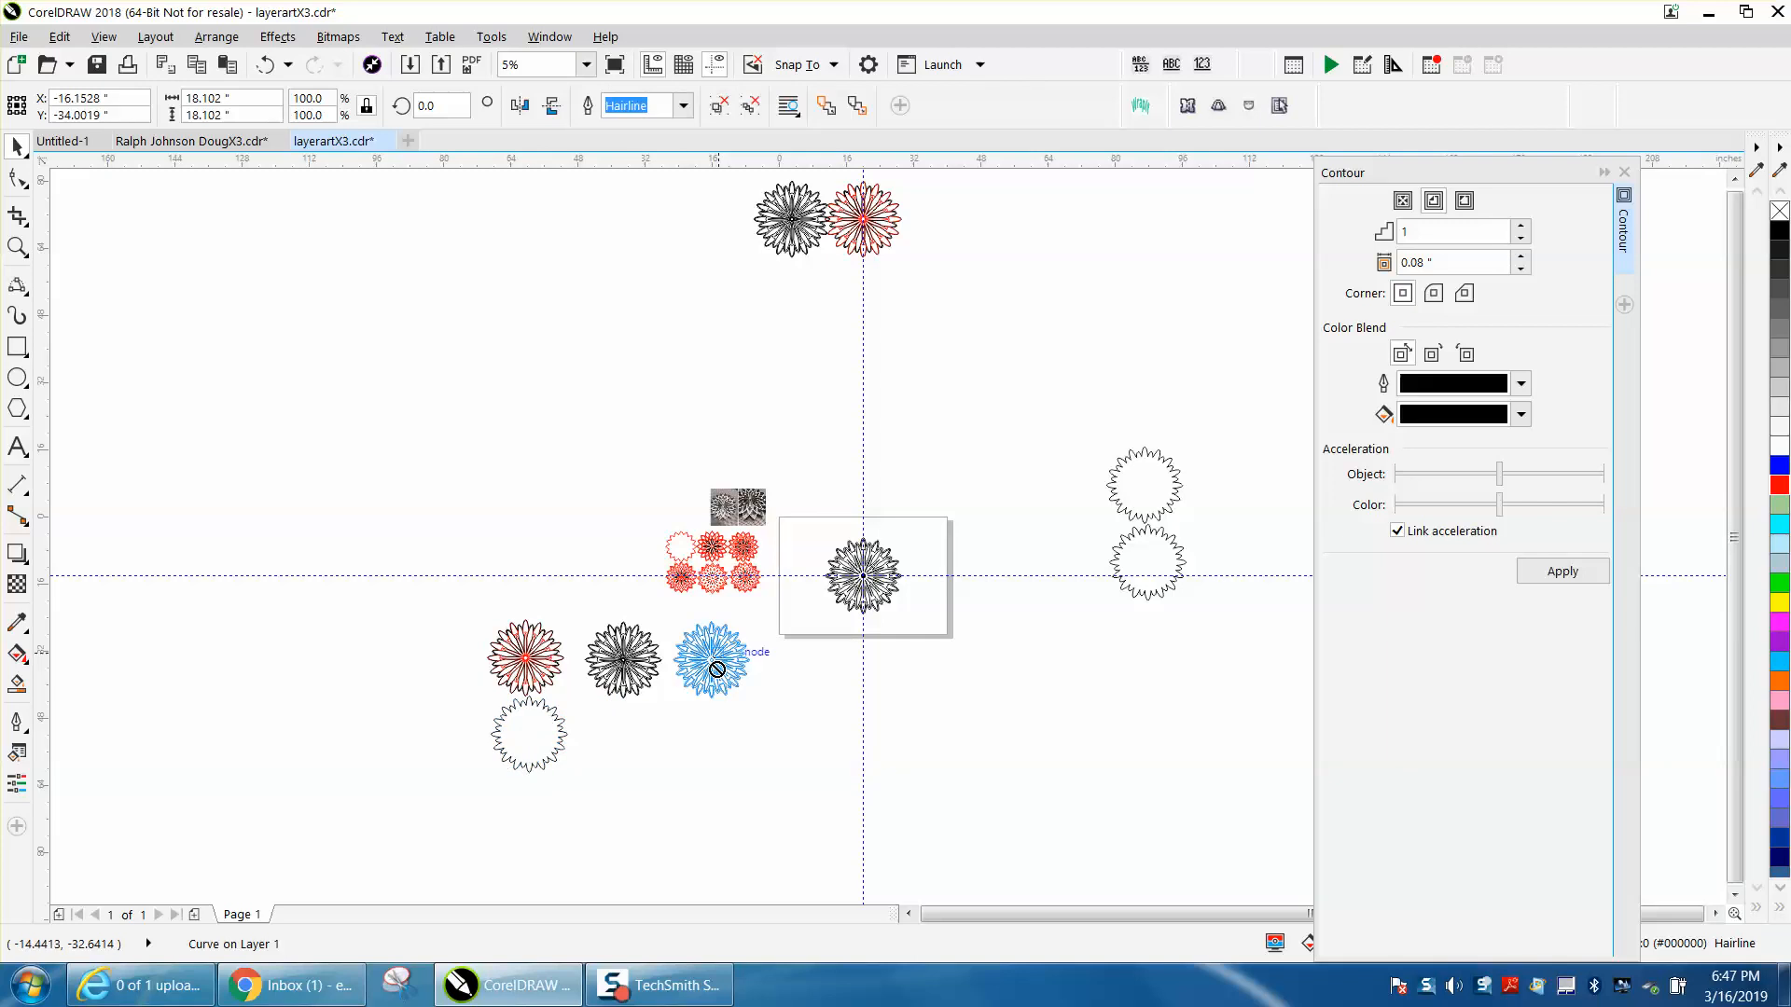
left_click_drag(716, 656, 625, 731)
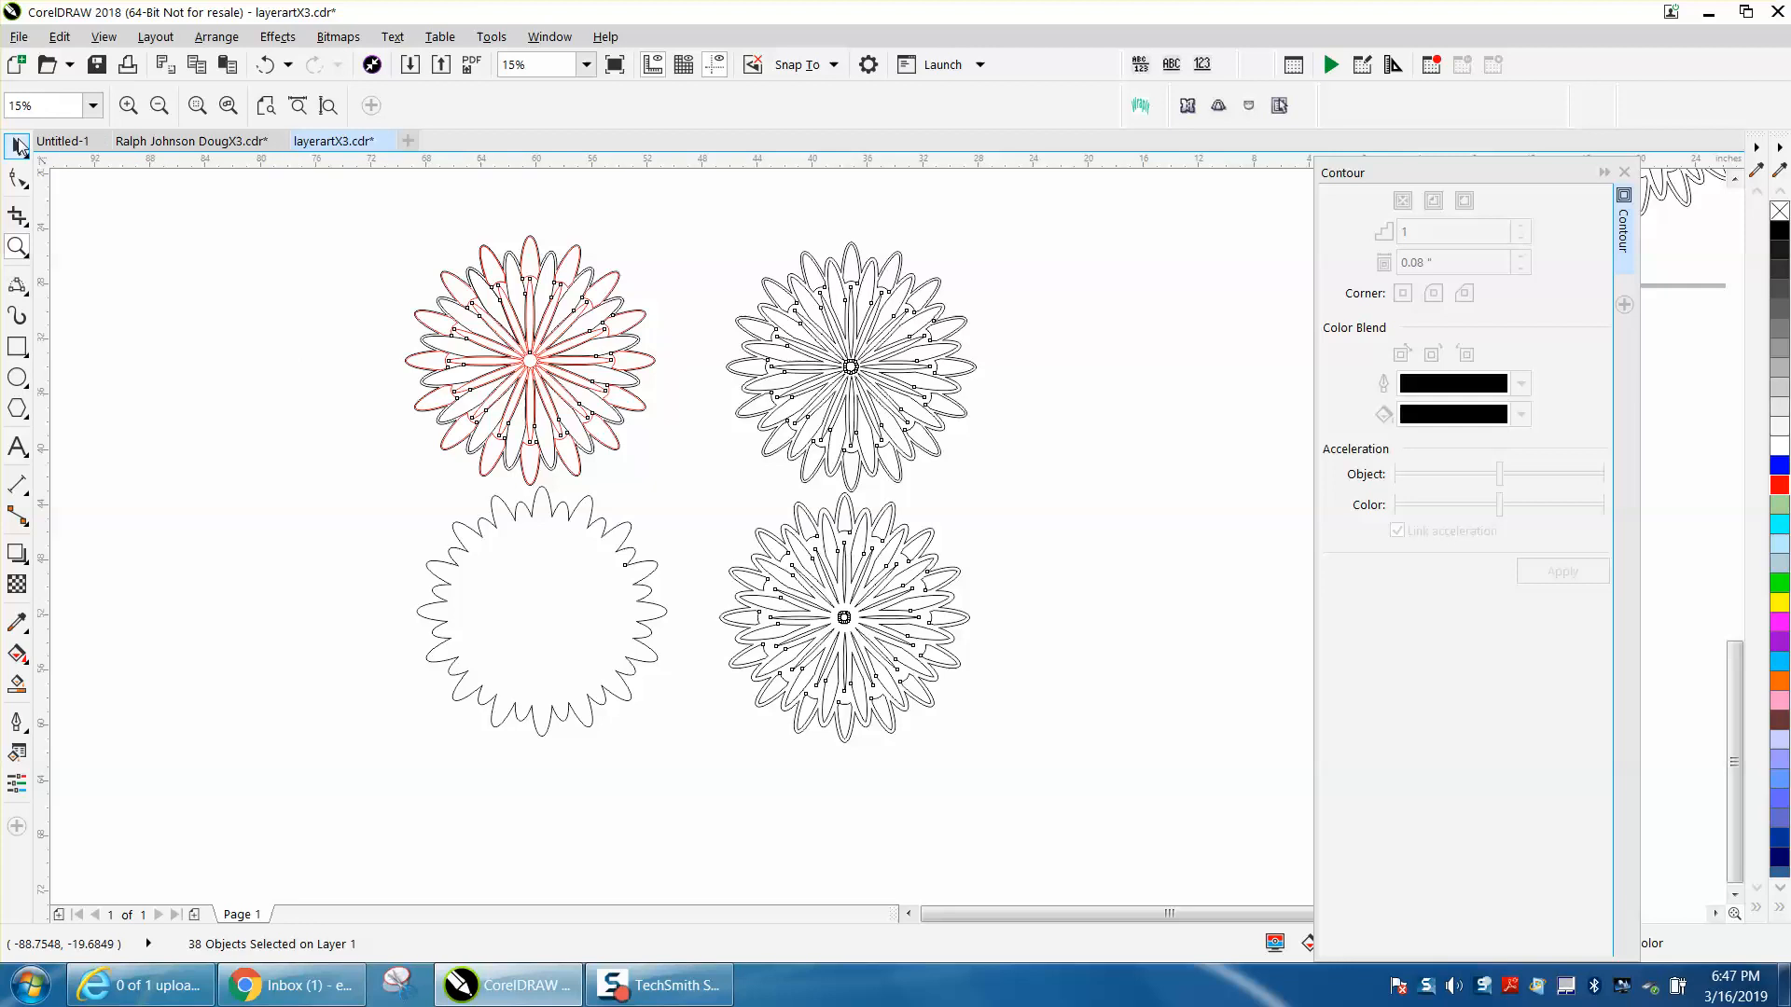
Select the four flower layers and scale them down together to 51.1%.
left_click(17, 147)
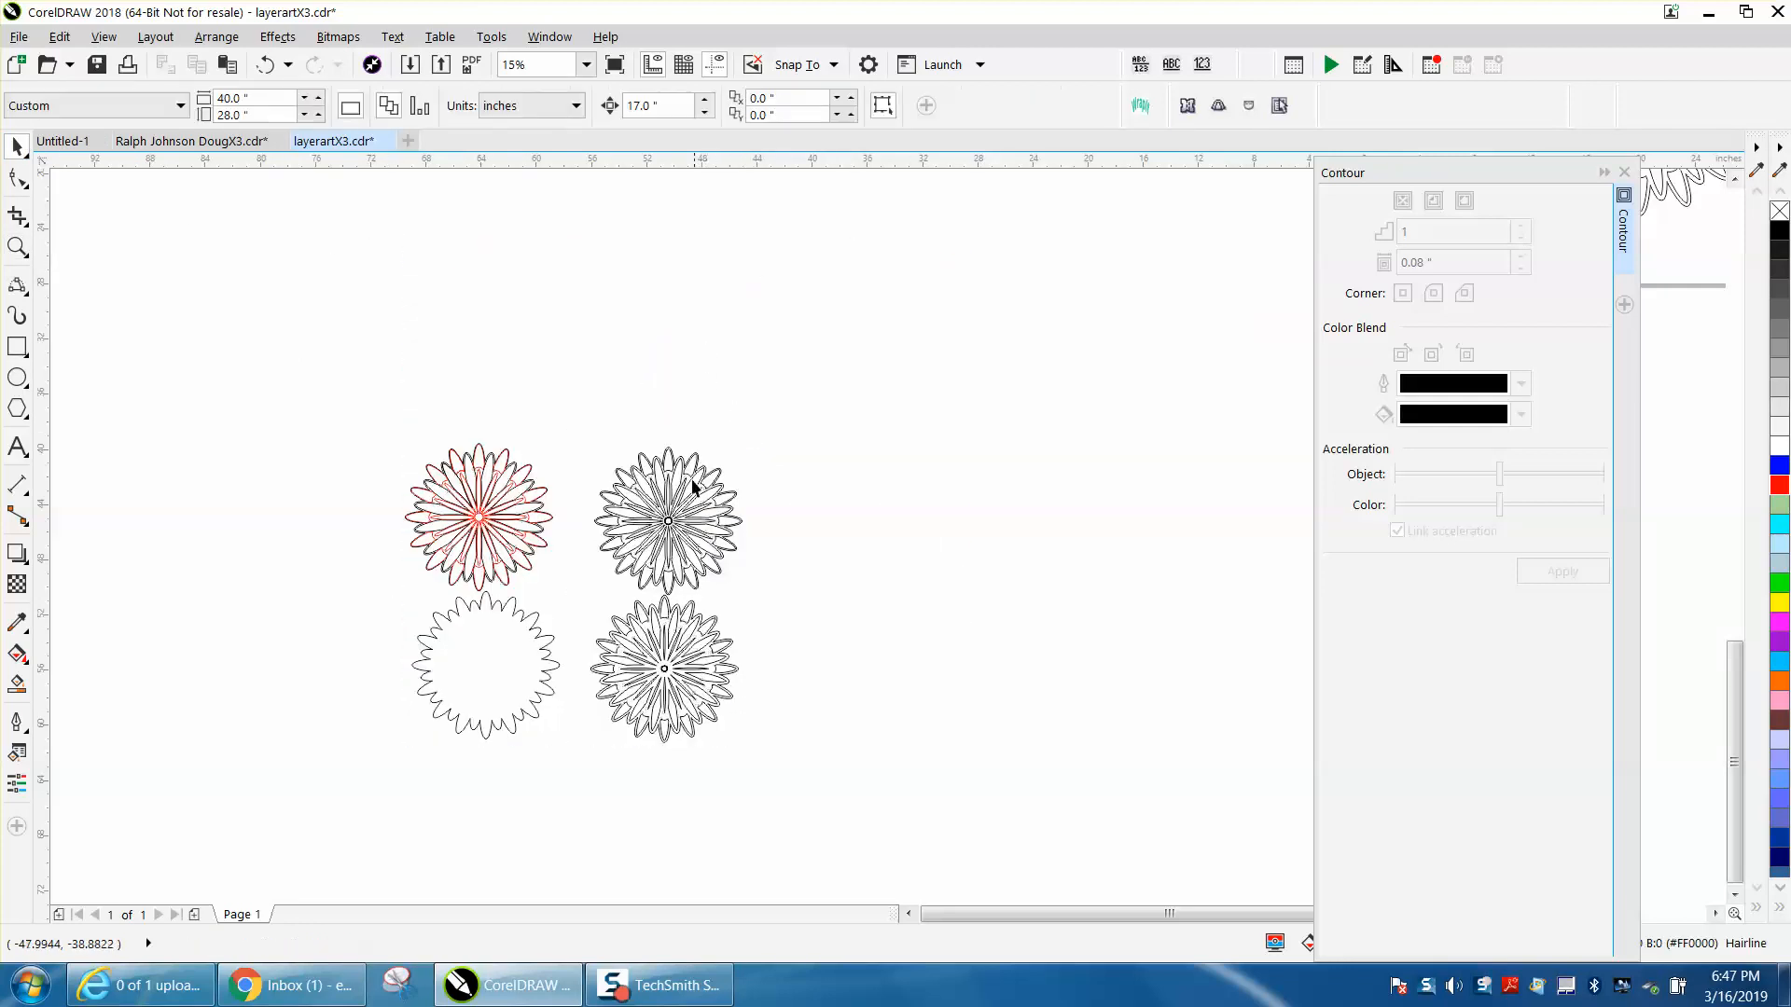
left_click(668, 517)
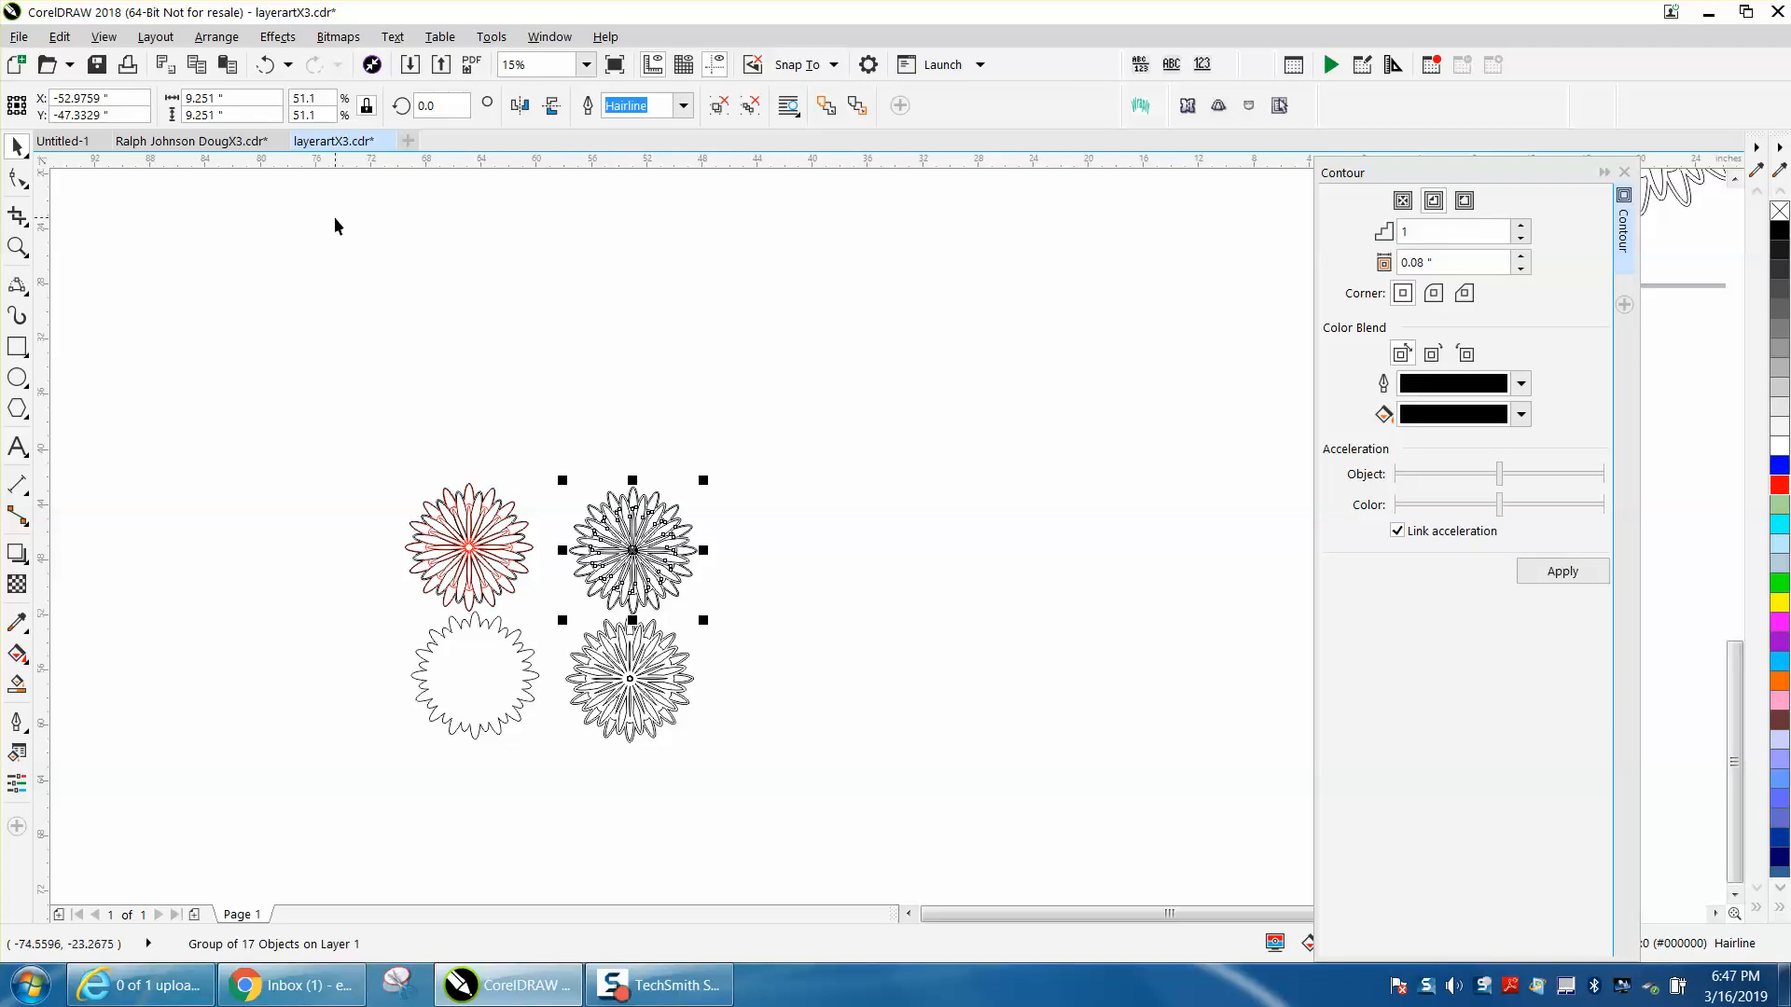
mouse_move(617, 505)
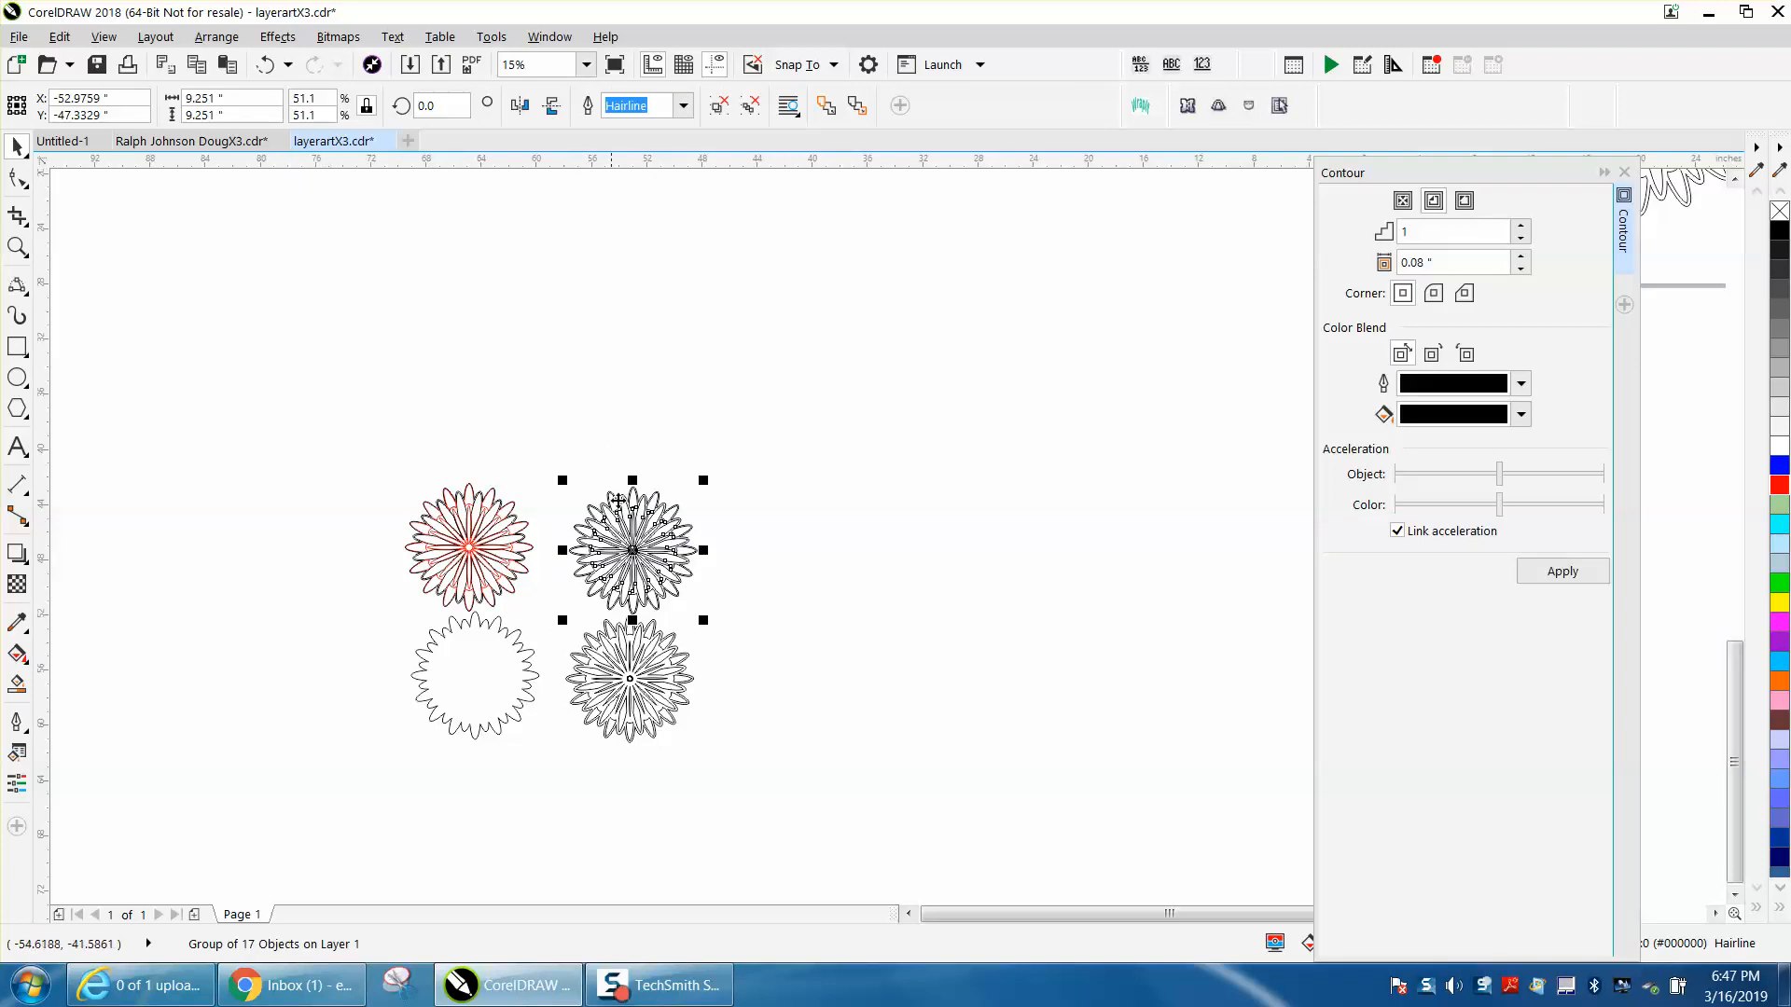
scroll("down", 3)
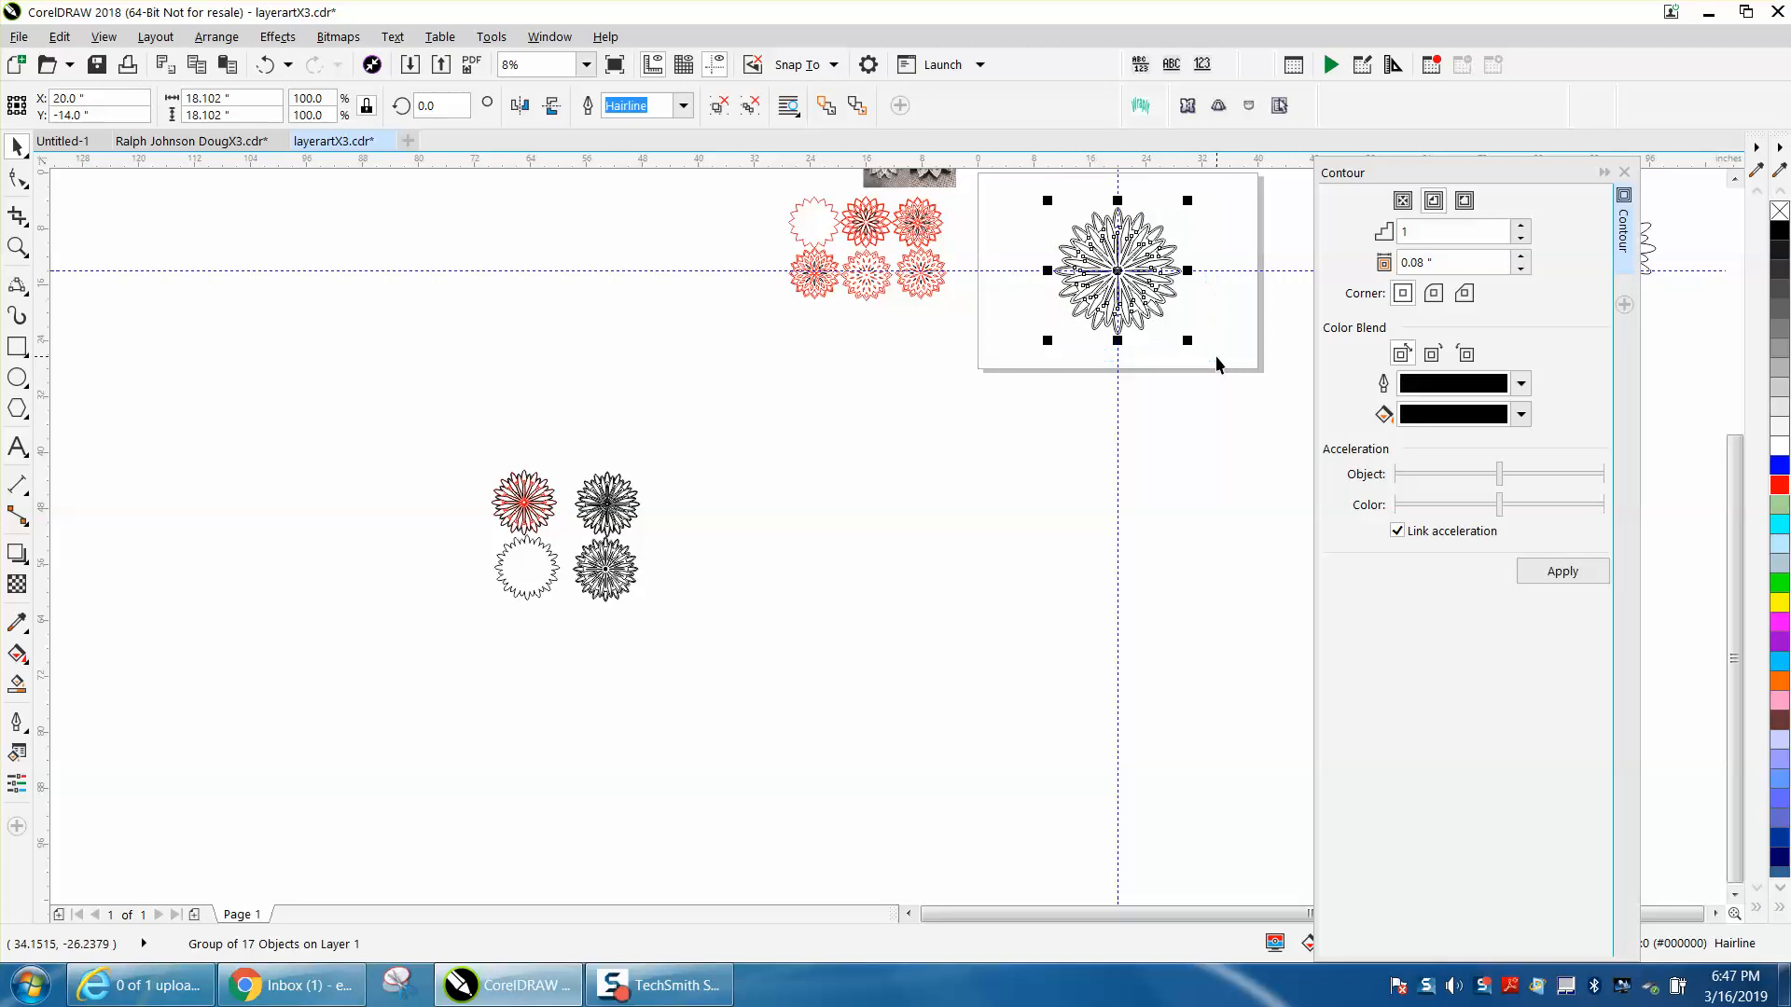
Move the large flower group down to overlap the page's bottom edge, undoing a stray edit.
left_click_drag(1116, 271, 1115, 508)
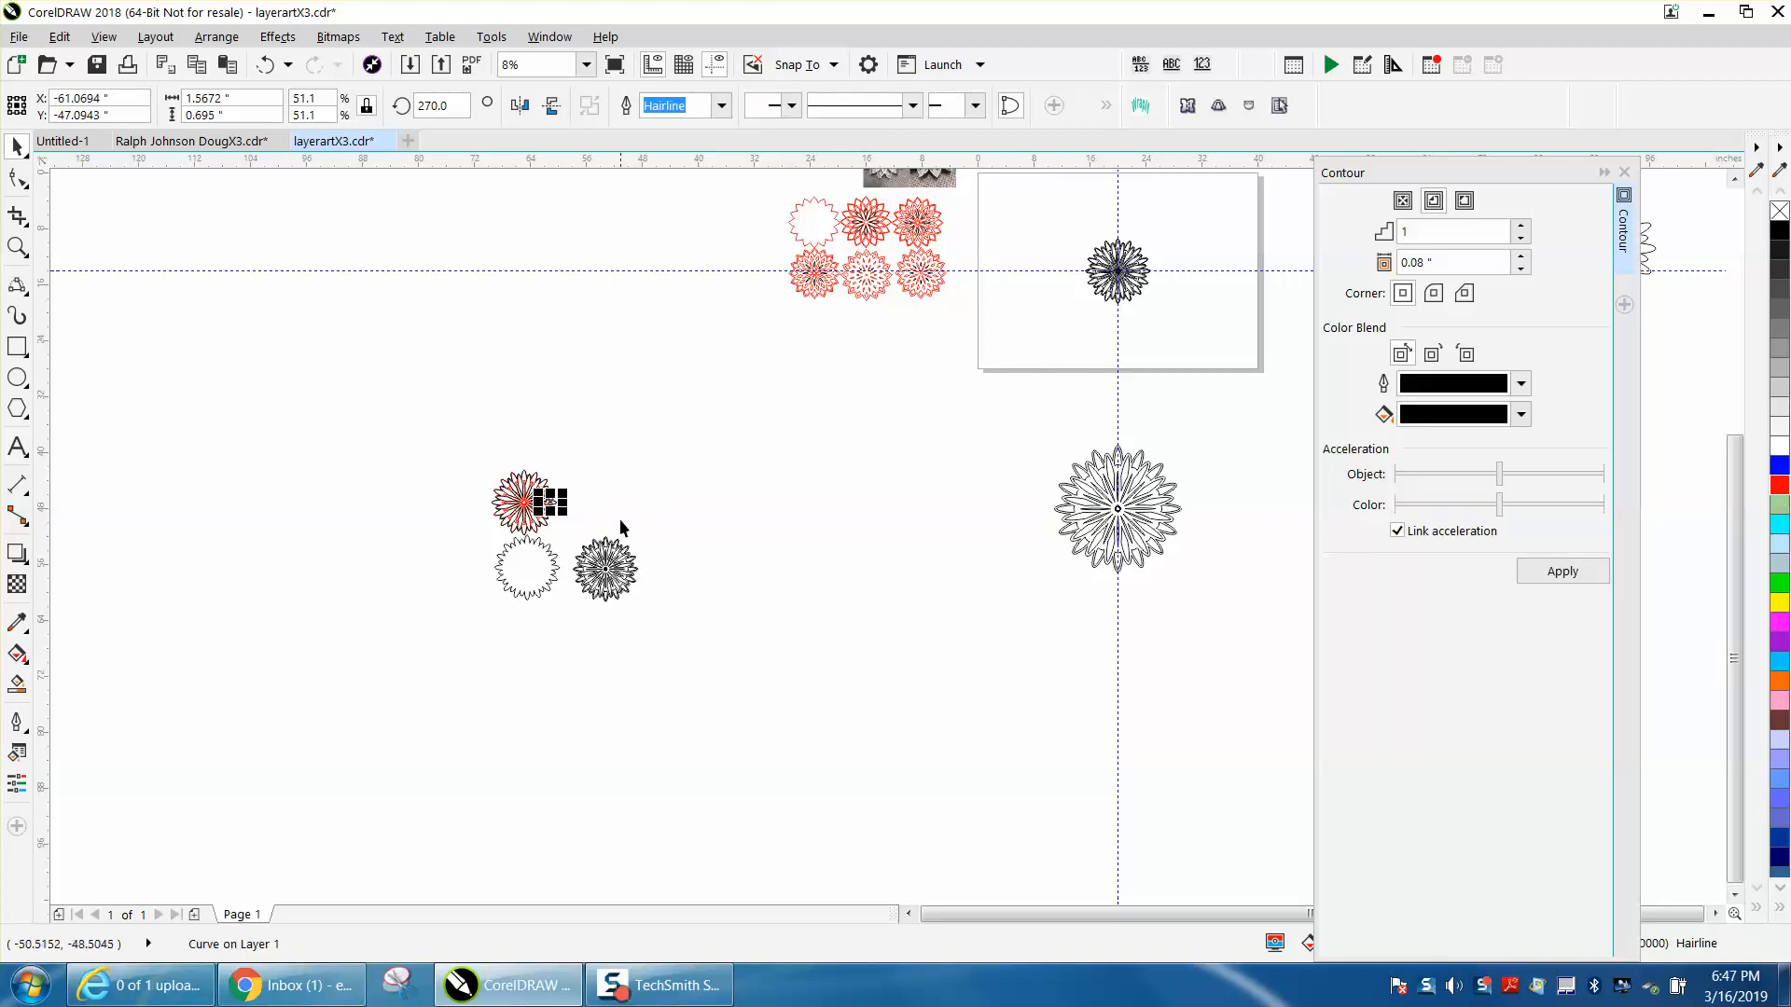
left_click(603, 571)
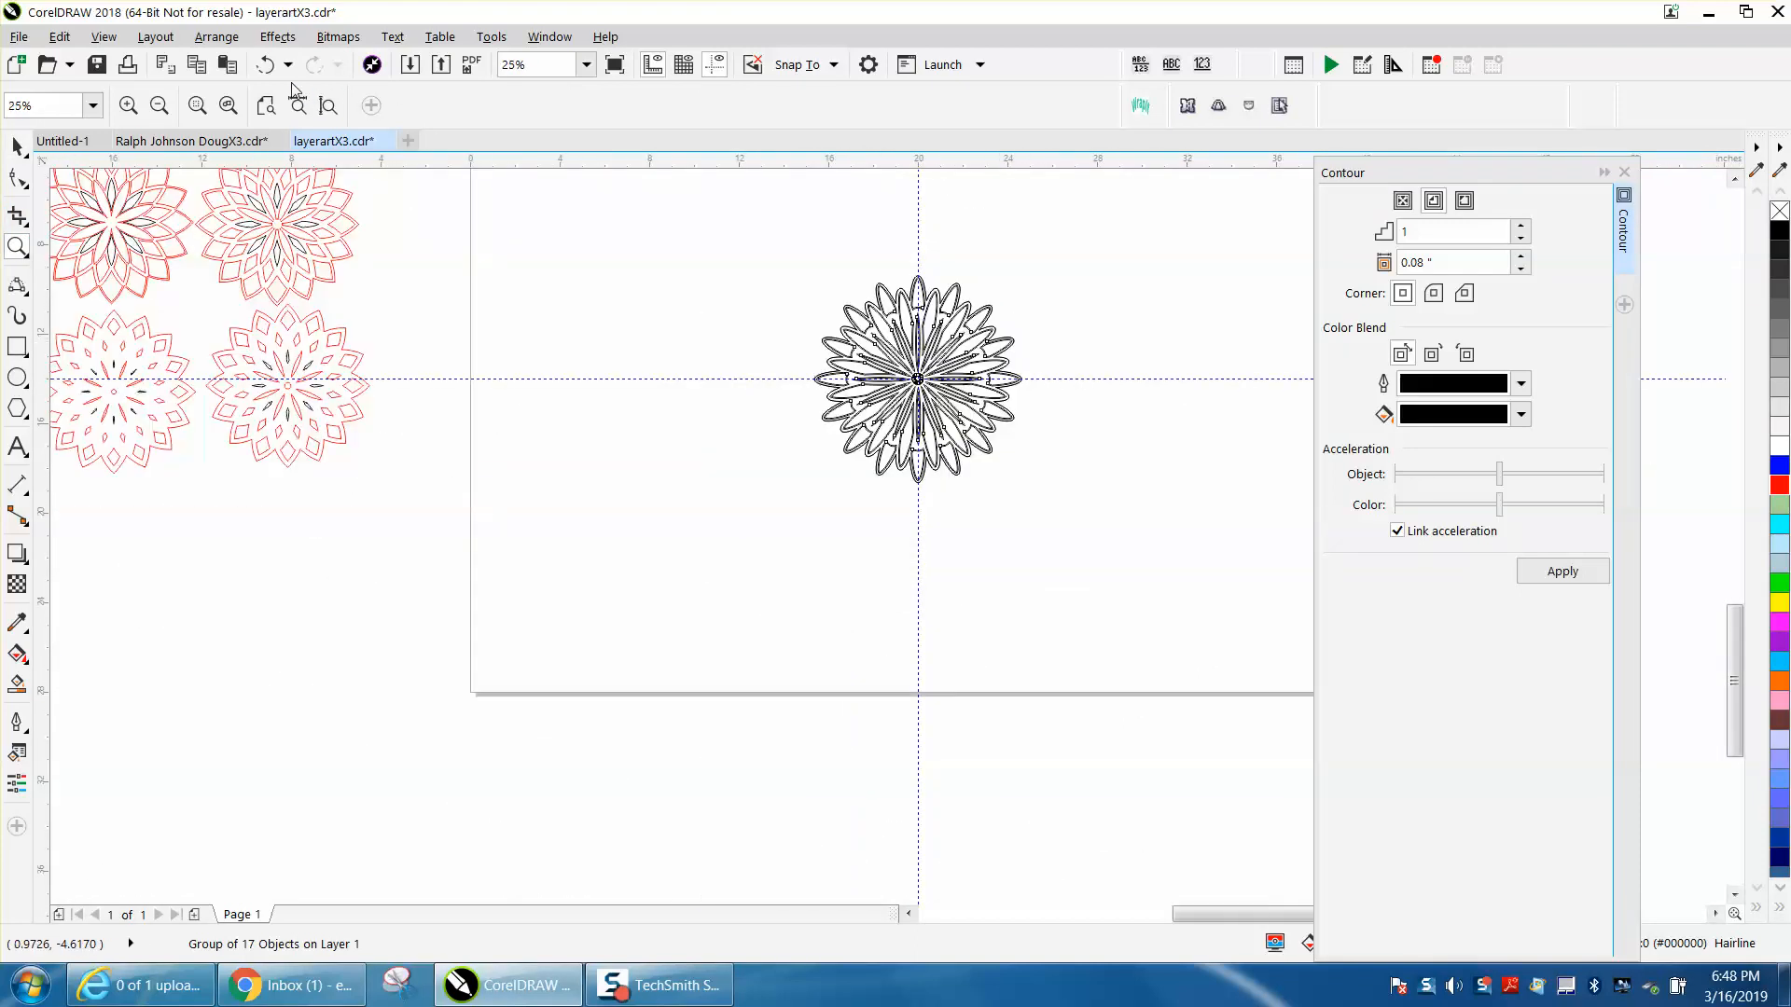
left_click(273, 65)
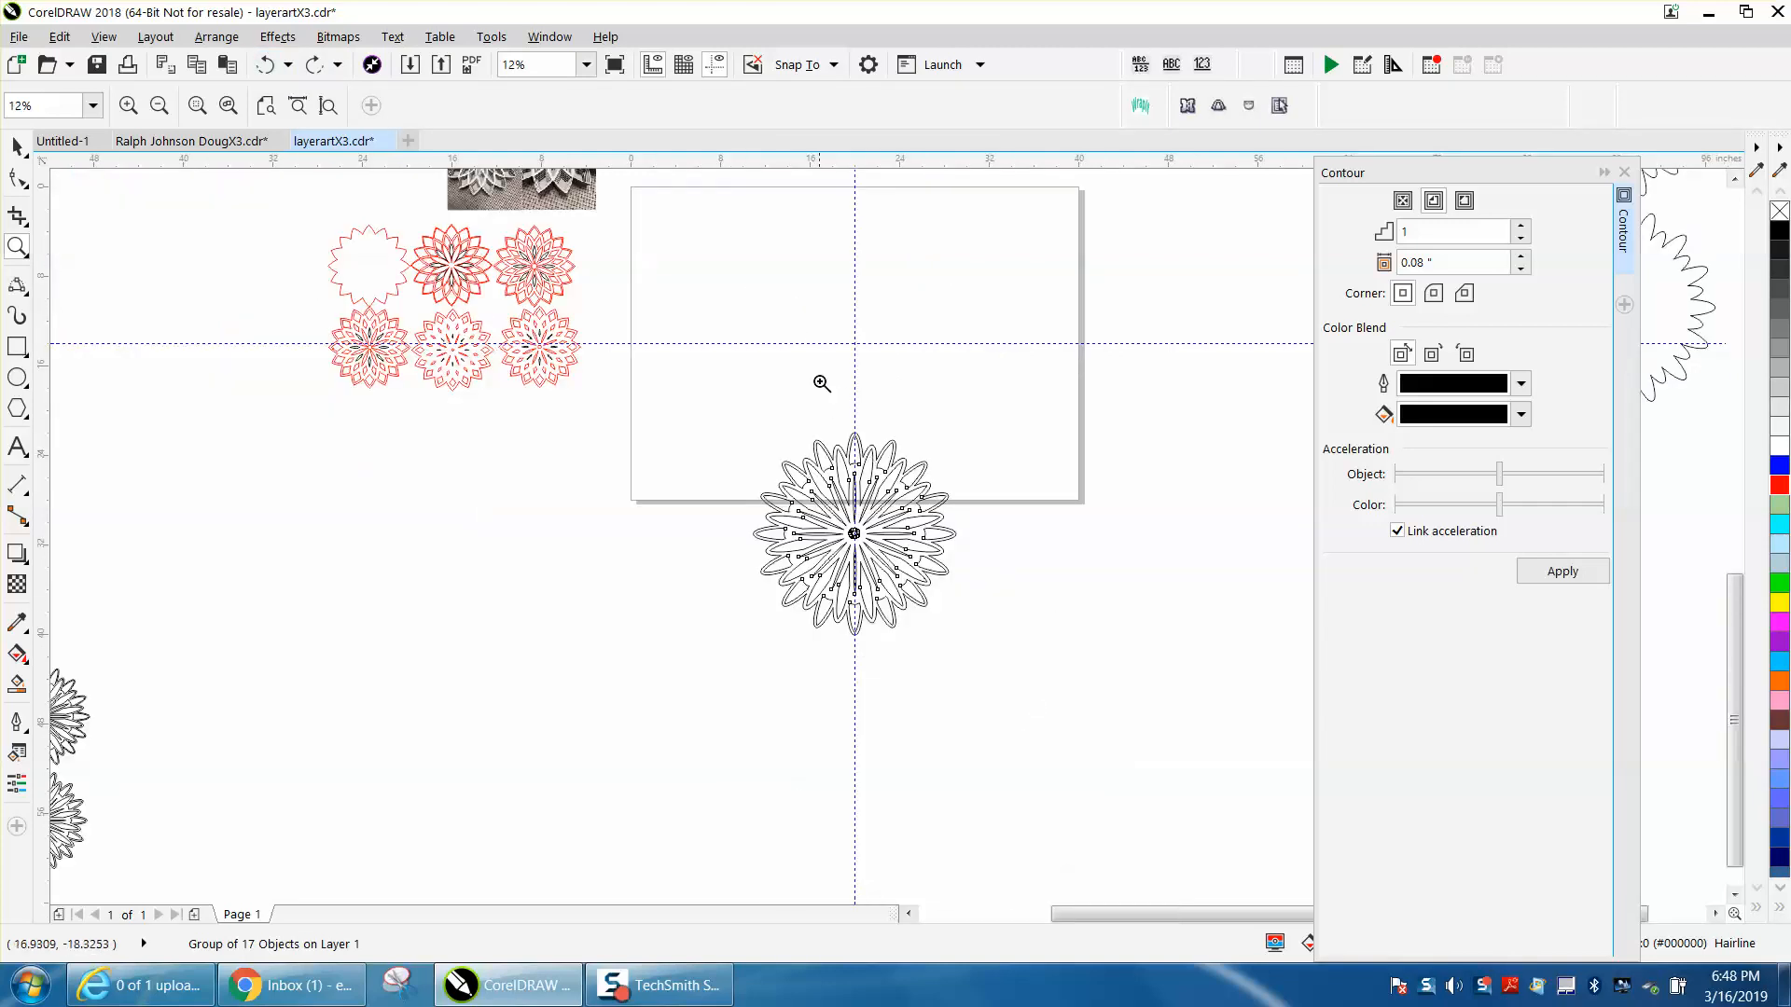
mouse_move(41, 161)
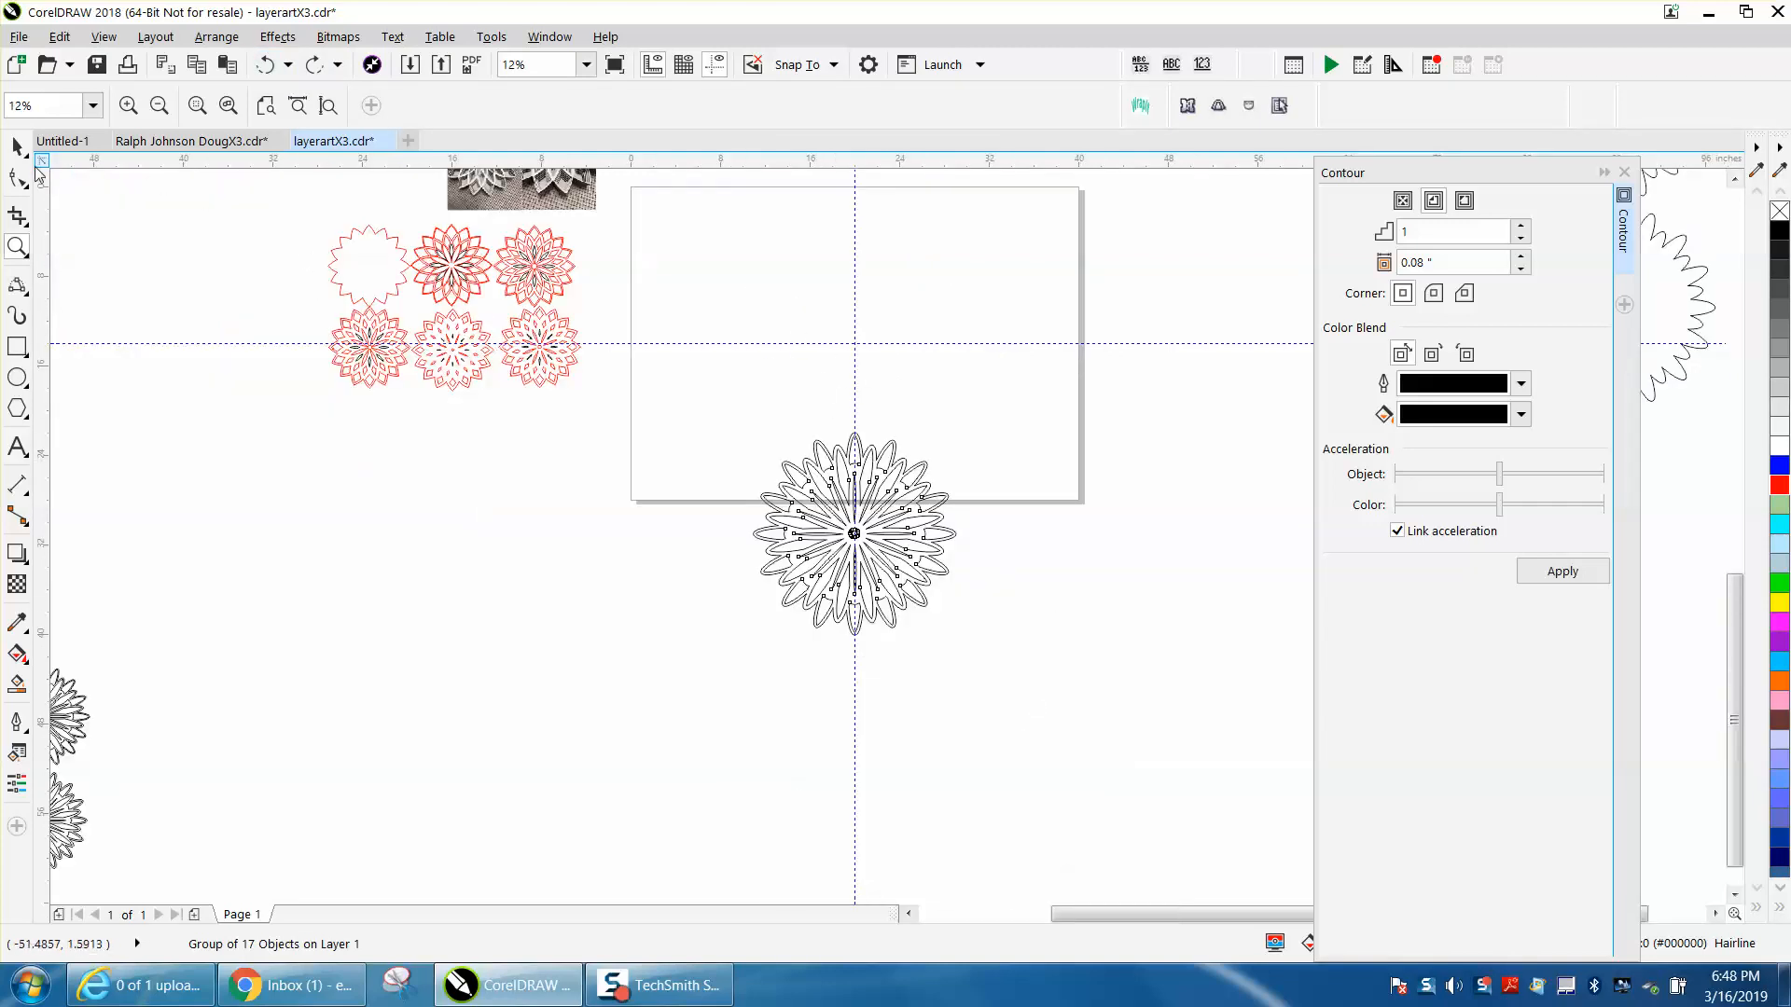
left_click(853, 533)
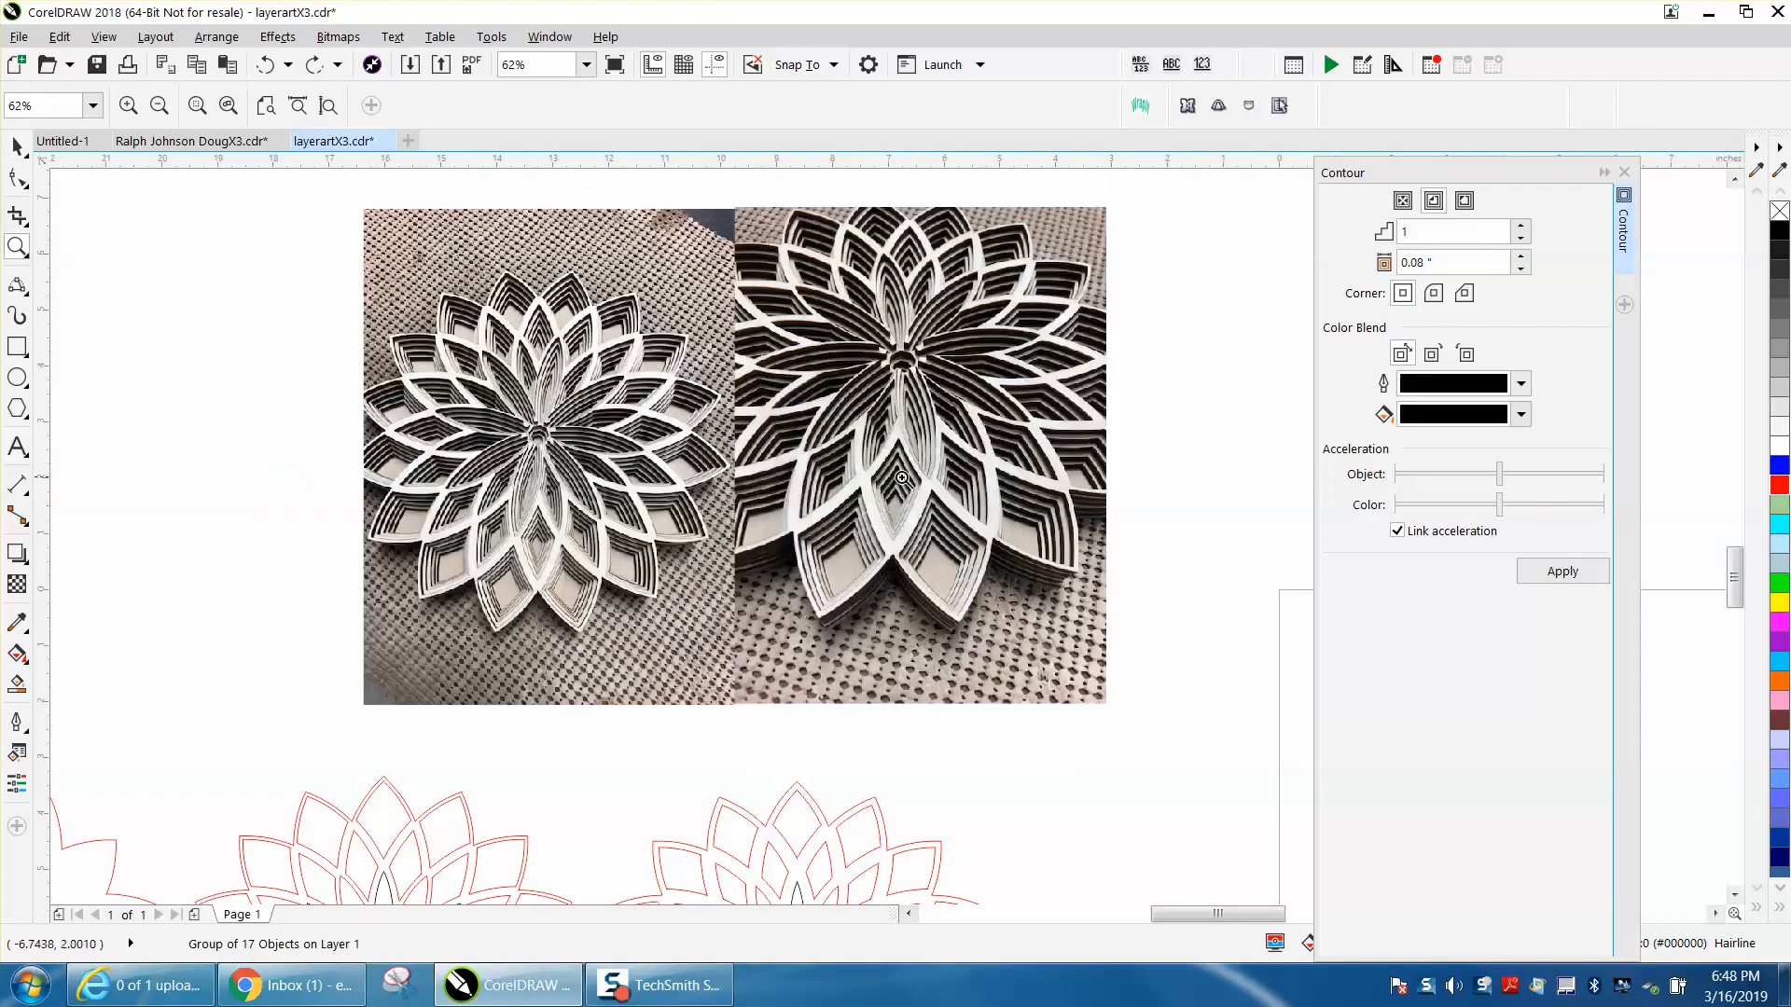
mouse_move(857, 473)
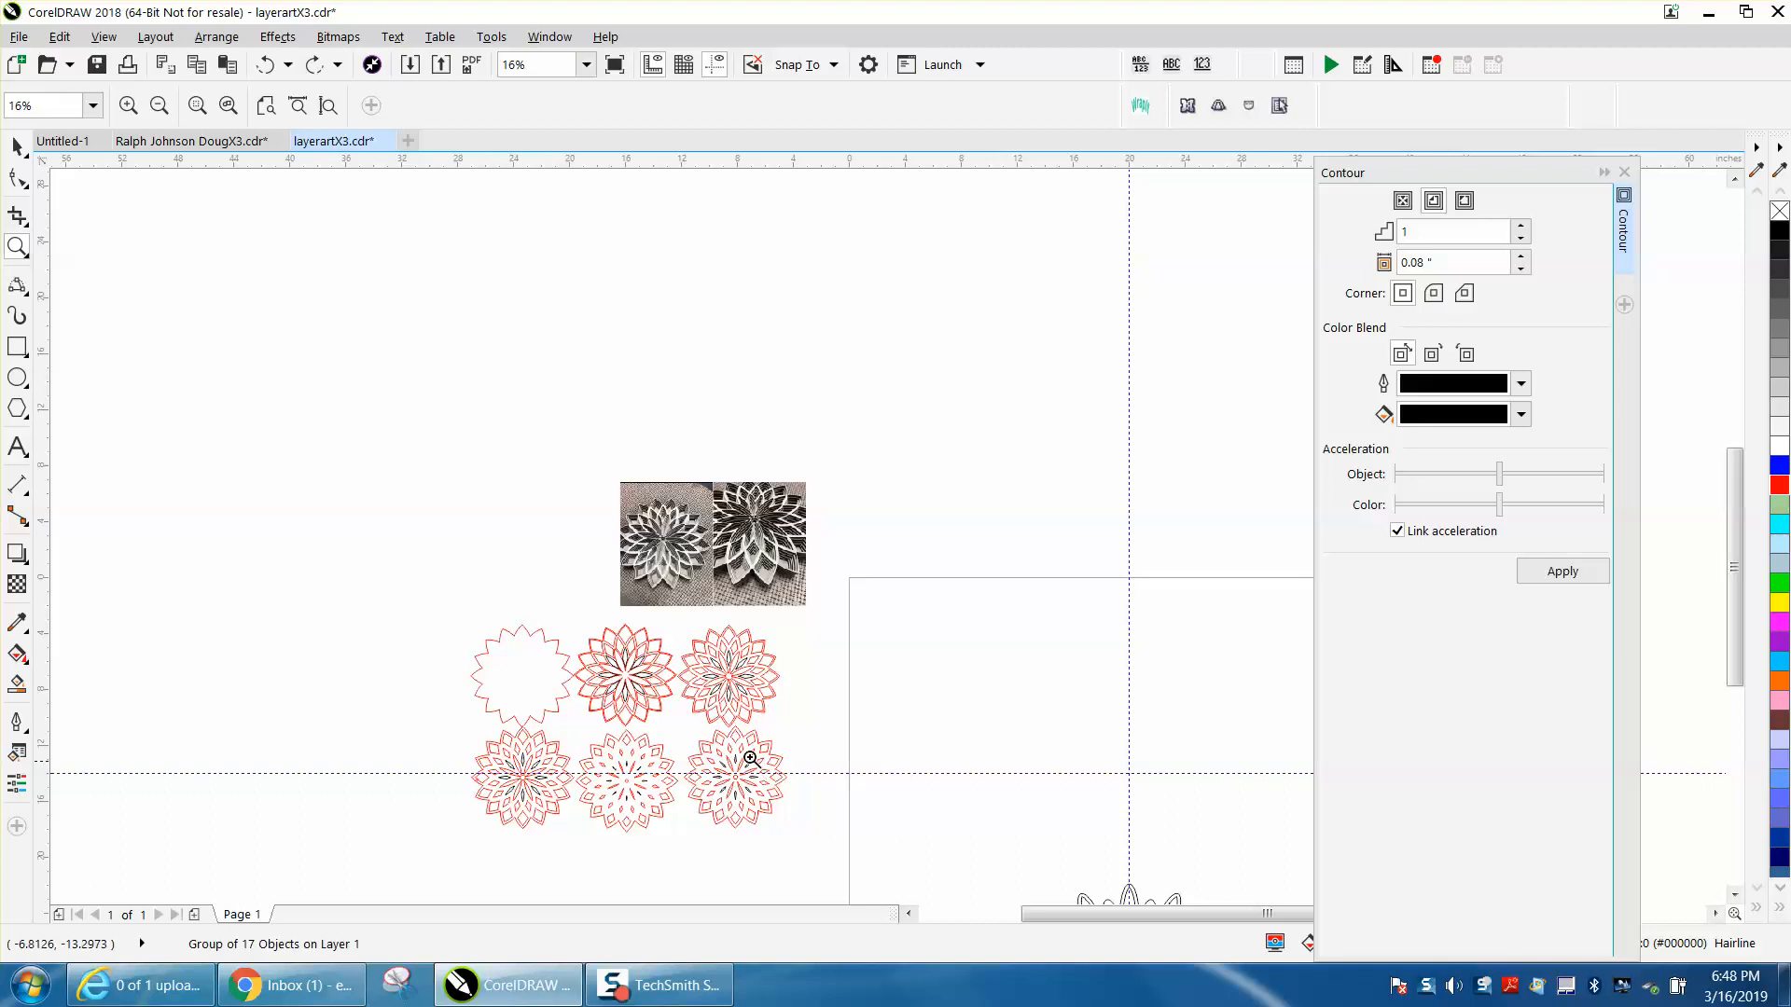
mouse_move(554, 670)
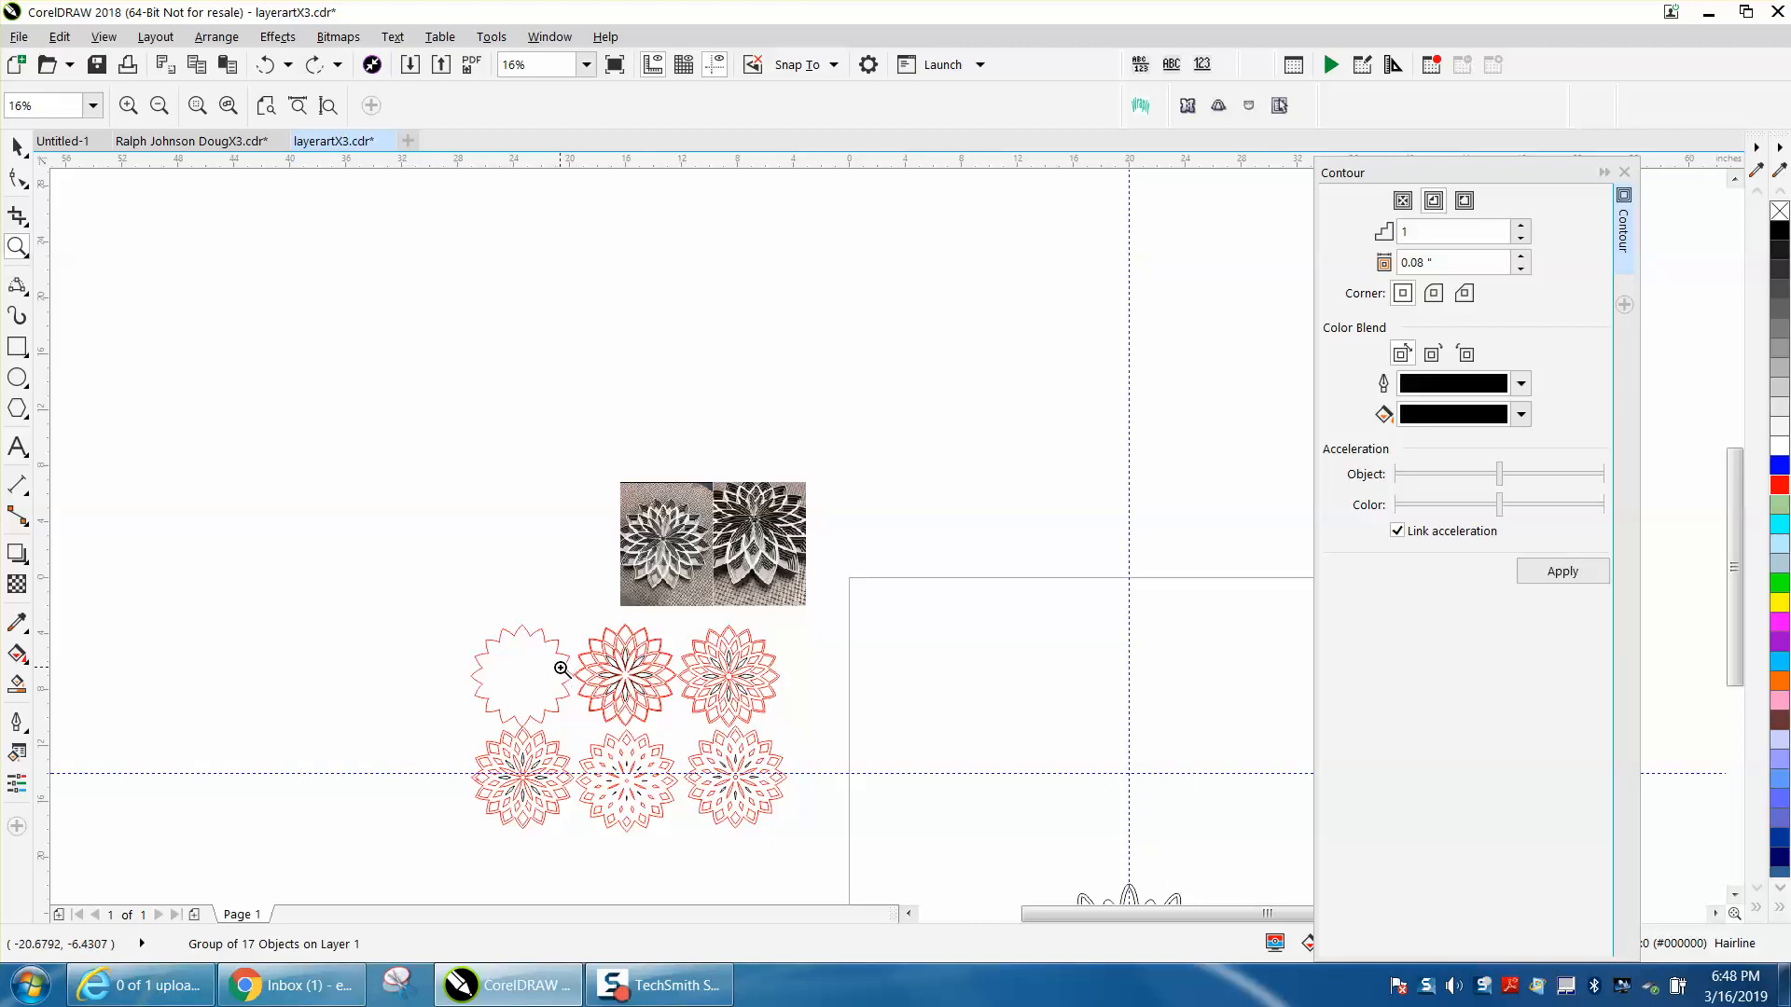
Close the Contour docker and zoom in on the stacked paper flower reference photo.
left_click(1624, 171)
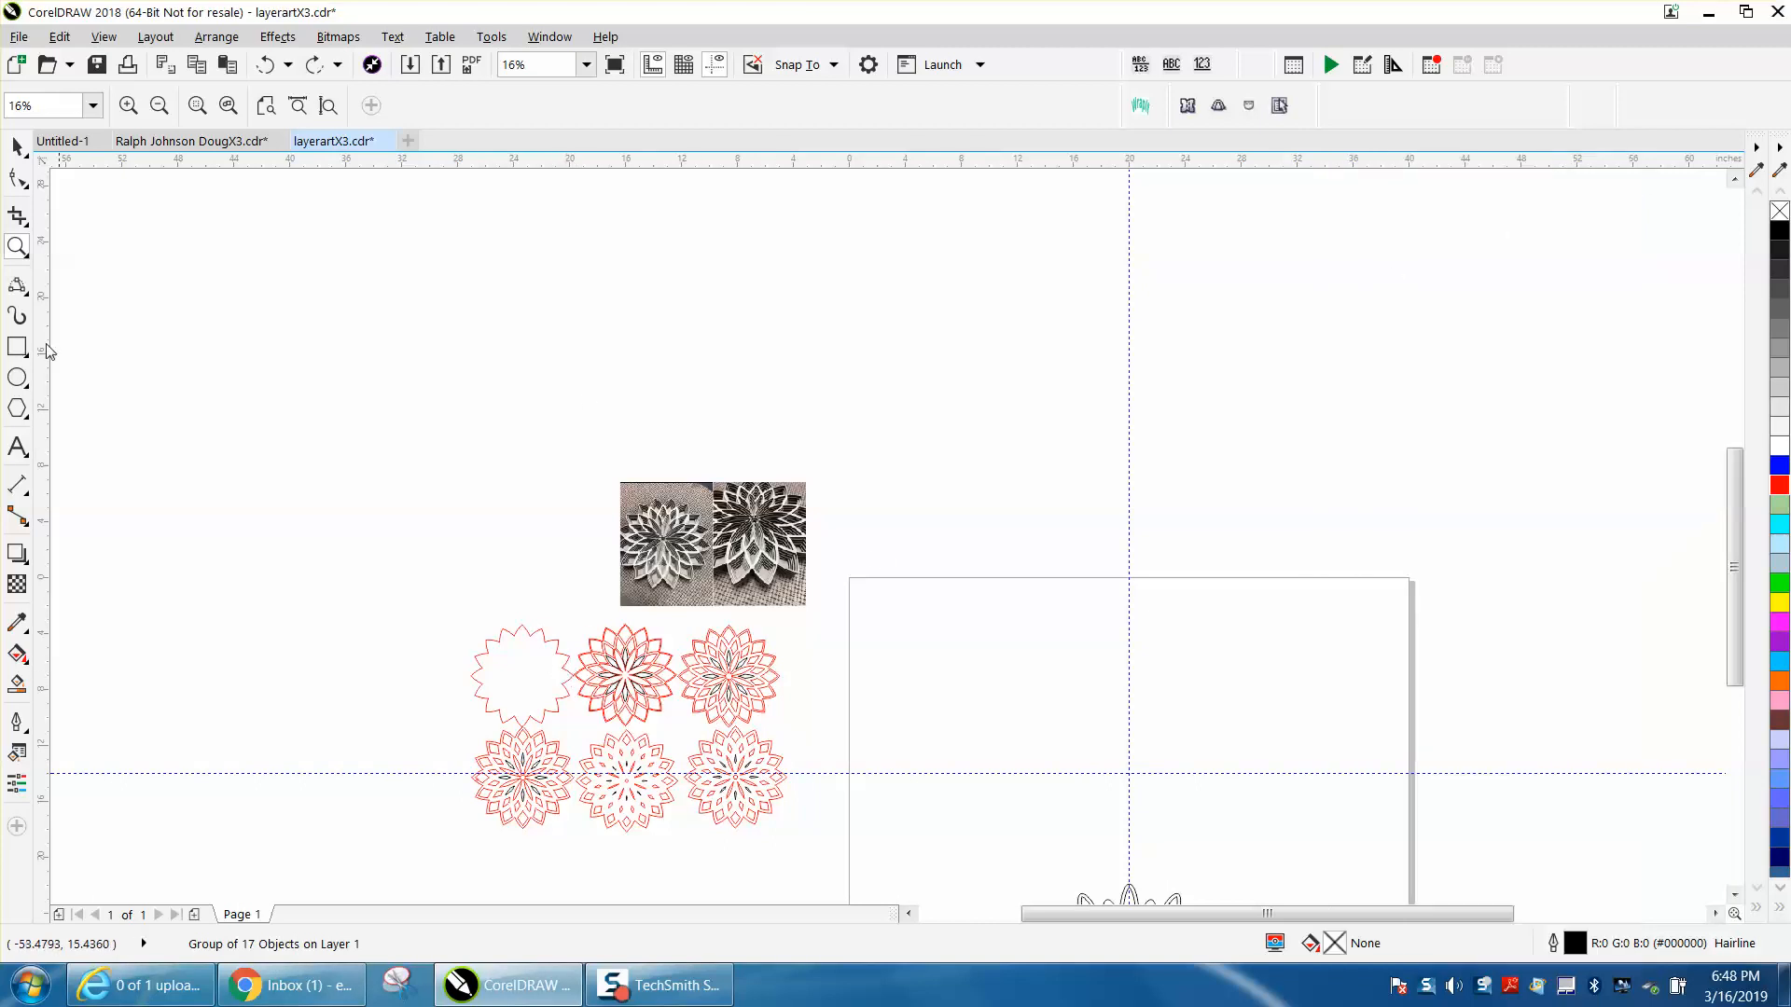
left_click(711, 551)
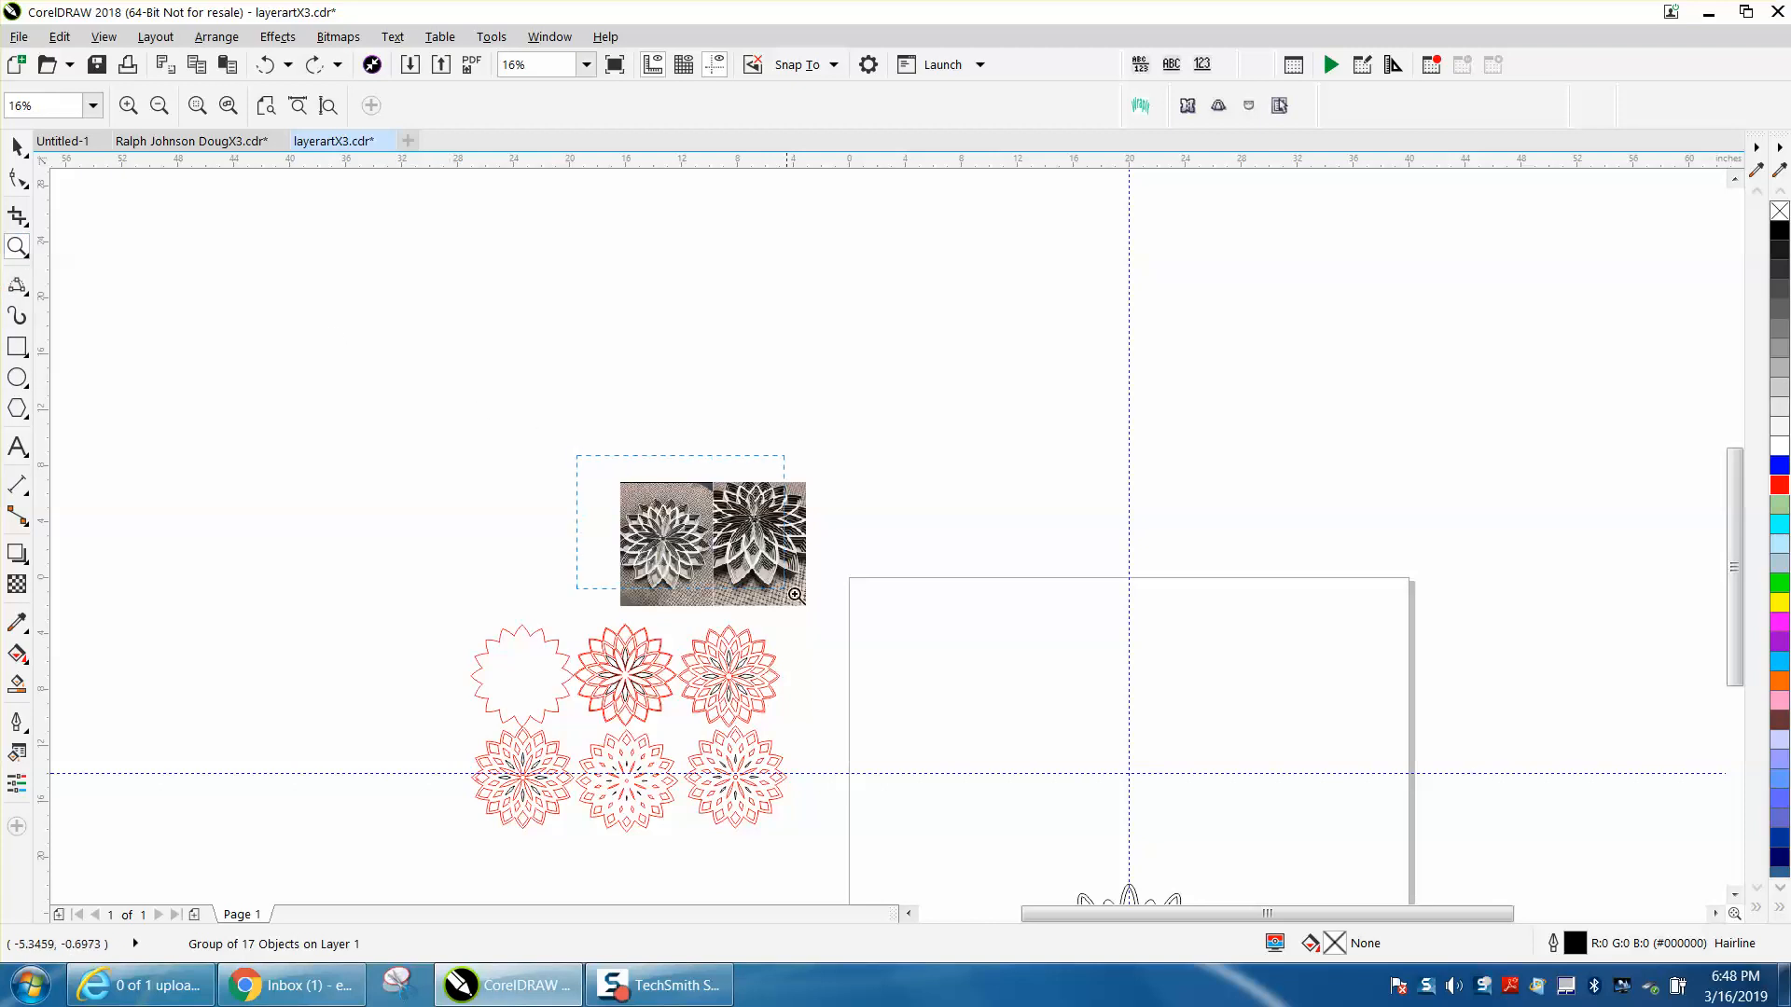